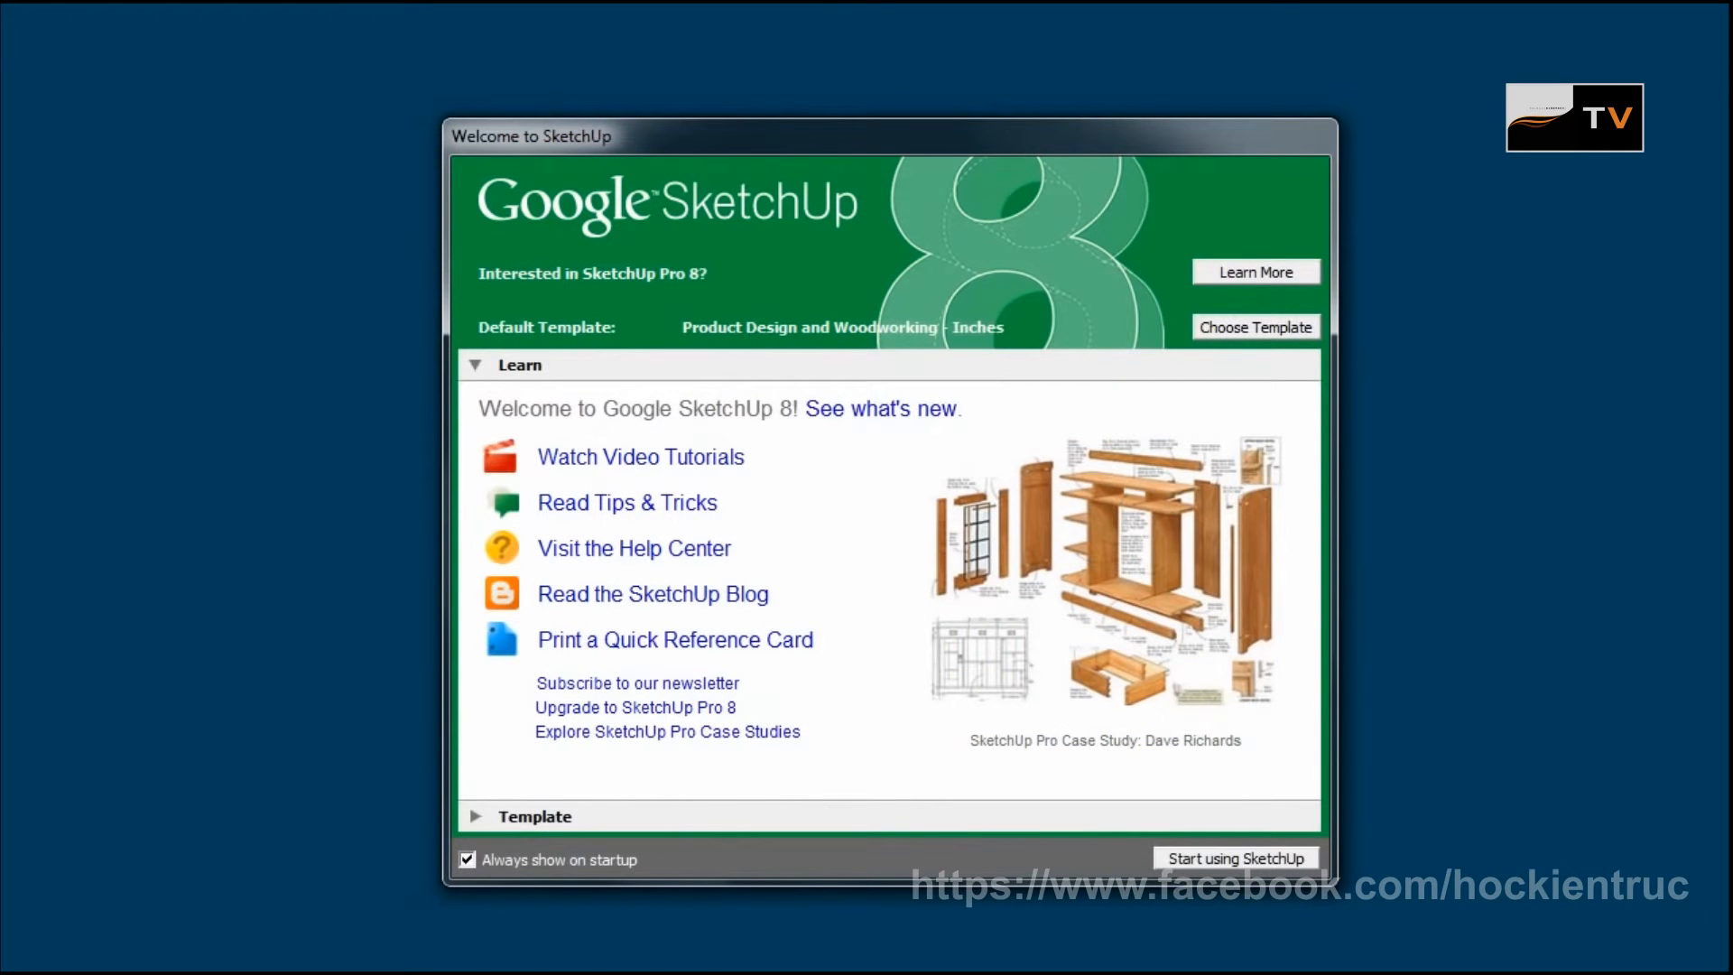
{"action": "mouse_move", "coordinate": [779, 368]}
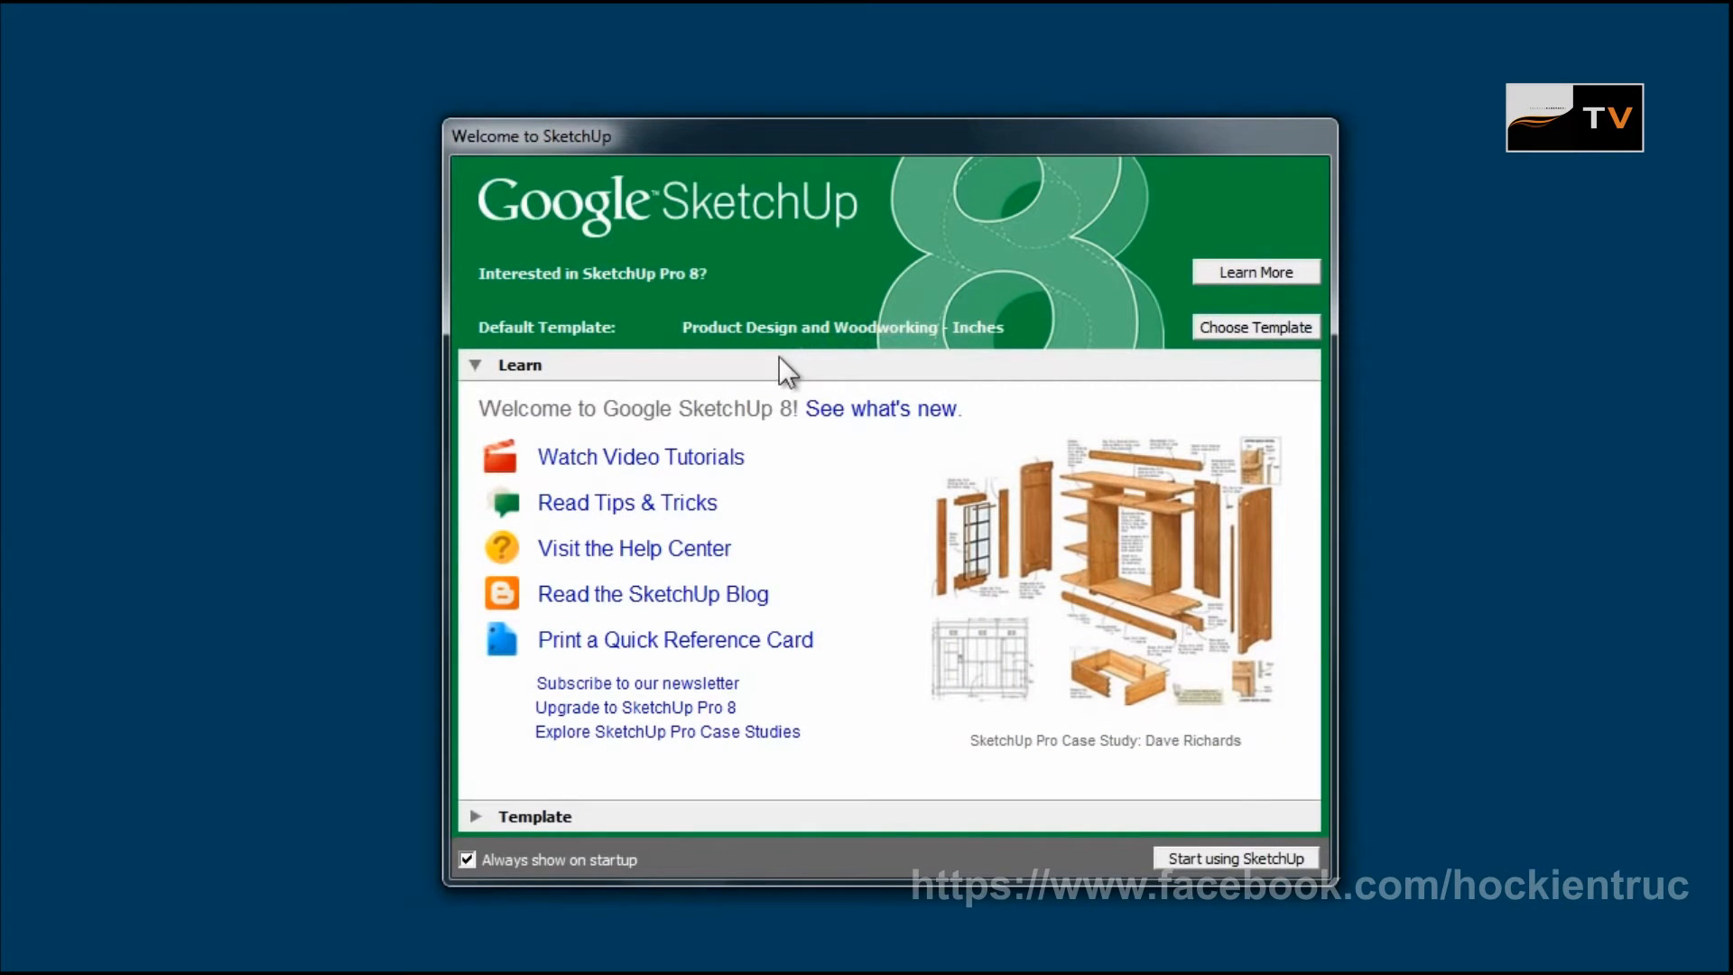
{"action": "mouse_move", "coordinate": [661, 352]}
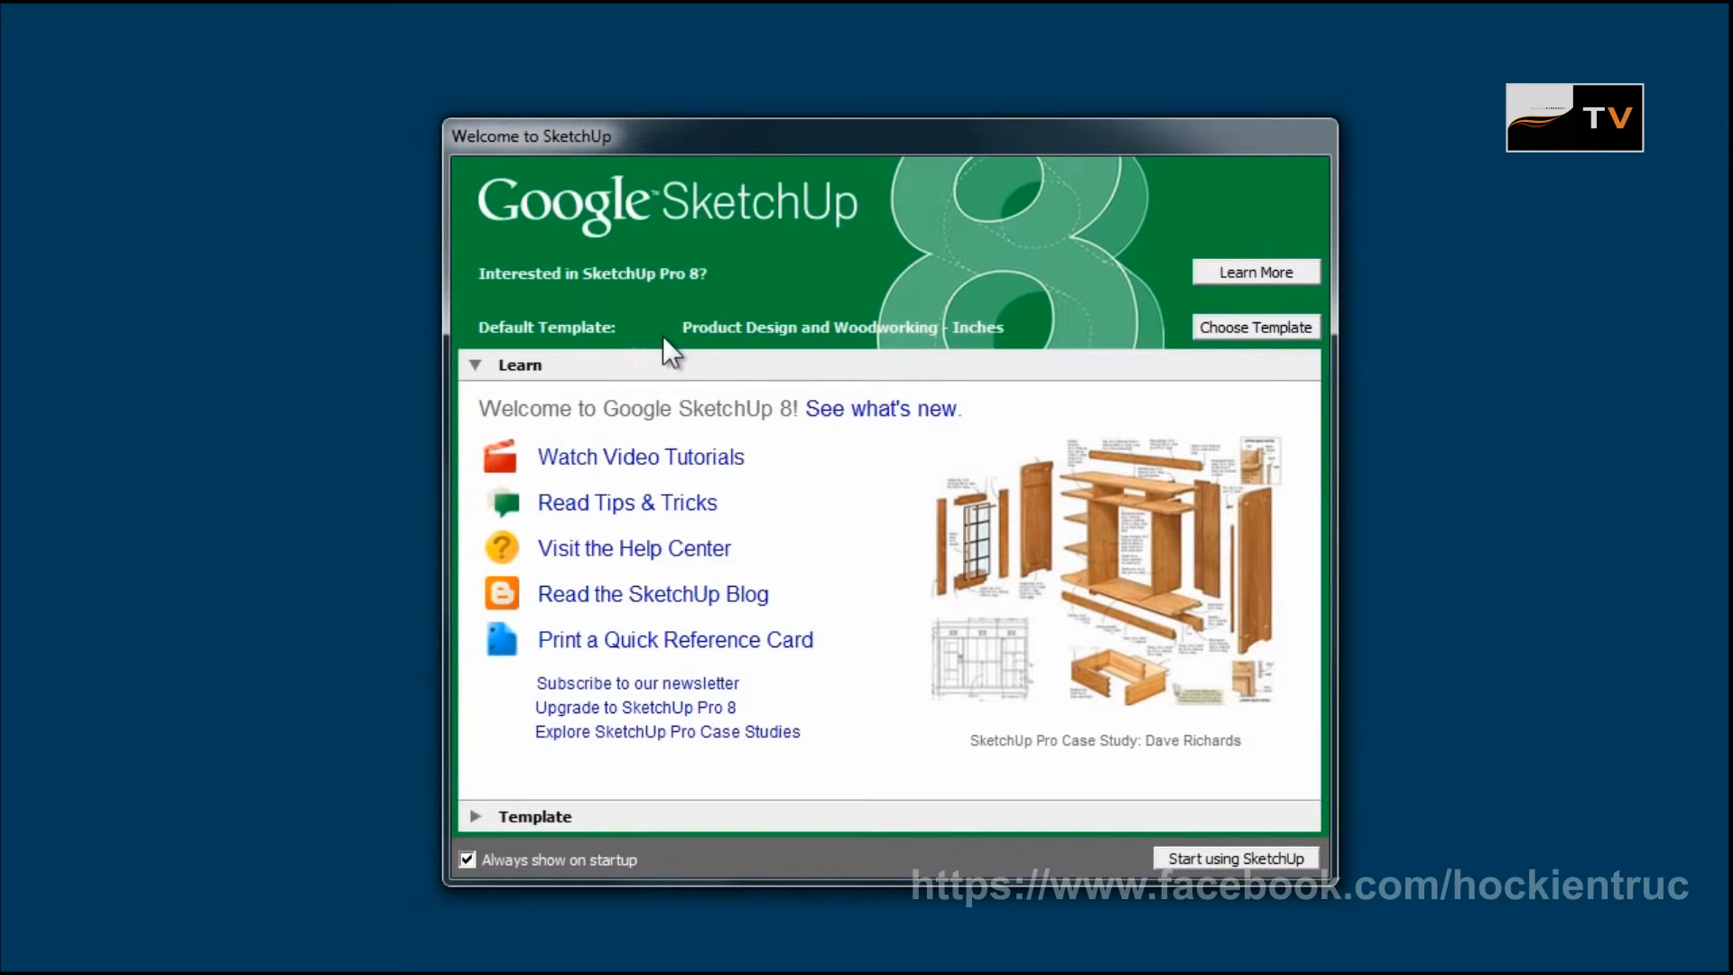
- Expand the Template section of the welcome window and browse the list, trying Engineering - Meters
{"action": "left_click", "coordinate": [1257, 327]}
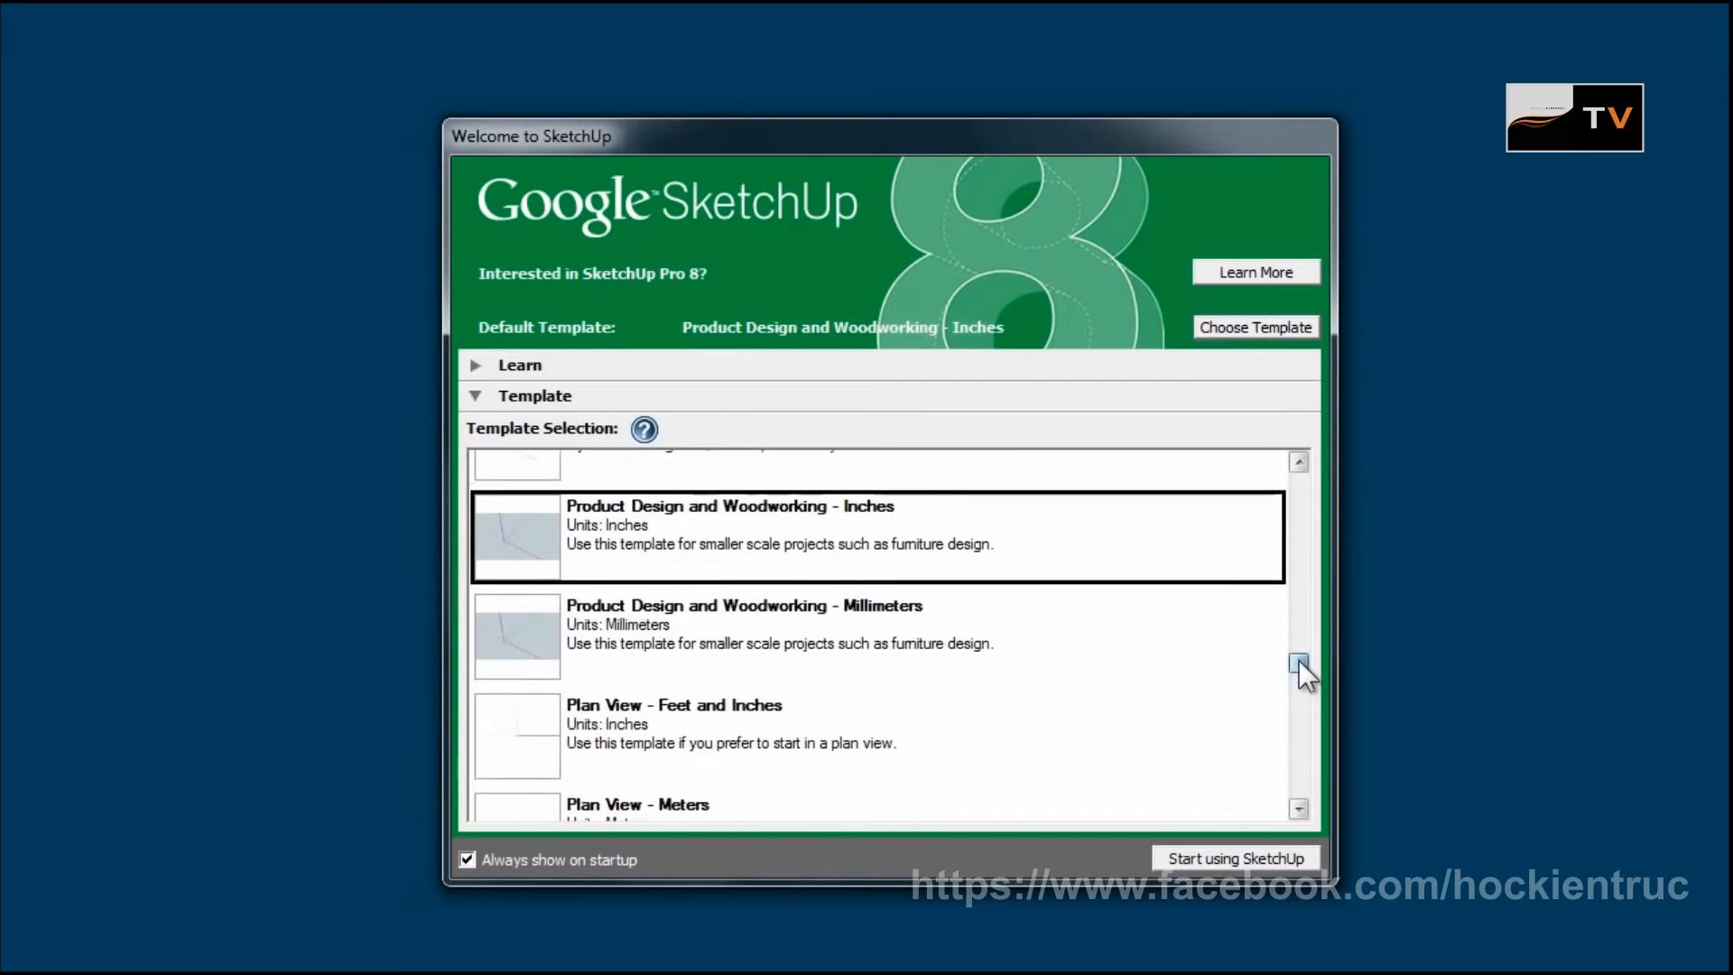
{"action": "scroll", "scroll_direction": "down", "scroll_amount": 3}
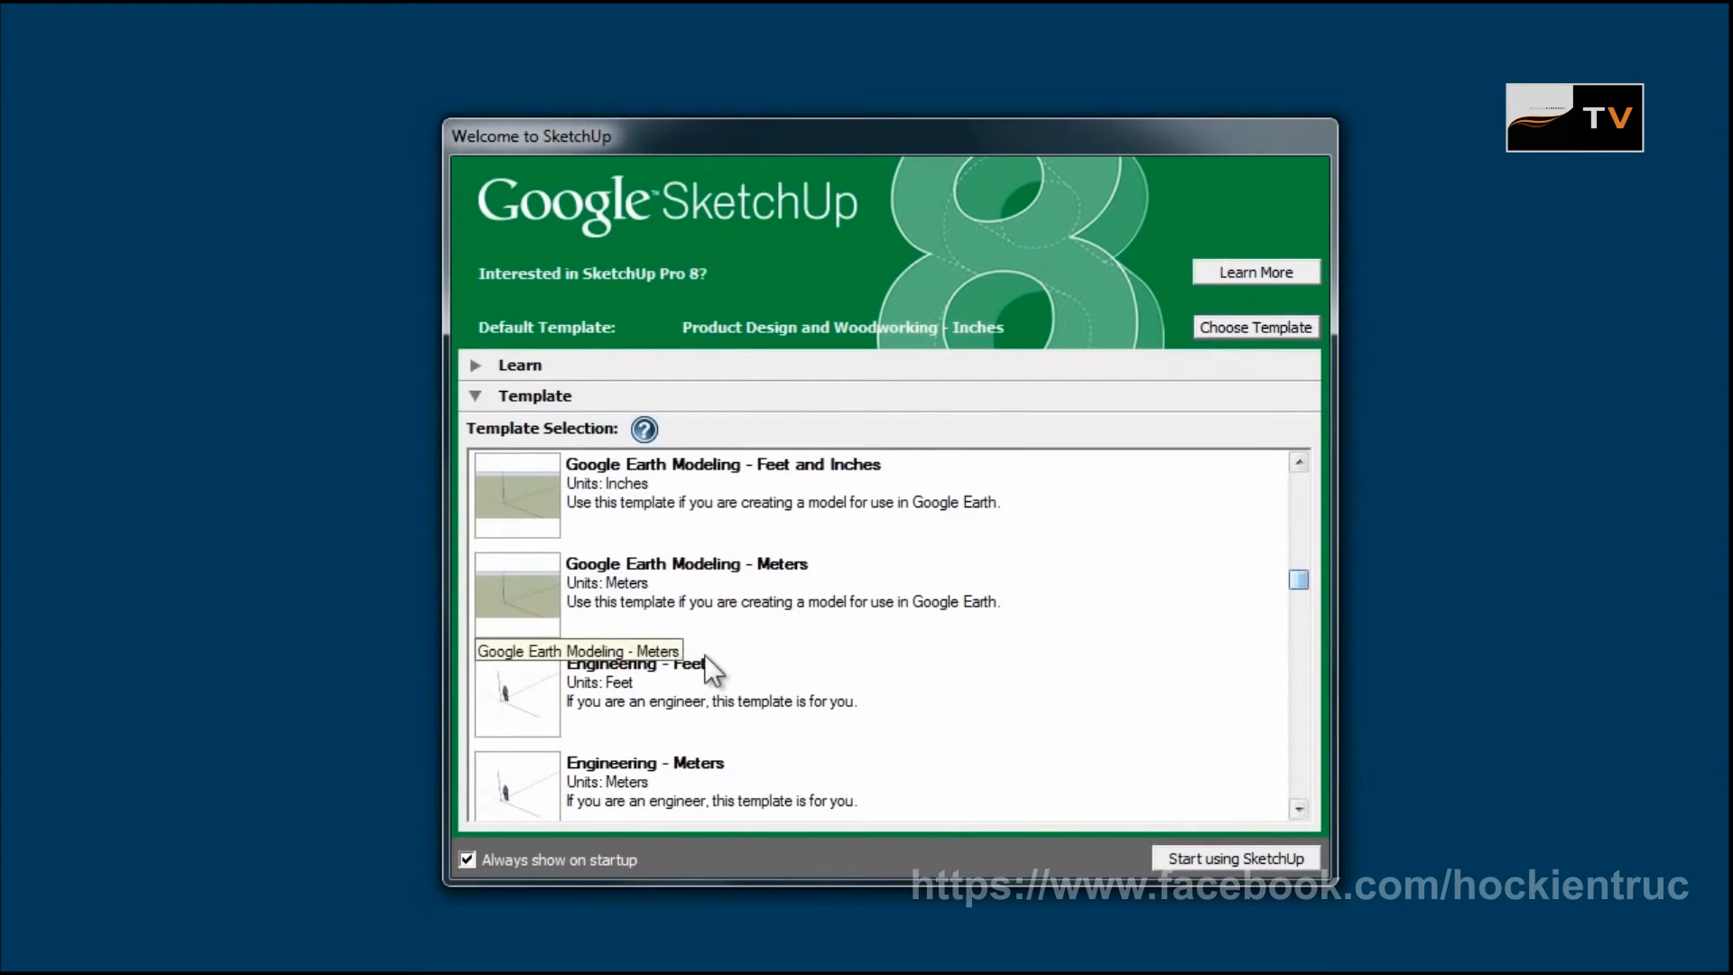
{"action": "left_click", "coordinate": [679, 790]}
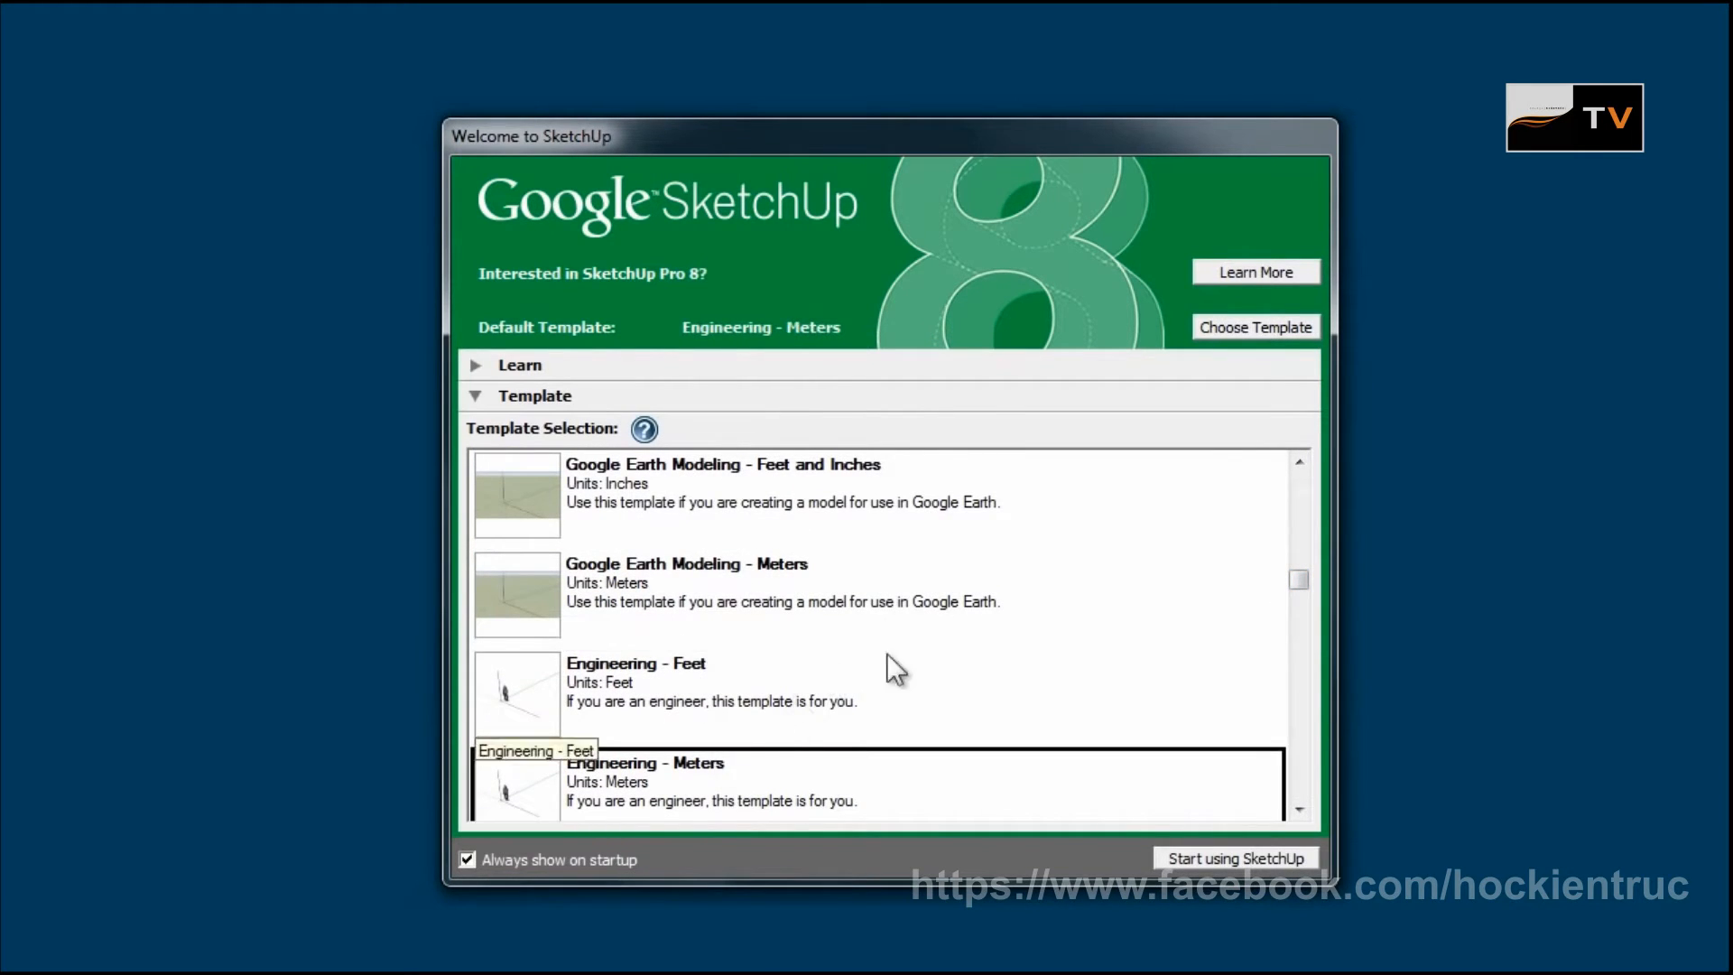
{"action": "scroll", "scroll_direction": "down", "scroll_amount": 3}
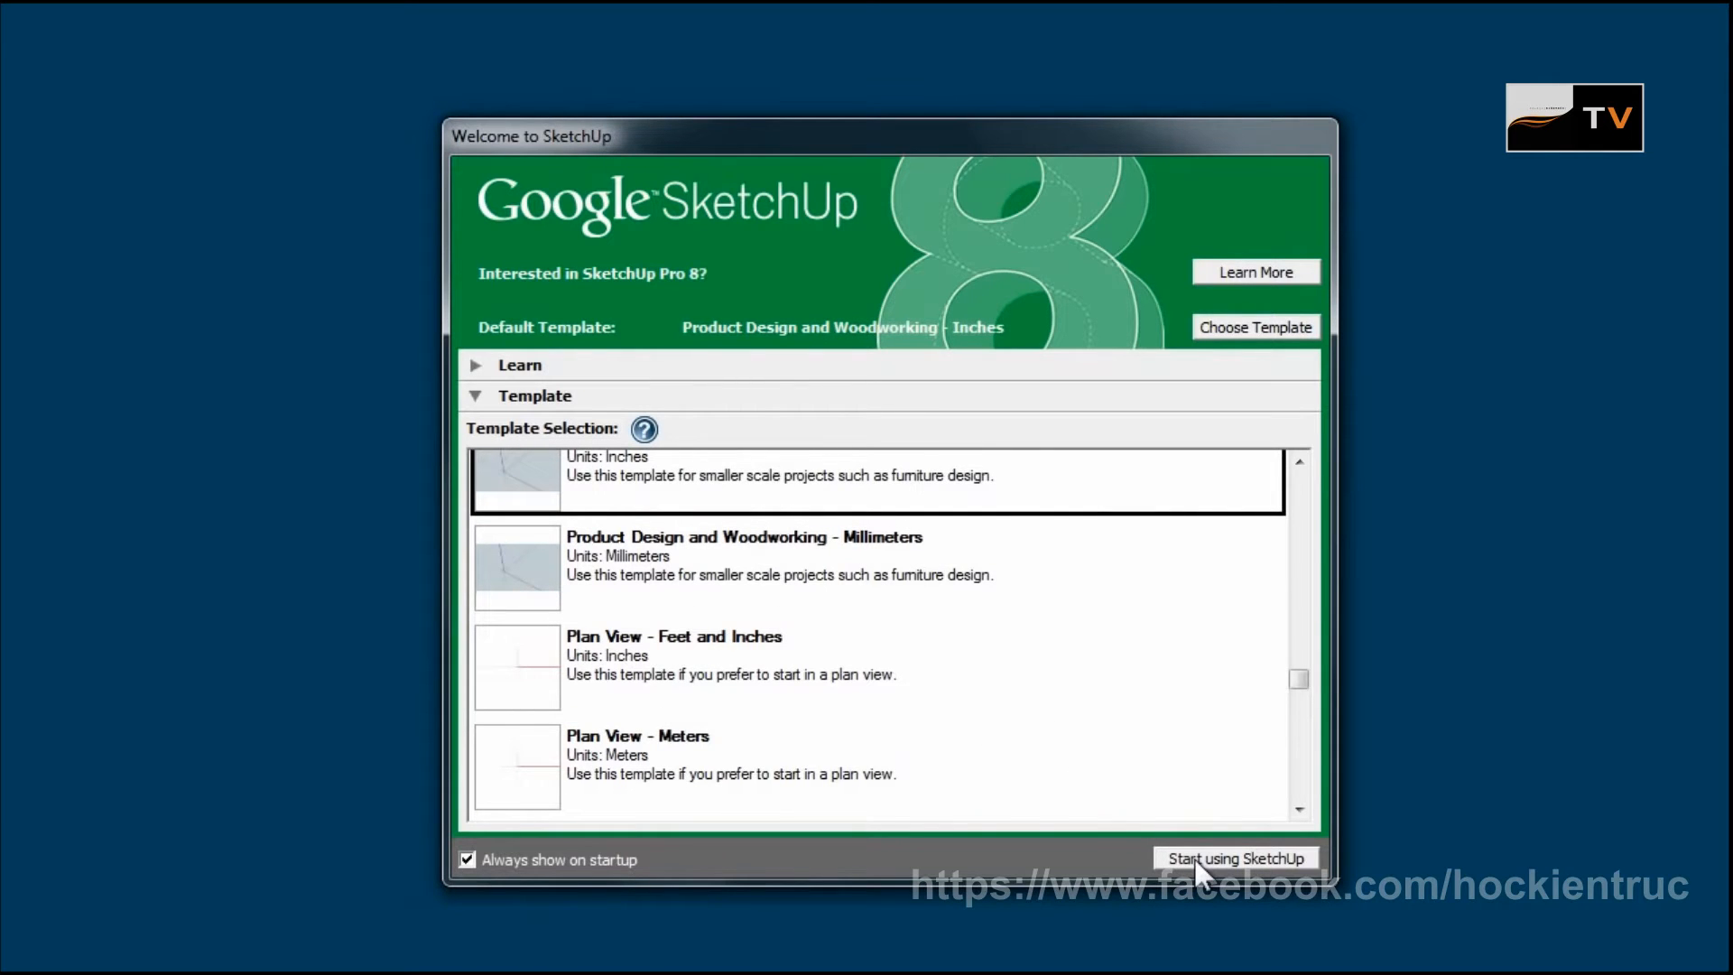
- Start modelling from the welcome window and set the camera to the Iso standard view
{"action": "left_click", "coordinate": [1238, 857]}
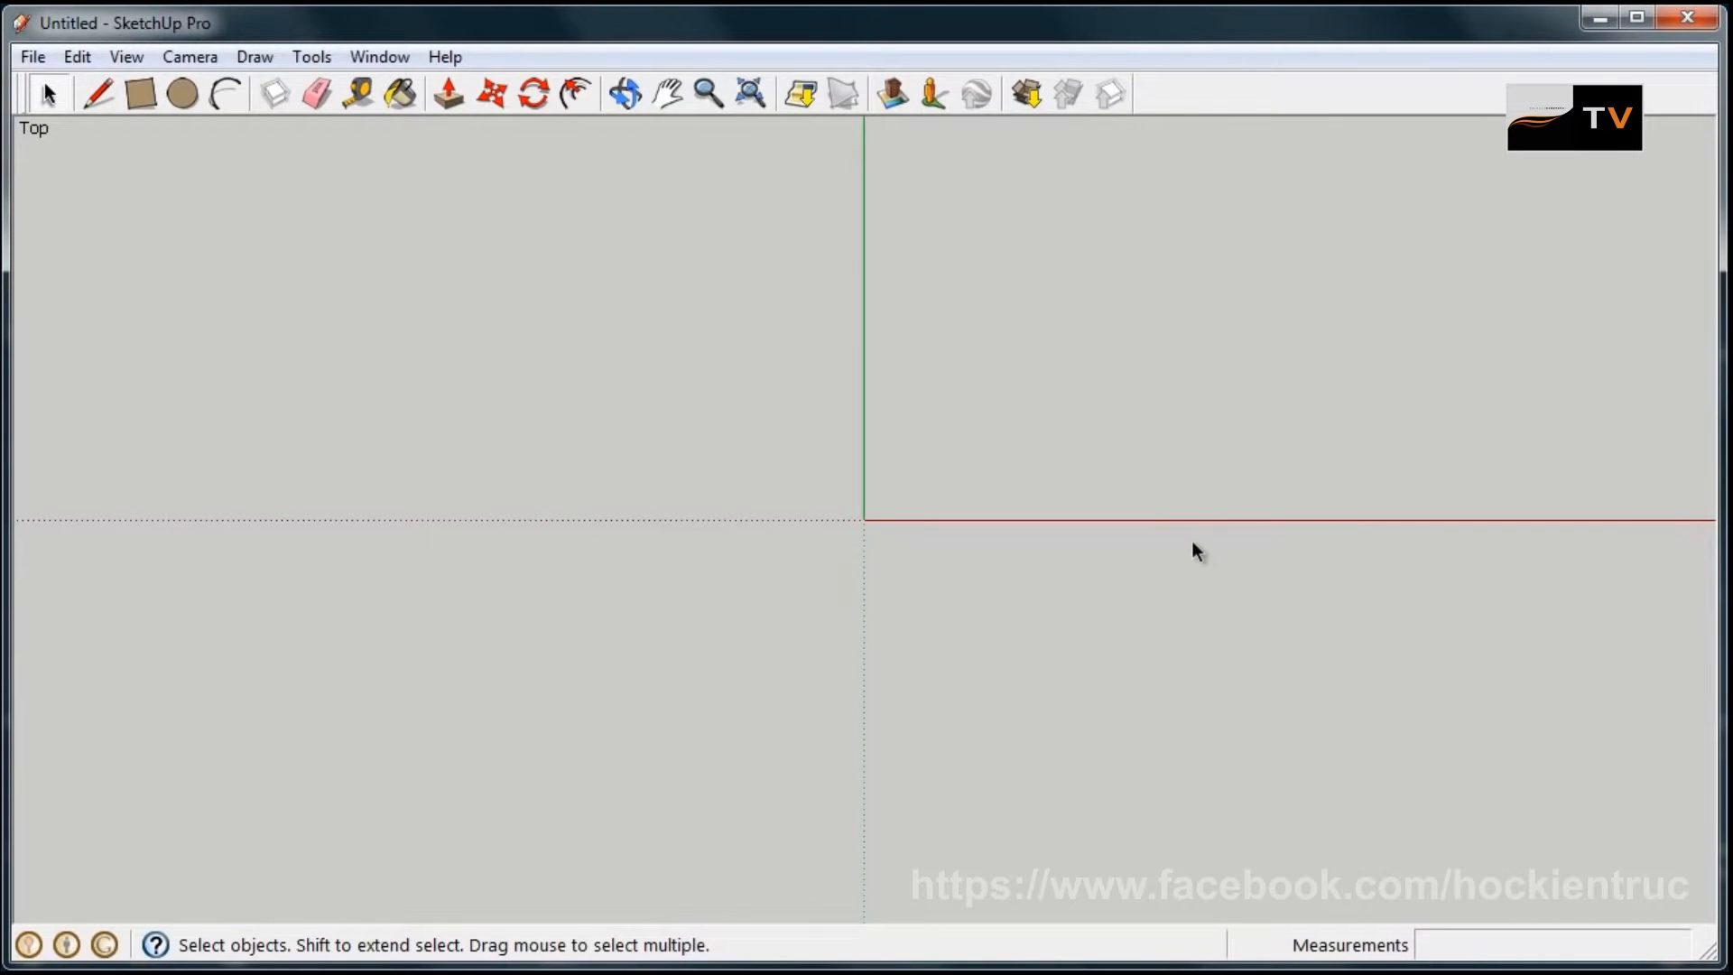
{"action": "mouse_move", "coordinate": [779, 513]}
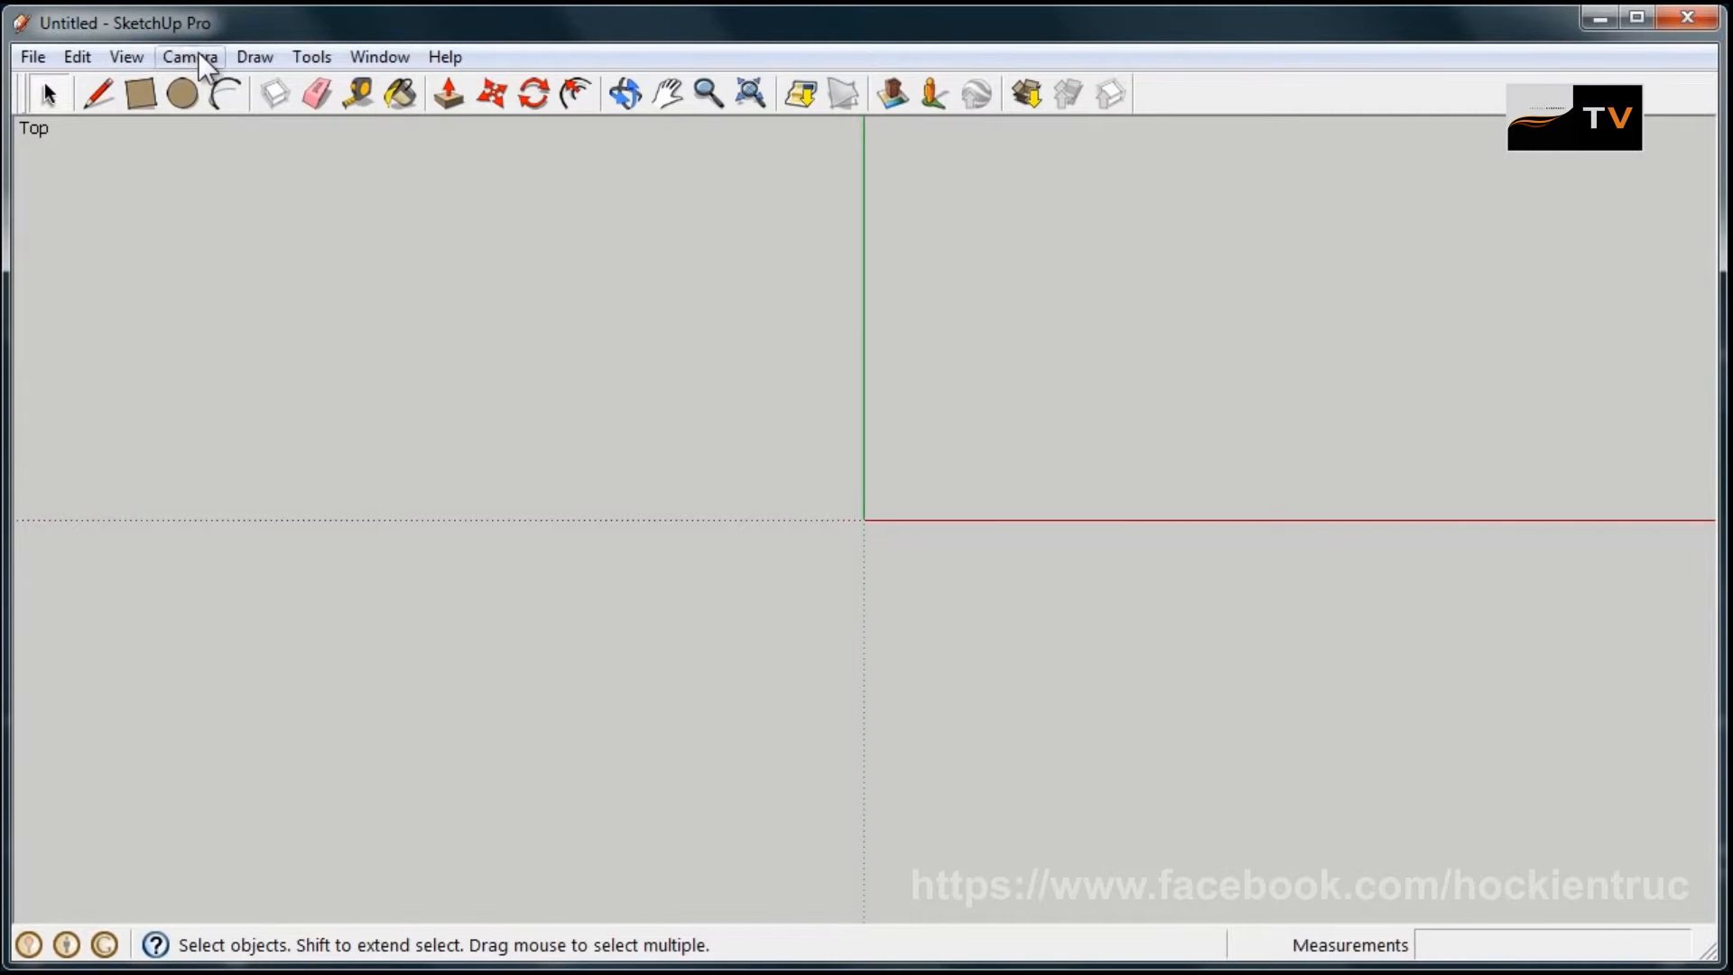
{"action": "left_click", "coordinate": [189, 56]}
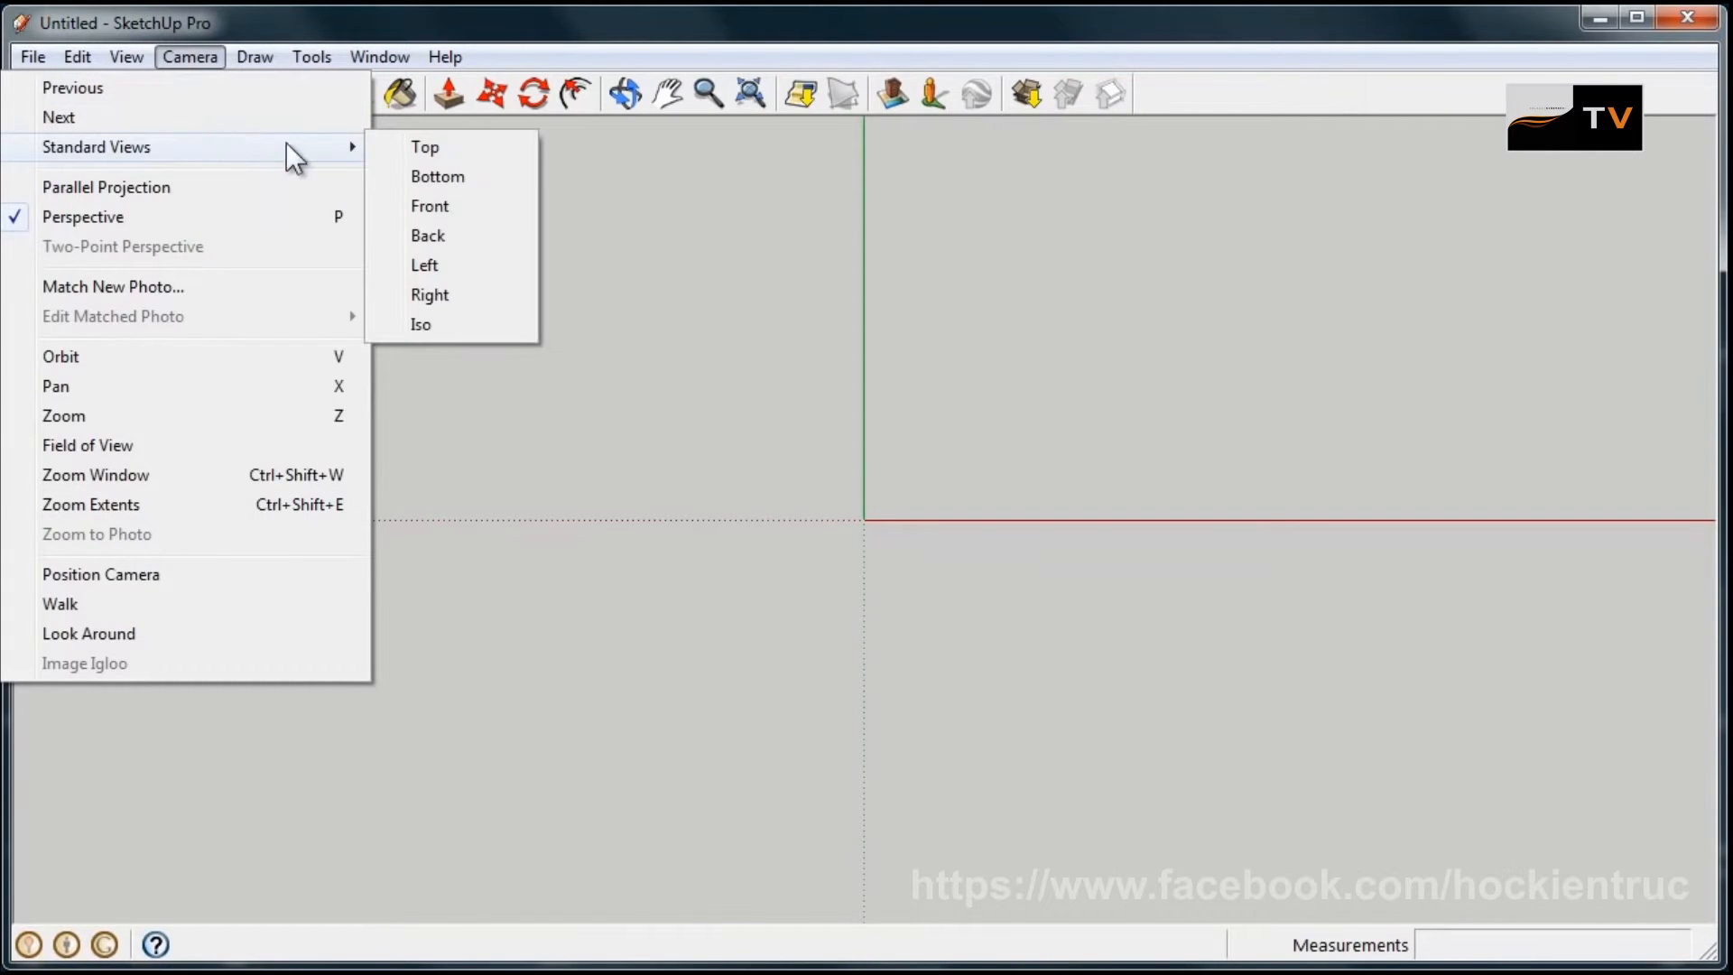
{"action": "mouse_move", "coordinate": [469, 342]}
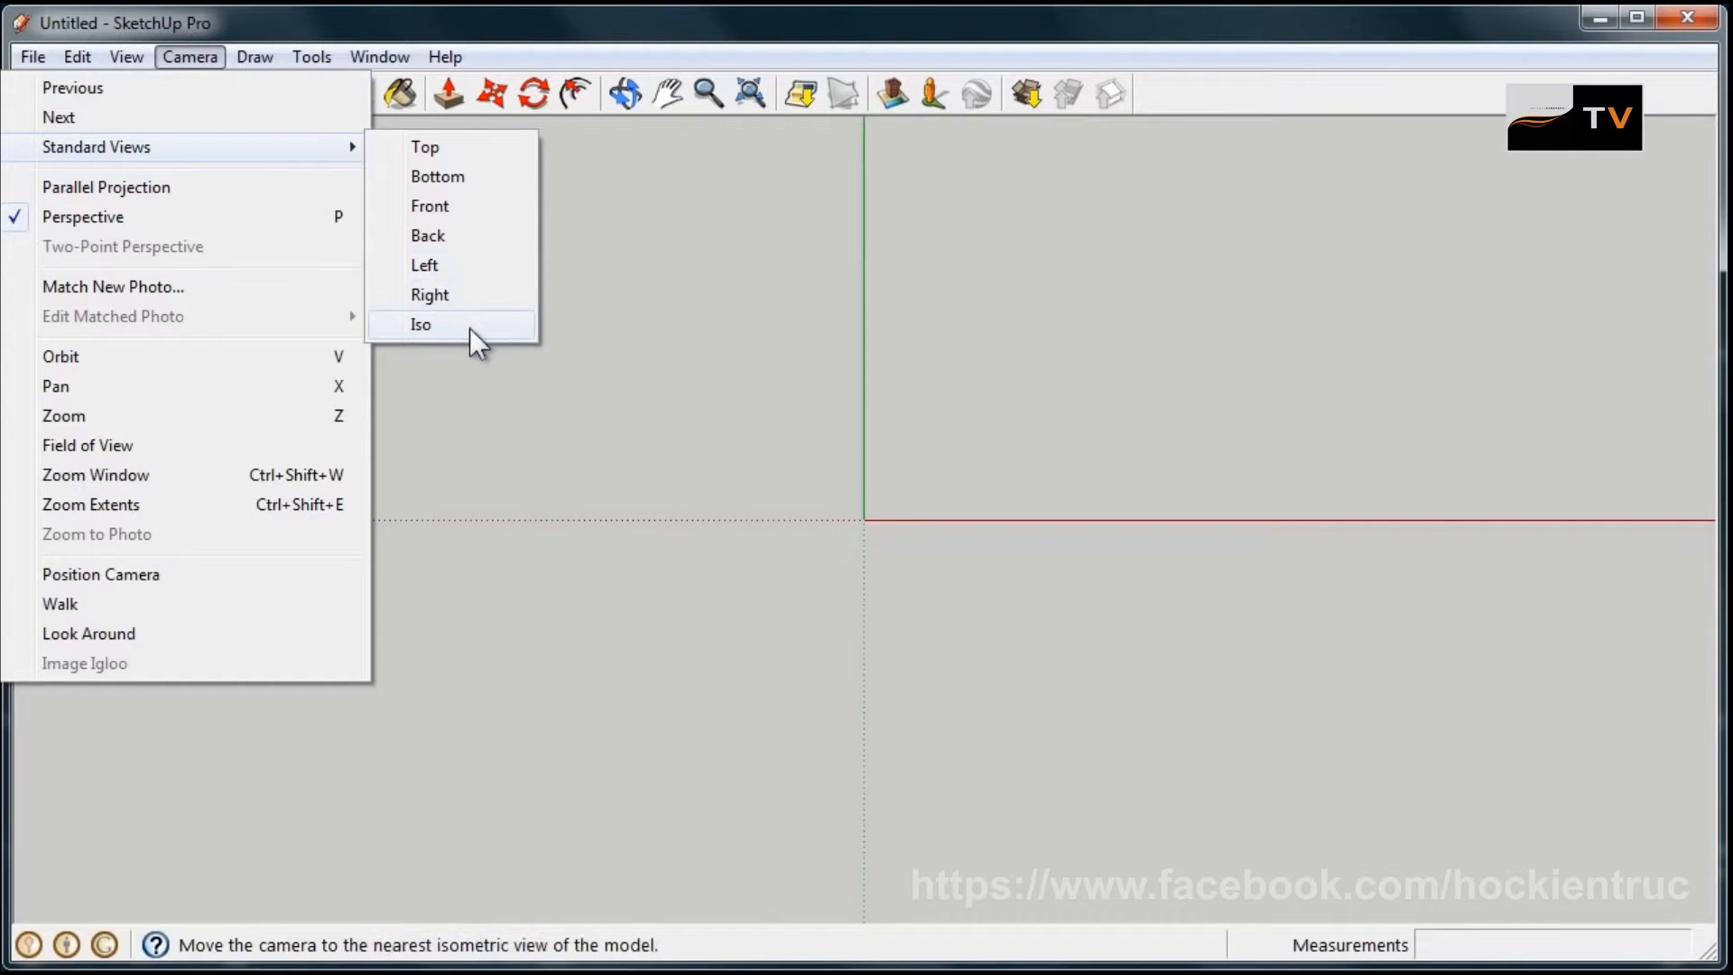
{"action": "left_click", "coordinate": [420, 325]}
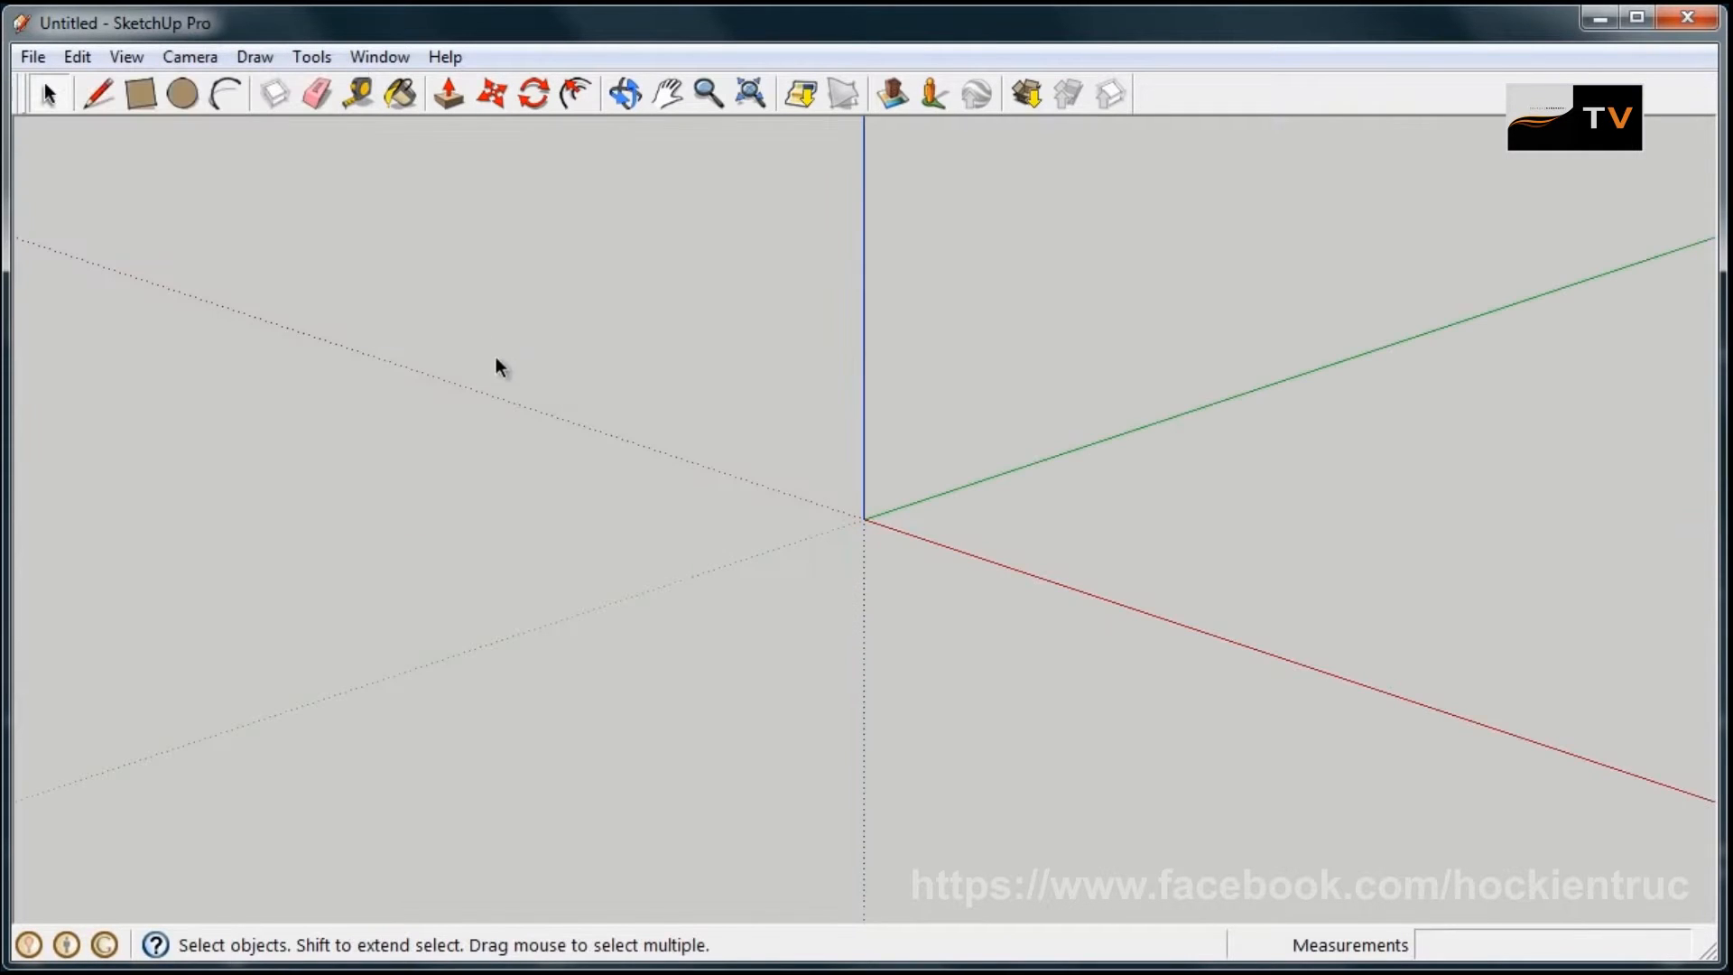
{"action": "mouse_move", "coordinate": [145, 98]}
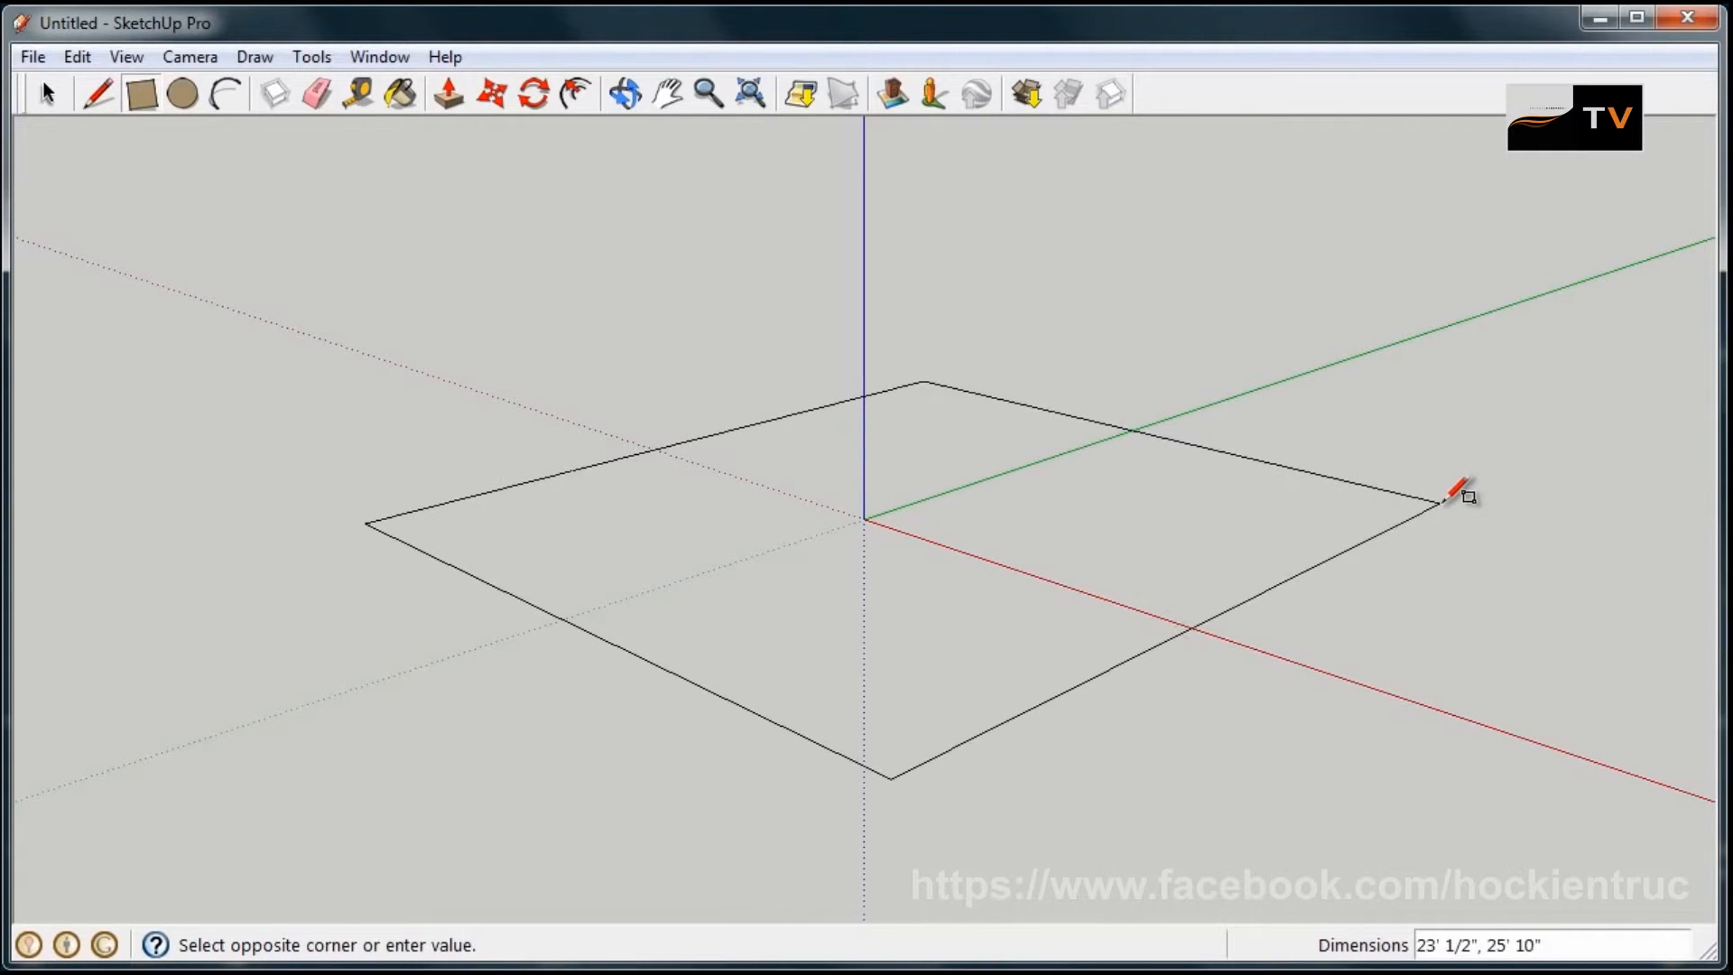
- Draw a floor rectangle of about 23' by 25' 10" on the ground plane around the origin
{"action": "left_click", "coordinate": [1441, 522]}
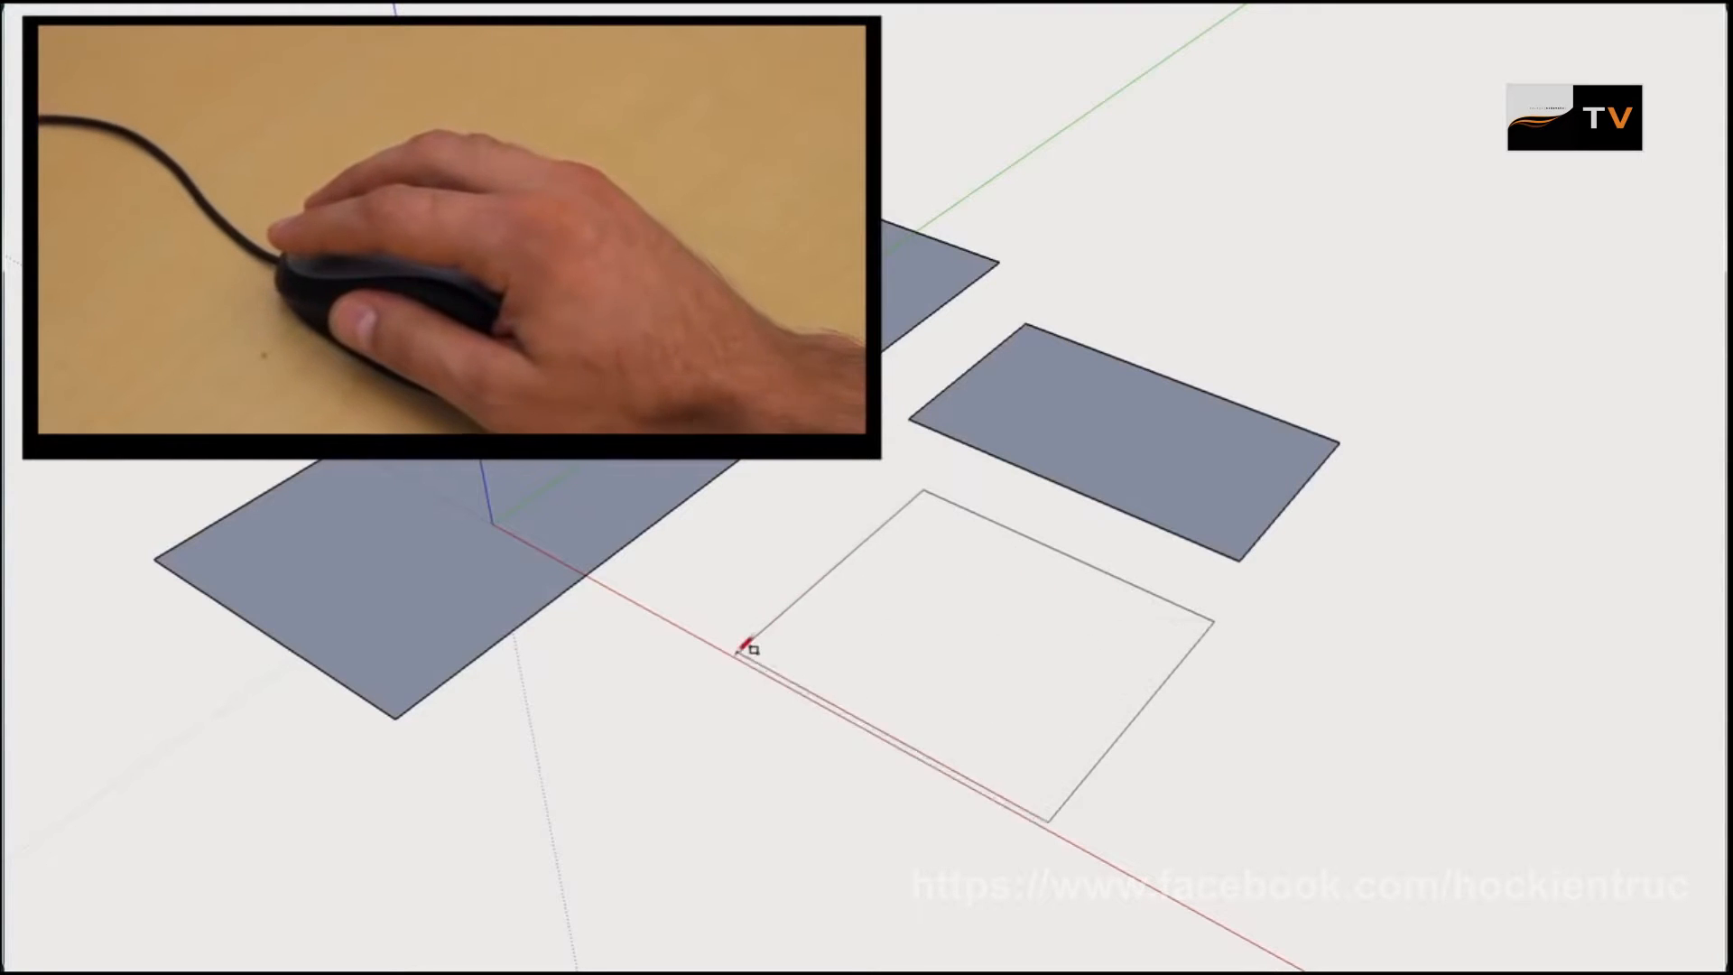
{"action": "left_click", "coordinate": [751, 646]}
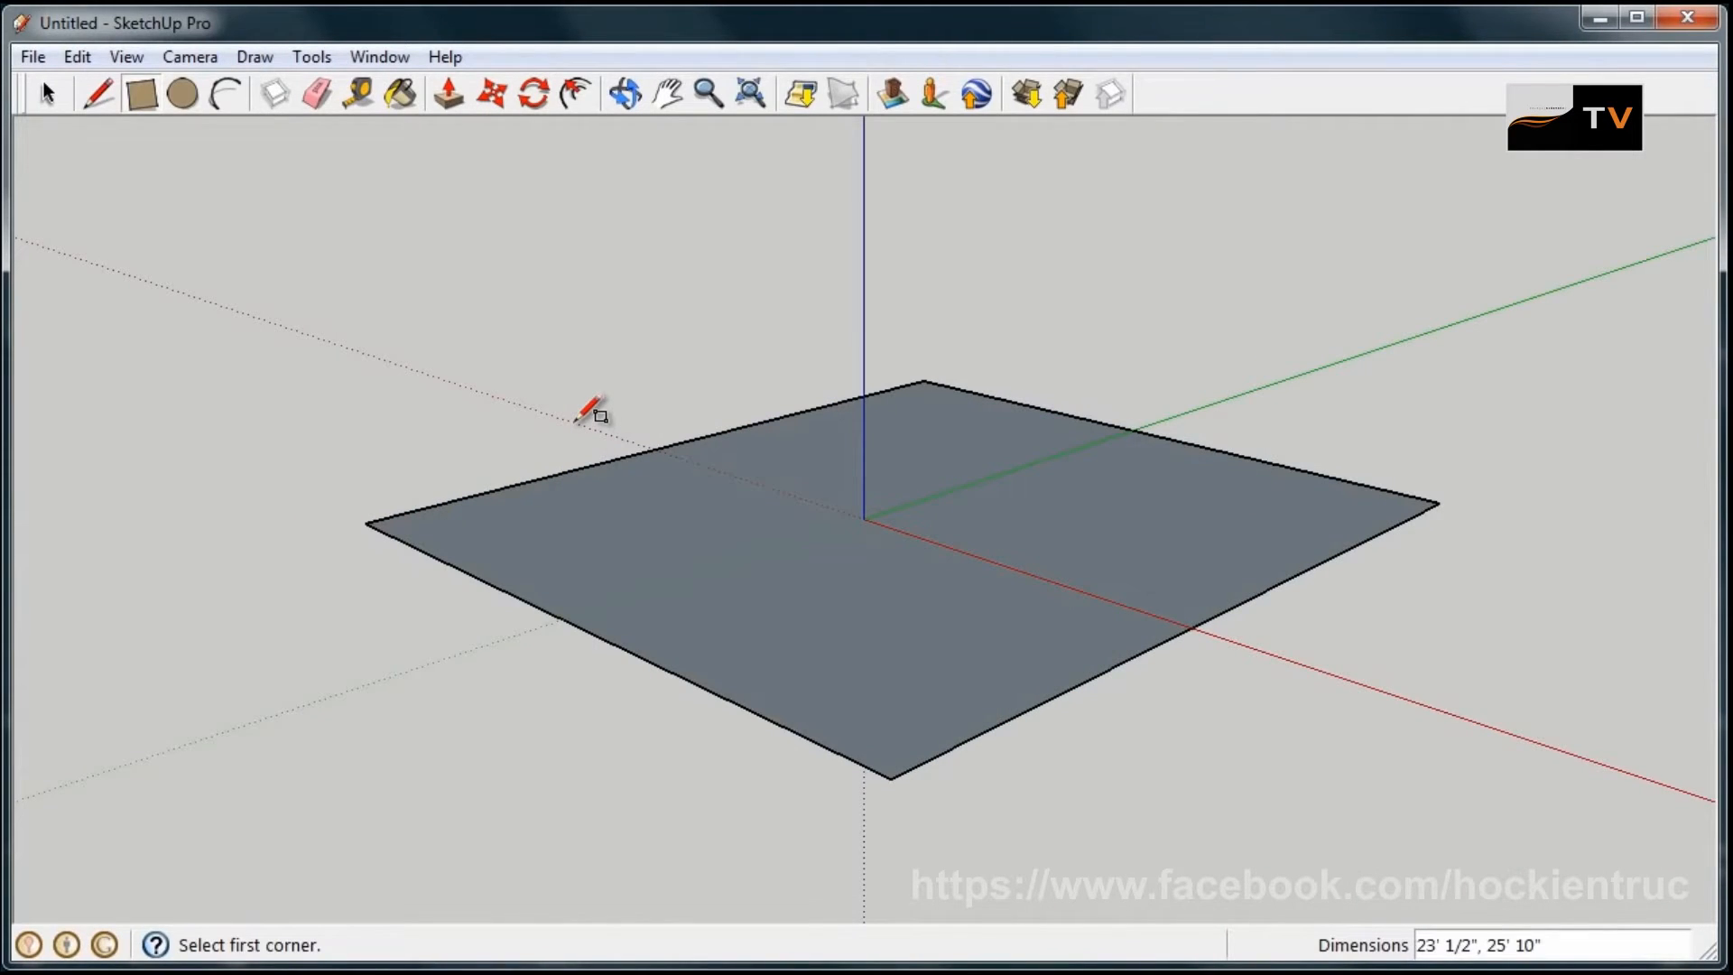
{"action": "mouse_move", "coordinate": [282, 221]}
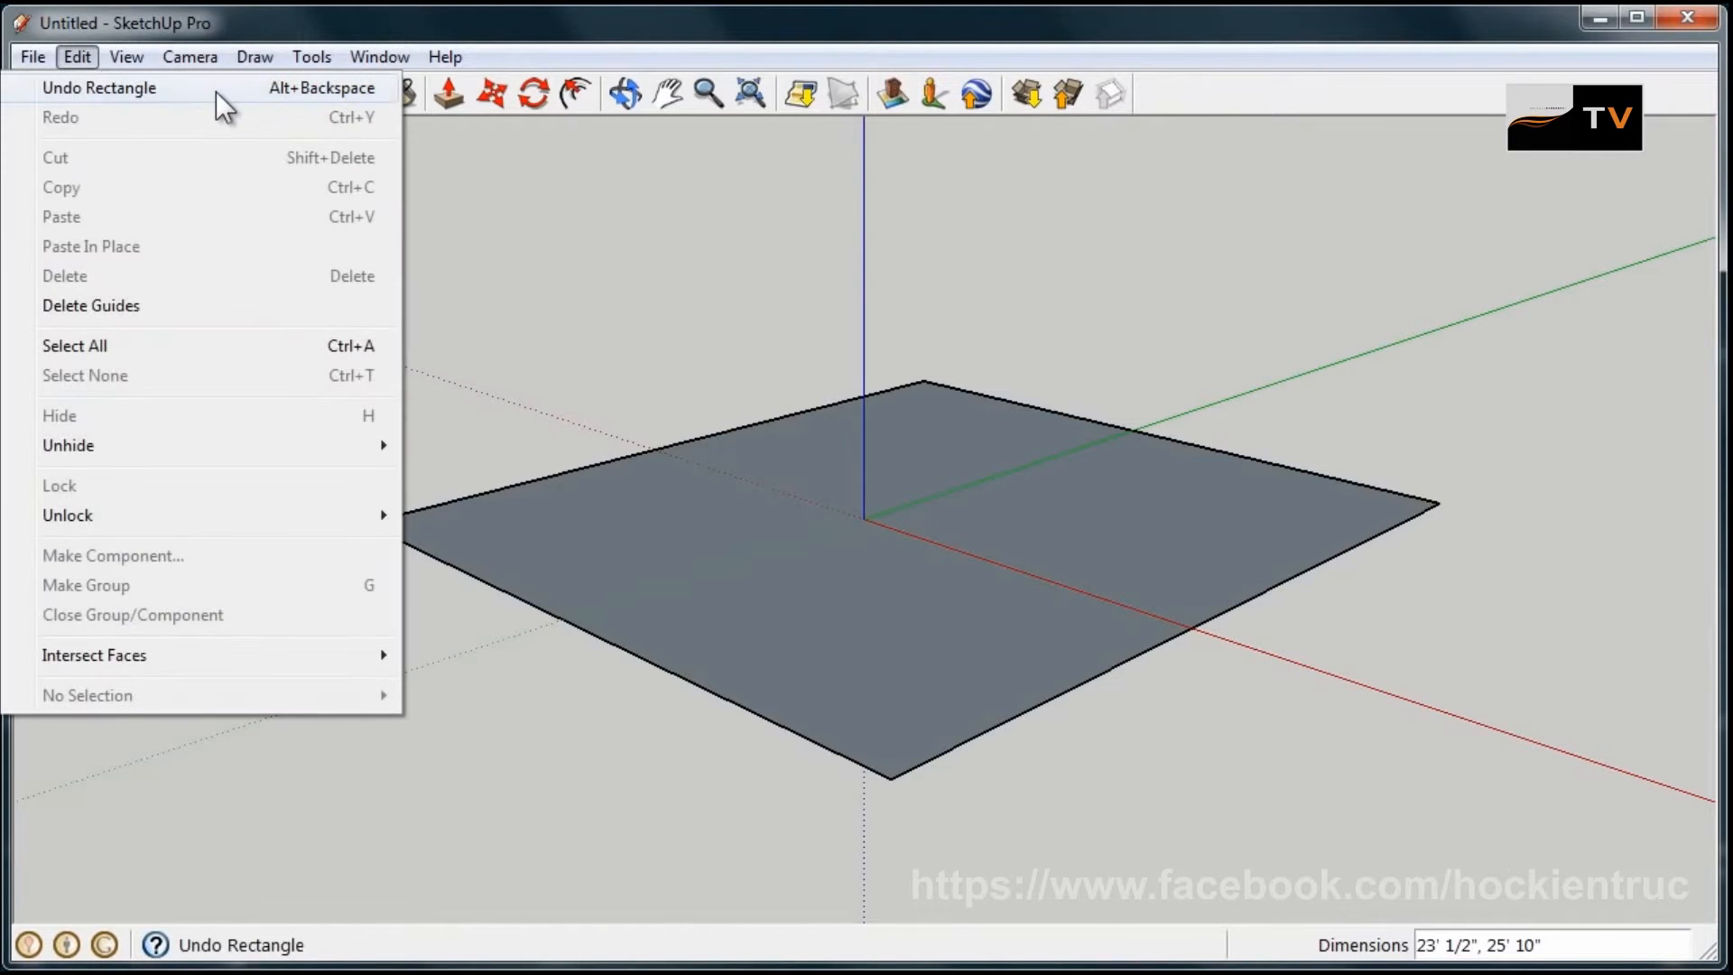
- Undo the first rectangle and draw a longer floor rectangle of about 17' by 33' 9 1/2"
{"action": "left_click", "coordinate": [99, 87]}
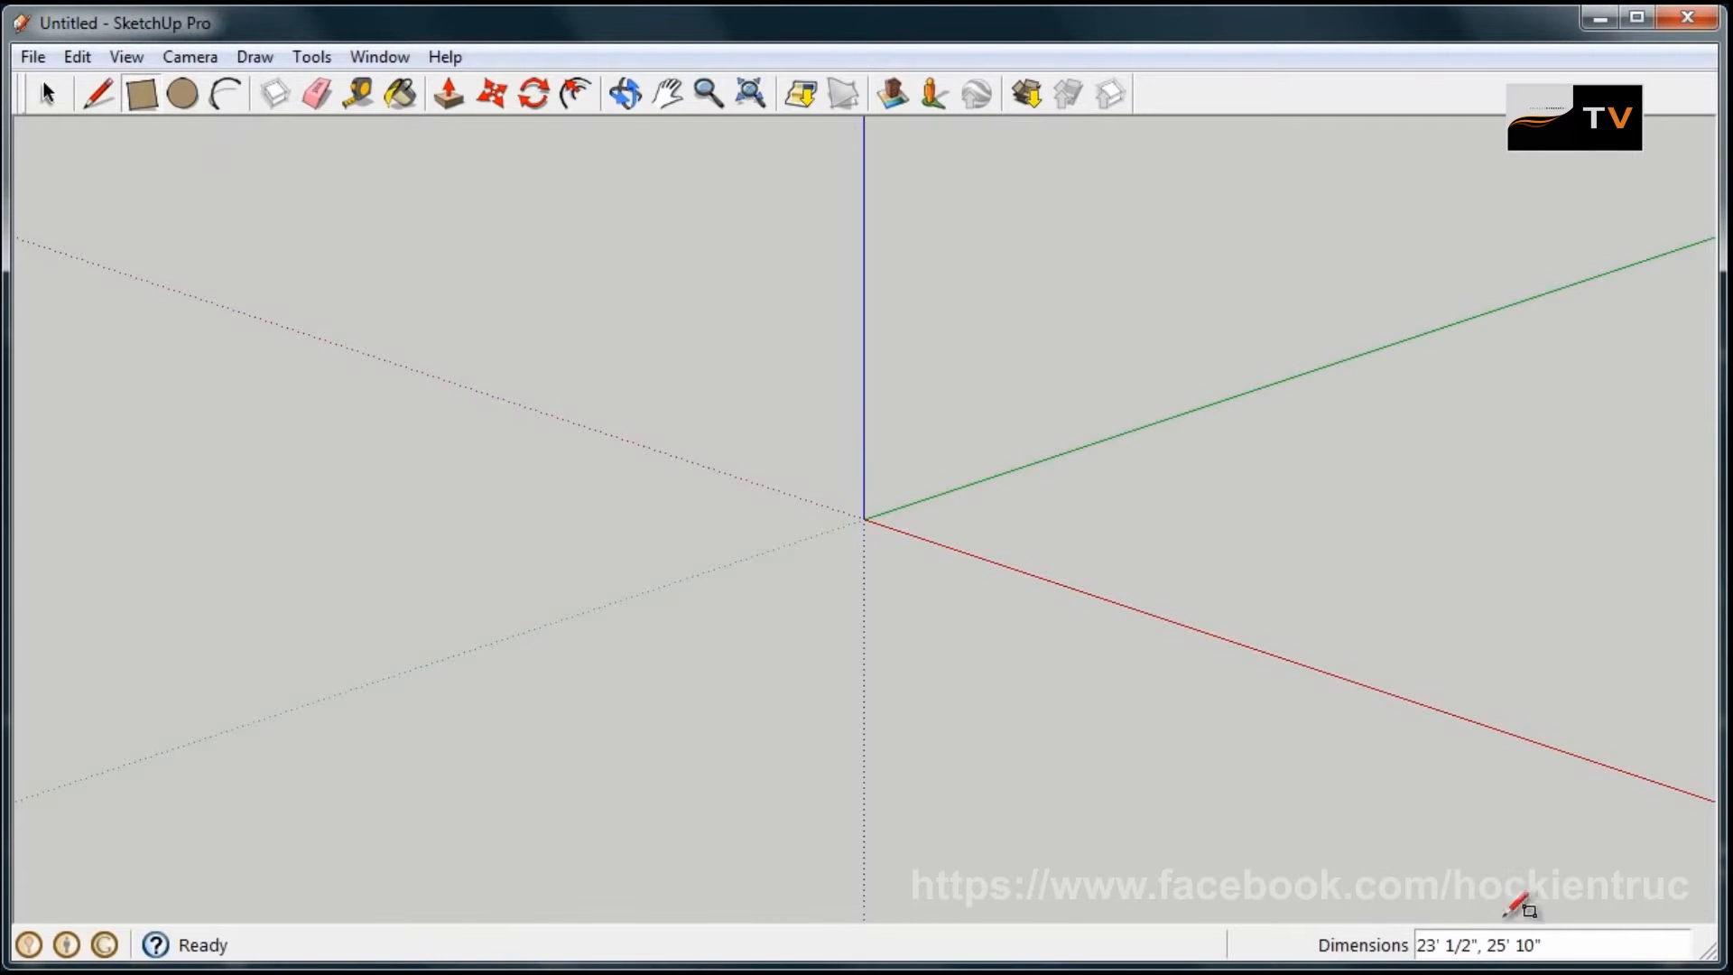
{"action": "mouse_move", "coordinate": [429, 644]}
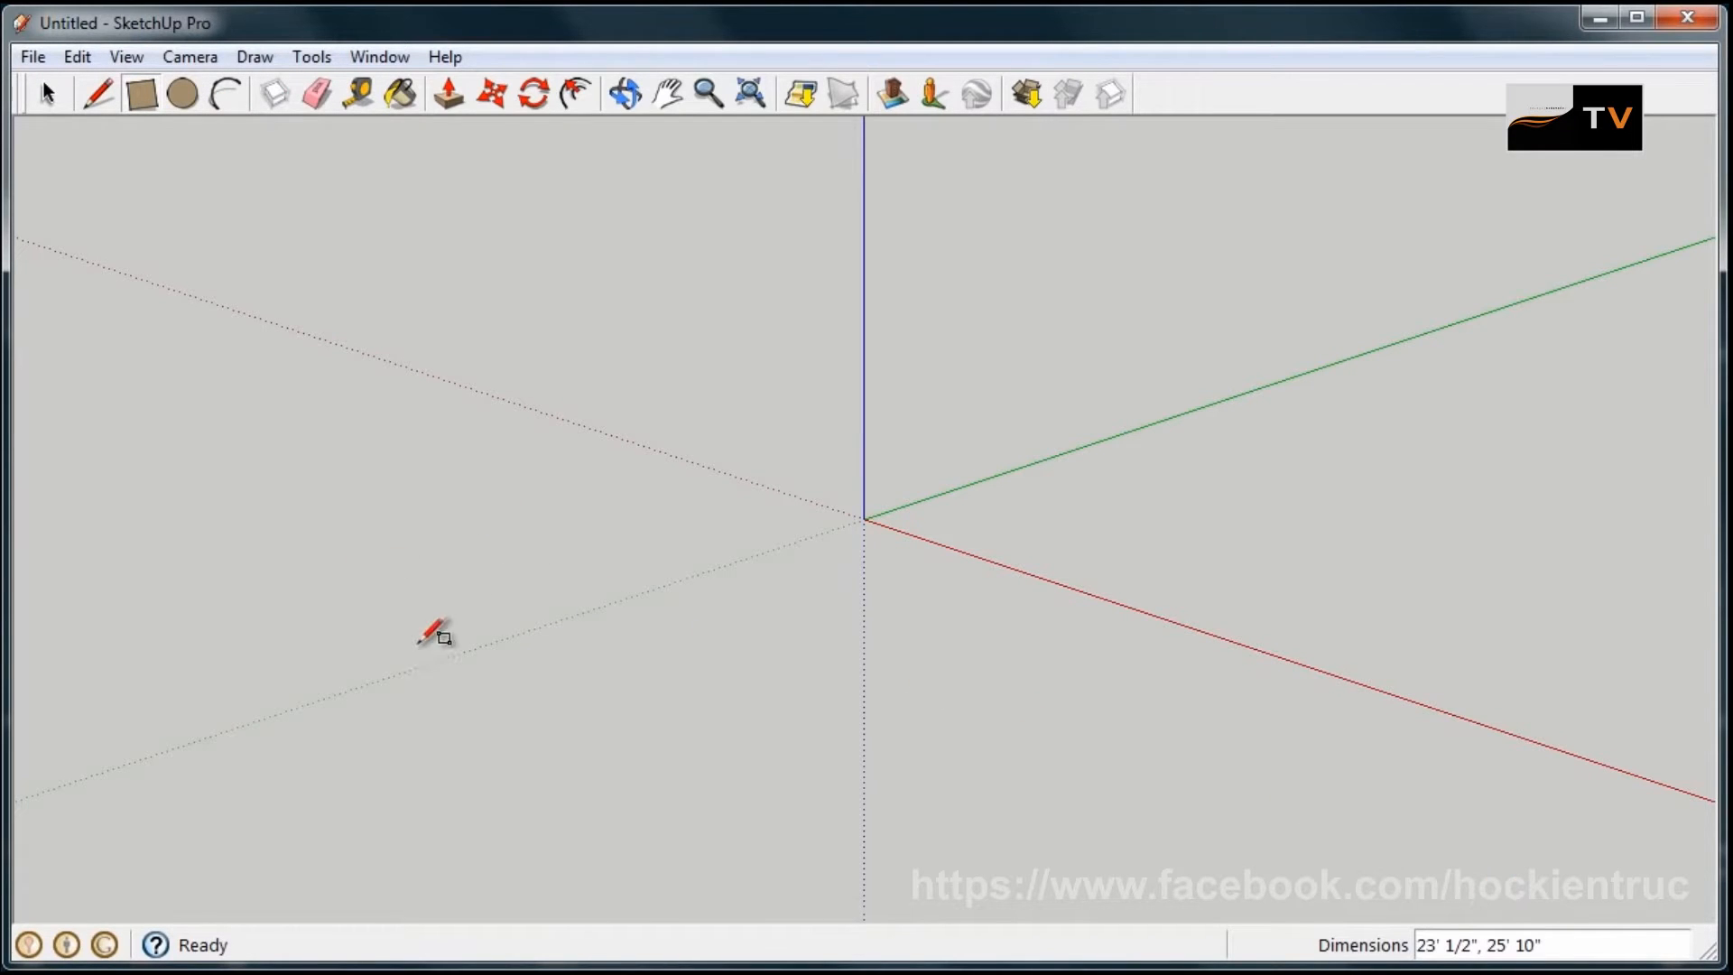
{"action": "left_click_drag", "start_coordinate": [410, 613], "coordinate": [917, 442]}
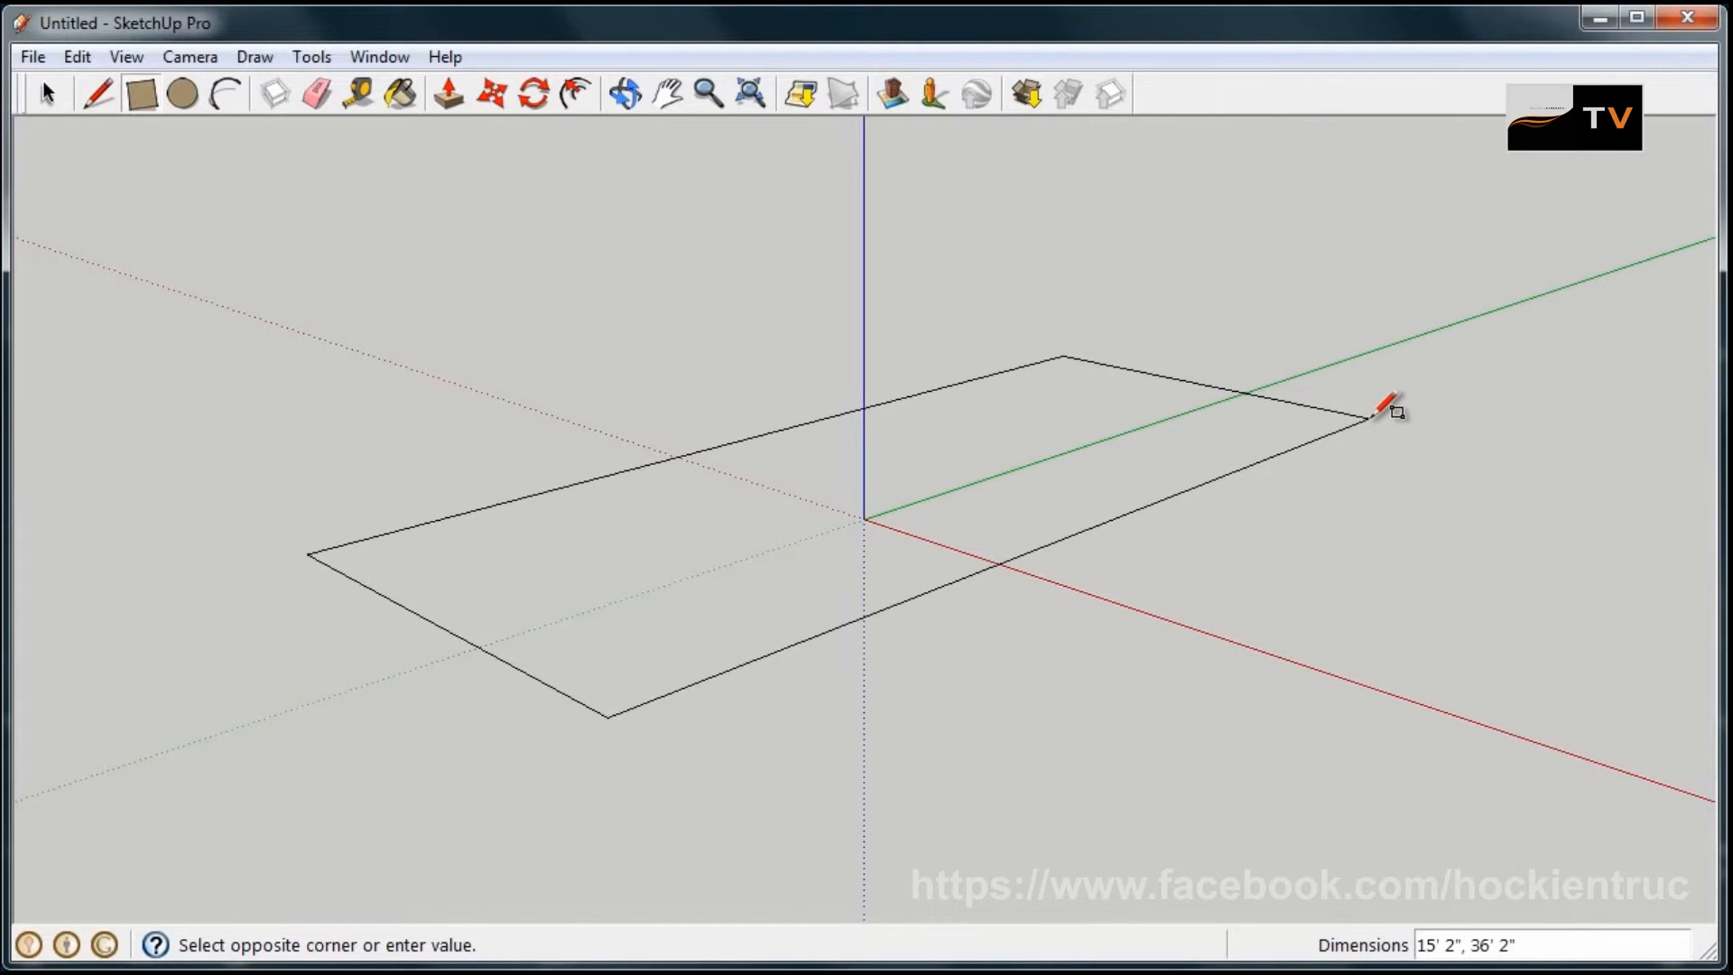
{"action": "left_click", "coordinate": [1376, 416]}
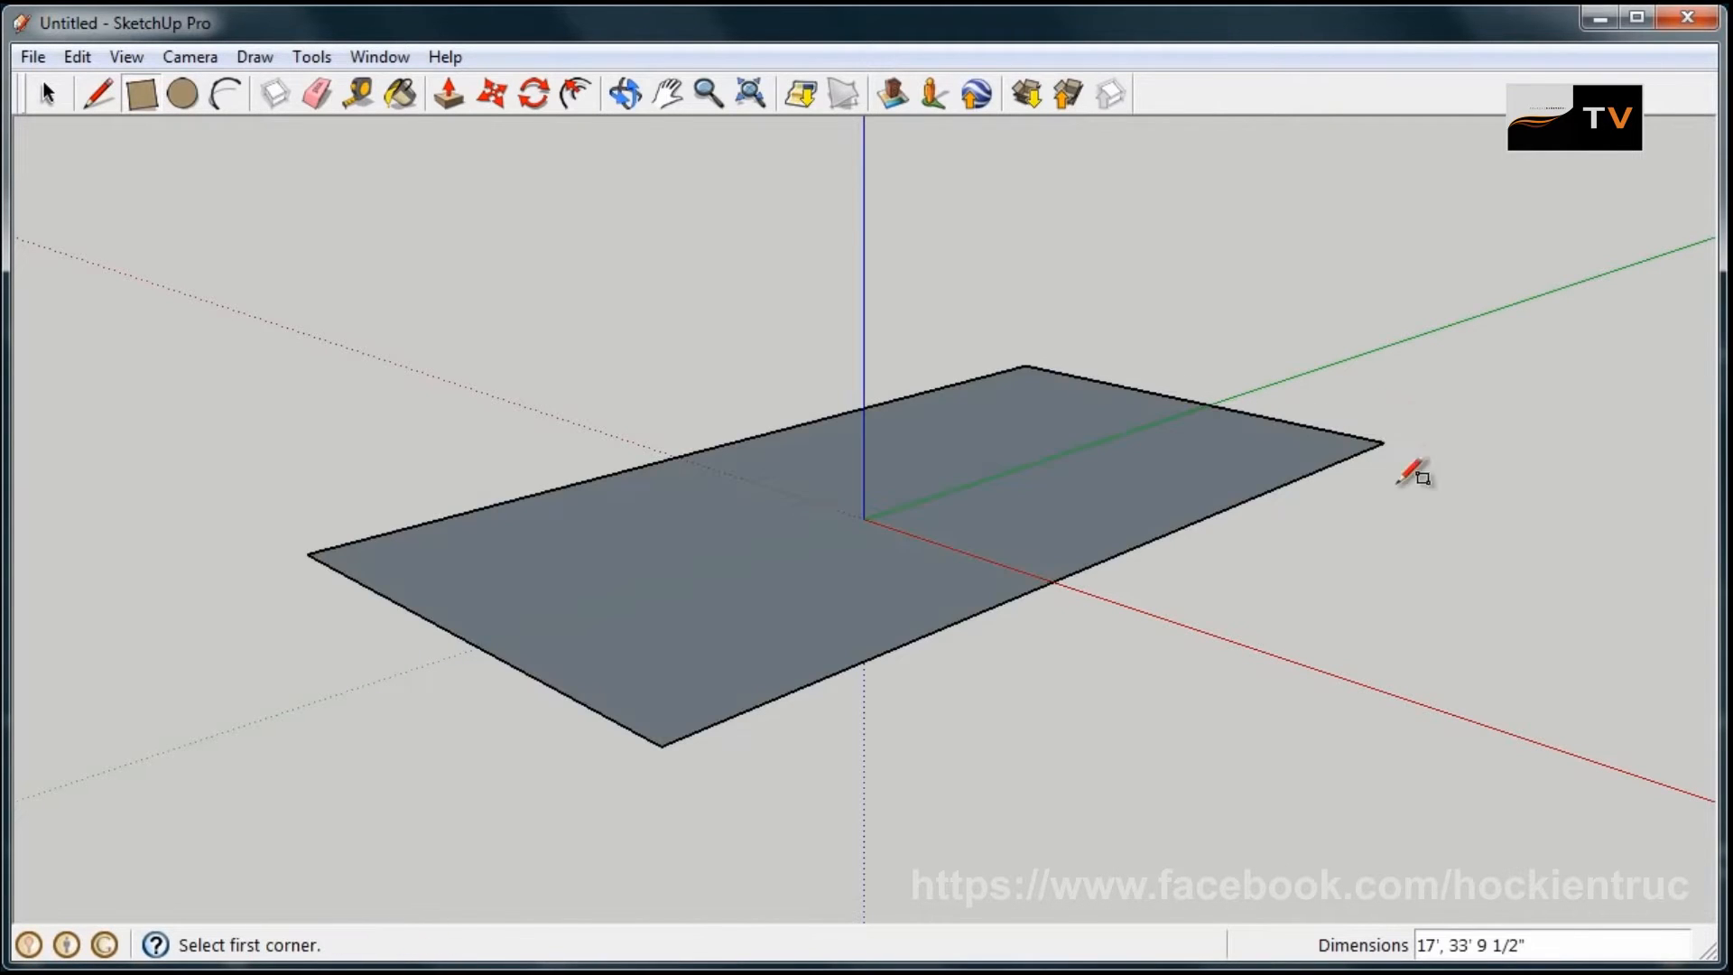
{"action": "mouse_move", "coordinate": [1383, 628]}
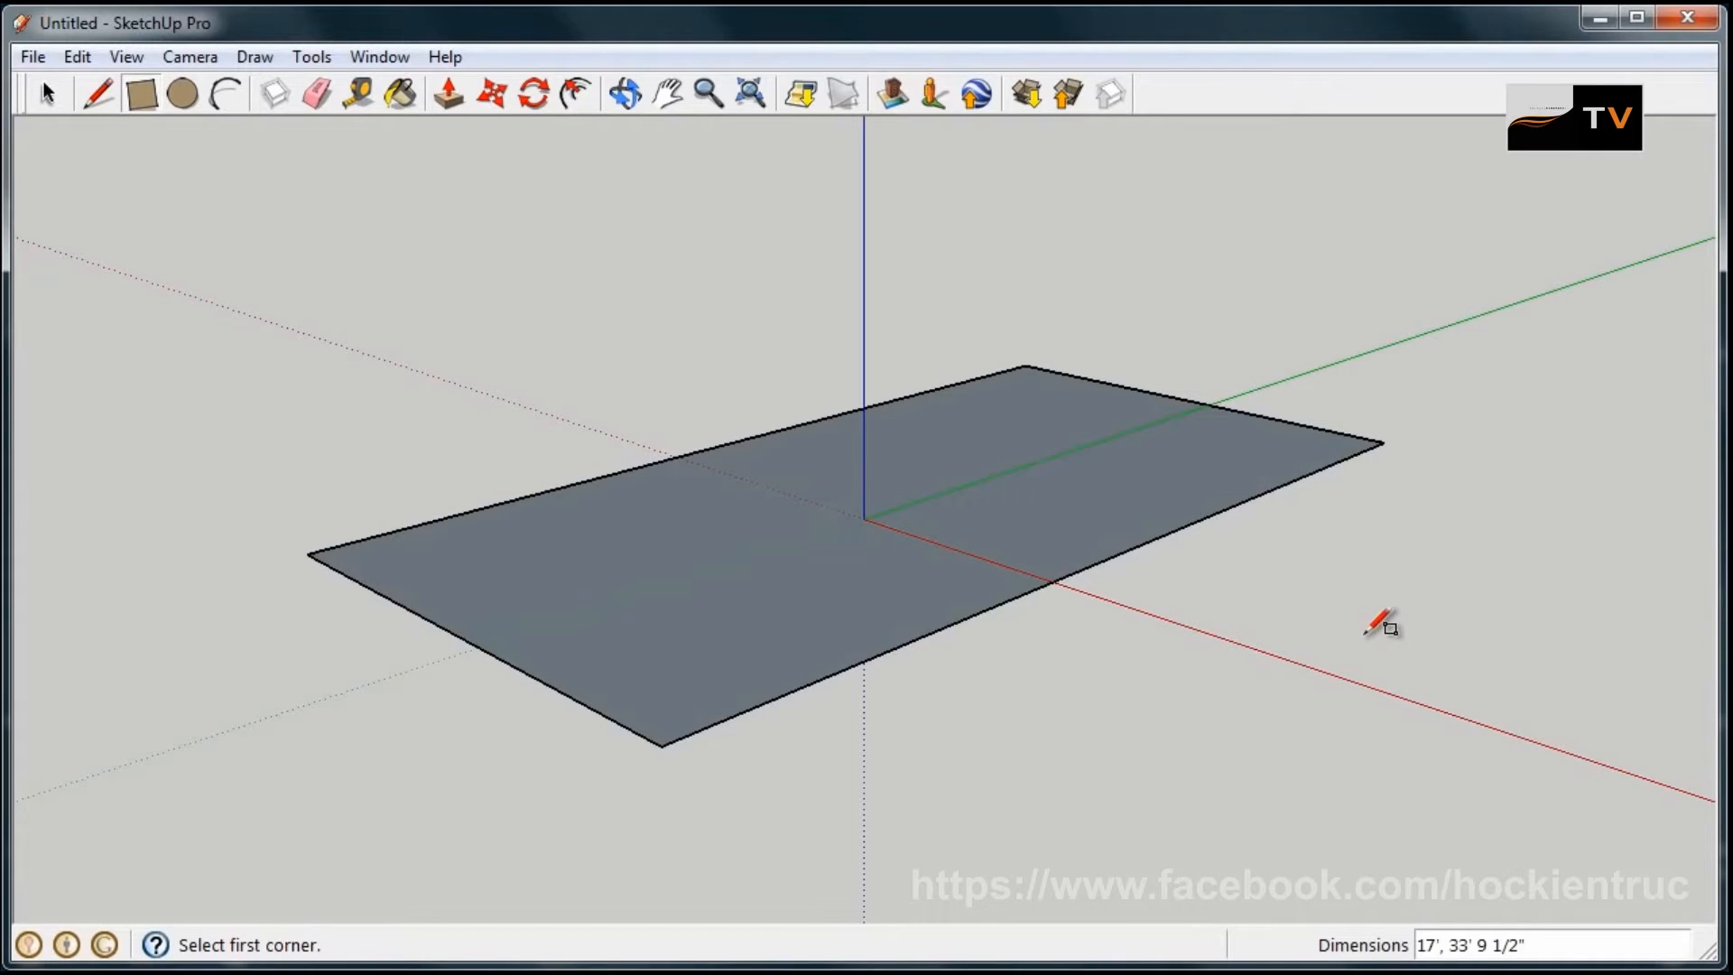
{"action": "mouse_move", "coordinate": [1444, 878]}
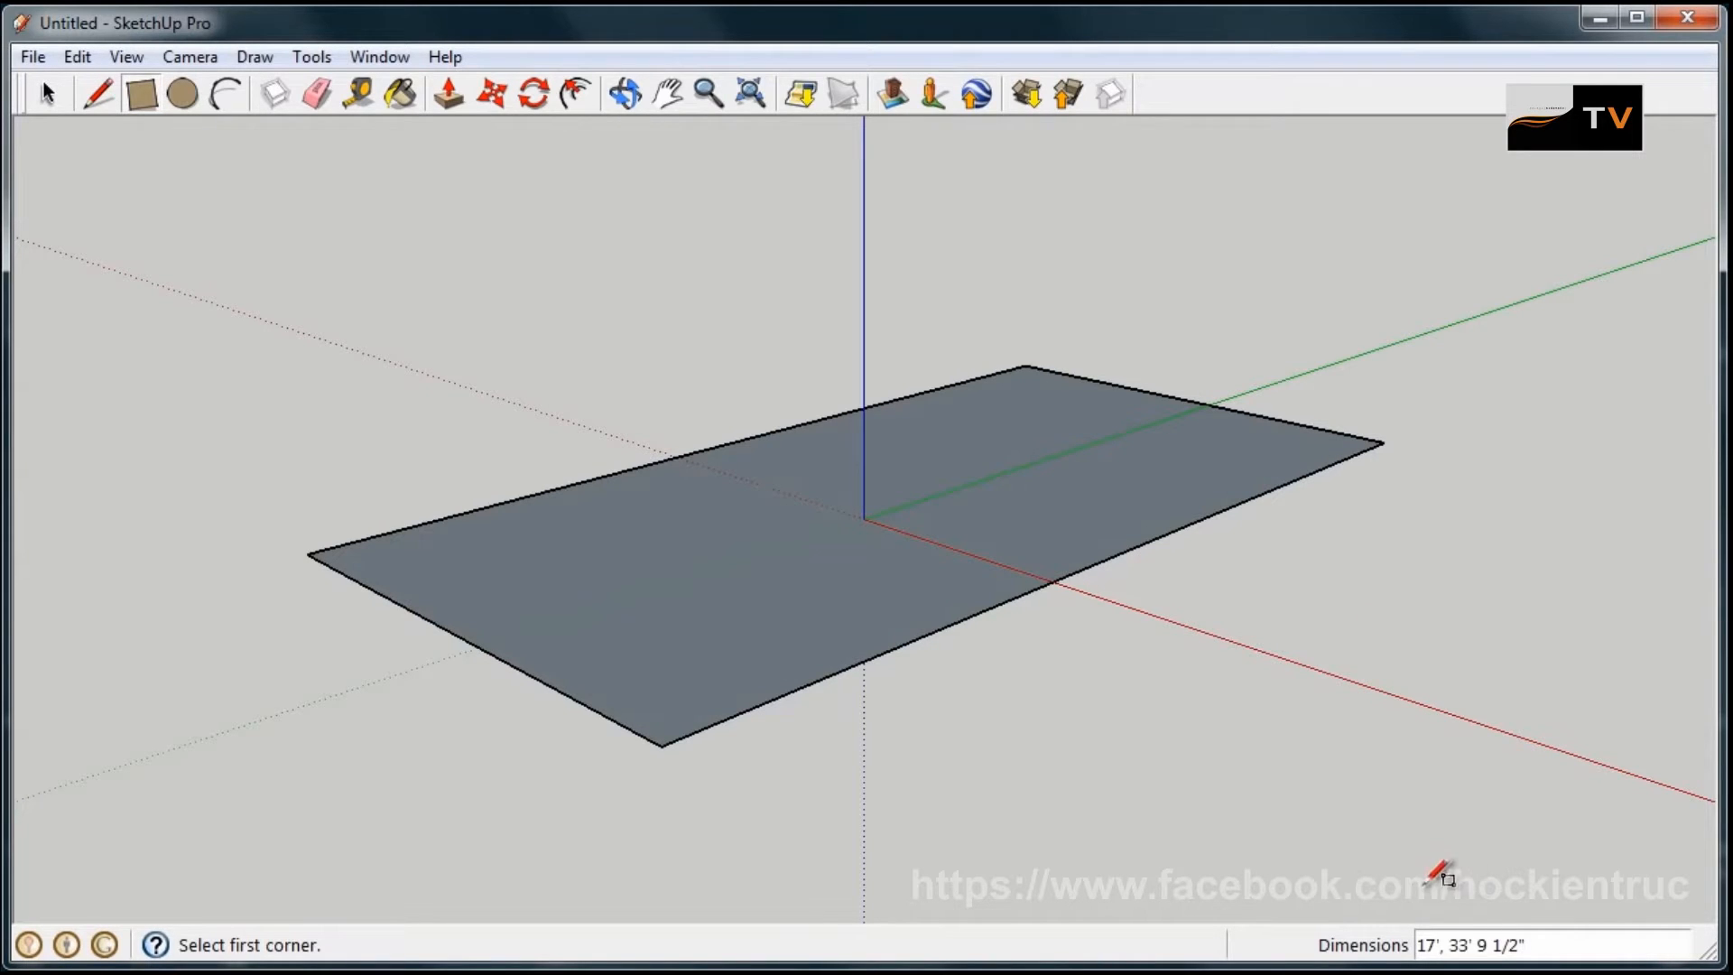
{"action": "mouse_move", "coordinate": [1045, 702]}
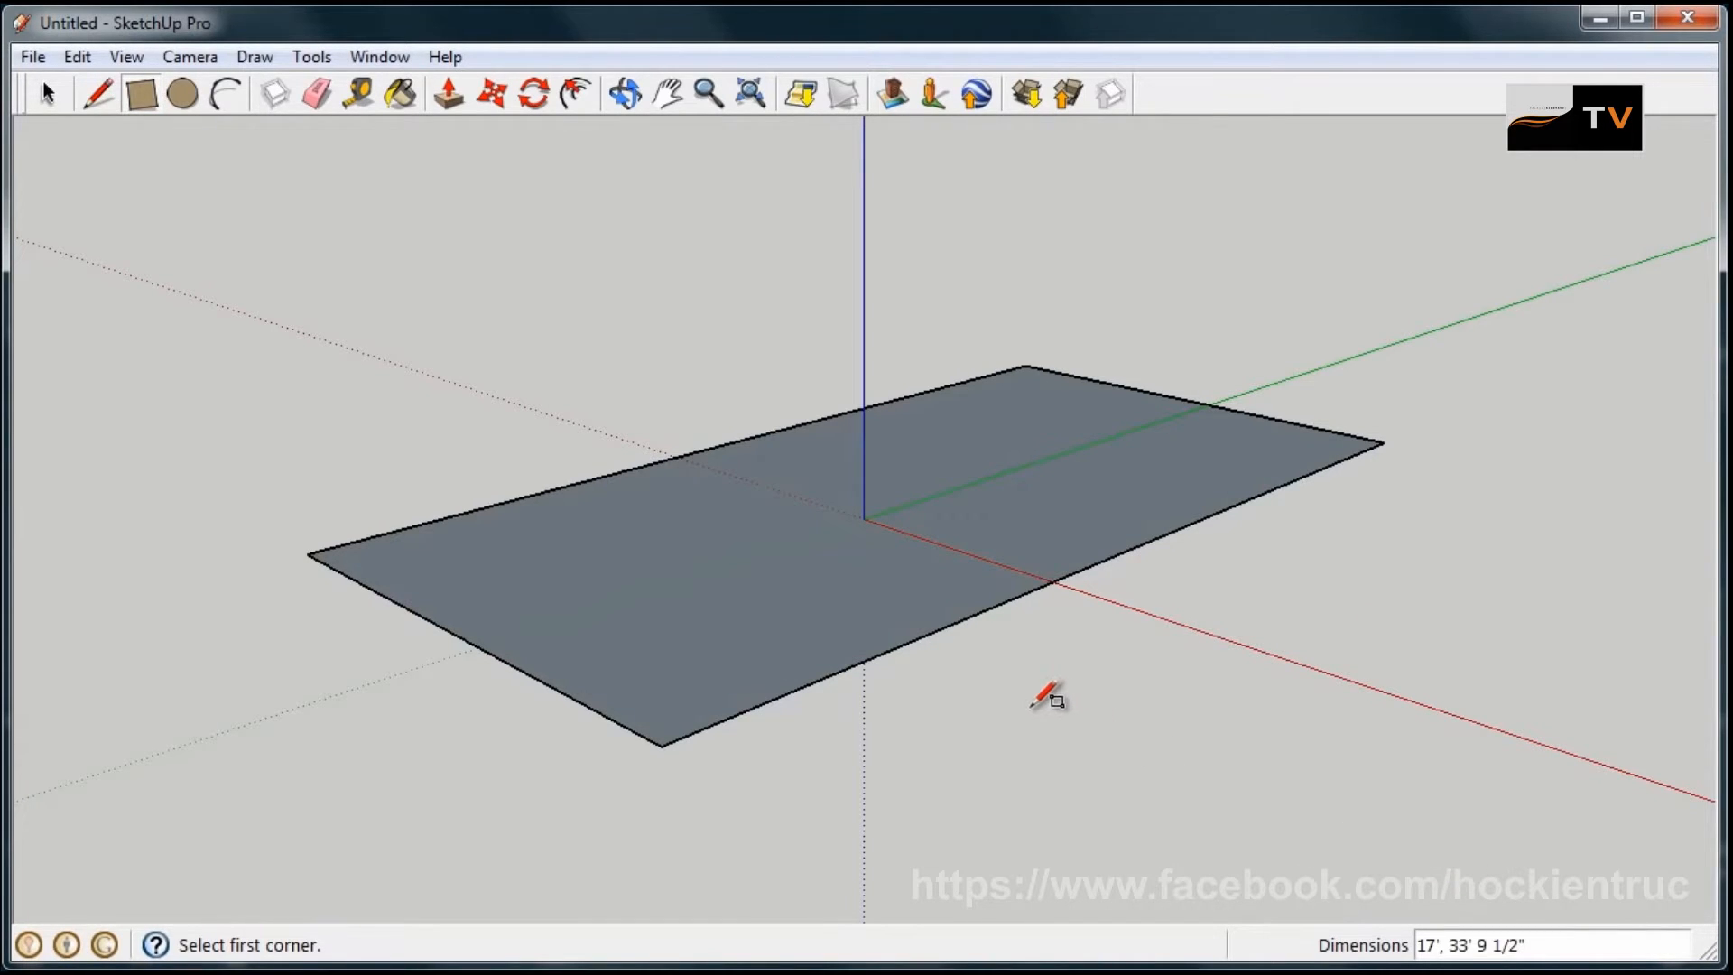
{"action": "mouse_move", "coordinate": [1453, 892]}
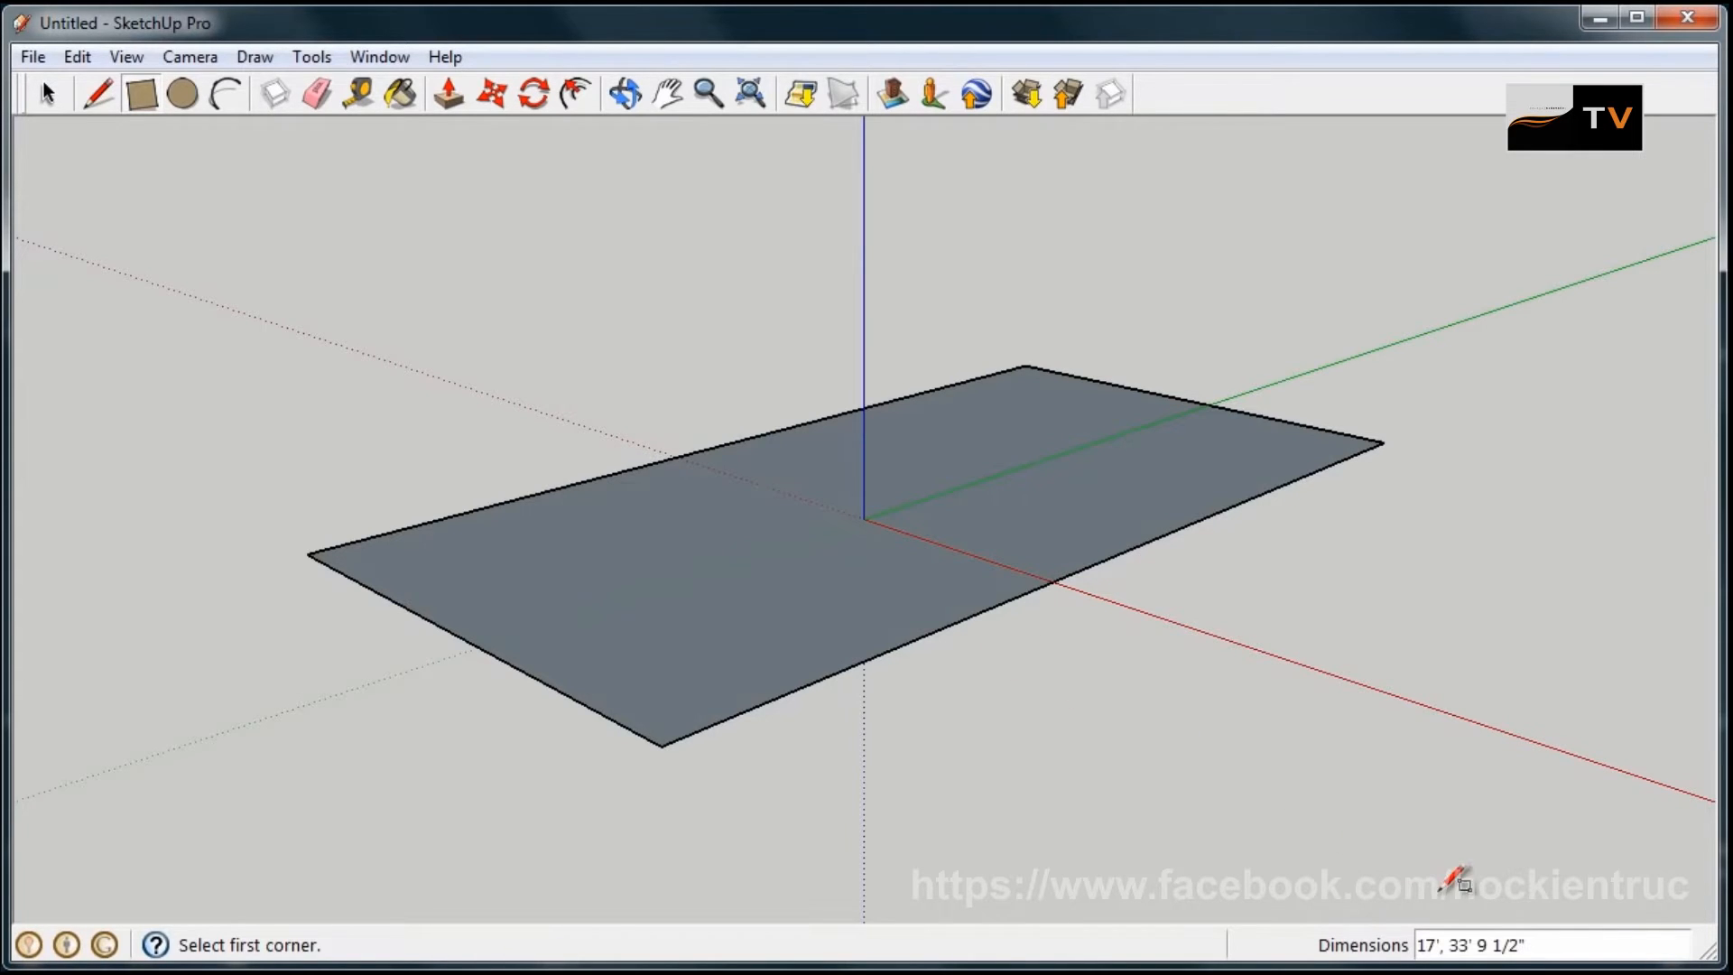
{"action": "mouse_move", "coordinate": [1350, 886]}
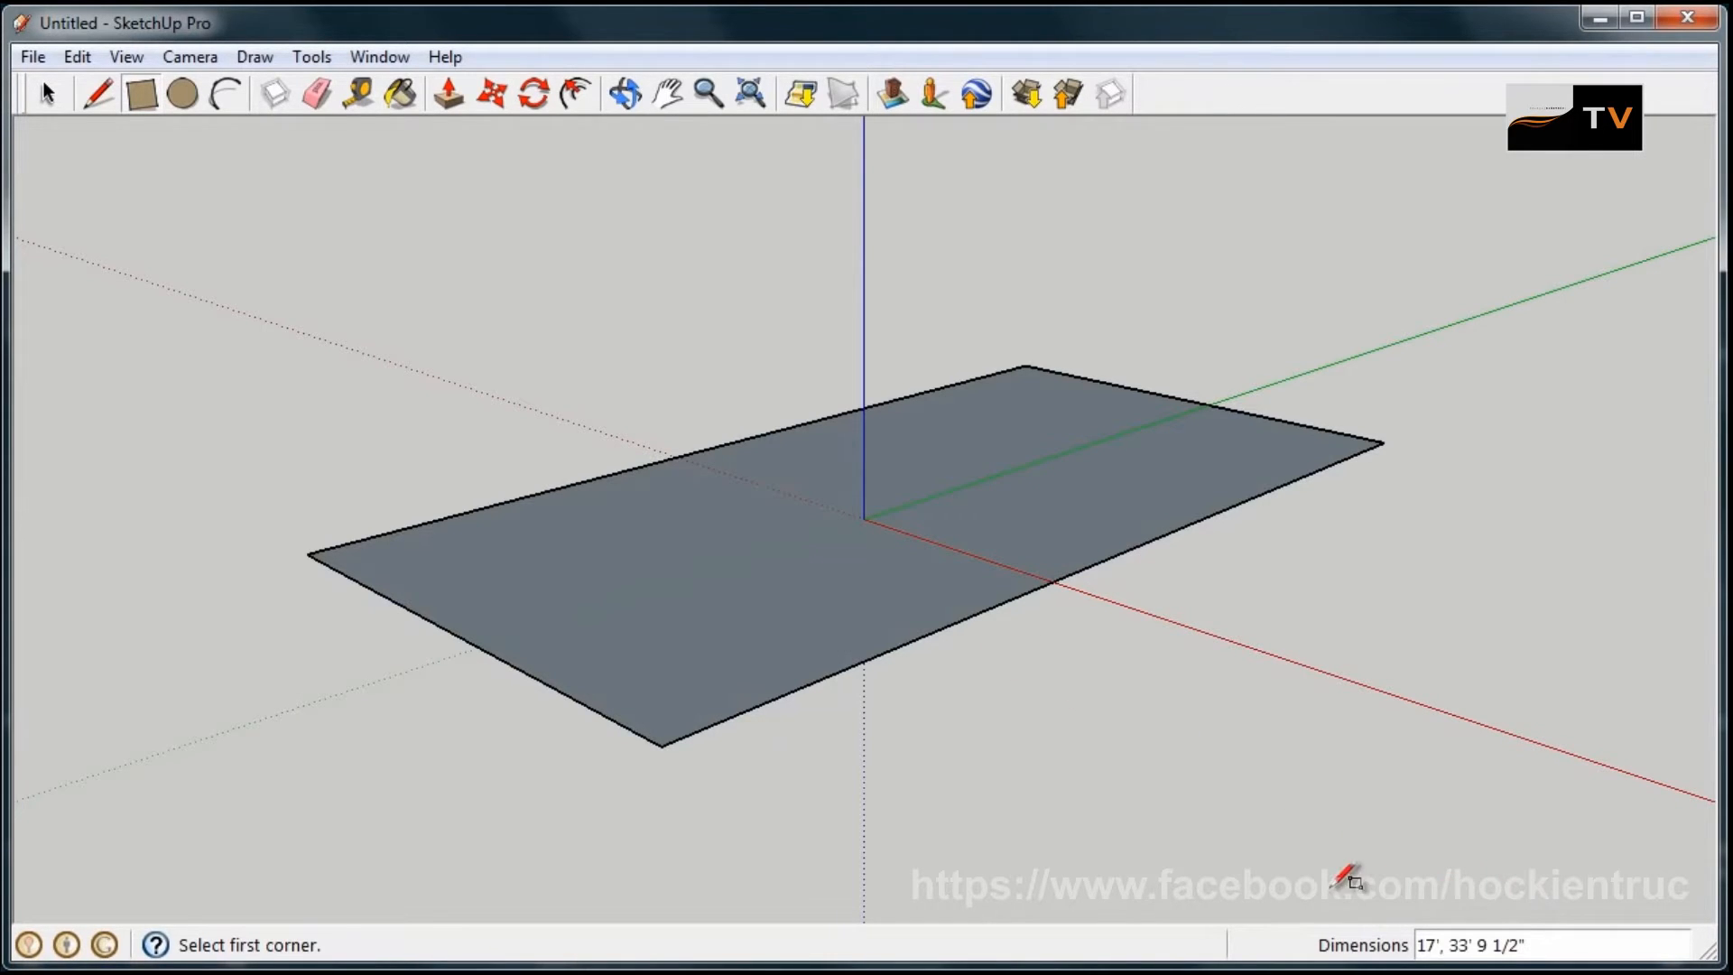
{"action": "mouse_move", "coordinate": [1090, 718]}
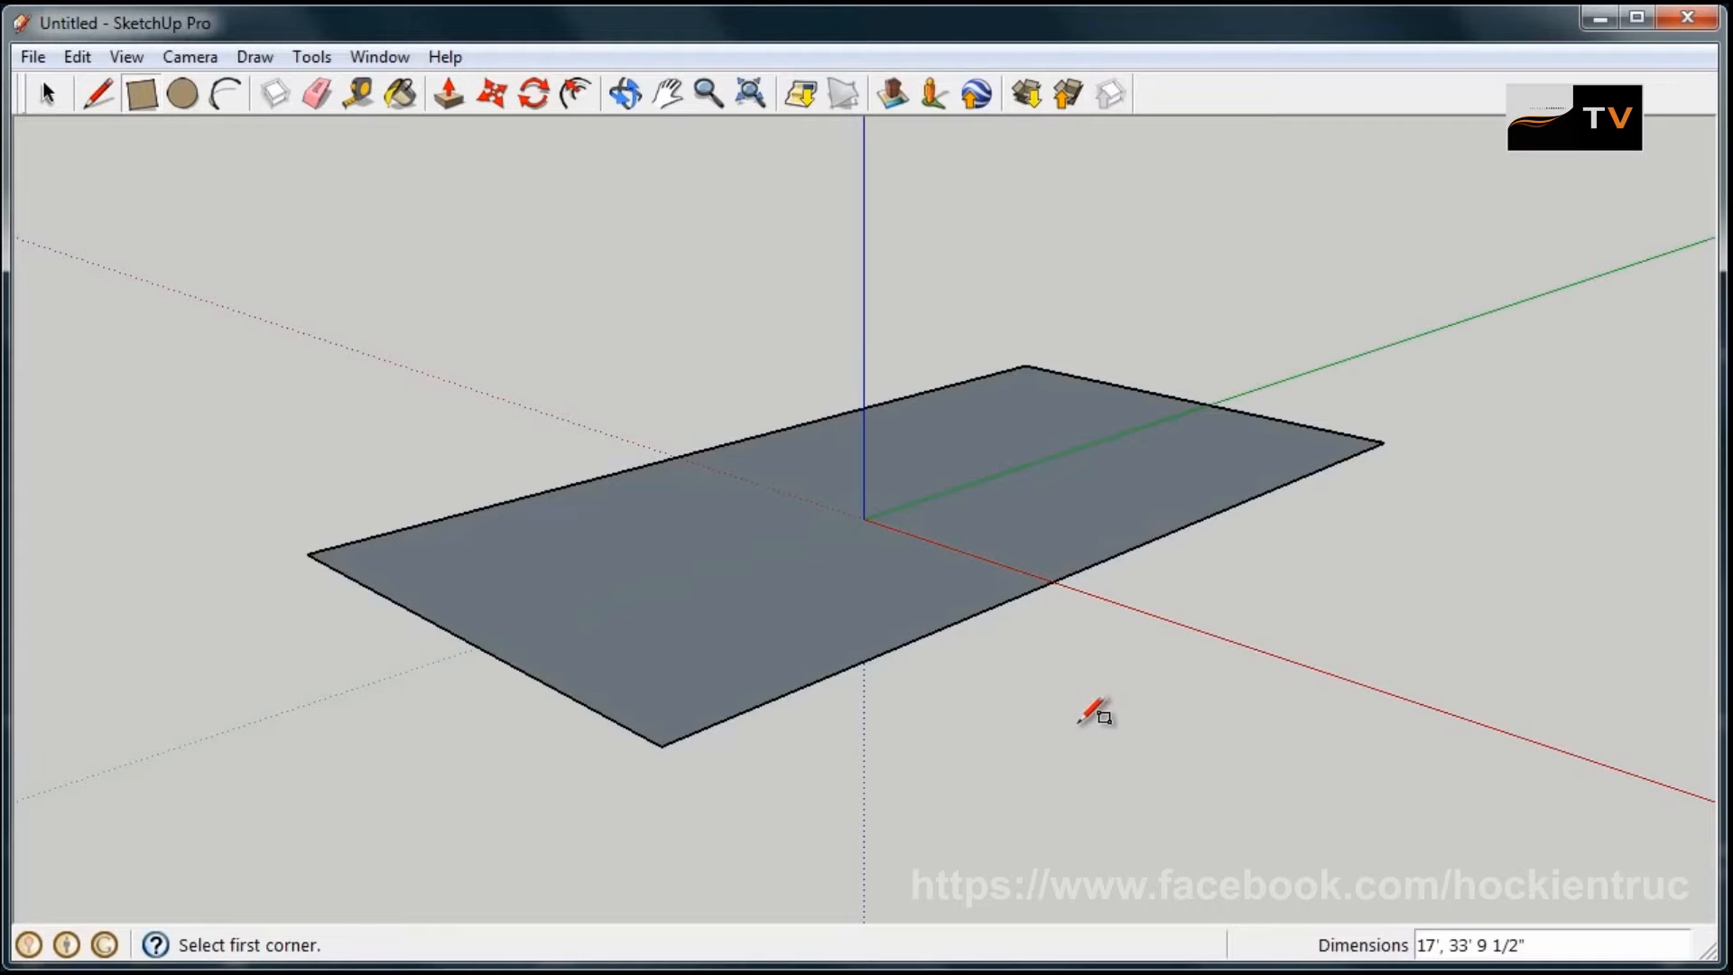
{"action": "mouse_move", "coordinate": [473, 415]}
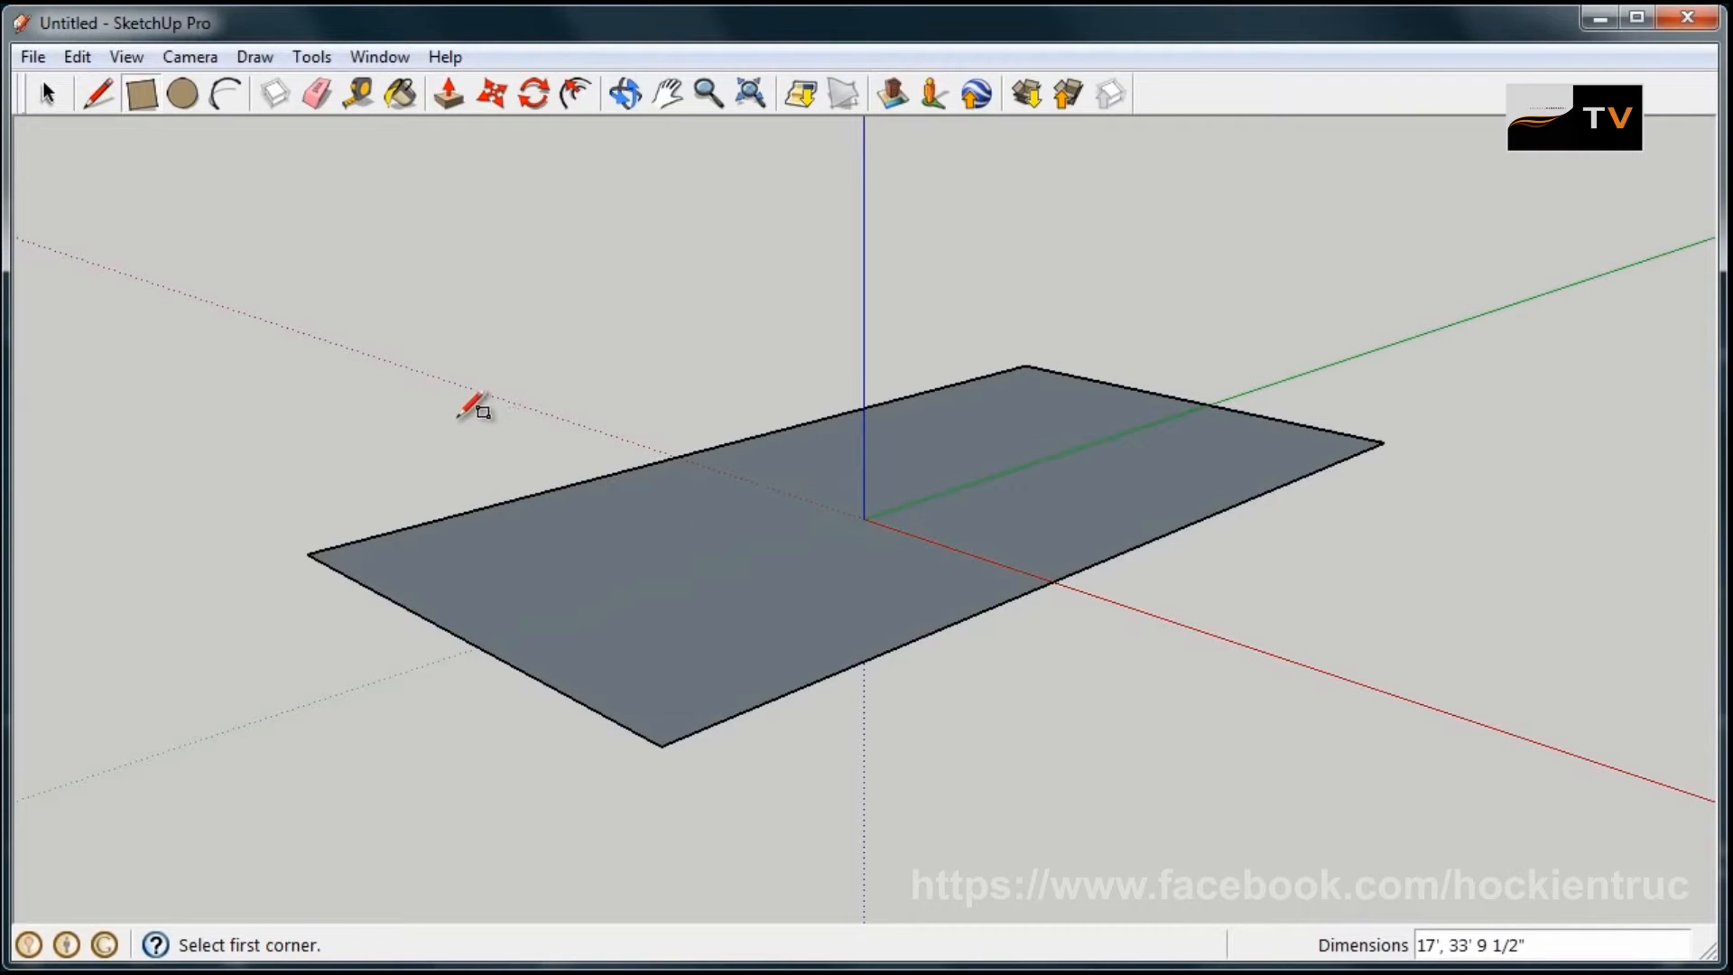
{"action": "mouse_move", "coordinate": [448, 94]}
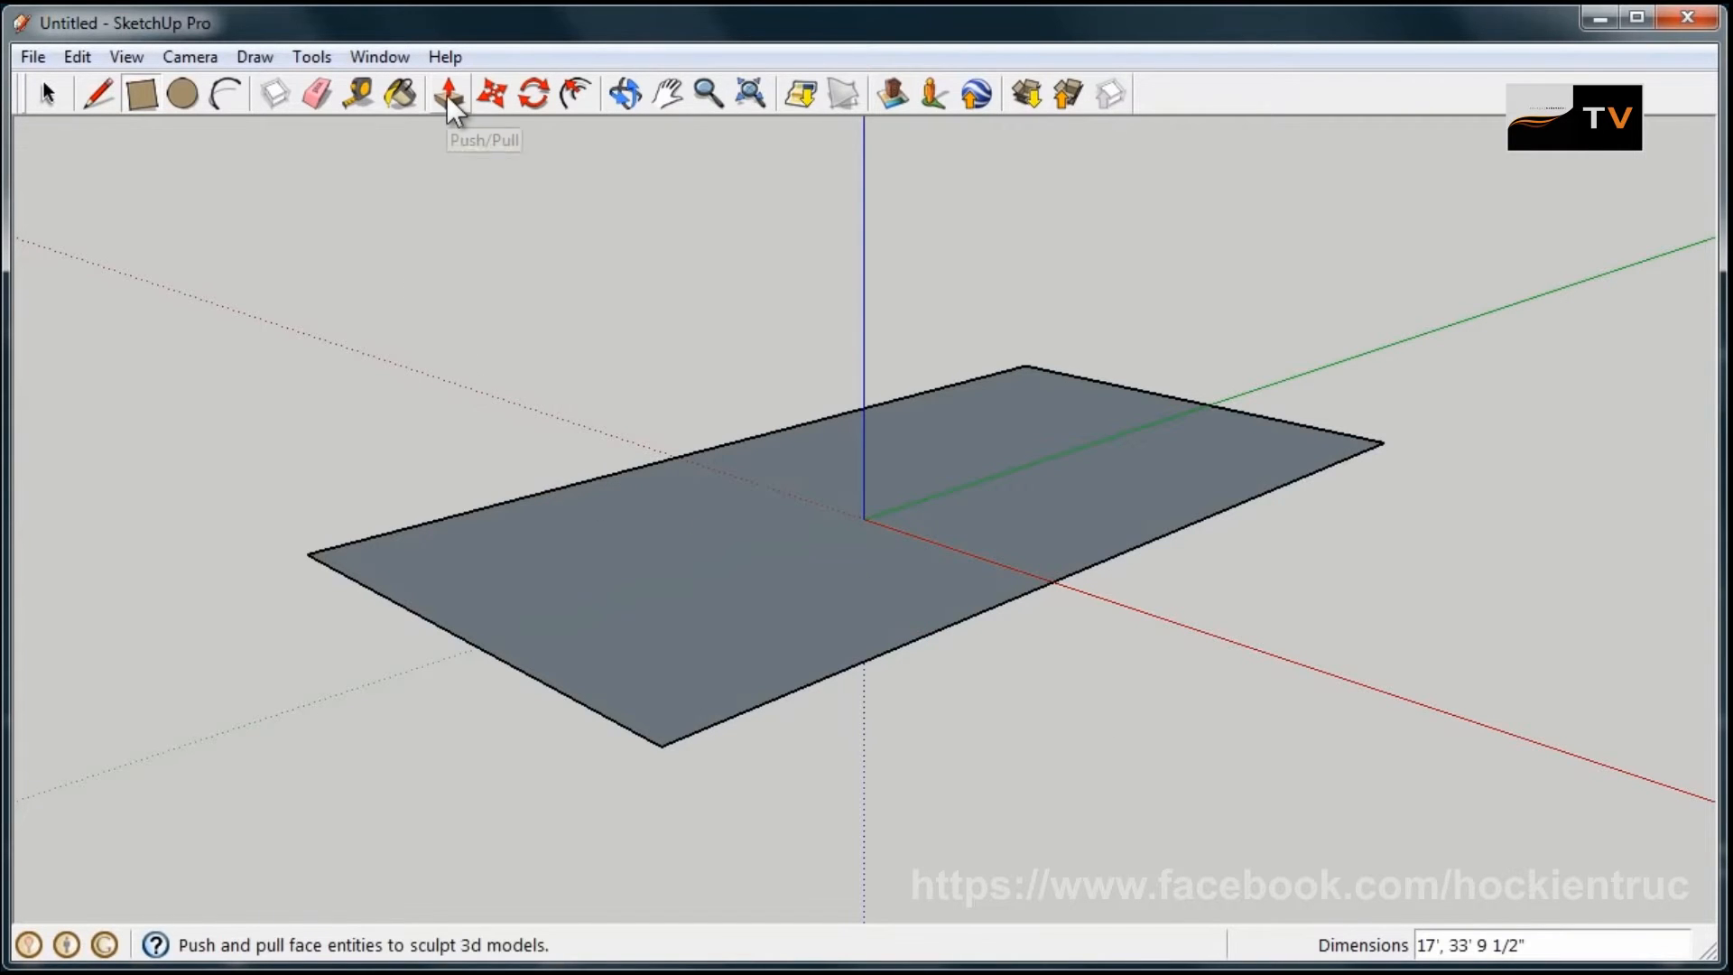
- Pull the floor rectangle upward into a box several feet tall with Push/Pull
{"action": "left_click", "coordinate": [446, 94]}
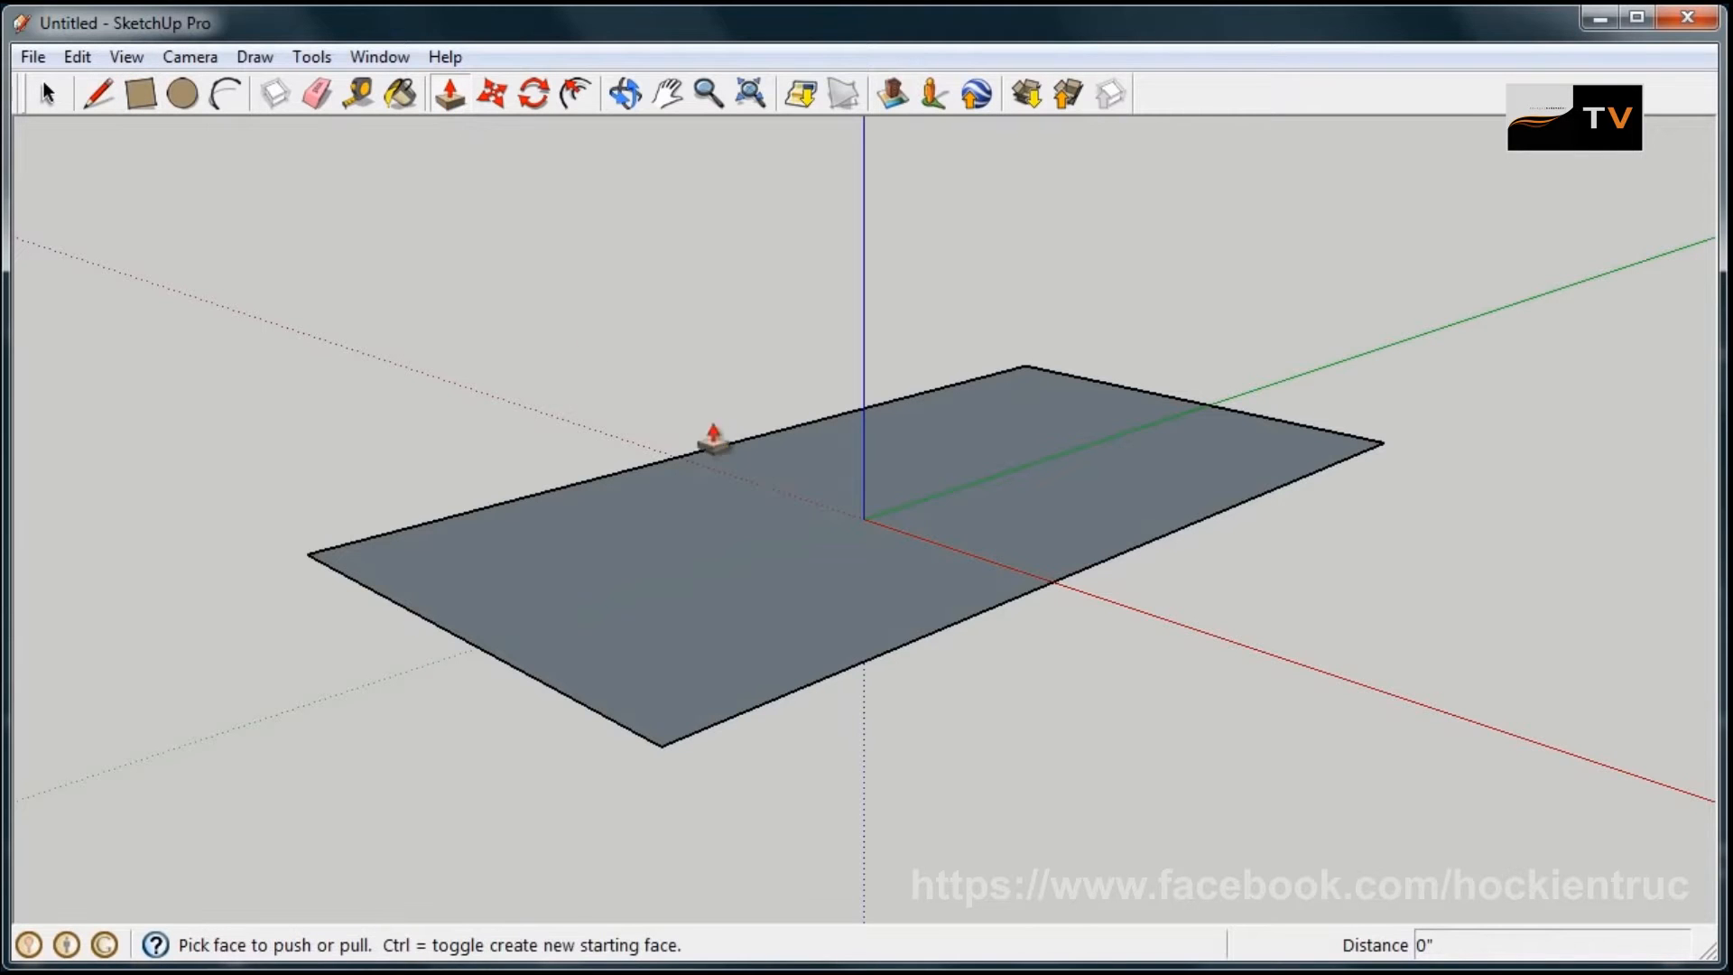
{"action": "left_click_drag", "start_coordinate": [713, 442], "coordinate": [818, 585]}
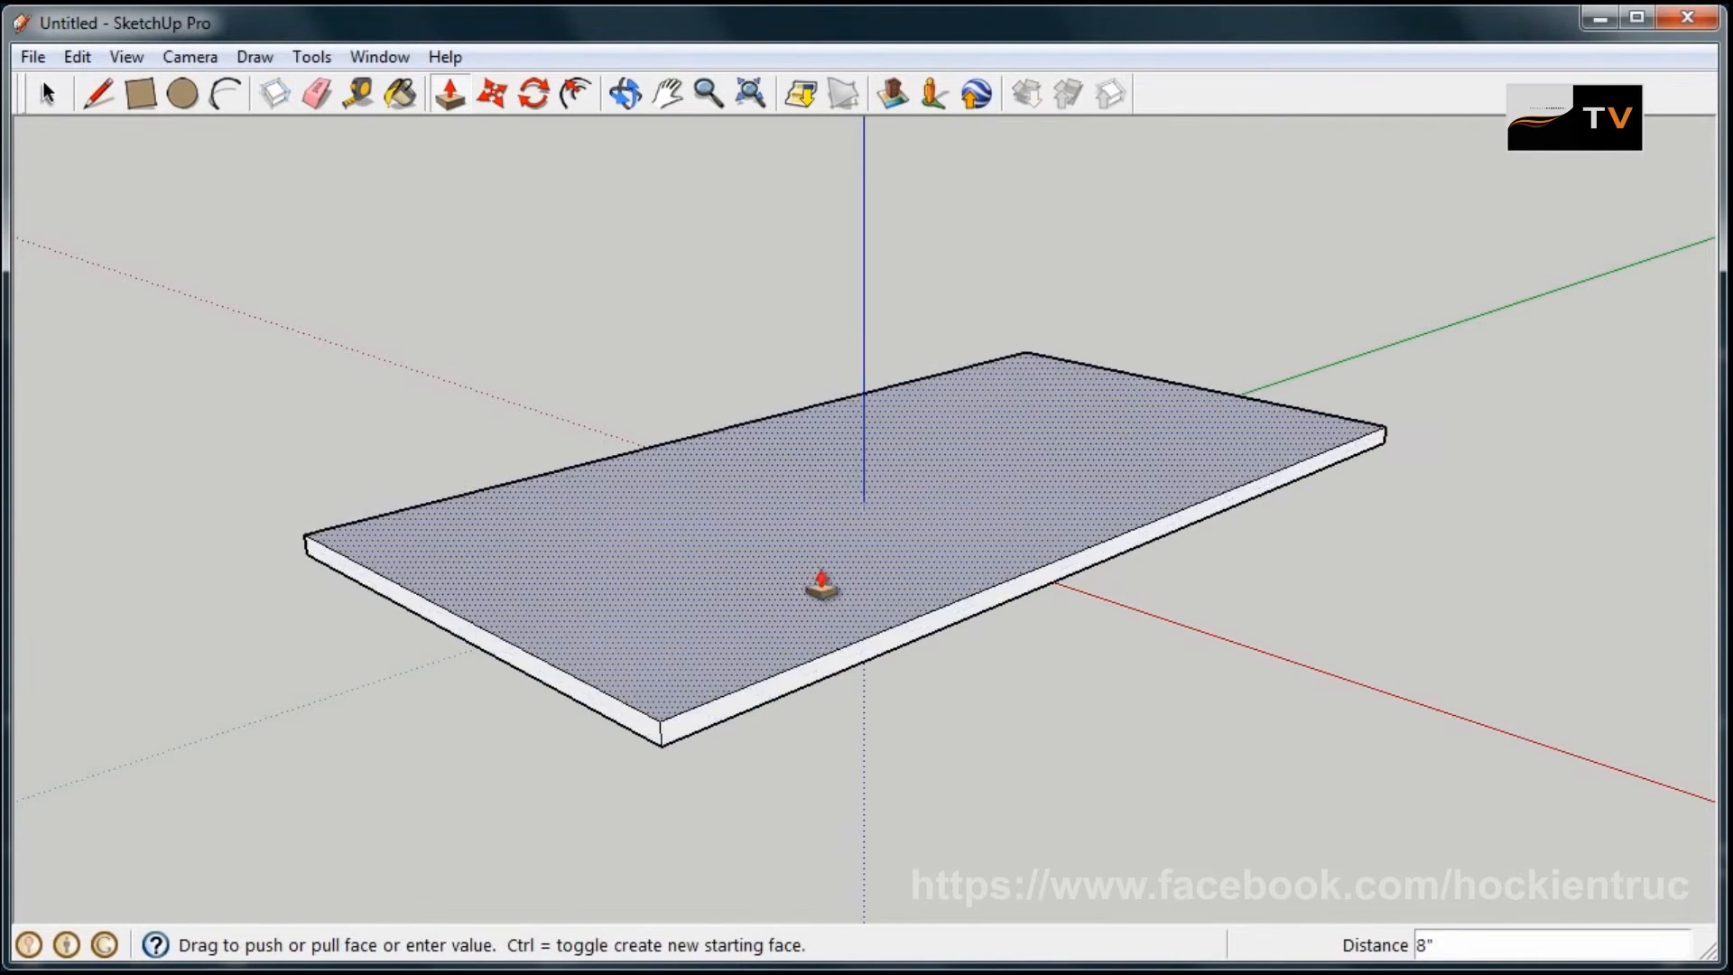
{"action": "left_click_drag", "start_coordinate": [819, 585], "coordinate": [878, 287]}
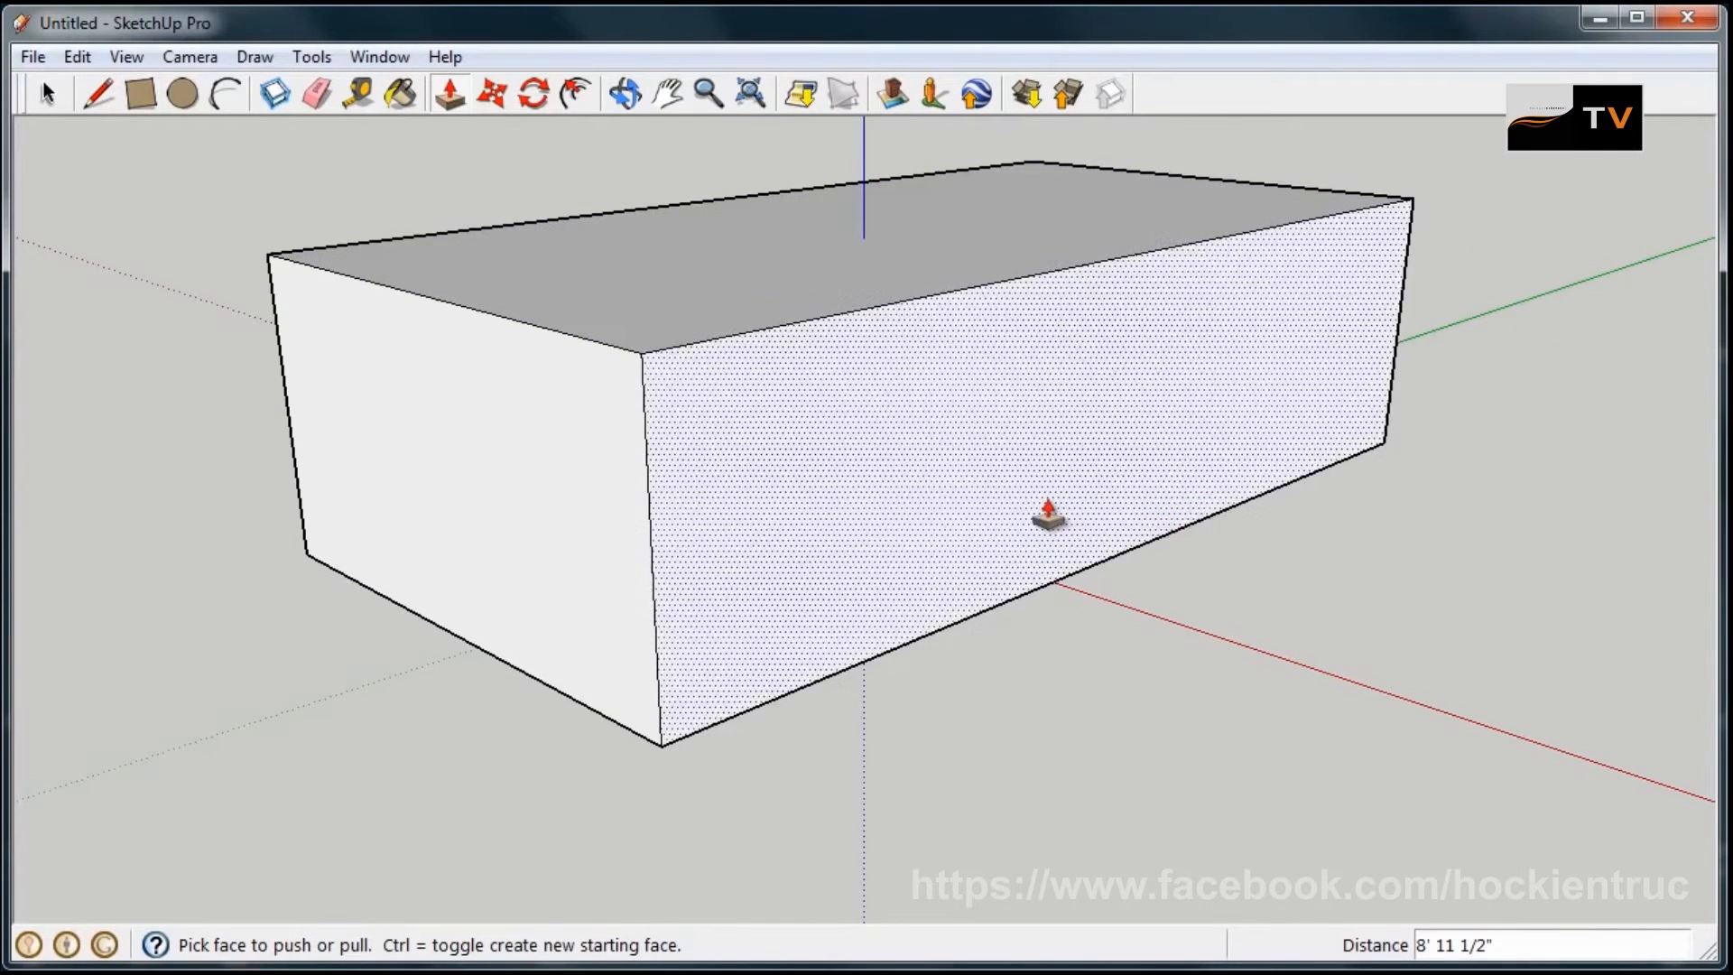
- Adjust the box depth by pulling the front face out, then pushing it back to shorten the box
{"action": "left_click_drag", "start_coordinate": [1045, 520], "coordinate": [1089, 536]}
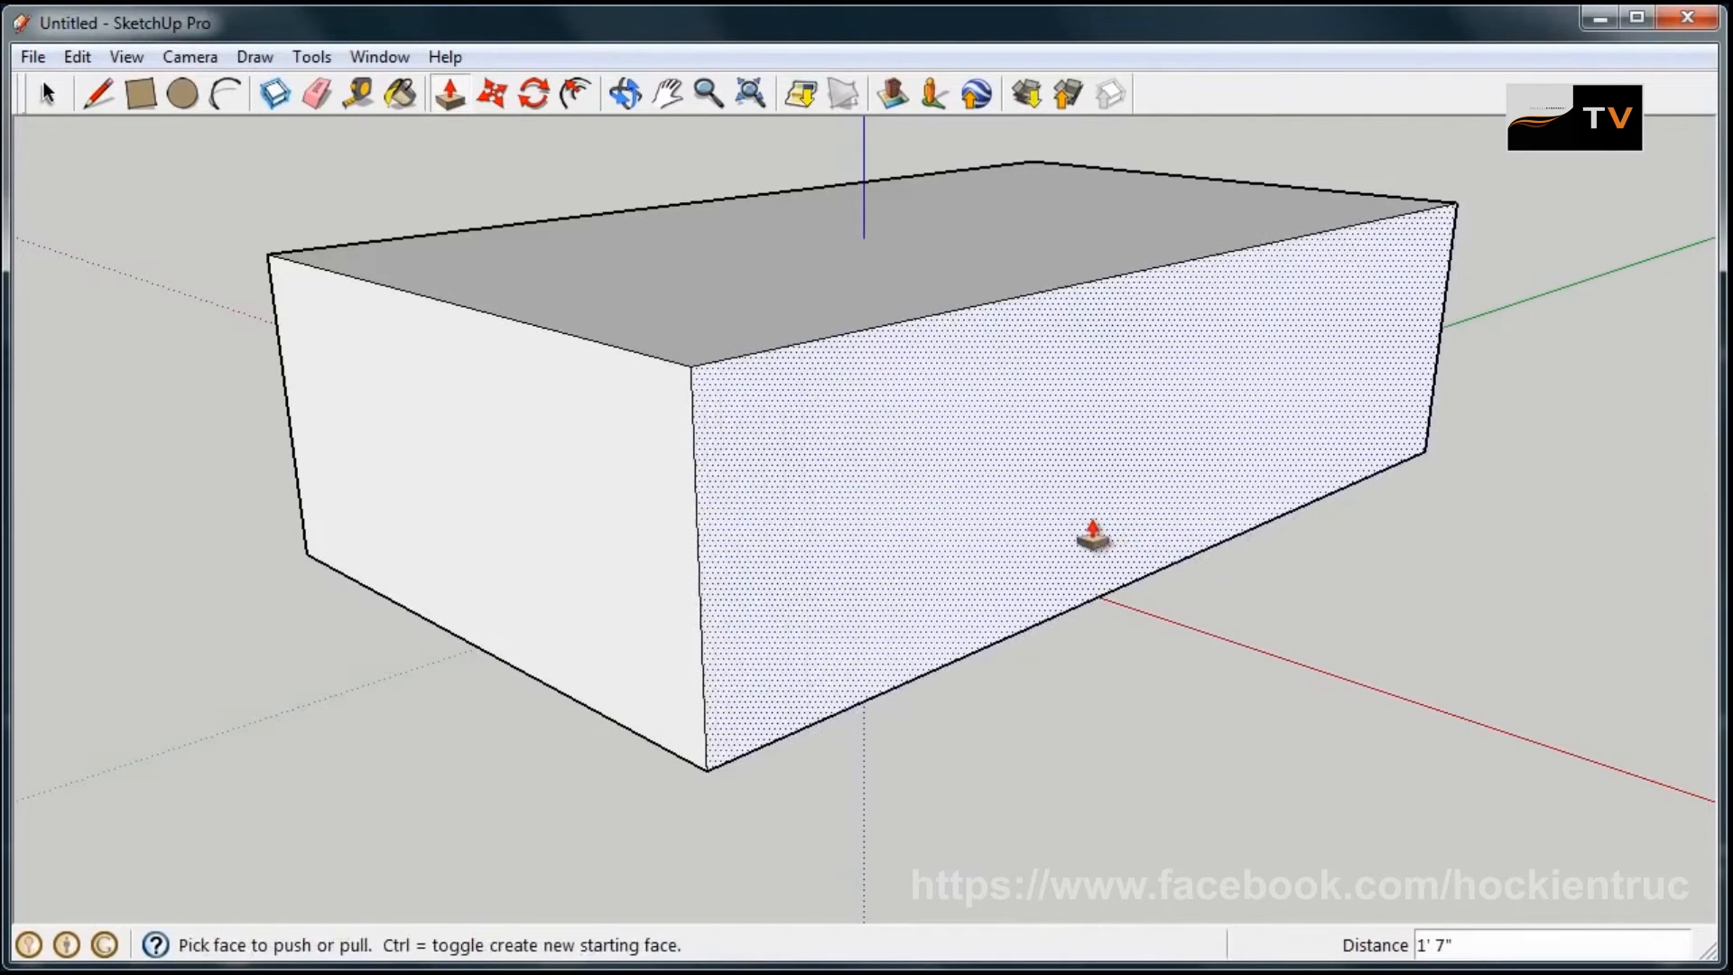
{"action": "left_click_drag", "start_coordinate": [1088, 537], "coordinate": [723, 551]}
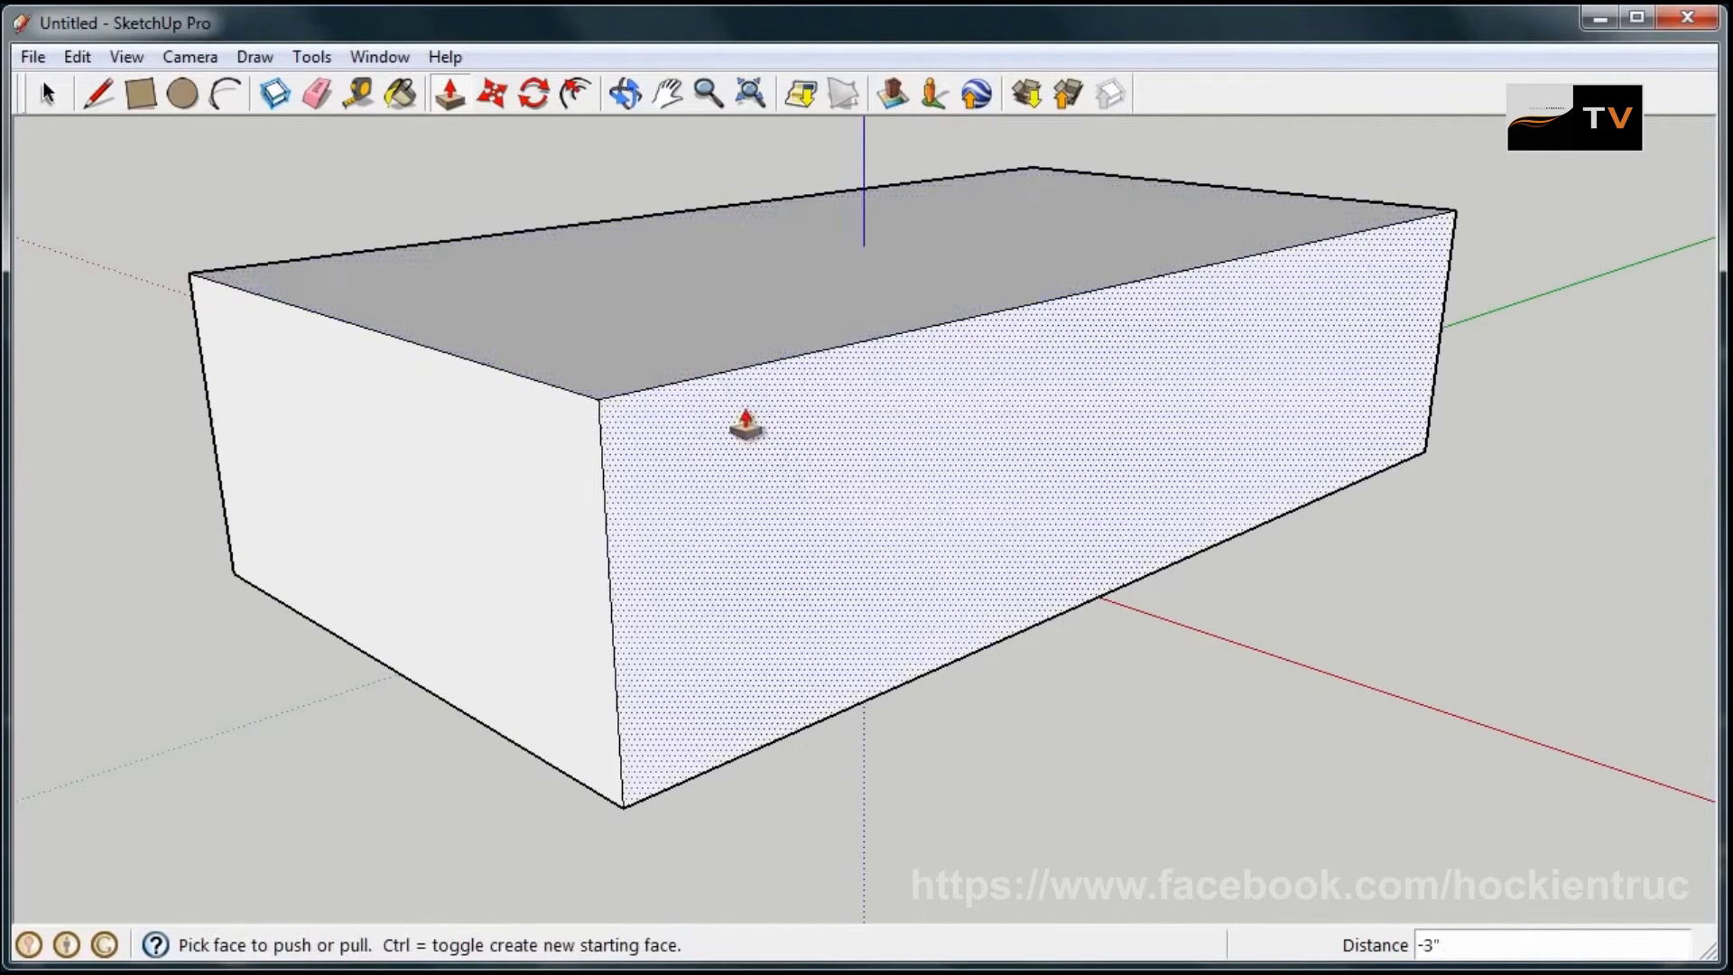
{"action": "left_click_drag", "start_coordinate": [746, 426], "coordinate": [1069, 518]}
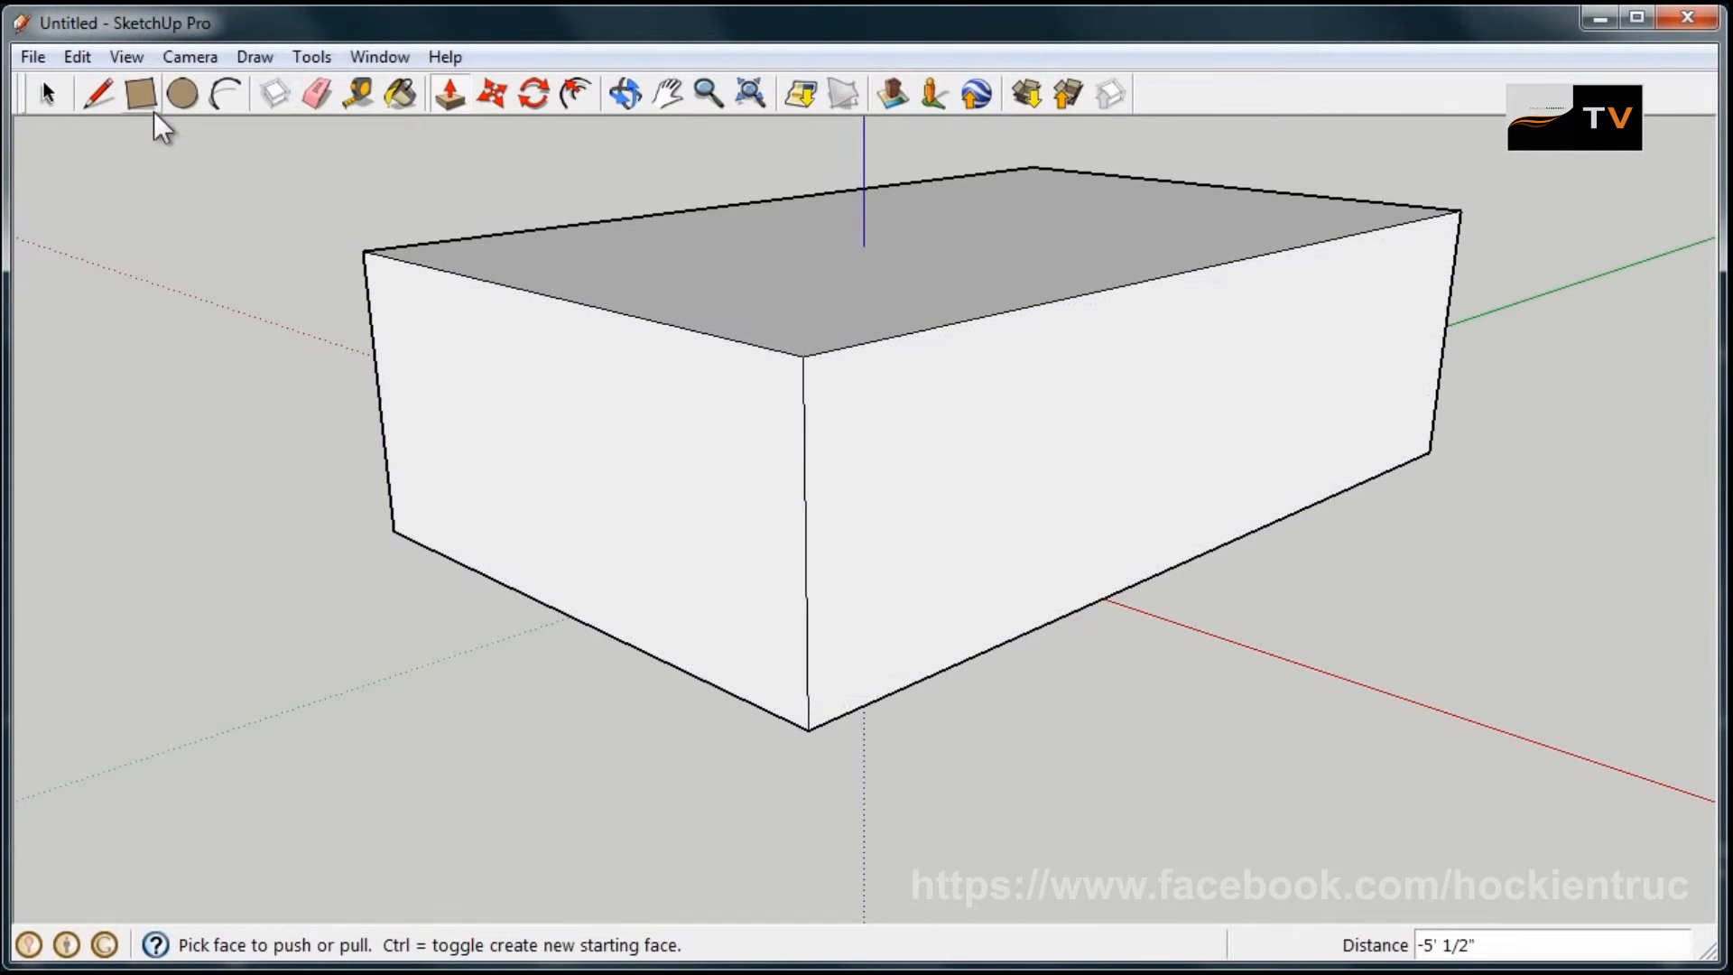
- Draw a rectangle from the box's top front corner and push it down to the floor, leaving thin walls
{"action": "left_click", "coordinate": [139, 96]}
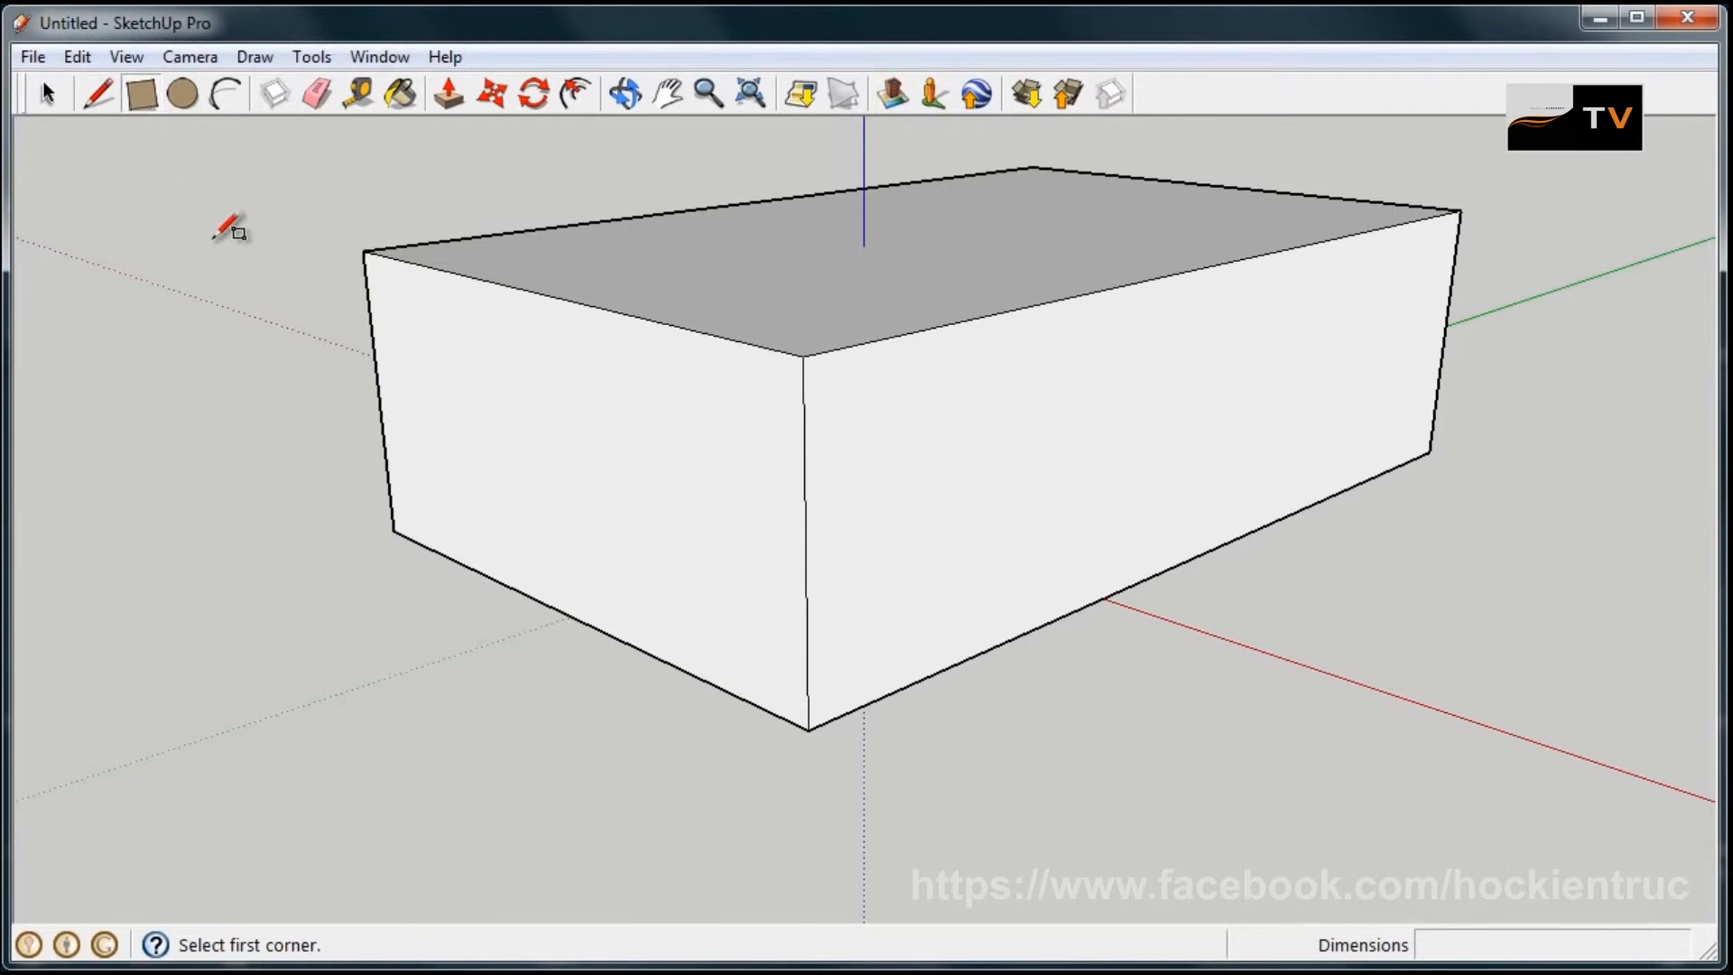
{"action": "mouse_move", "coordinate": [968, 424]}
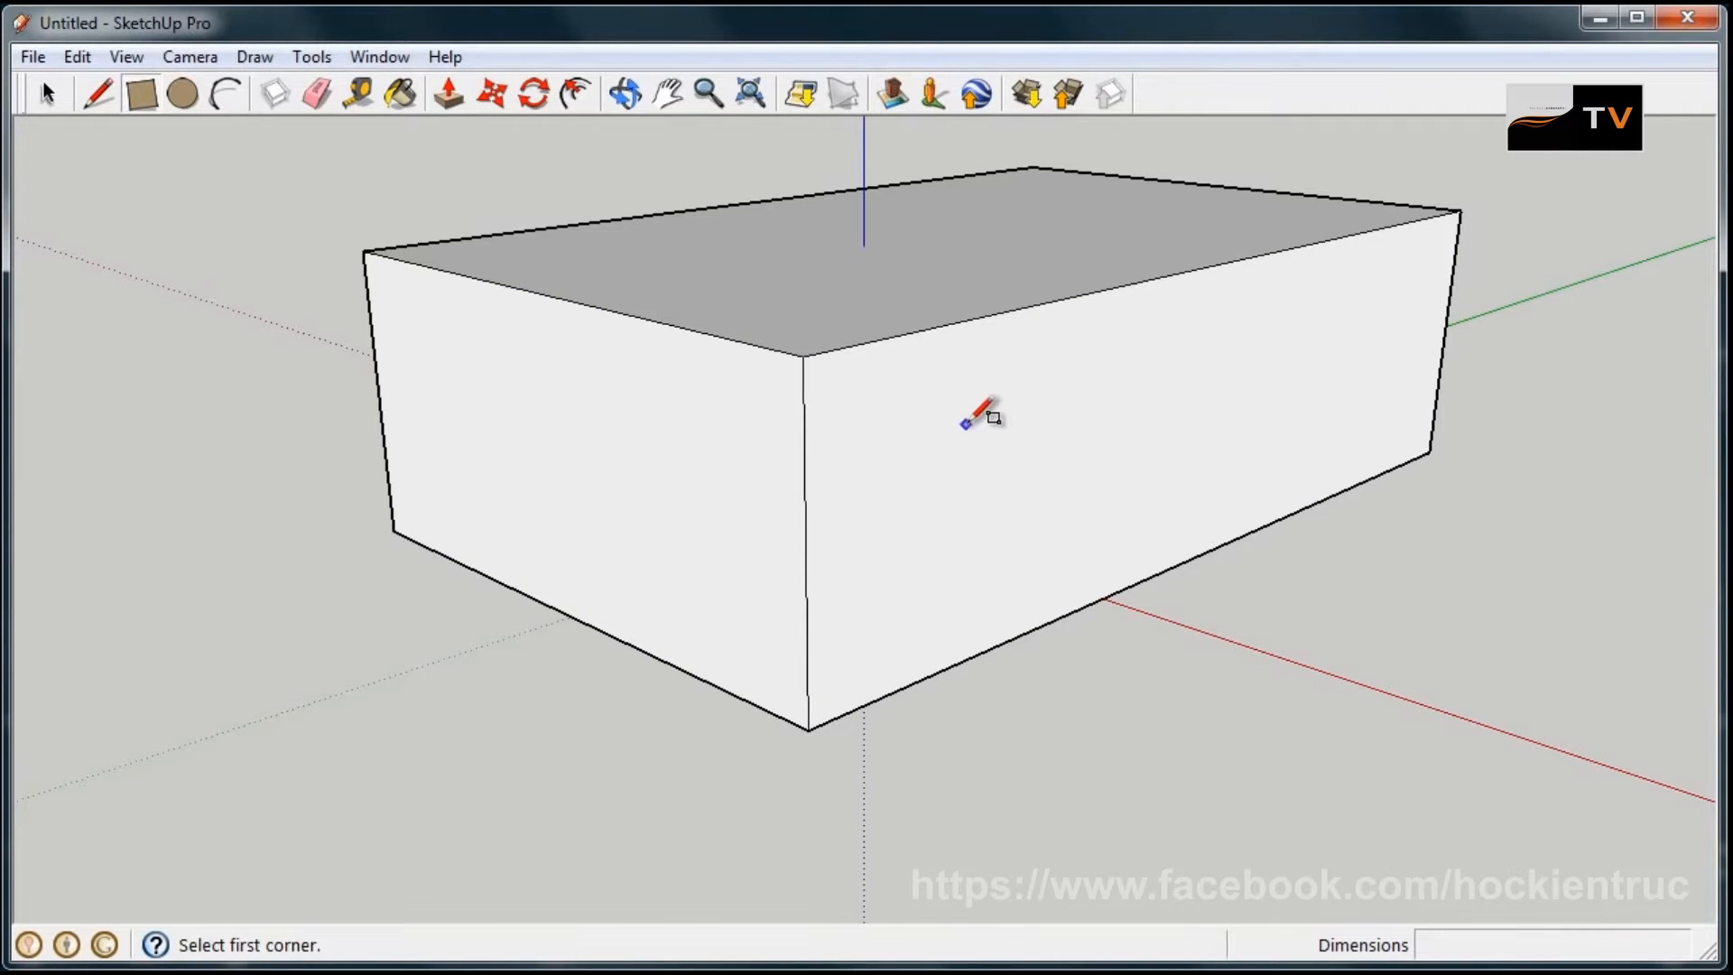
{"action": "mouse_move", "coordinate": [809, 648]}
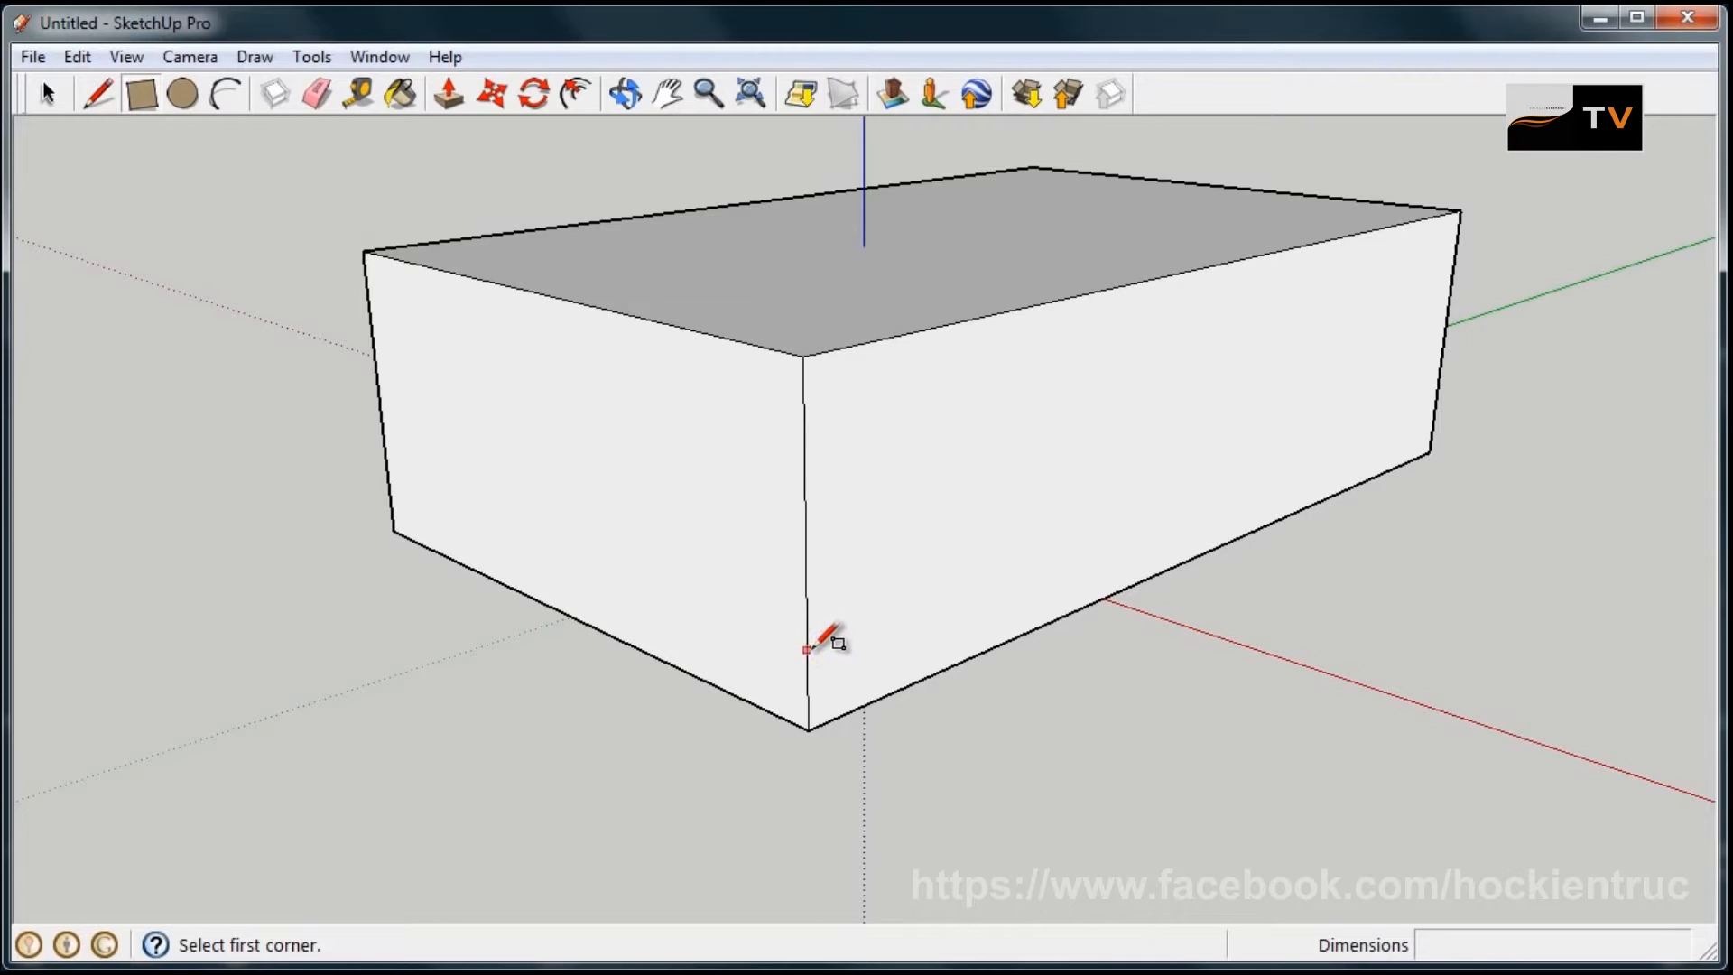
{"action": "mouse_move", "coordinate": [815, 520]}
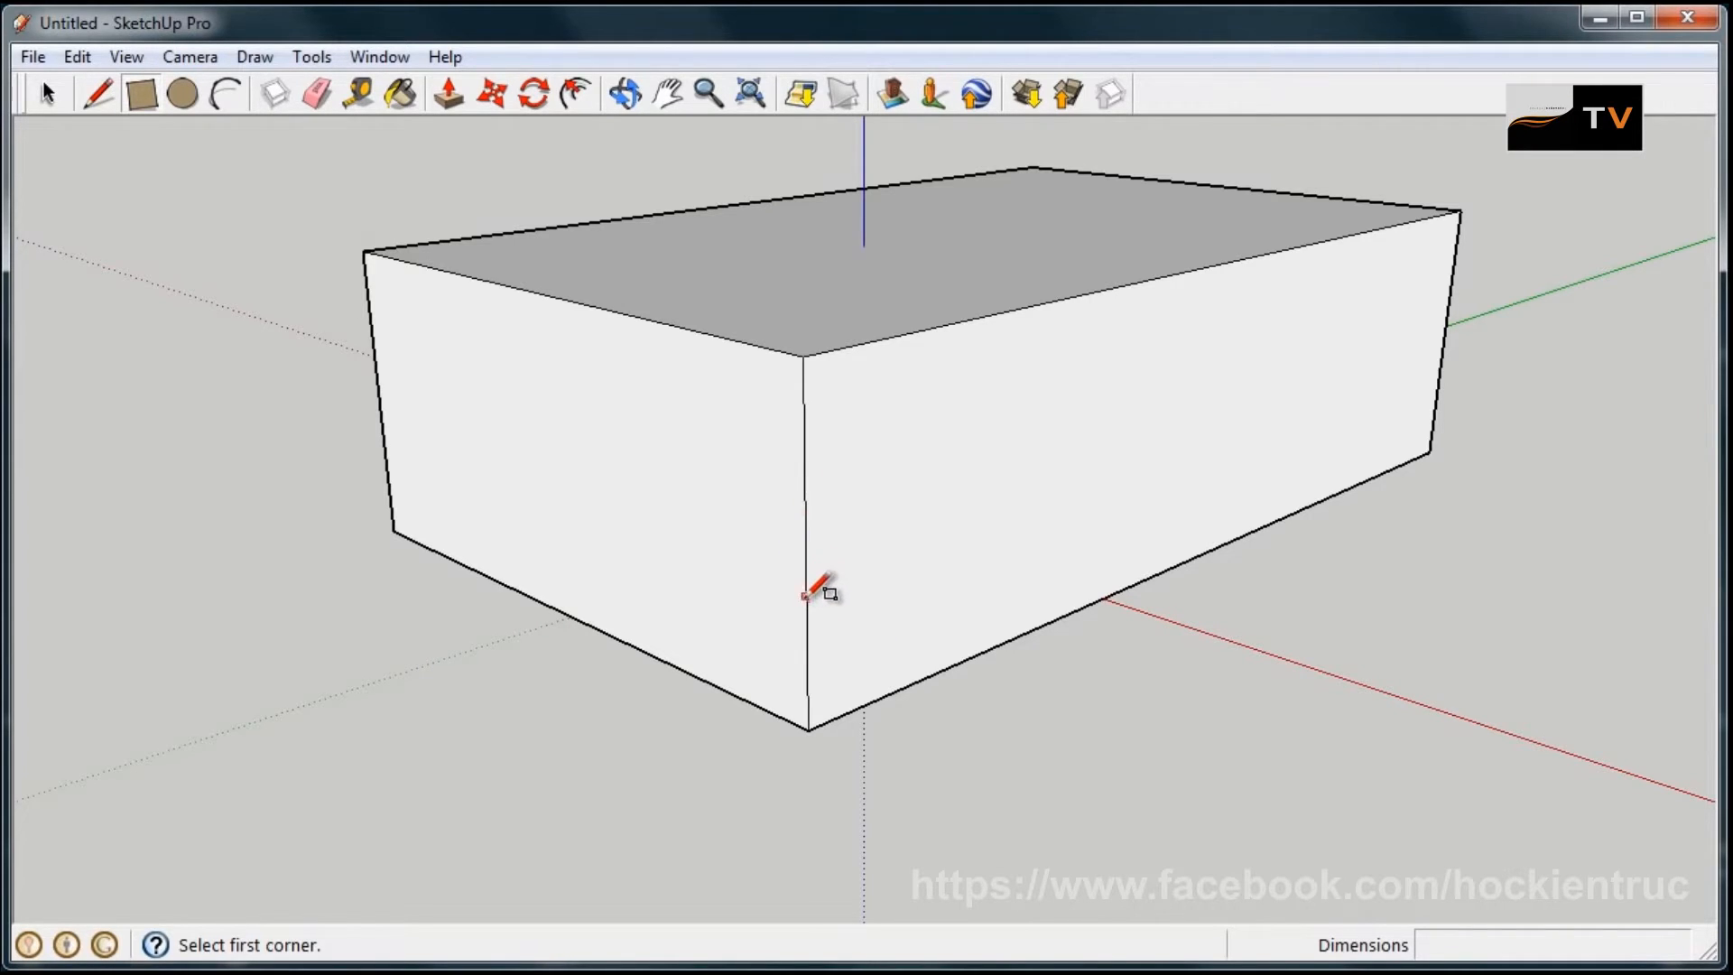
{"action": "mouse_move", "coordinate": [805, 355]}
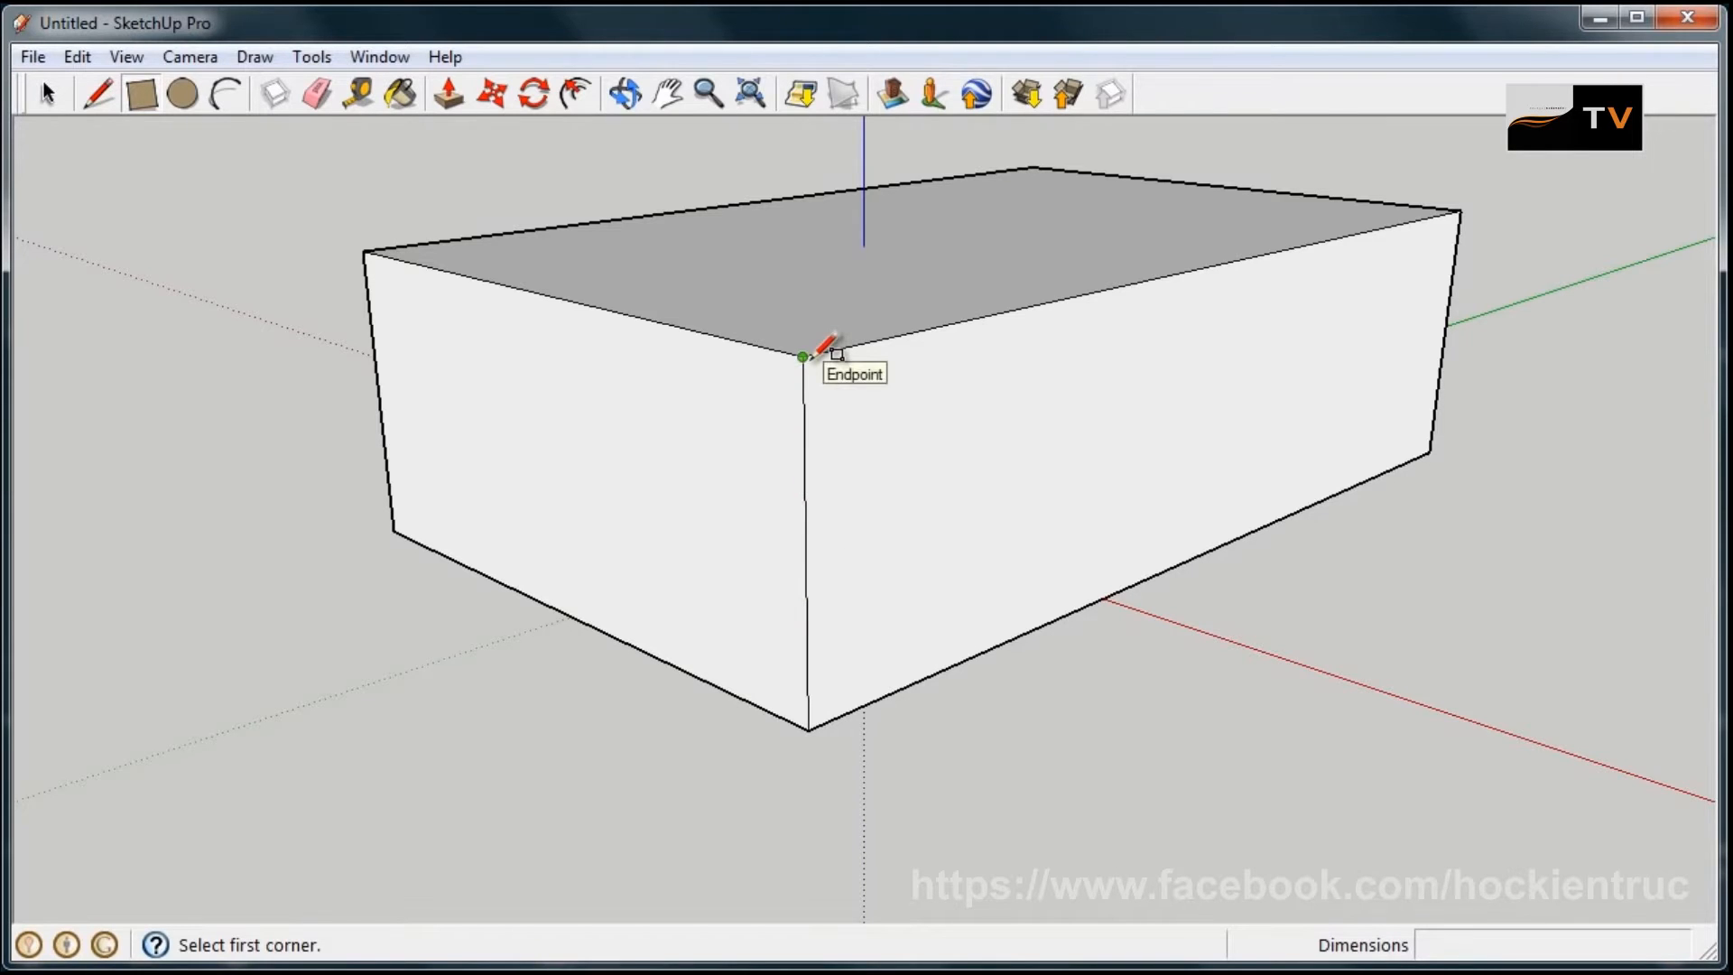
{"action": "left_click", "coordinate": [801, 356]}
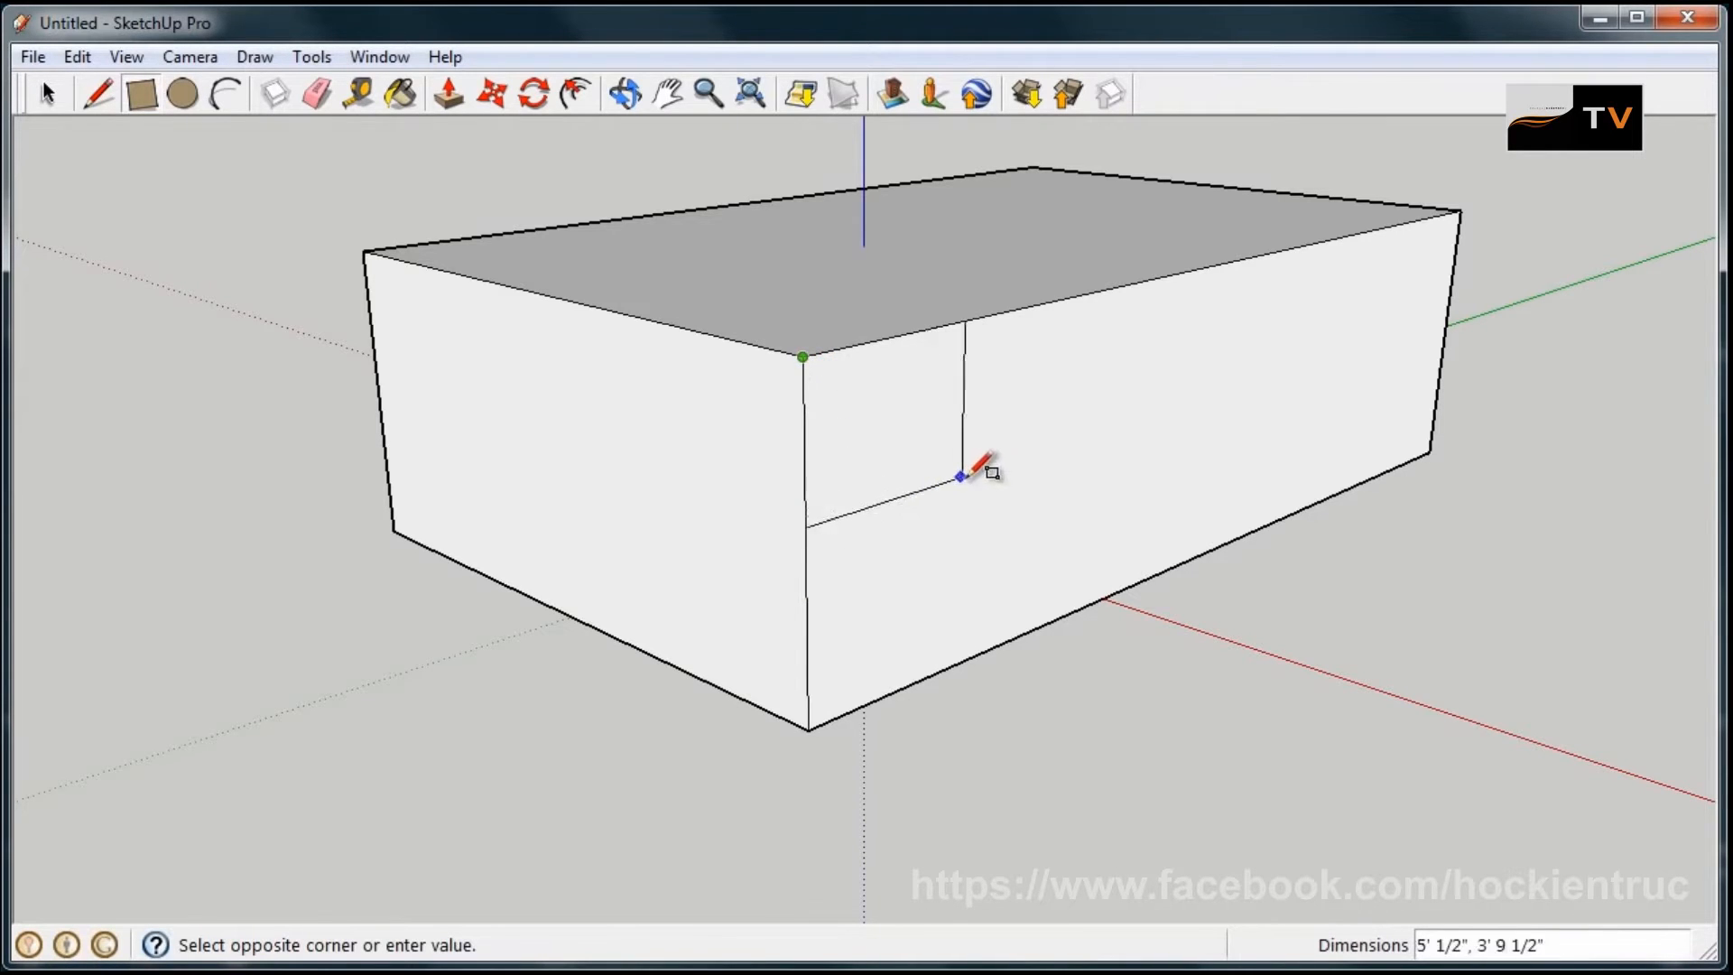
{"action": "mouse_move", "coordinate": [1145, 552]}
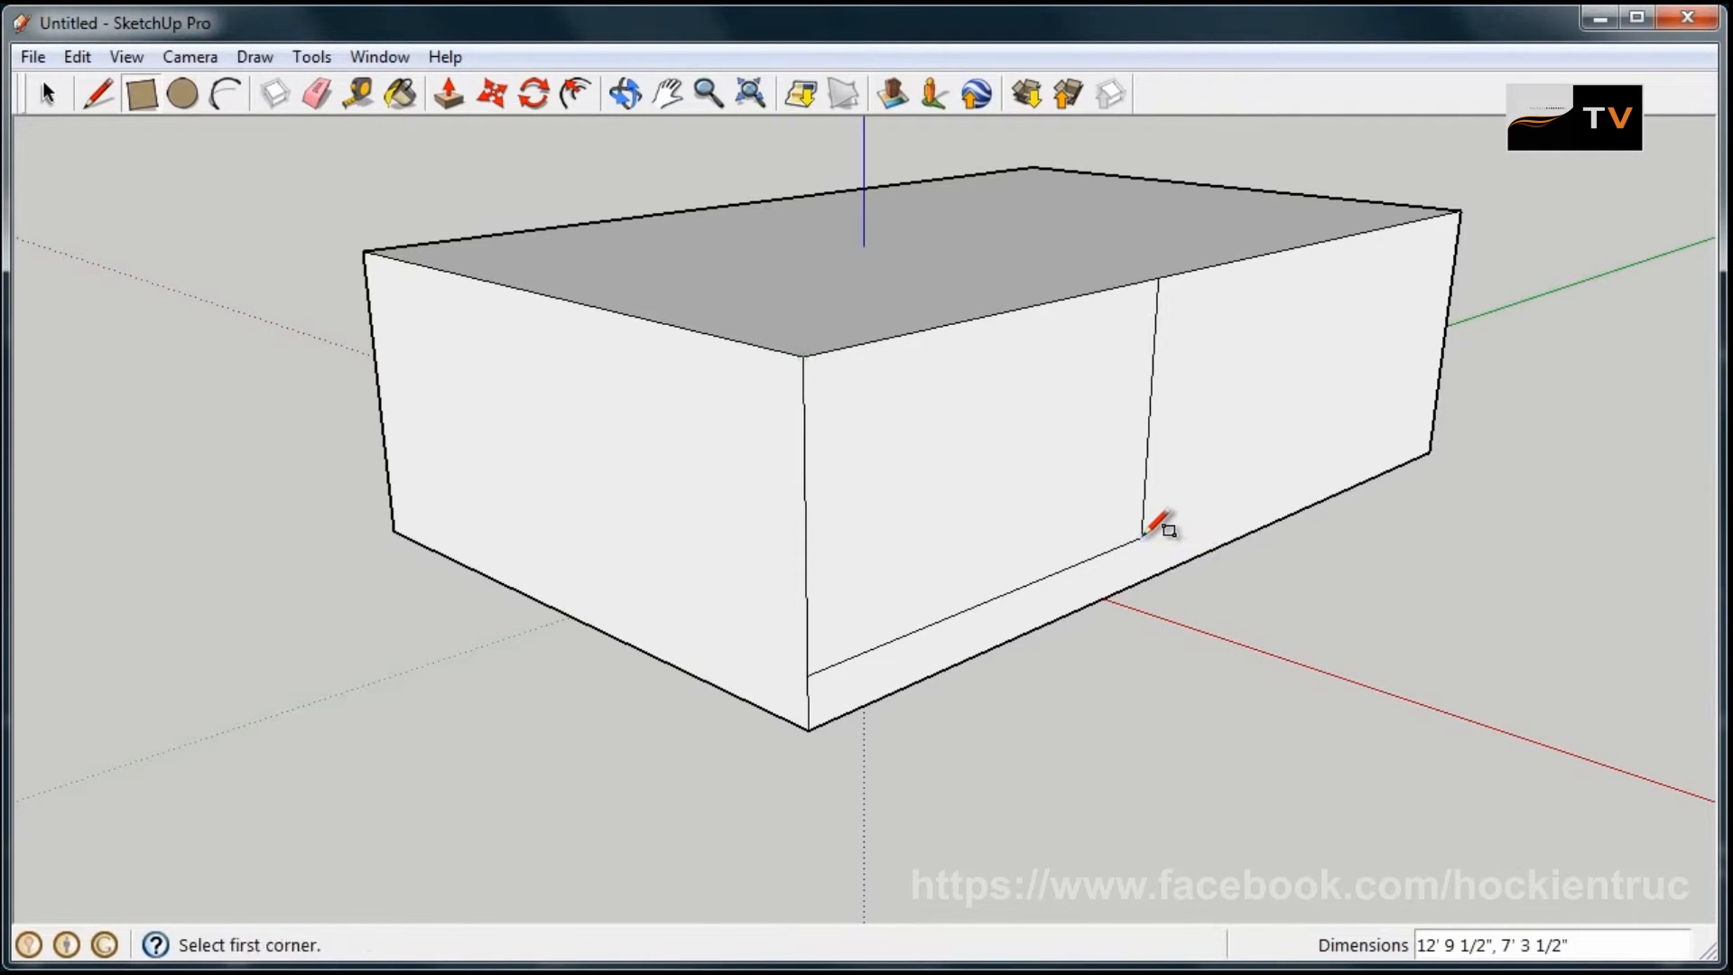
{"action": "mouse_move", "coordinate": [766, 220]}
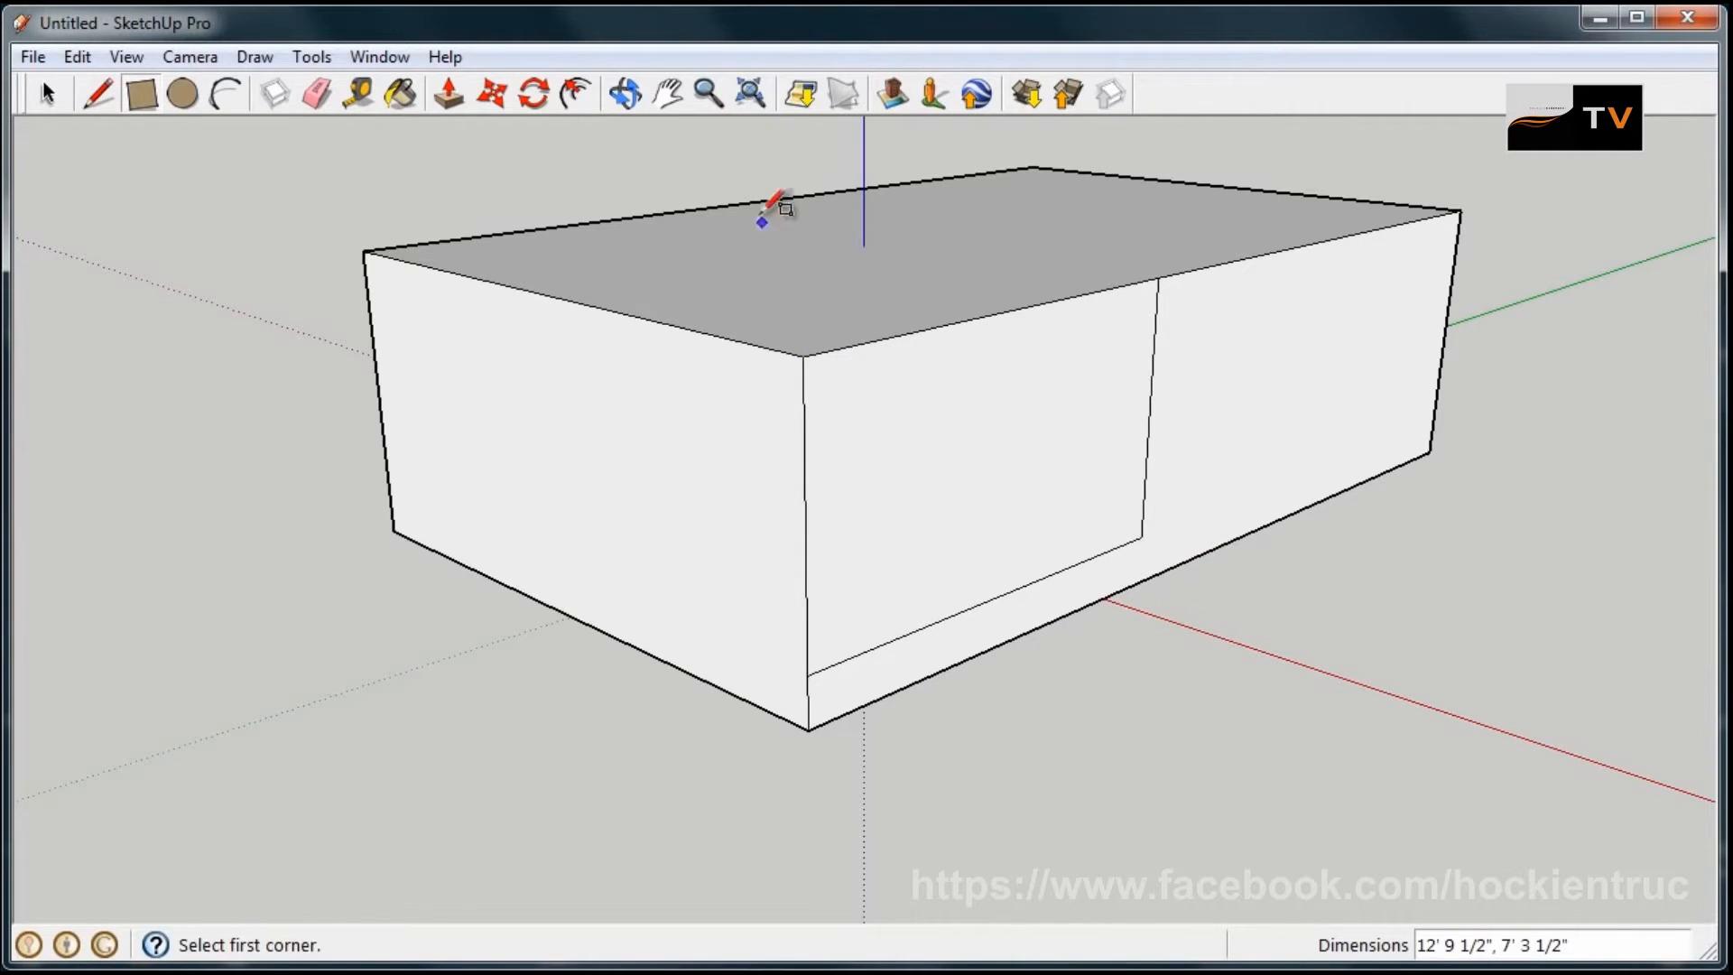
{"action": "left_click", "coordinate": [452, 98]}
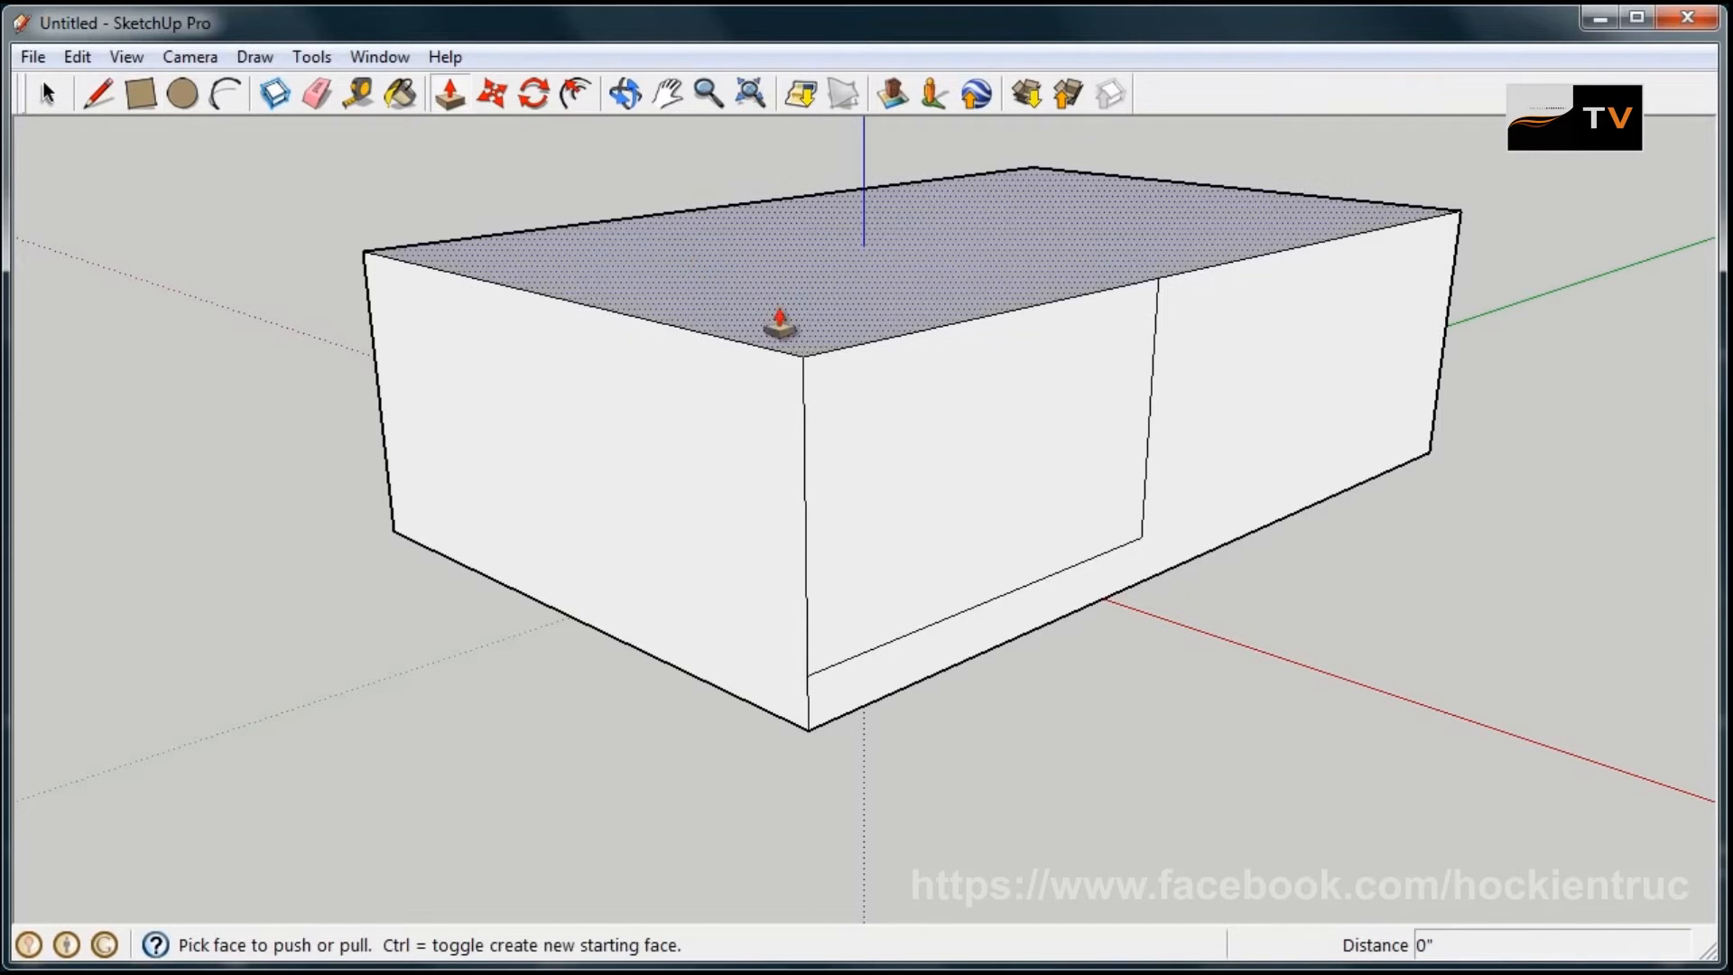
{"action": "left_click_drag", "start_coordinate": [779, 327], "coordinate": [558, 354]}
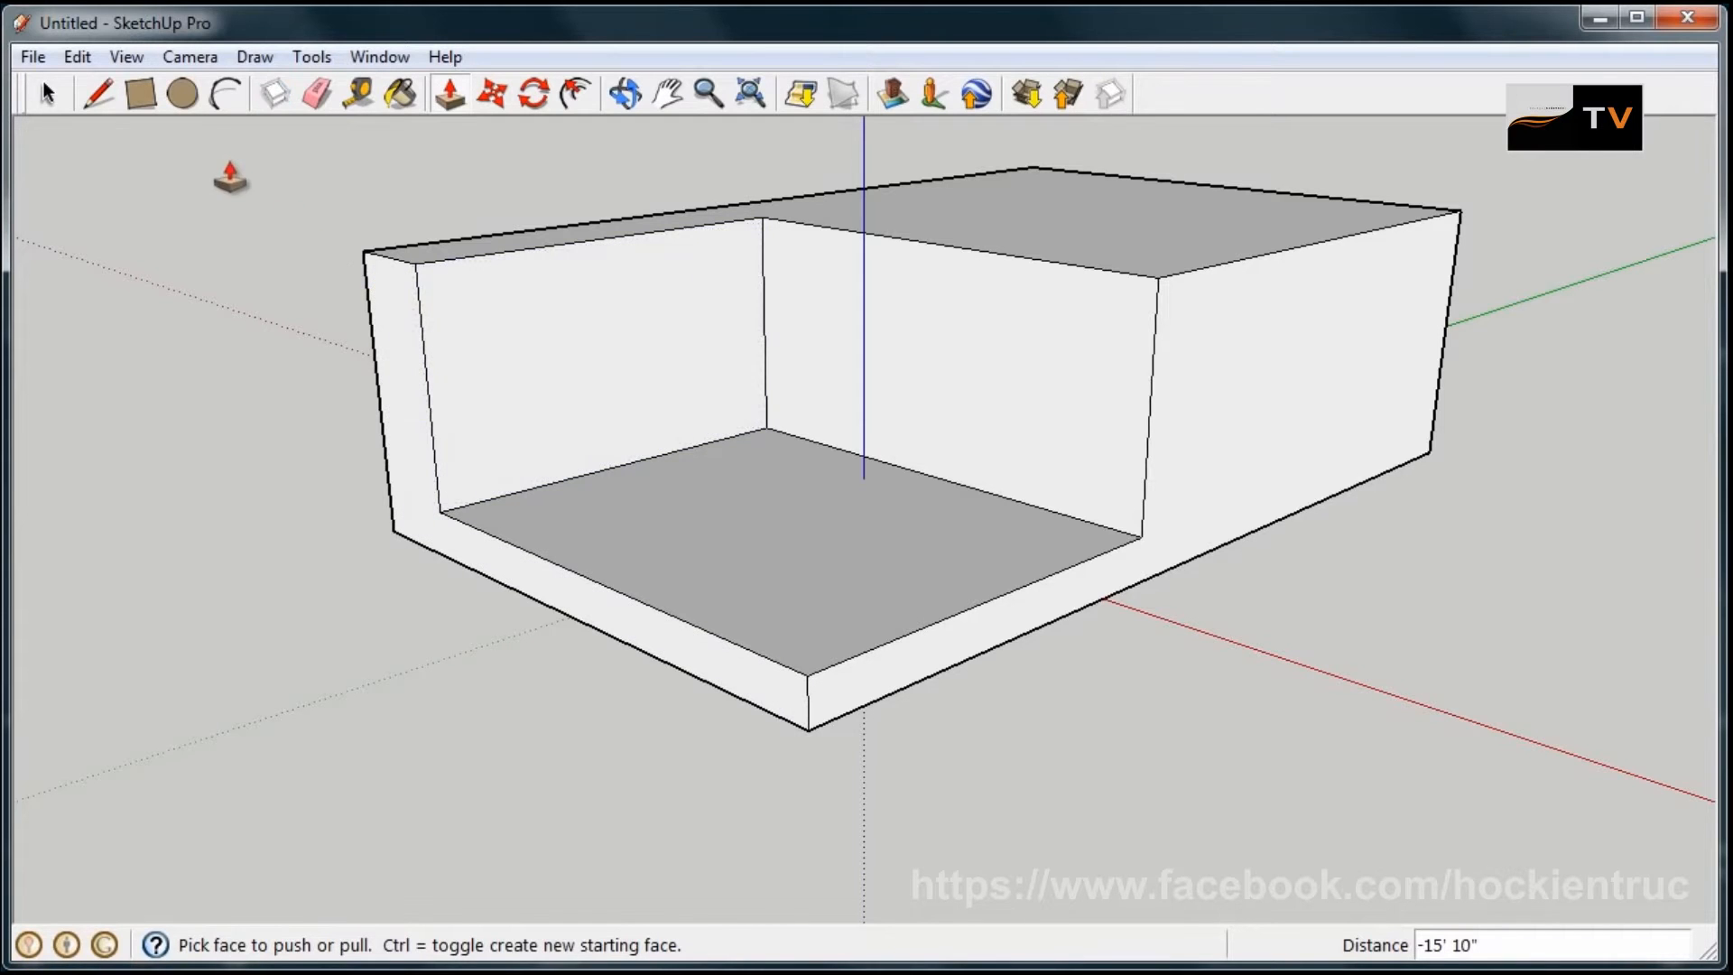
{"action": "left_click", "coordinate": [222, 94]}
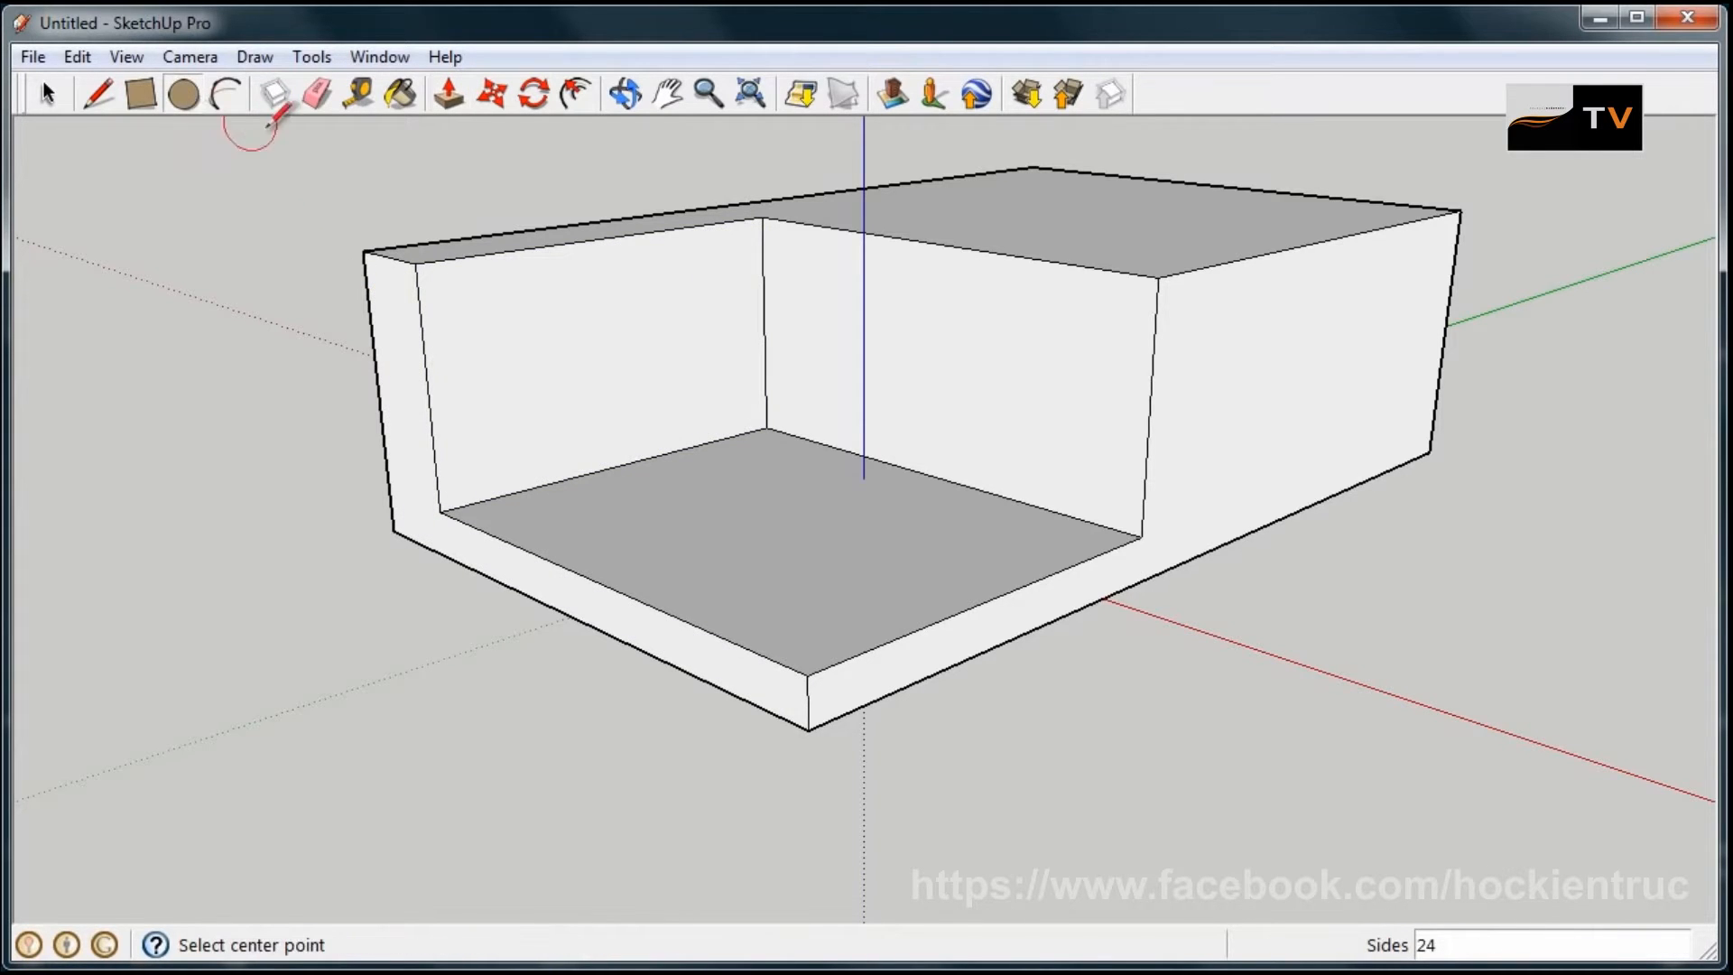
{"action": "mouse_move", "coordinate": [779, 328]}
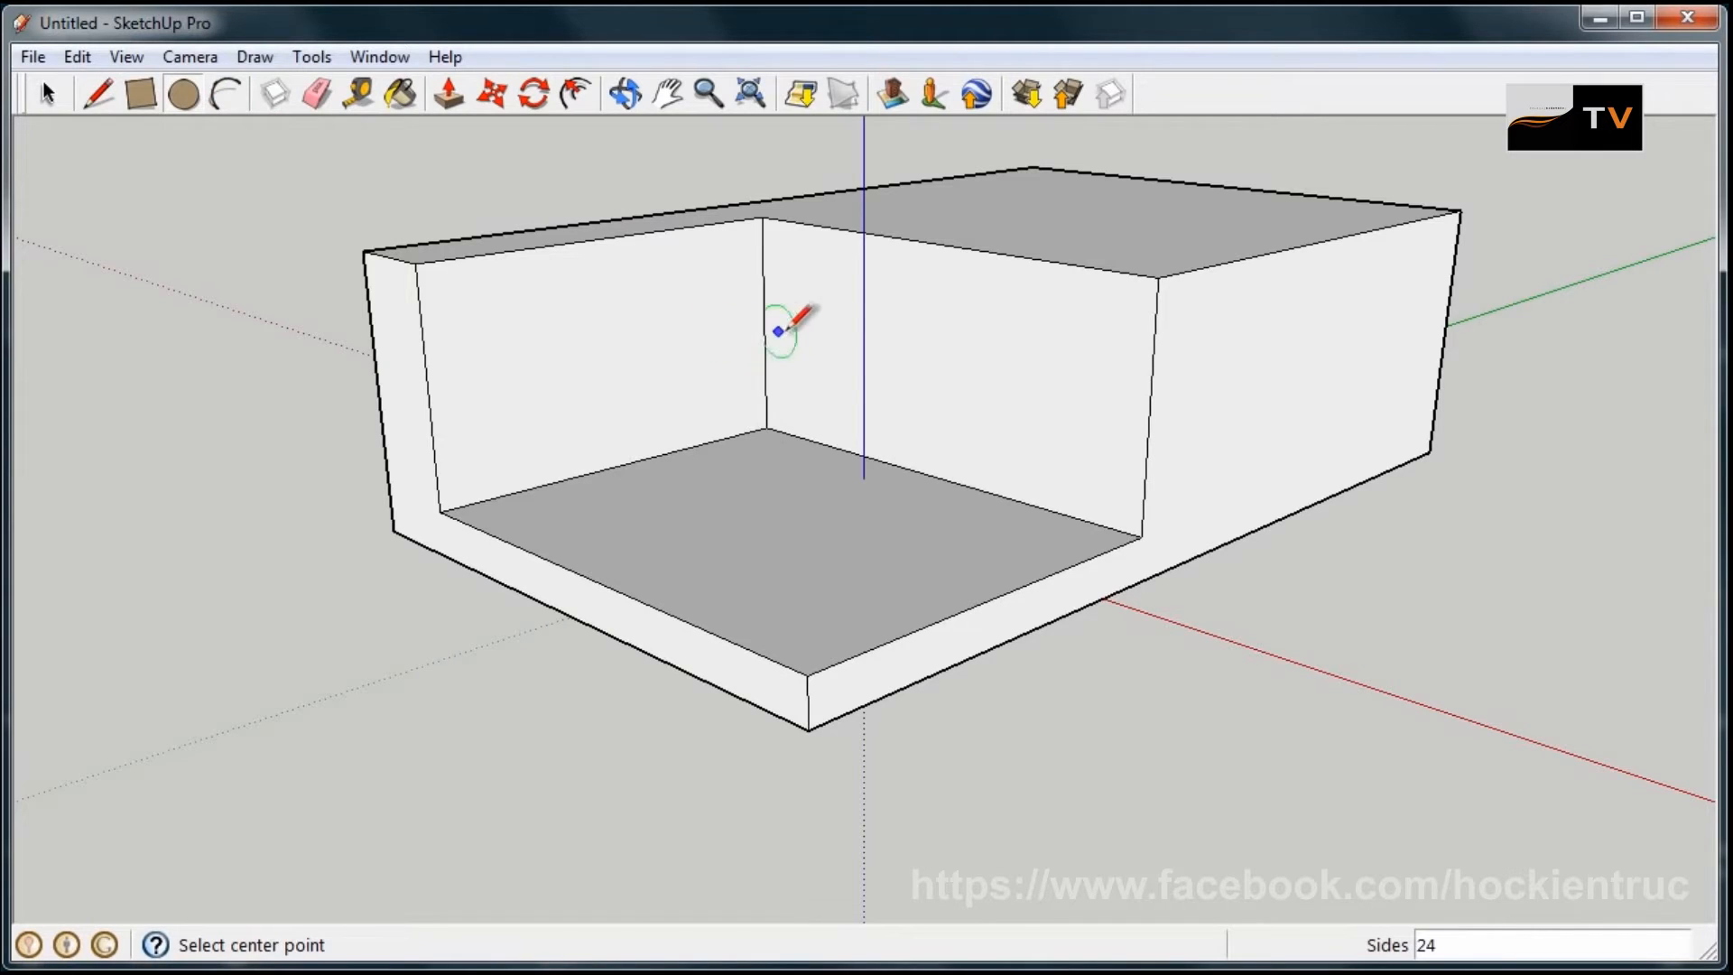
{"action": "mouse_move", "coordinate": [995, 384]}
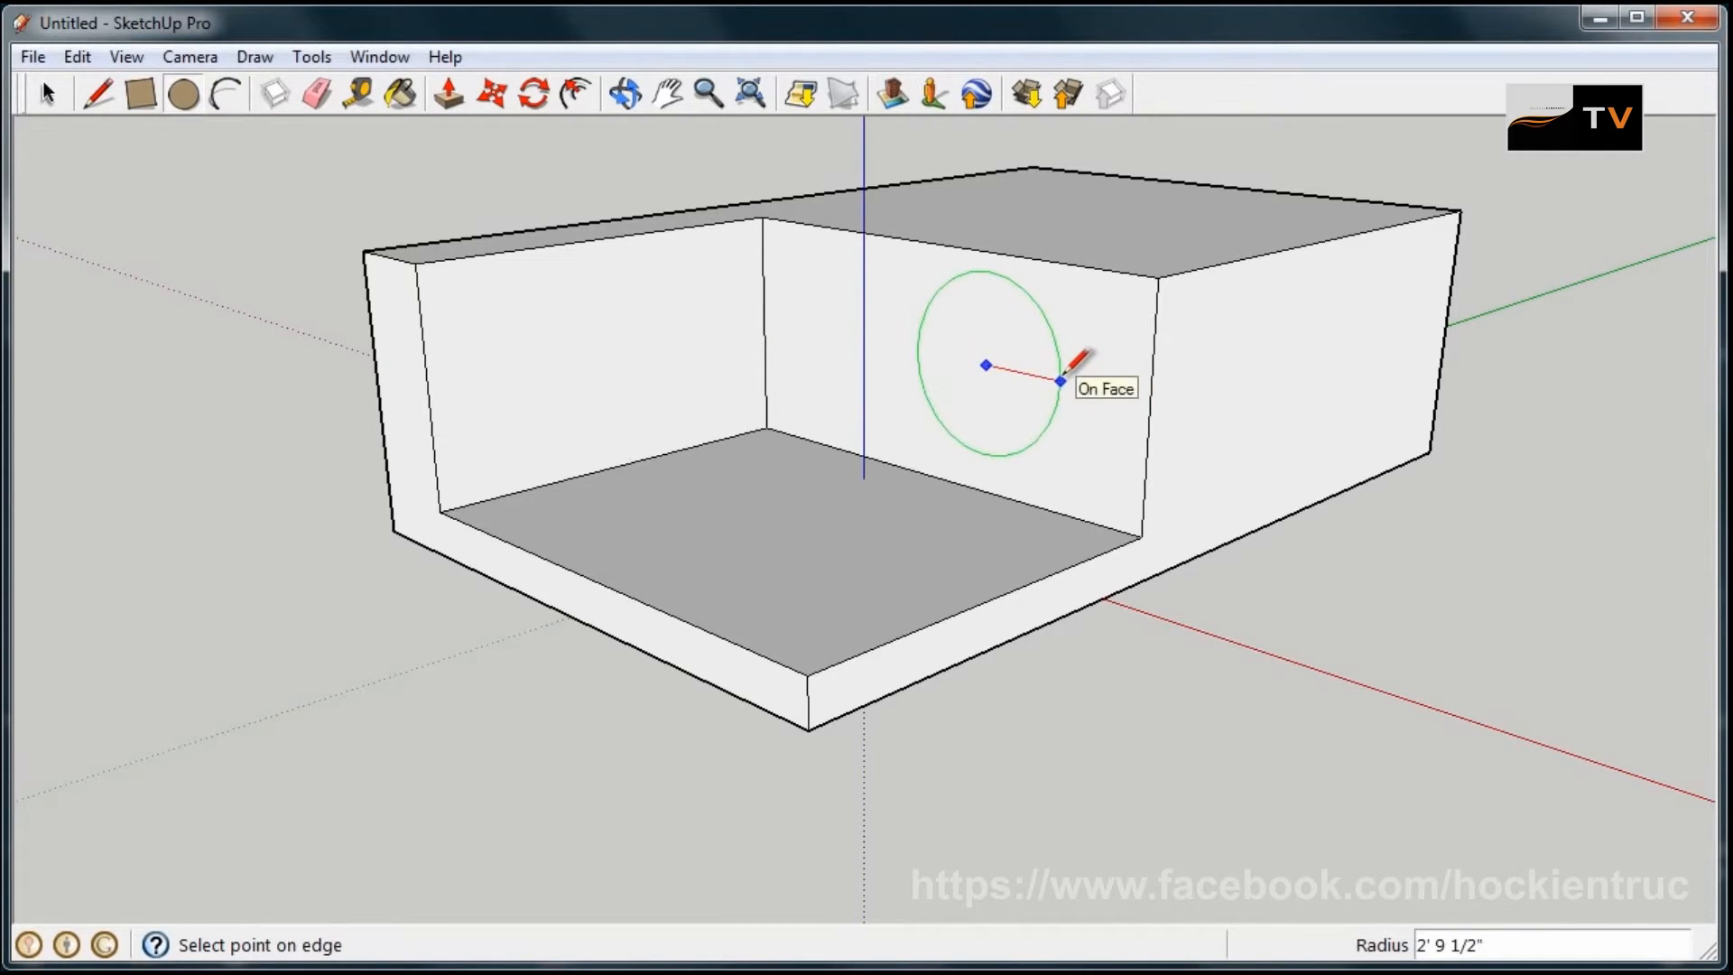
- Draw circles on the back and left walls and push them through as round holes
{"action": "left_click", "coordinate": [1060, 381]}
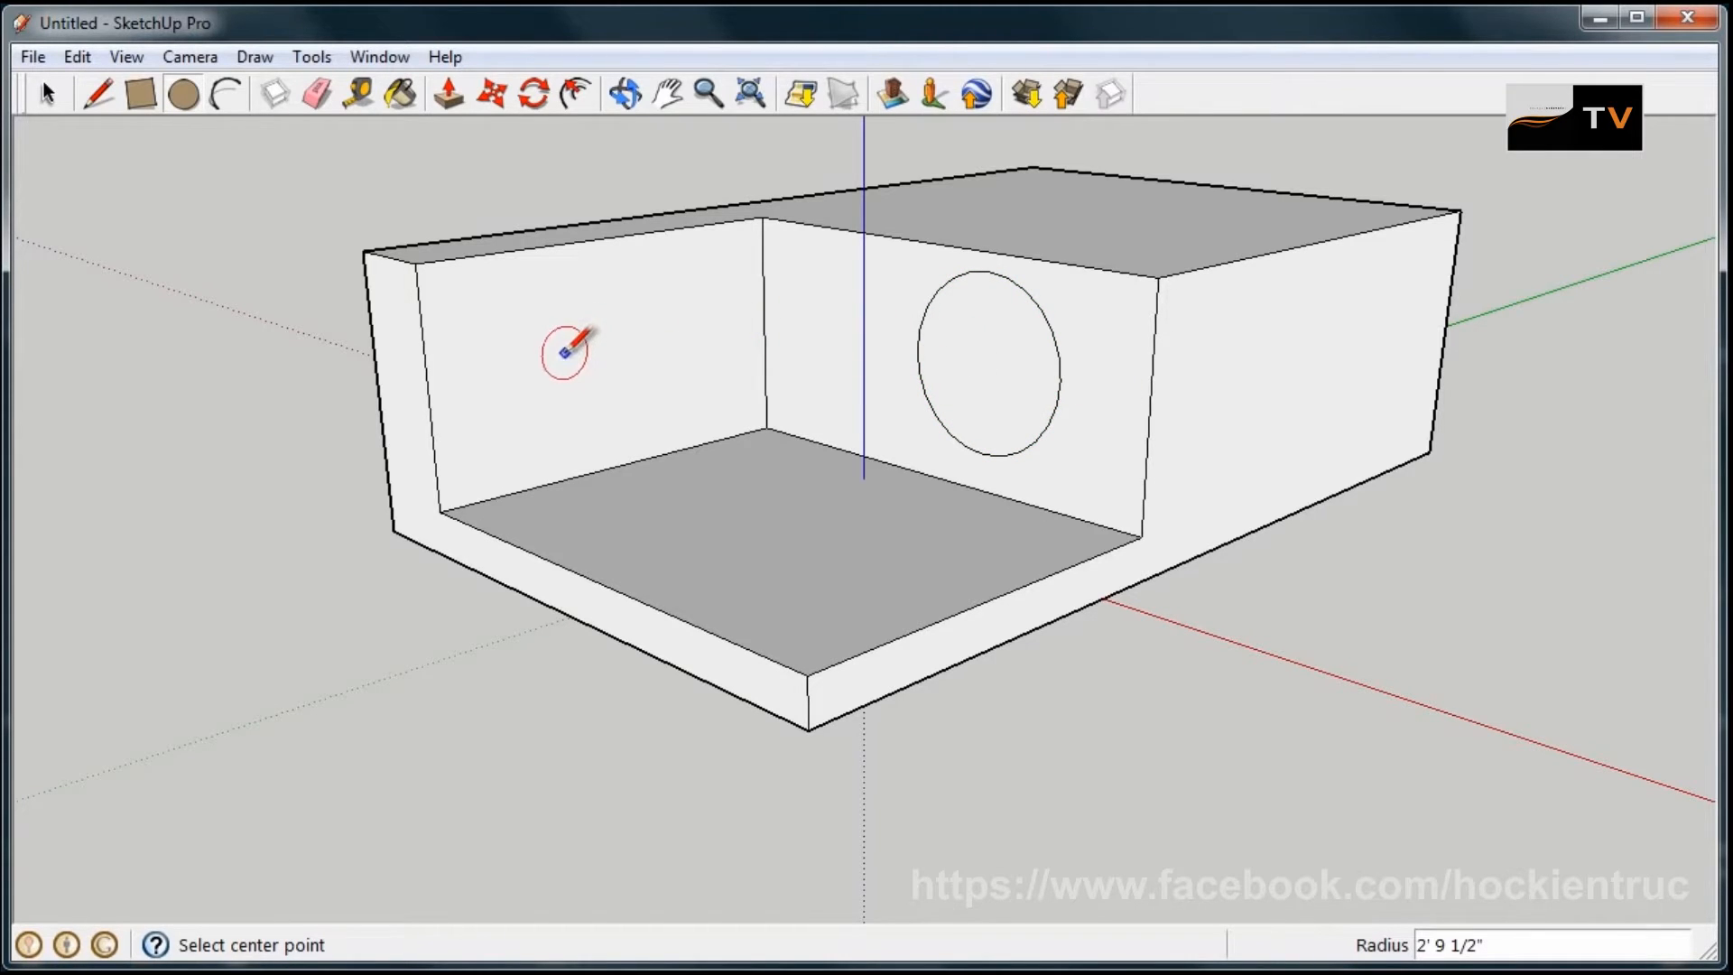
{"action": "left_click", "coordinate": [525, 366]}
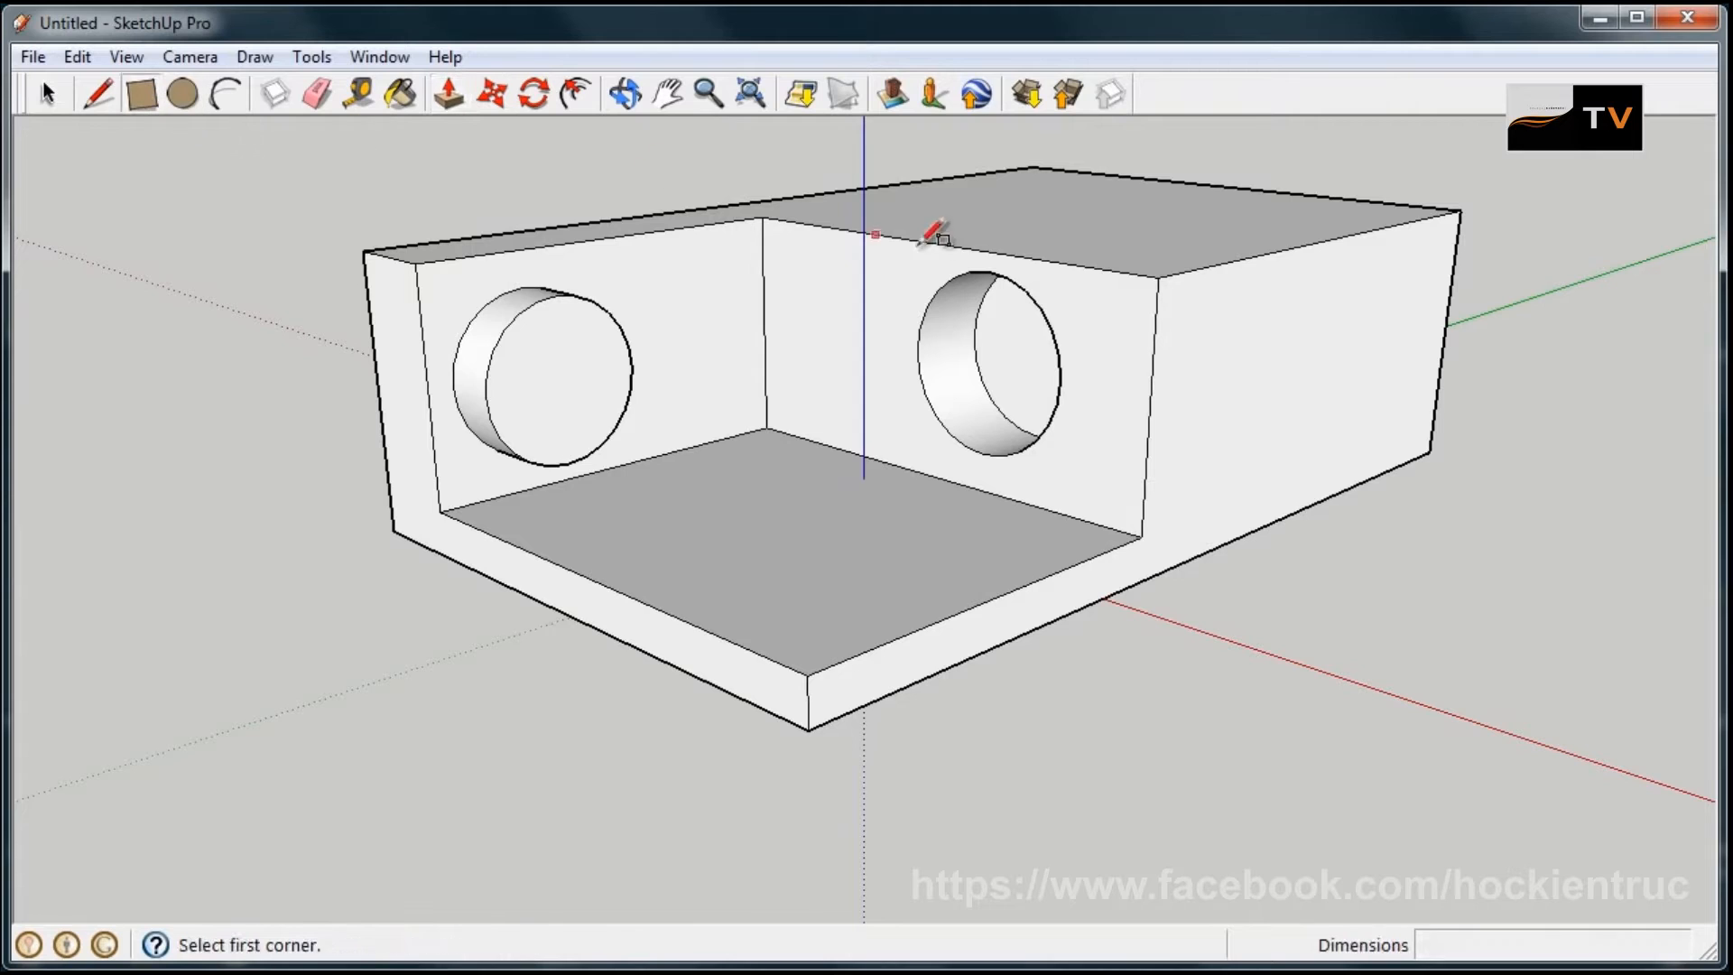
{"action": "mouse_move", "coordinate": [1455, 256]}
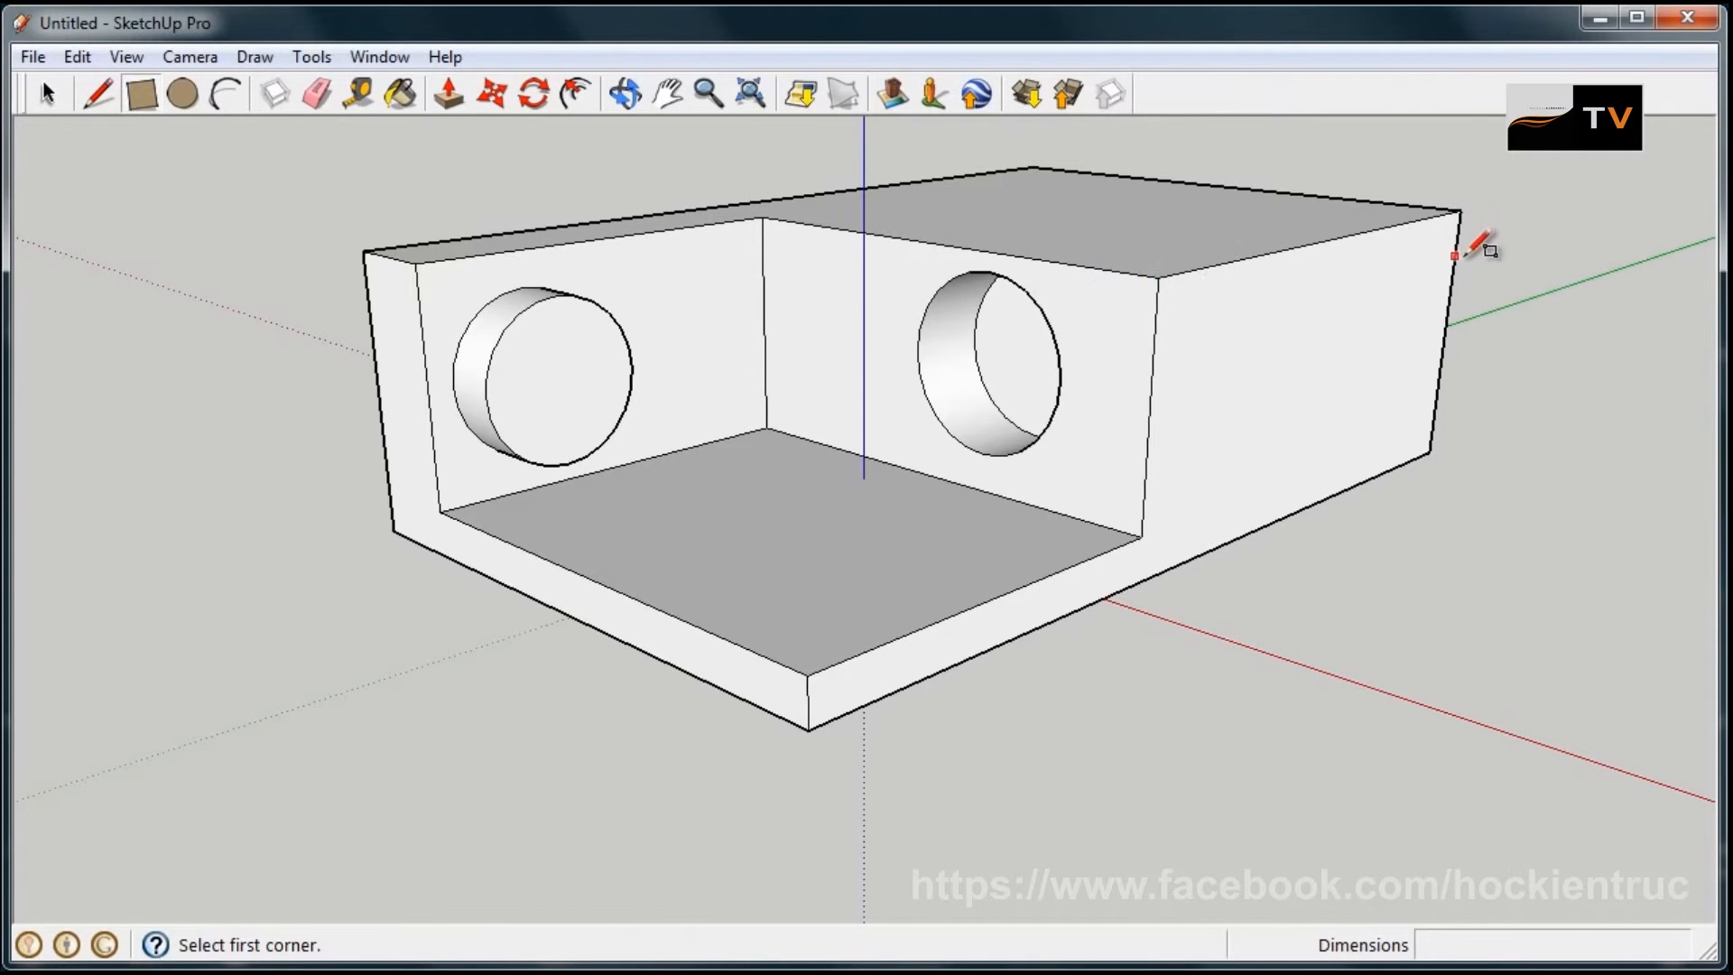
{"action": "mouse_move", "coordinate": [1454, 256]}
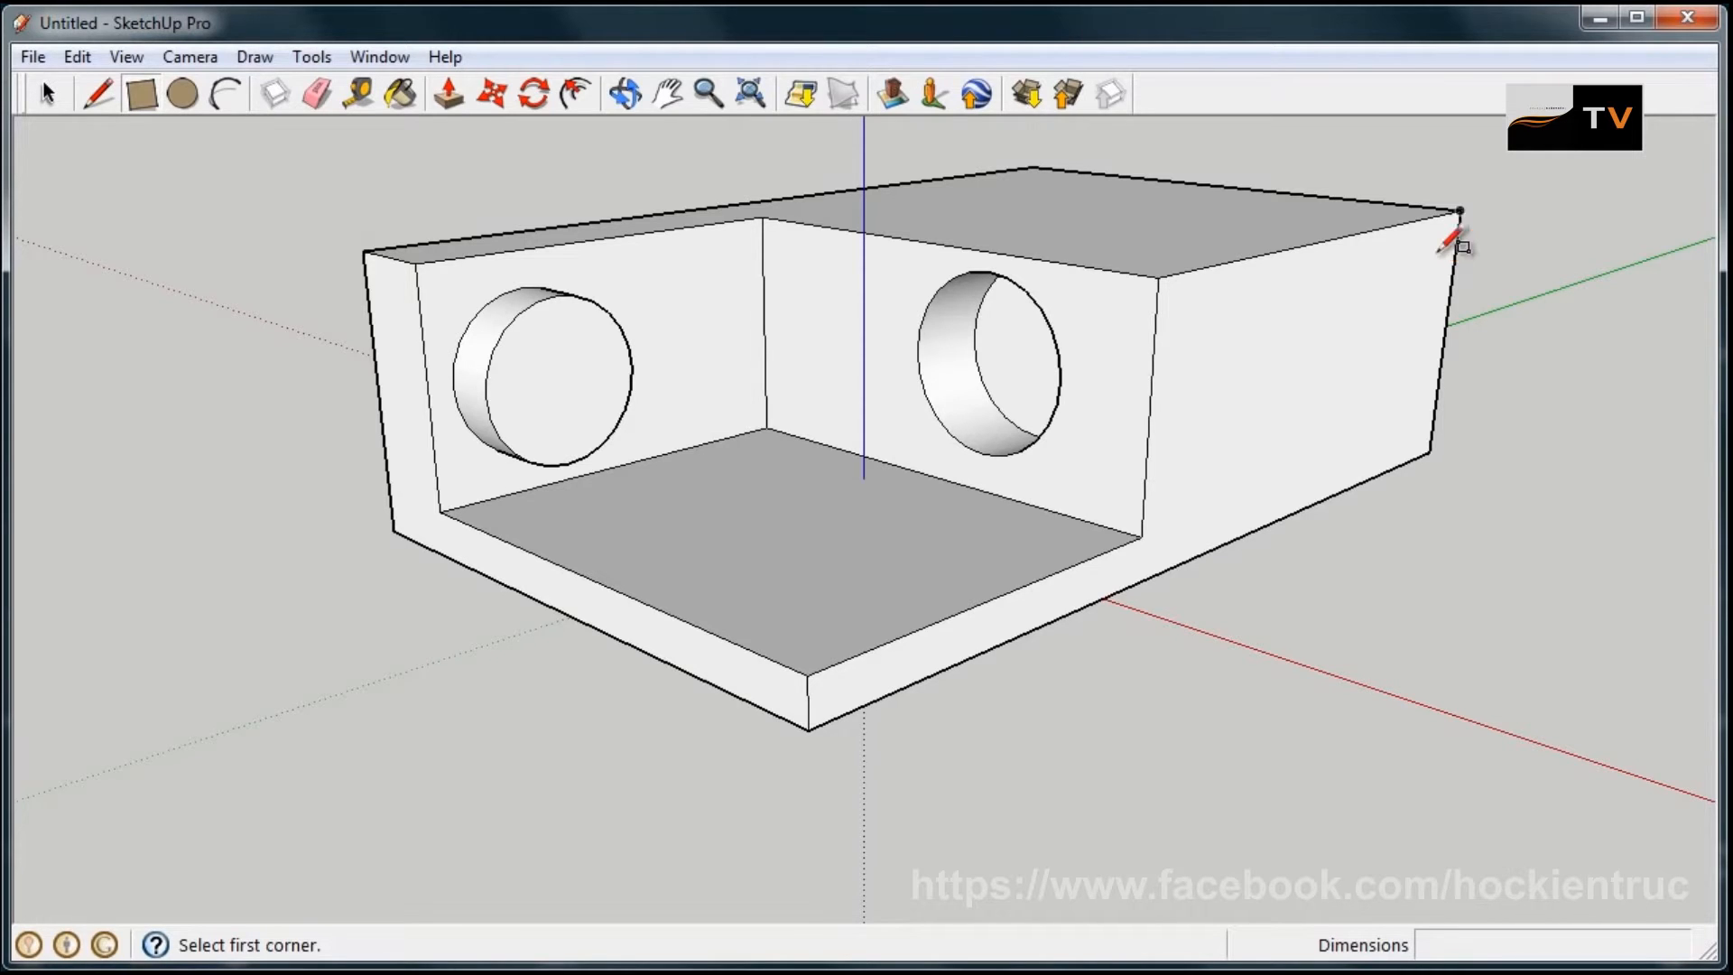
- Draw a rectangle on the right end face and push it back into a full-height notch
{"action": "left_click", "coordinate": [1461, 209]}
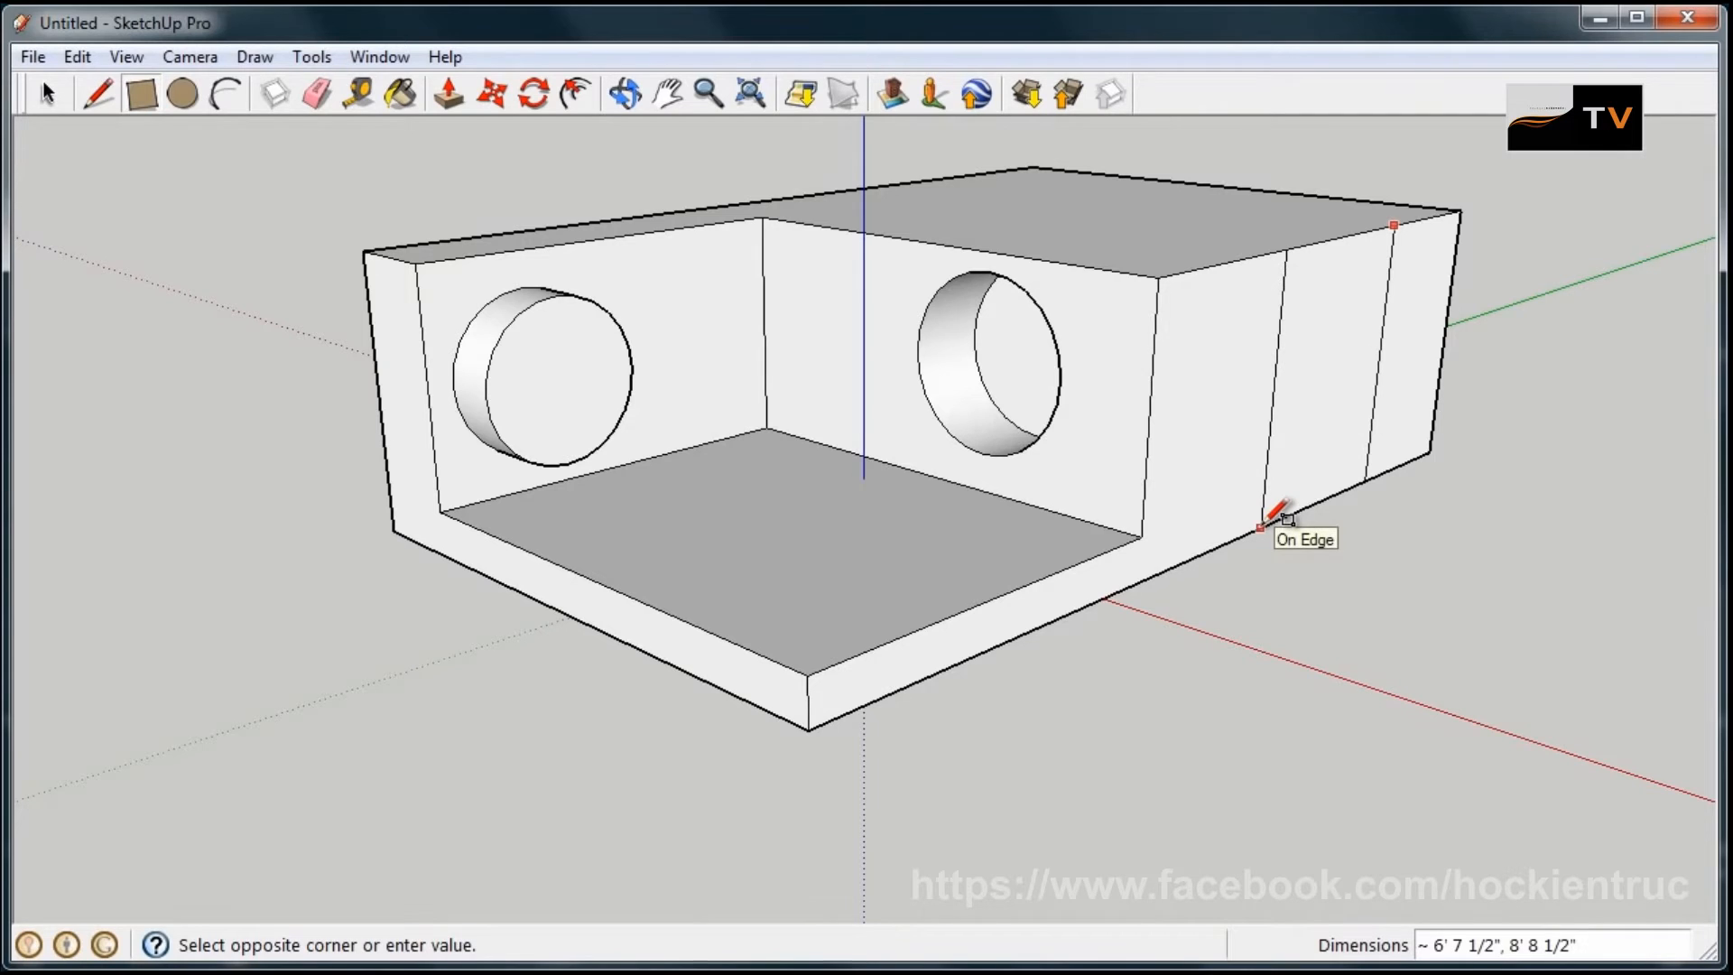
{"action": "left_click", "coordinate": [450, 92]}
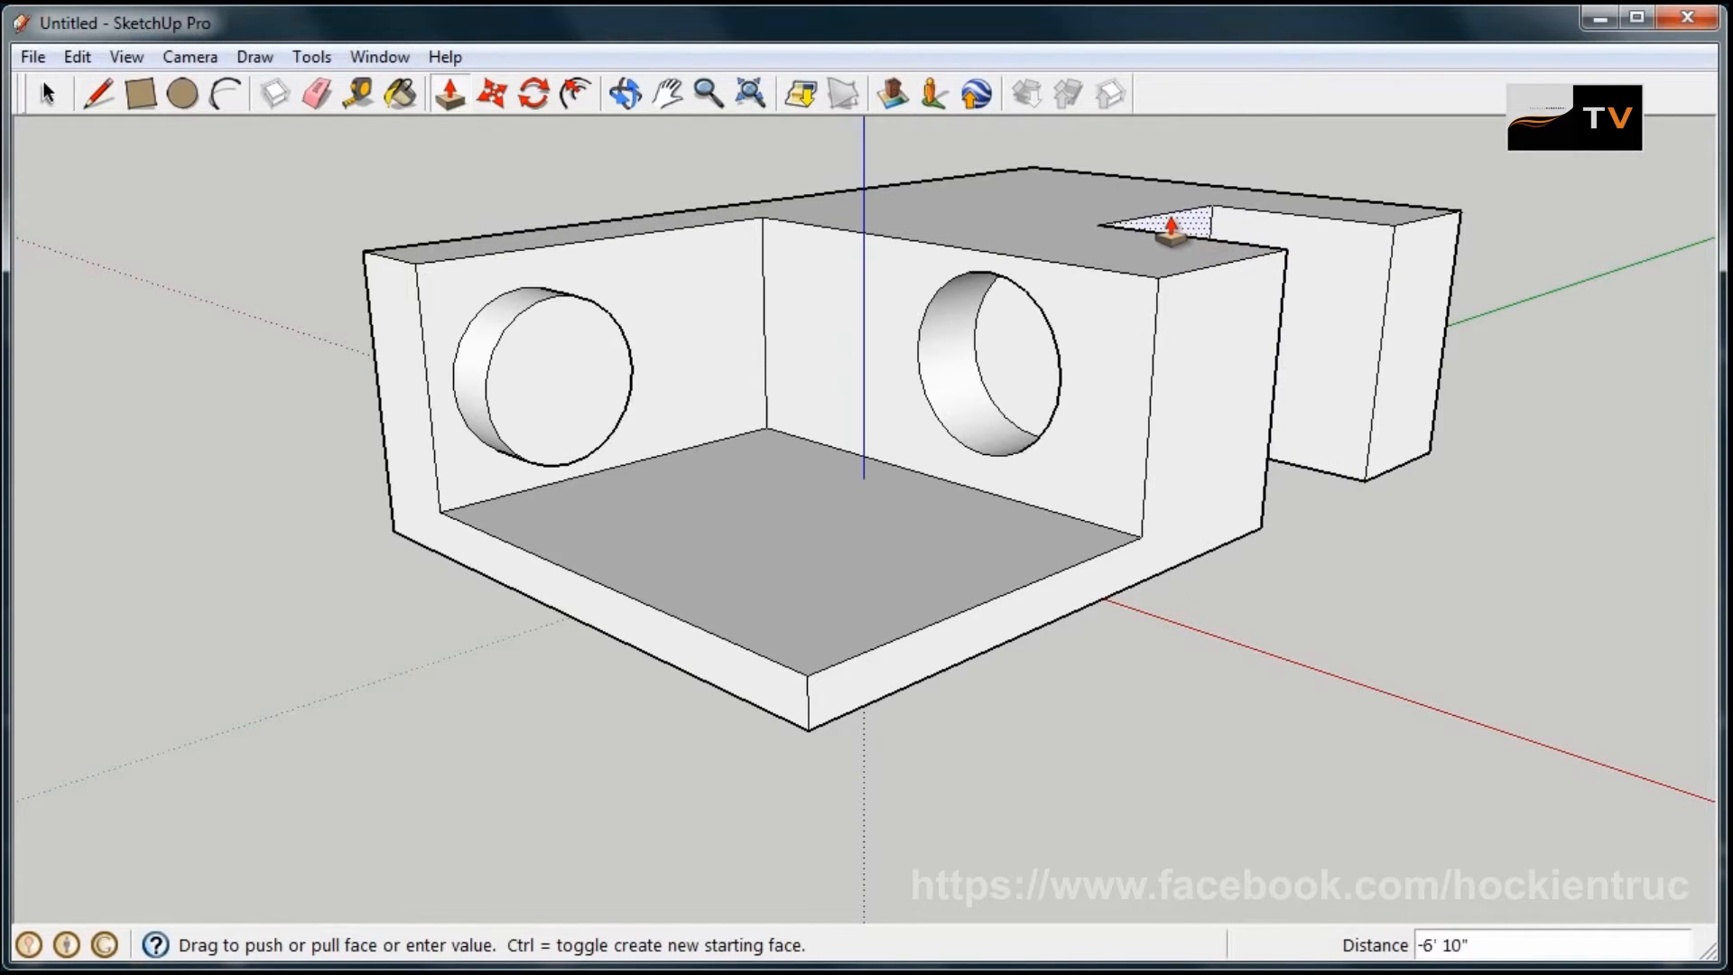
{"action": "left_click_drag", "start_coordinate": [1166, 227], "coordinate": [1271, 249]}
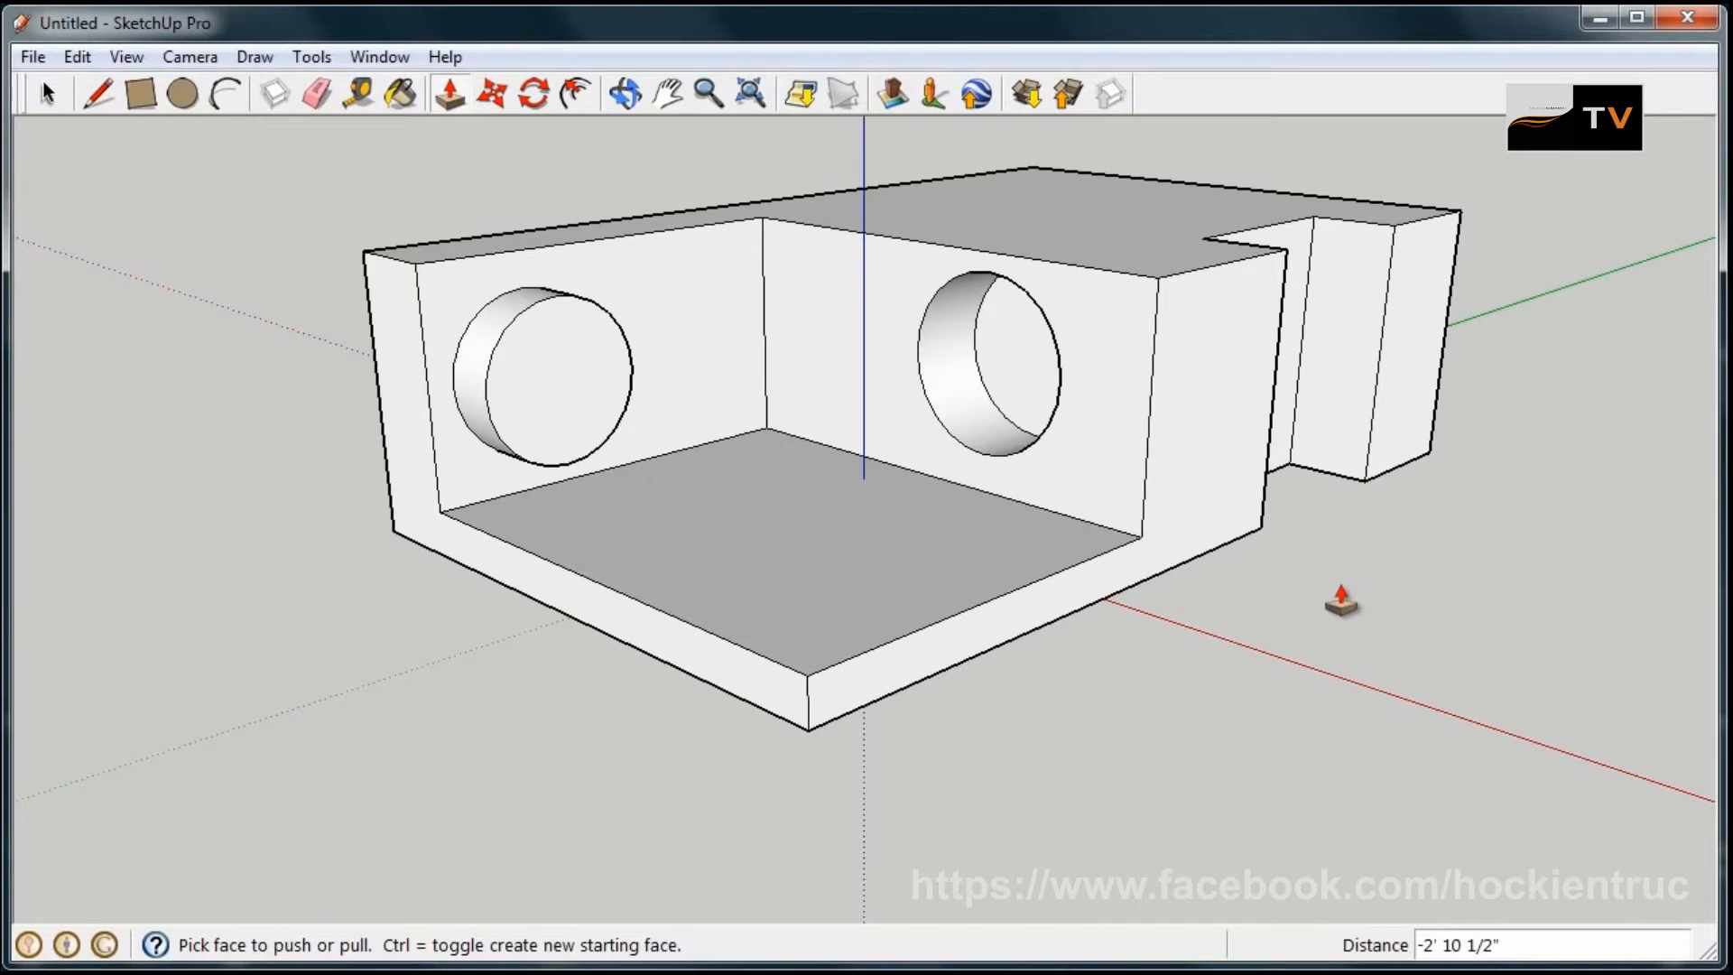
{"action": "left_click", "coordinate": [139, 94]}
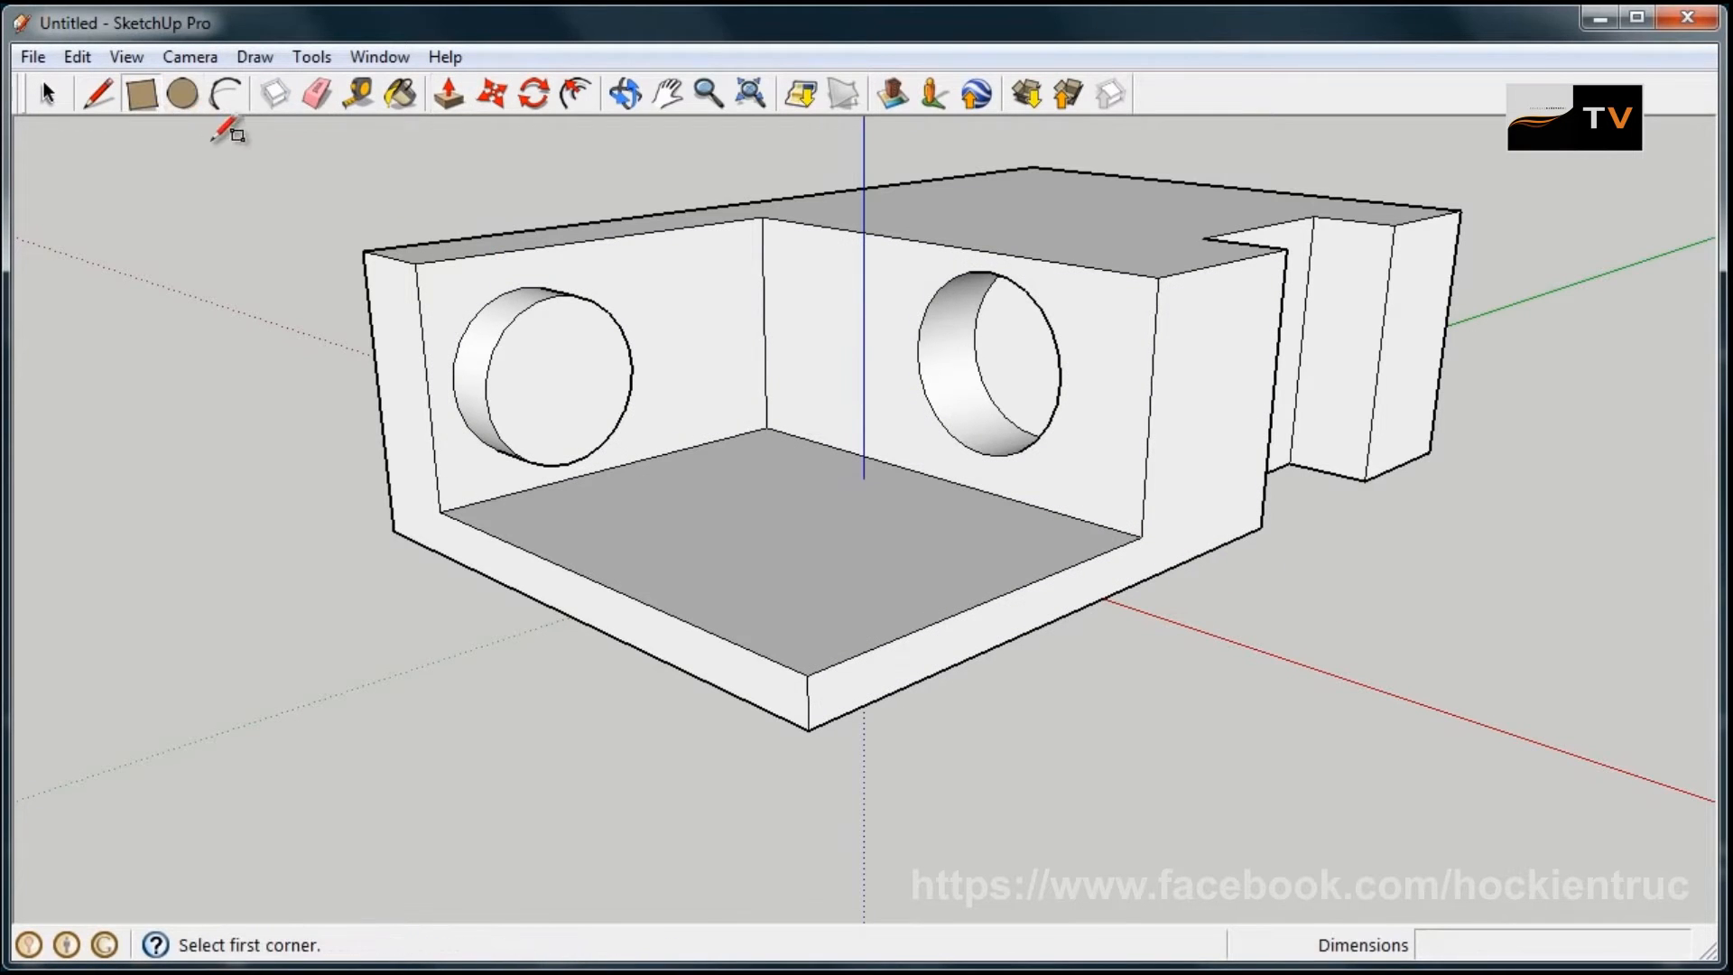
{"action": "mouse_move", "coordinate": [1155, 275]}
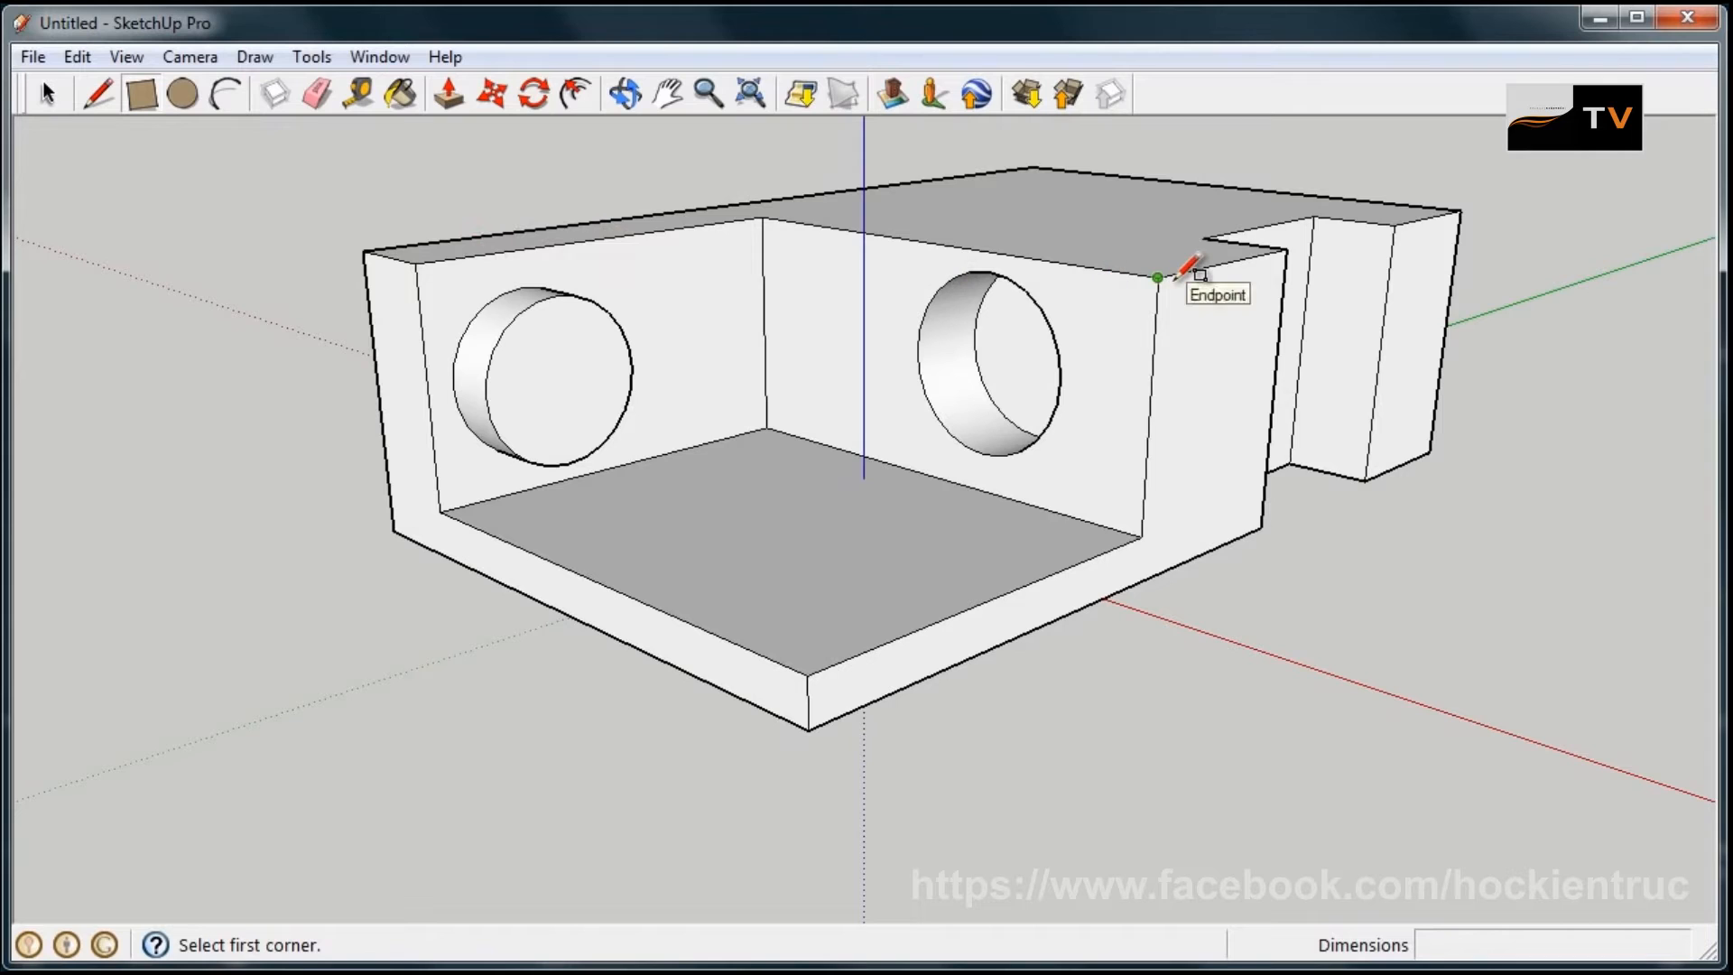
{"action": "mouse_move", "coordinate": [1155, 358]}
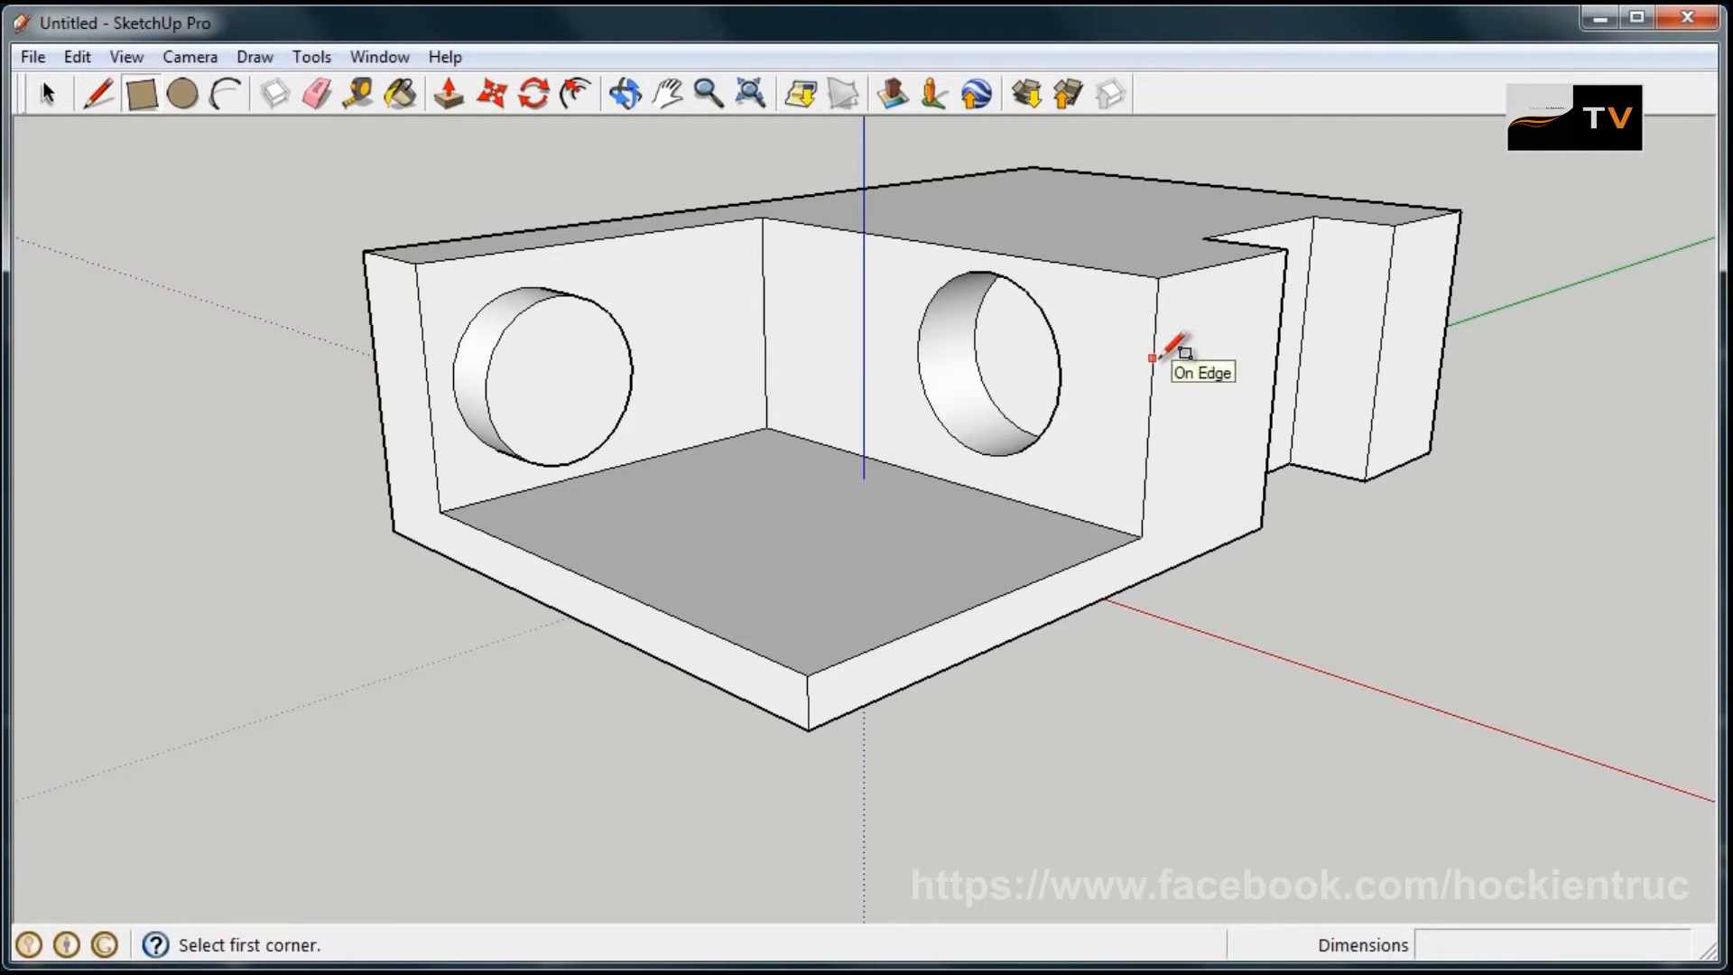
{"action": "mouse_move", "coordinate": [1148, 430]}
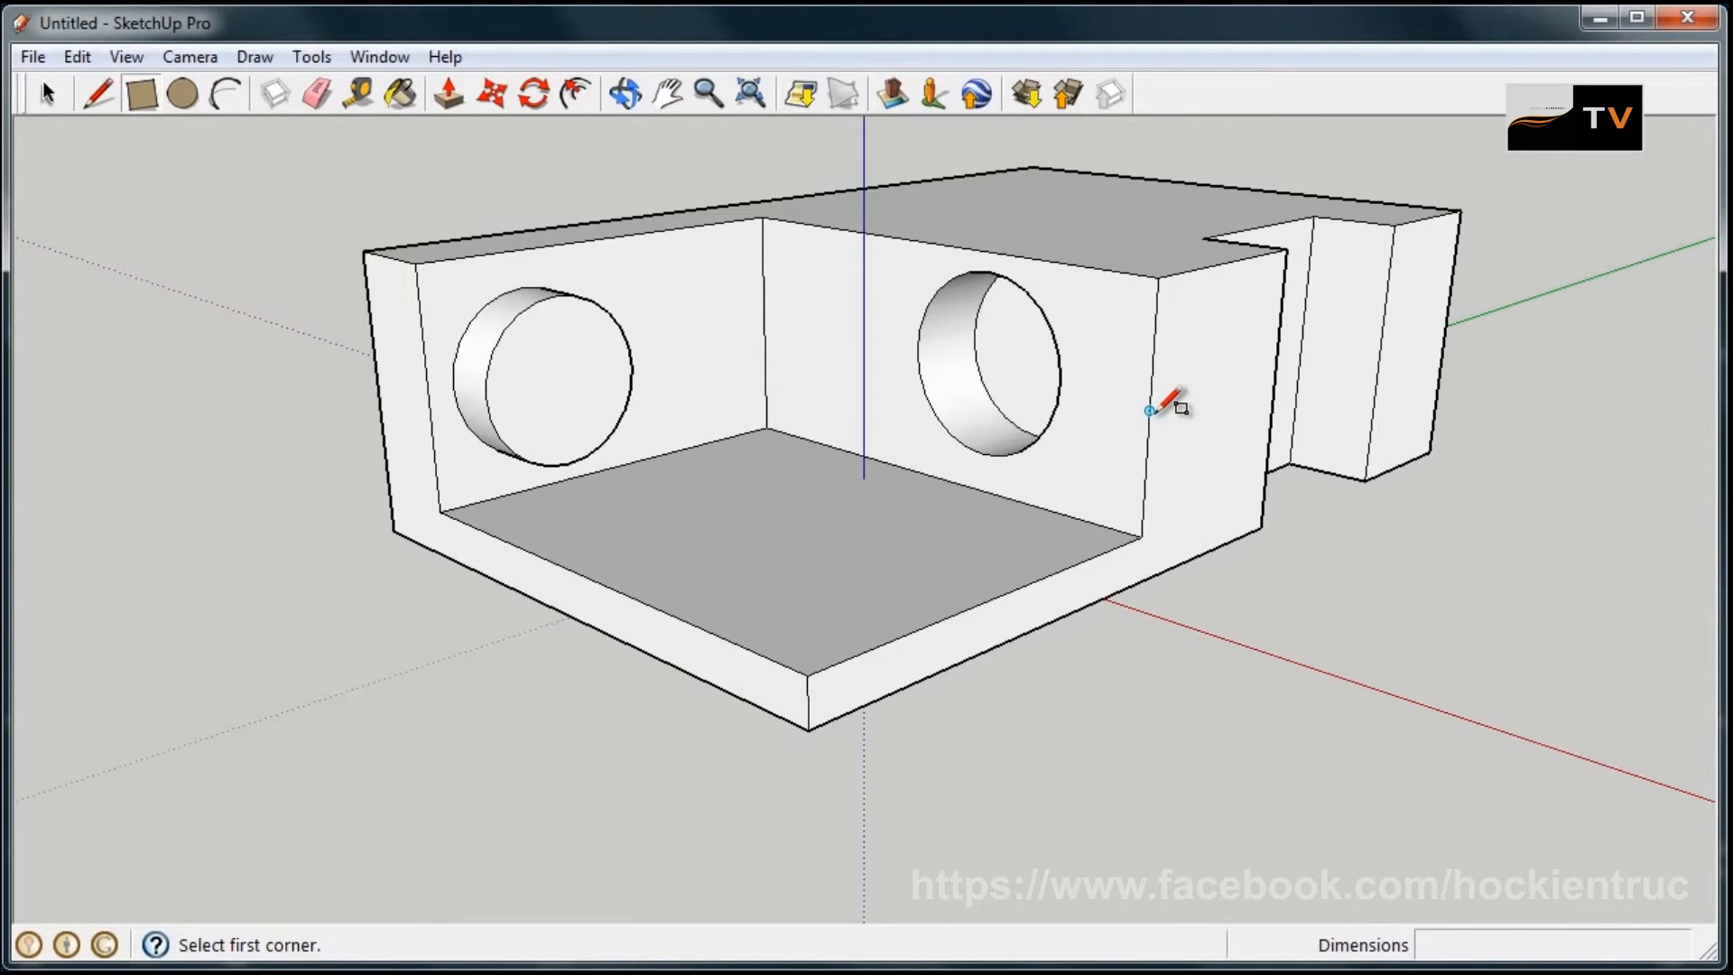
{"action": "mouse_move", "coordinate": [1159, 403]}
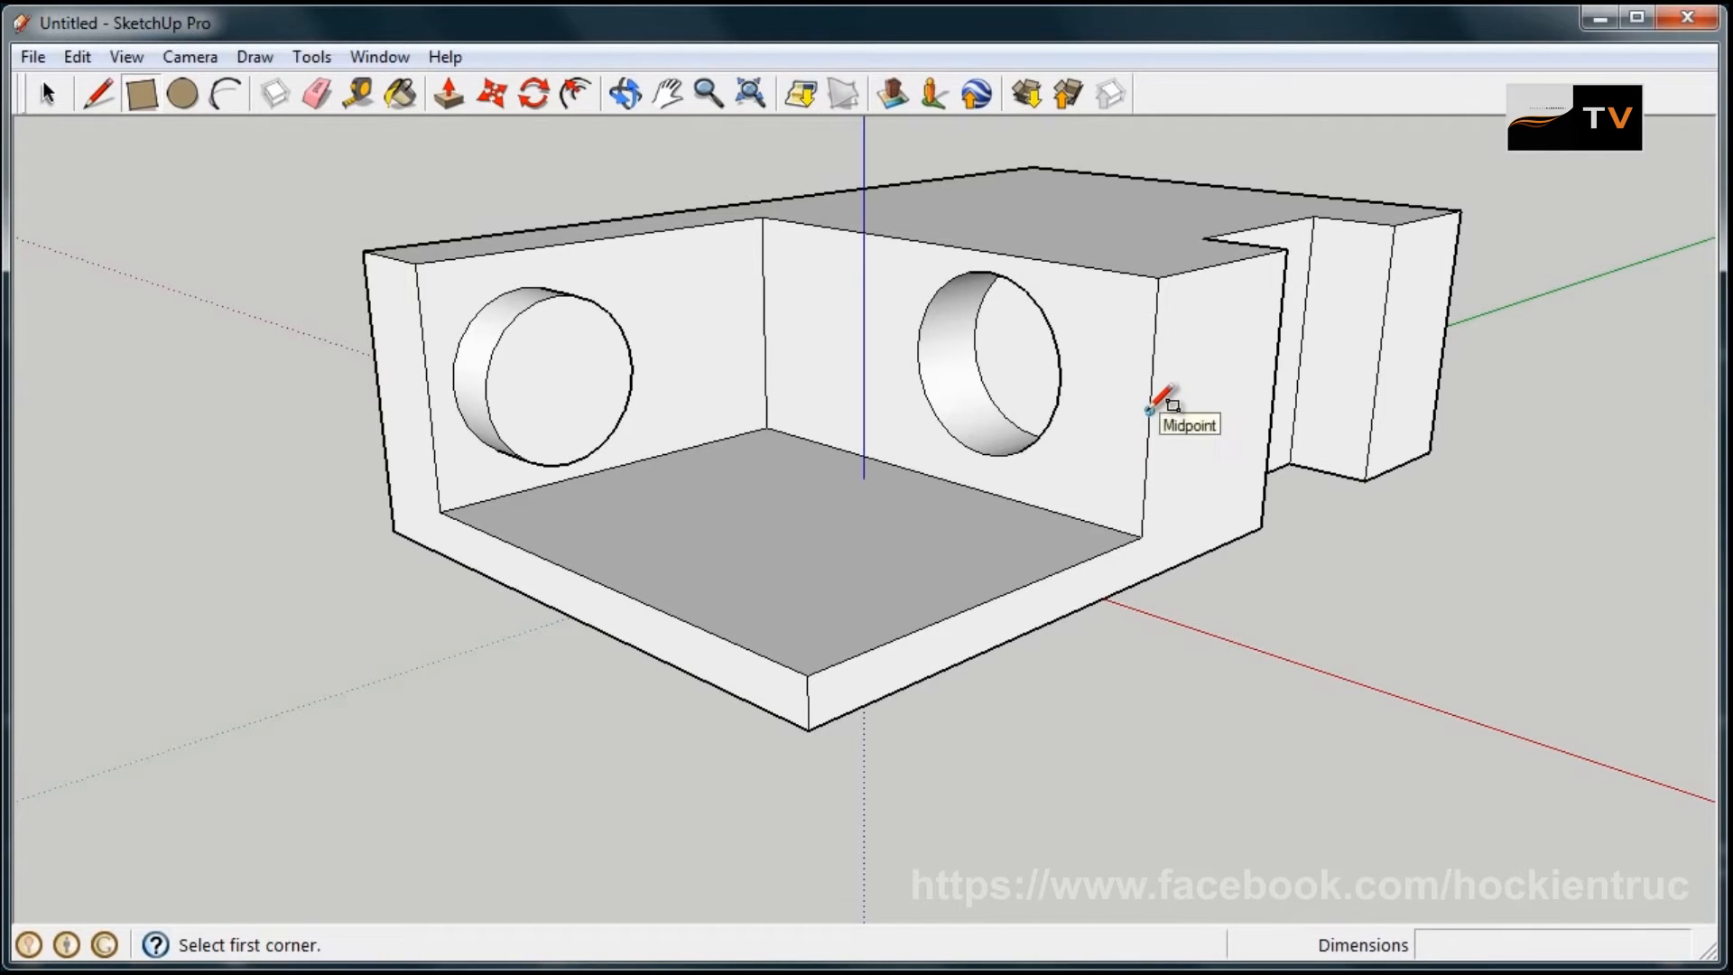
{"action": "mouse_move", "coordinate": [682, 256]}
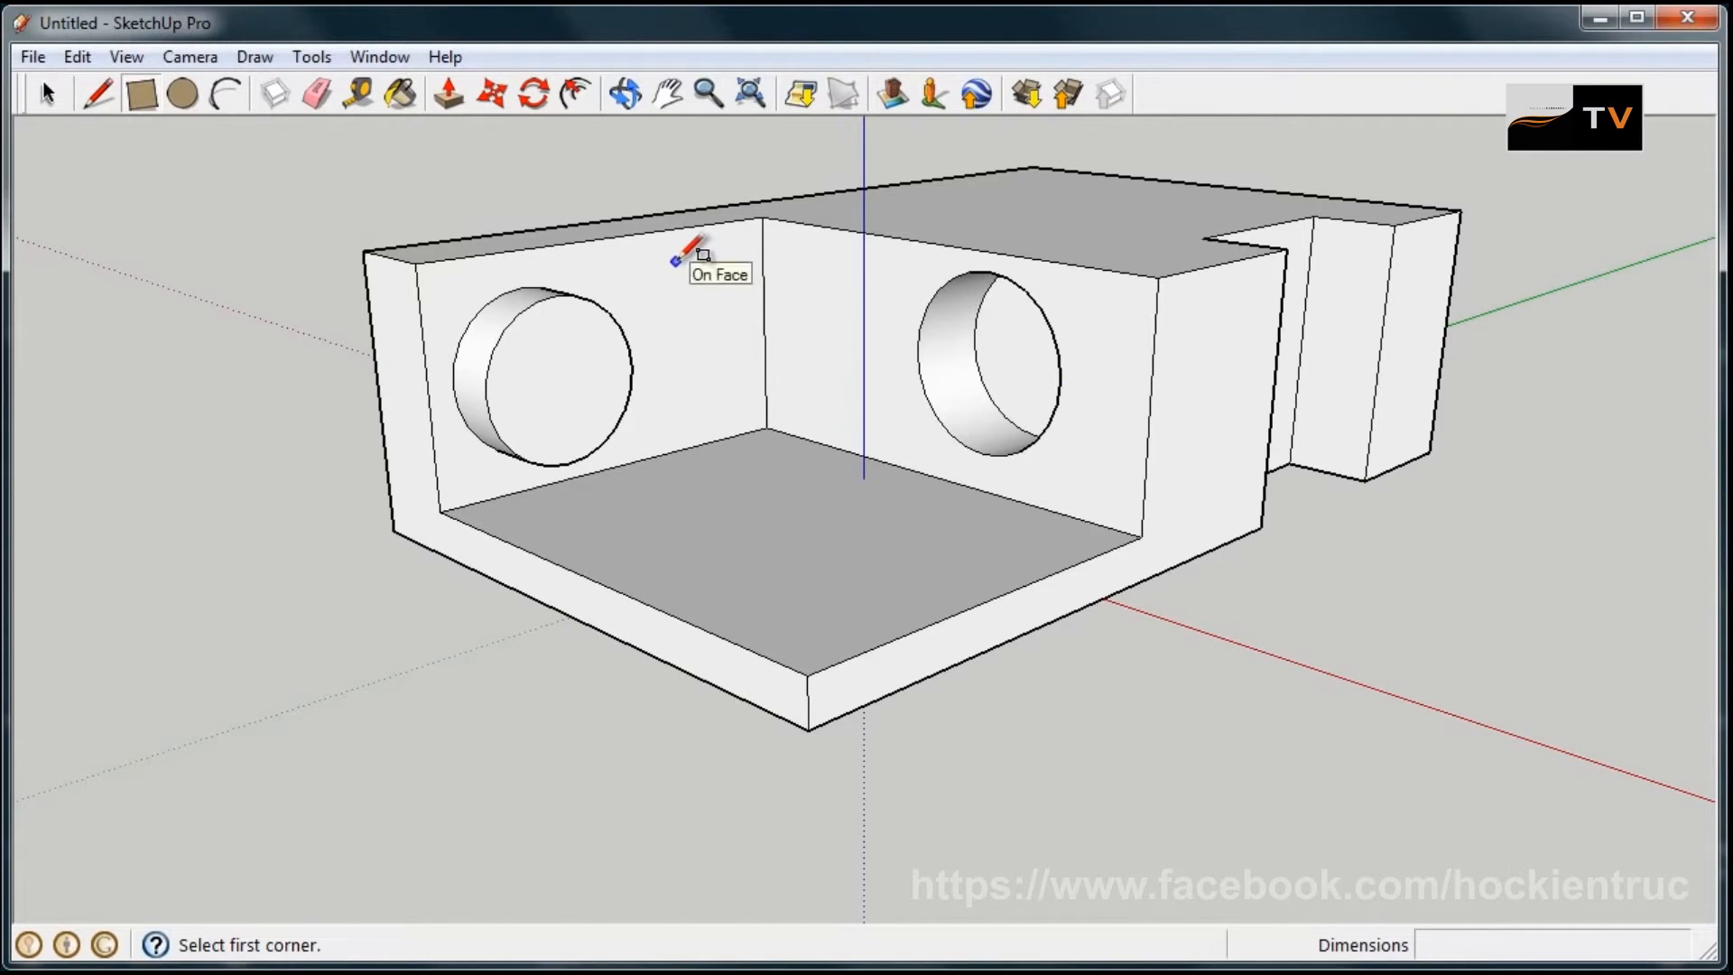
{"action": "left_click", "coordinate": [625, 94]}
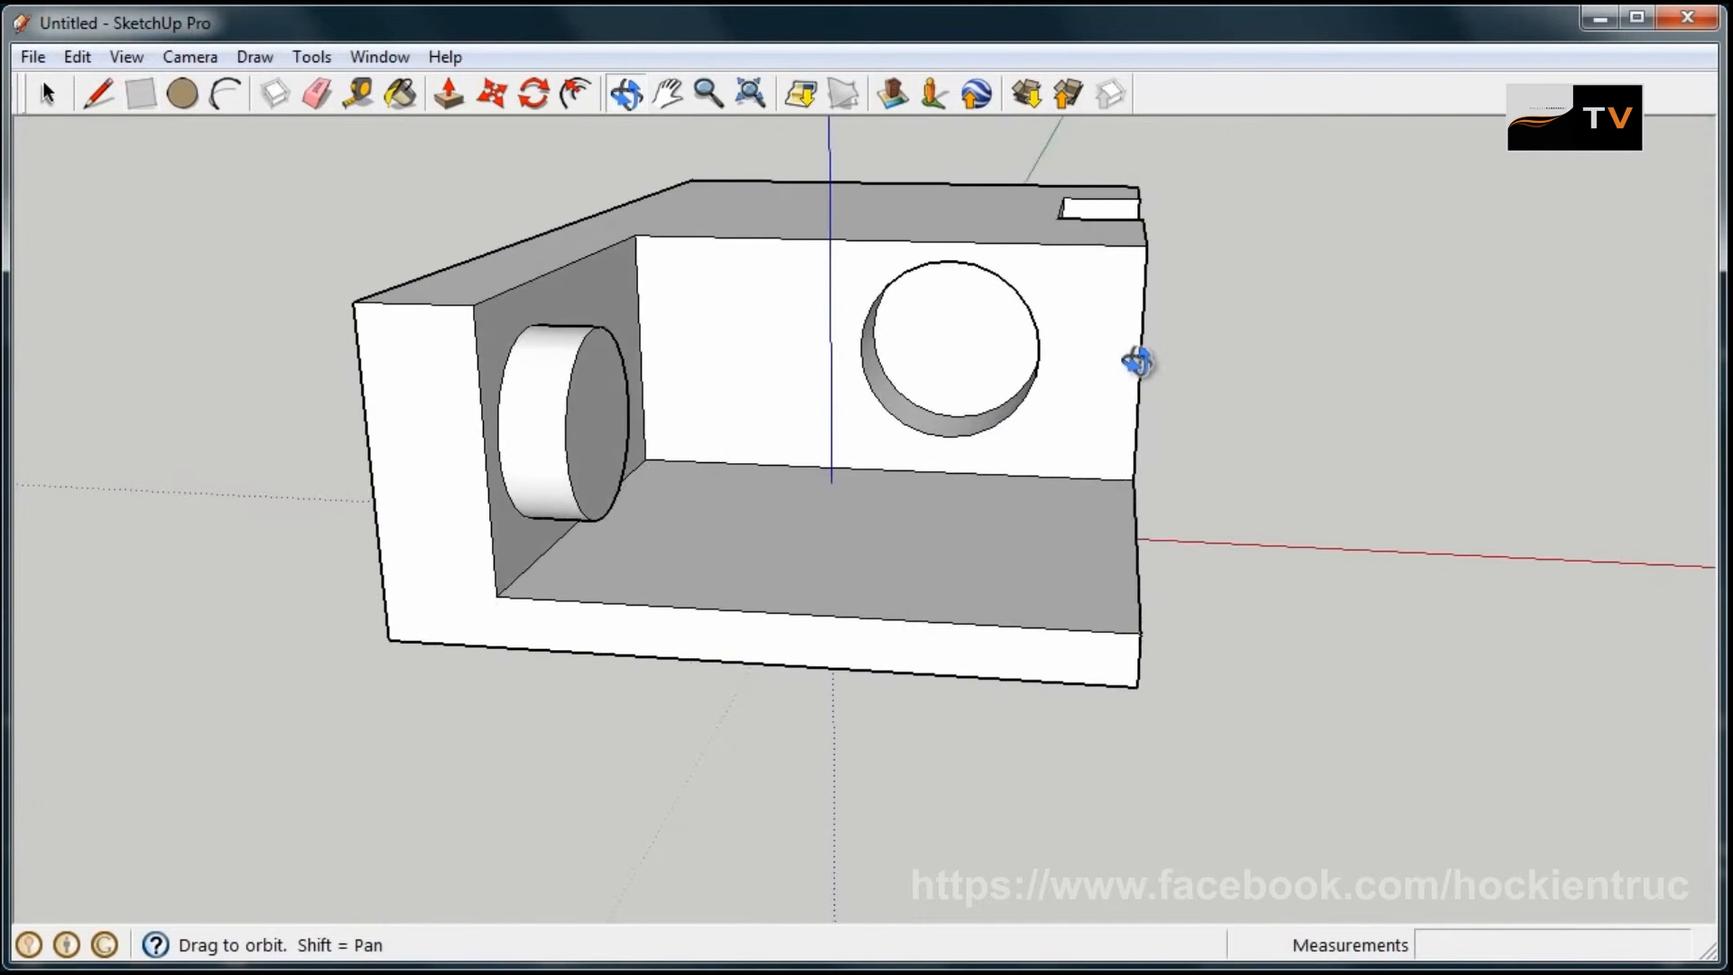
{"action": "left_click_drag", "start_coordinate": [1139, 363], "coordinate": [823, 534]}
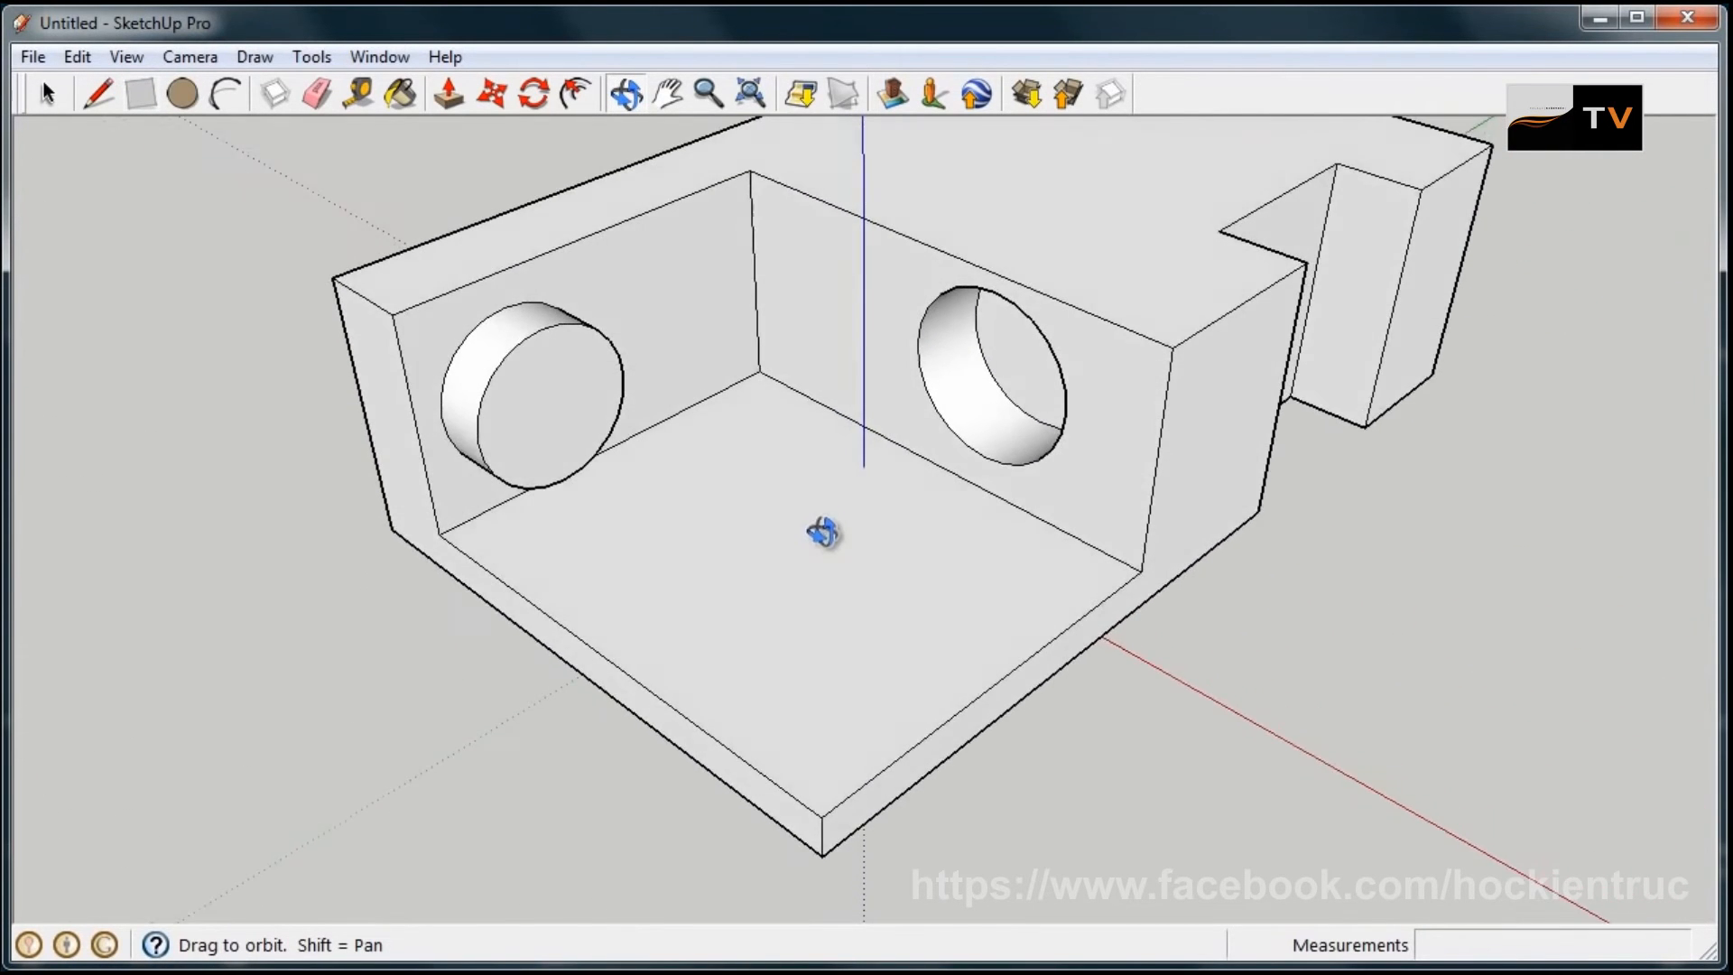
{"action": "left_click_drag", "start_coordinate": [823, 536], "coordinate": [1209, 343]}
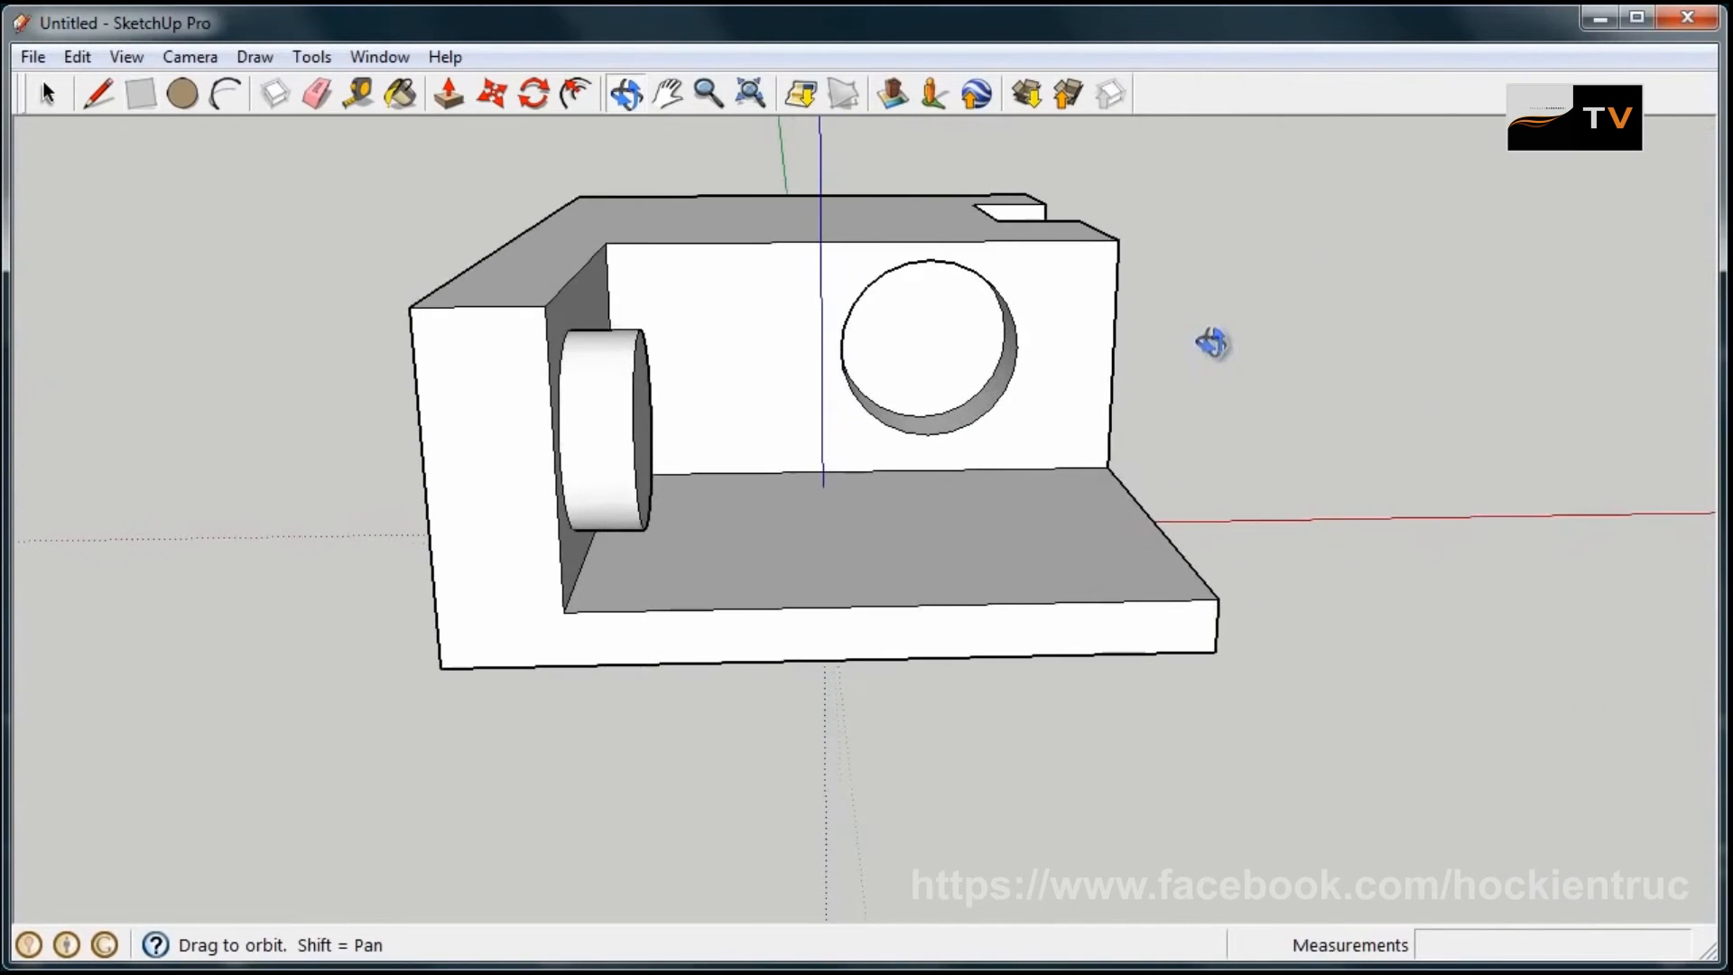
{"action": "left_click_drag", "start_coordinate": [1213, 343], "coordinate": [507, 391]}
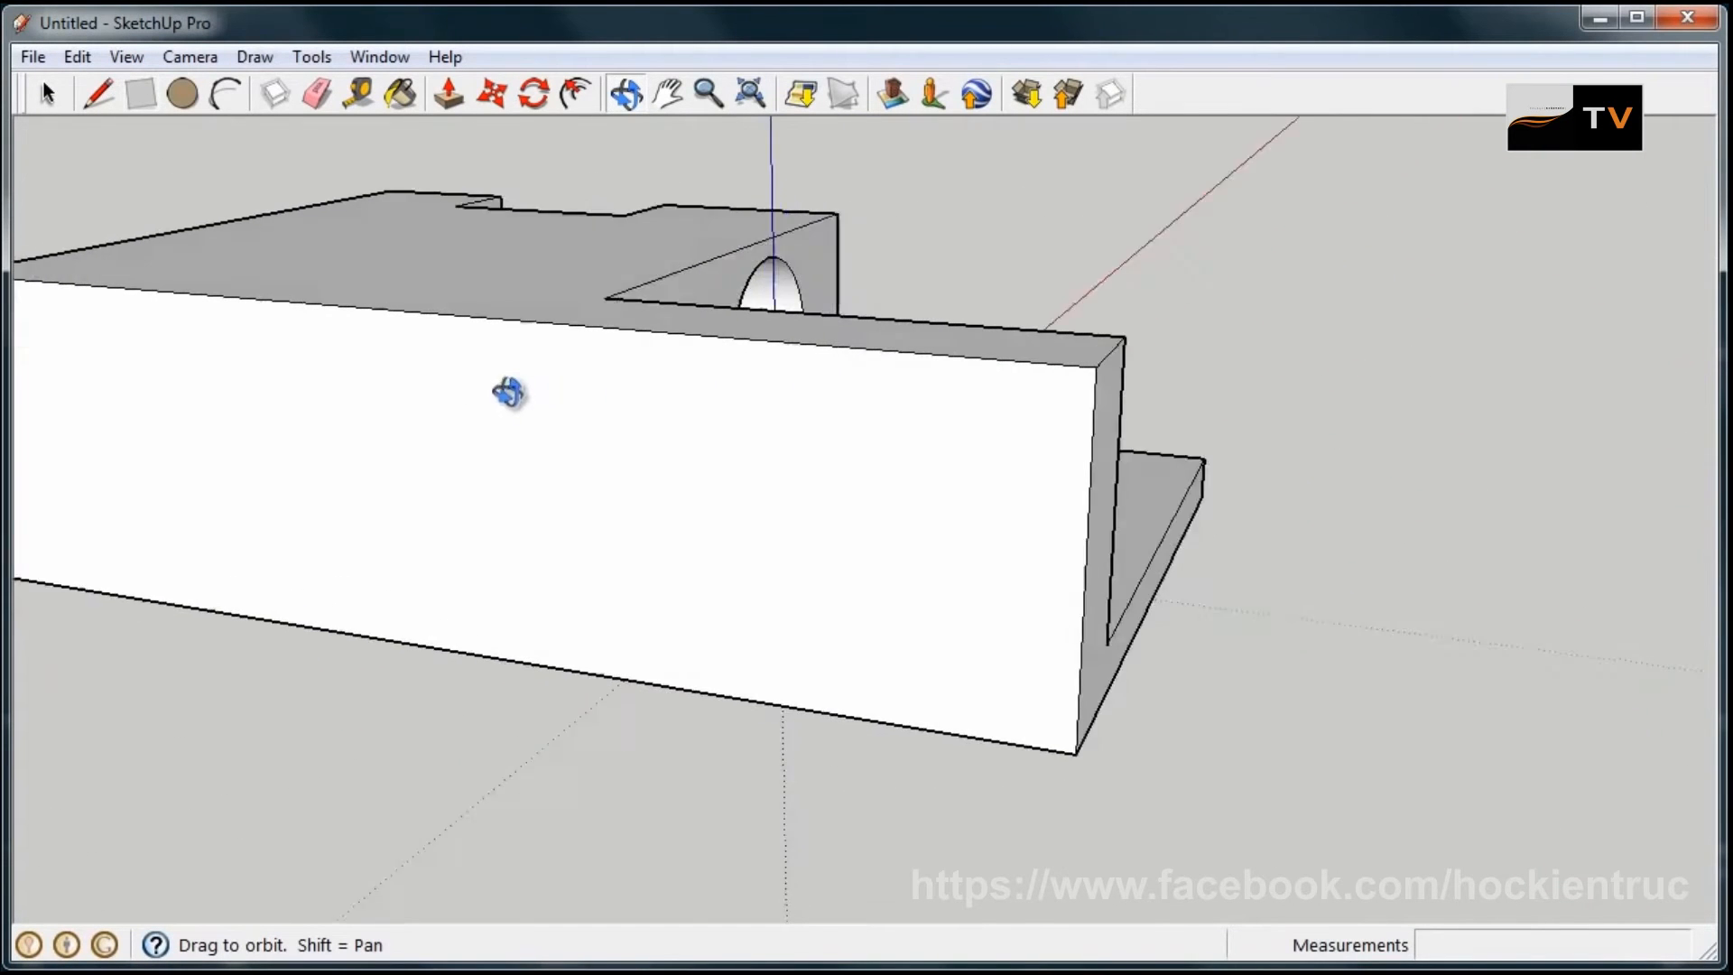
{"action": "left_click_drag", "start_coordinate": [509, 392], "coordinate": [1337, 453]}
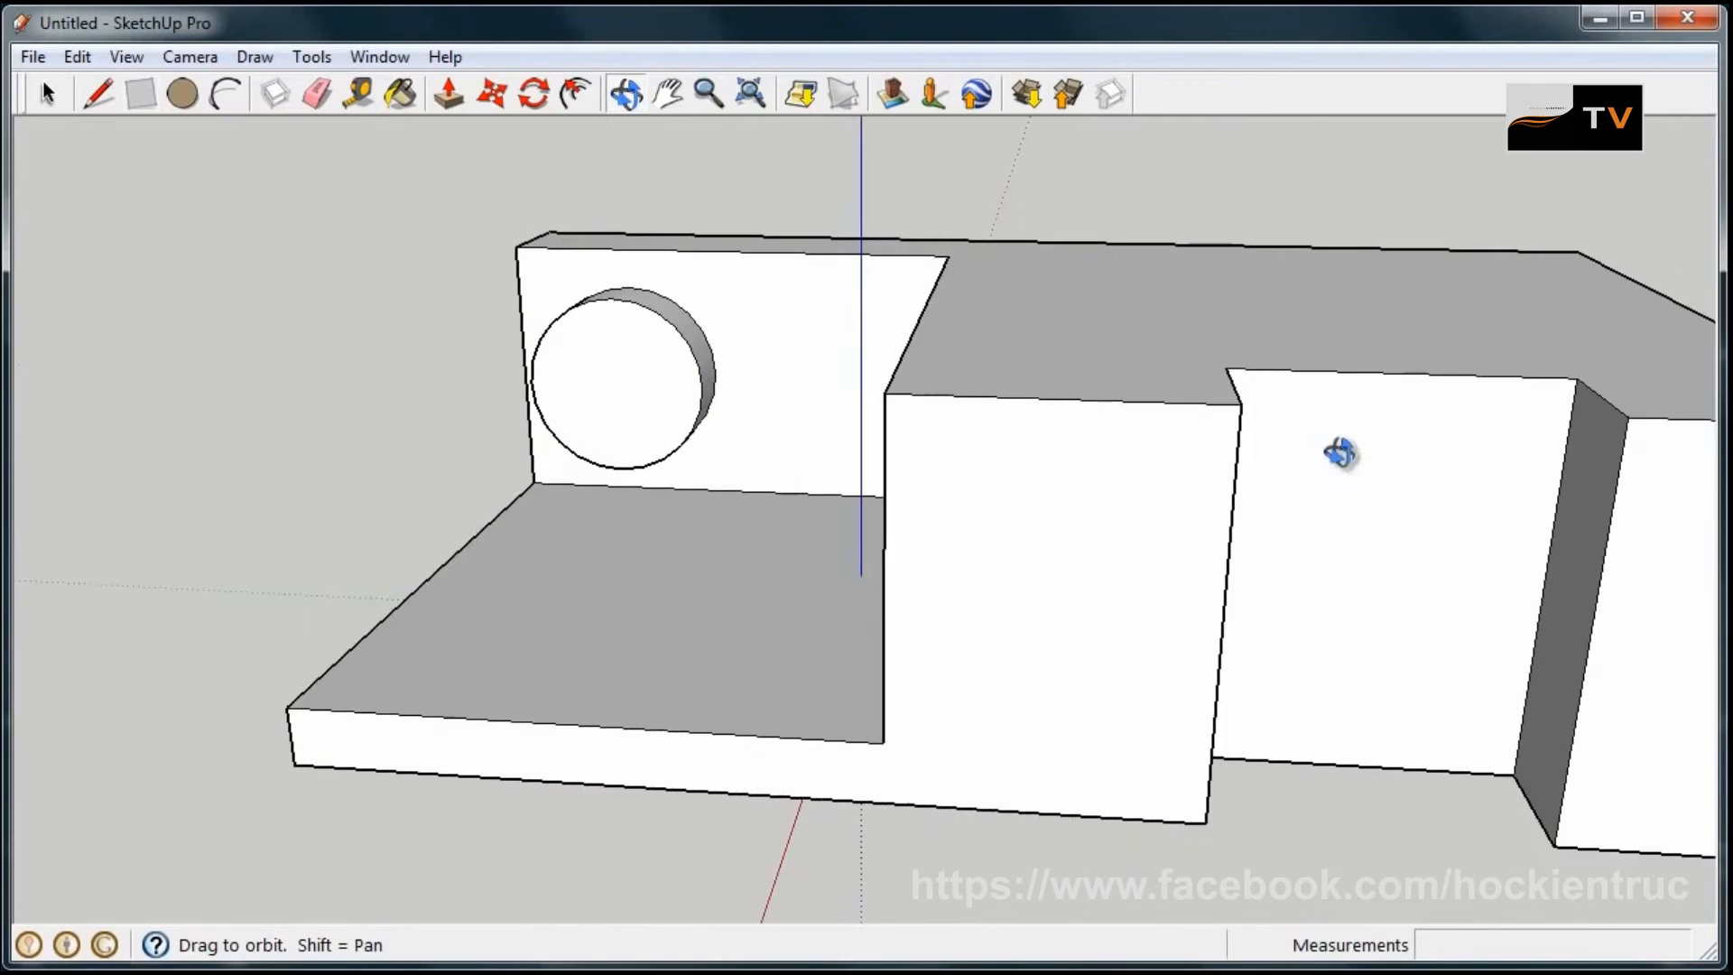
{"action": "left_click_drag", "start_coordinate": [1338, 453], "coordinate": [1083, 464]}
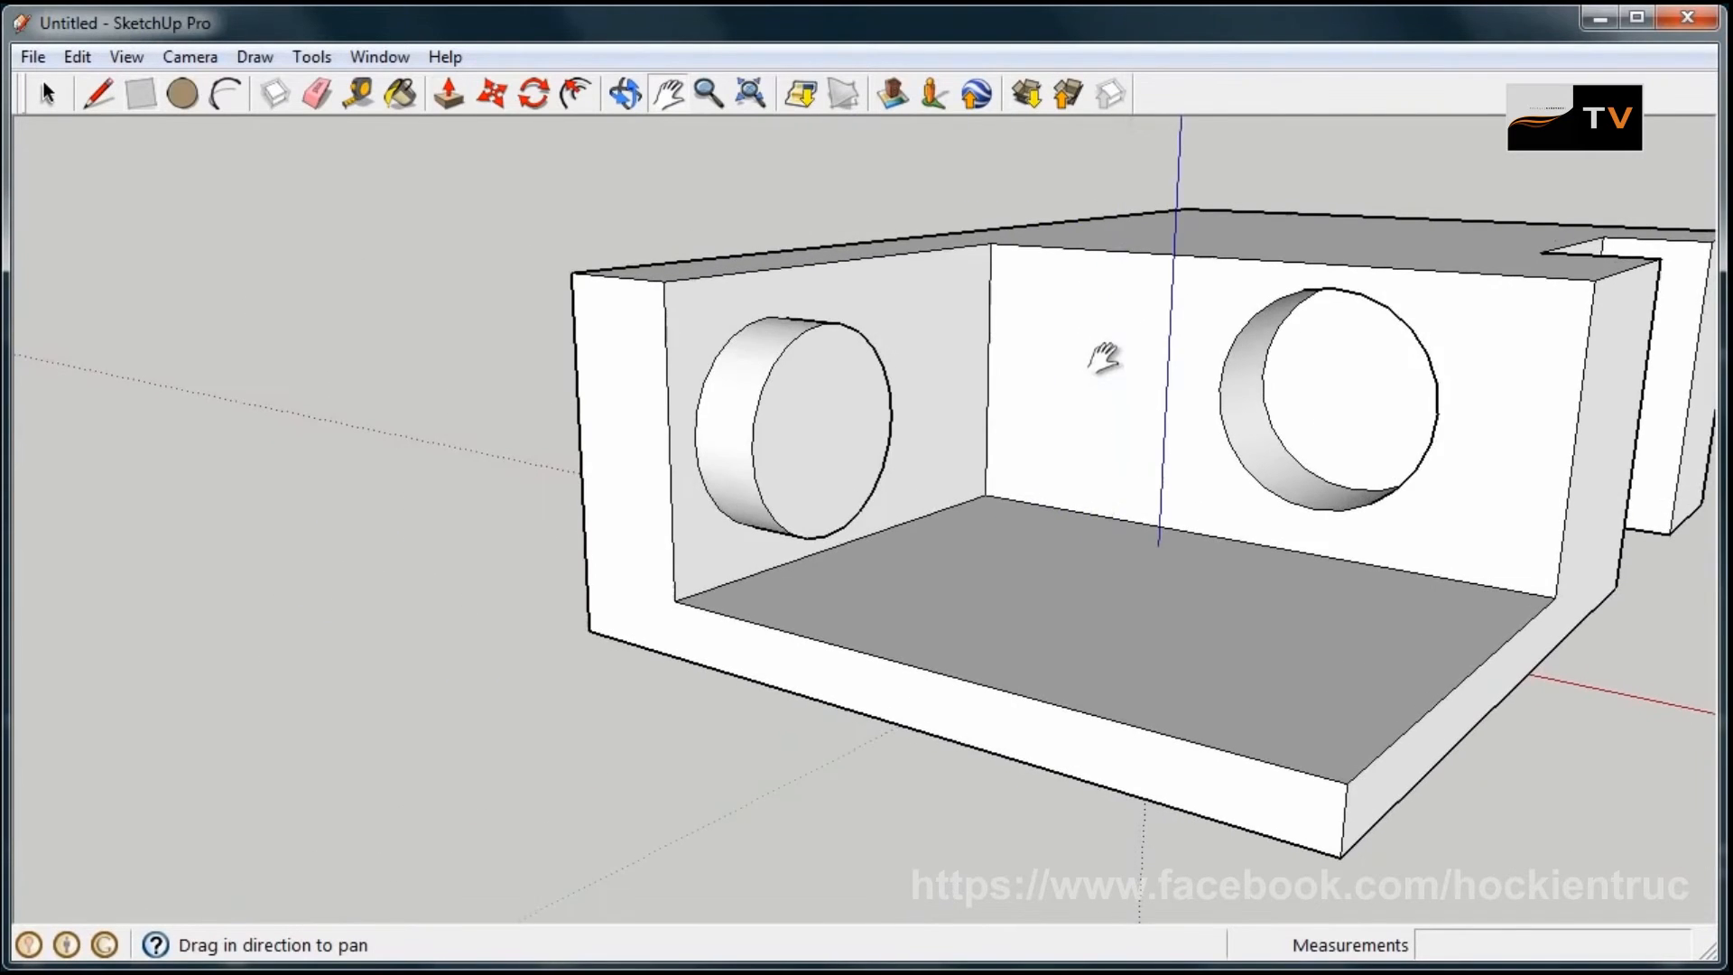
{"action": "left_click_drag", "start_coordinate": [1105, 354], "coordinate": [761, 475]}
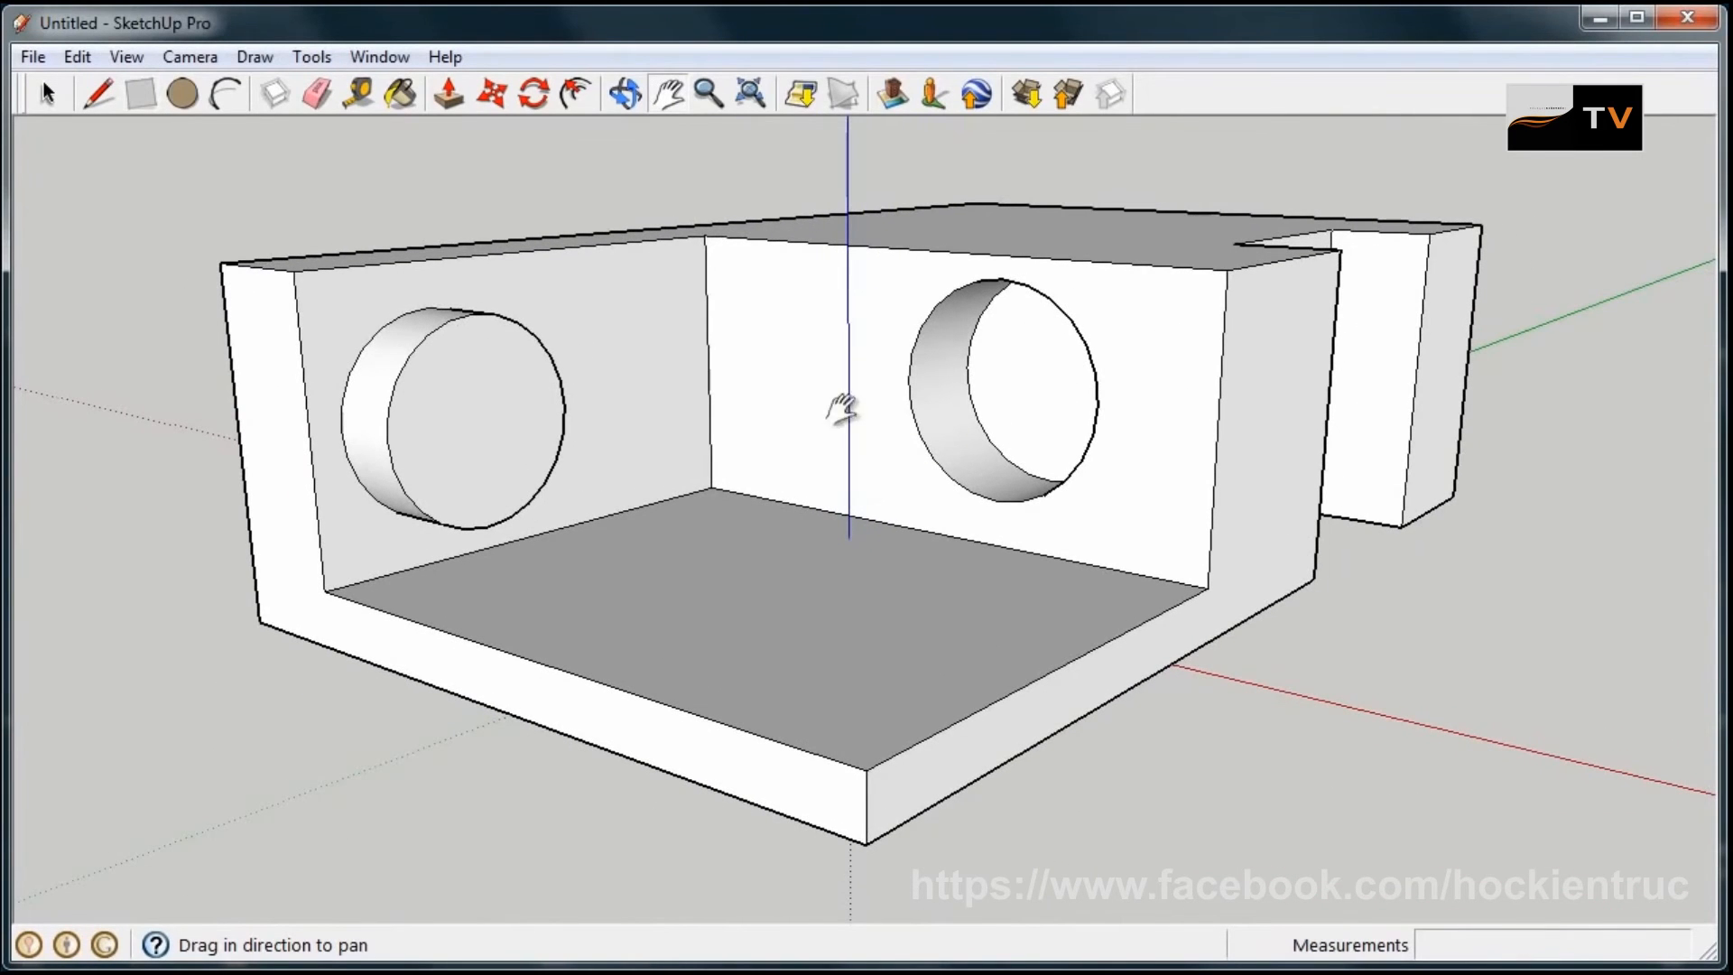
{"action": "mouse_move", "coordinate": [711, 94]}
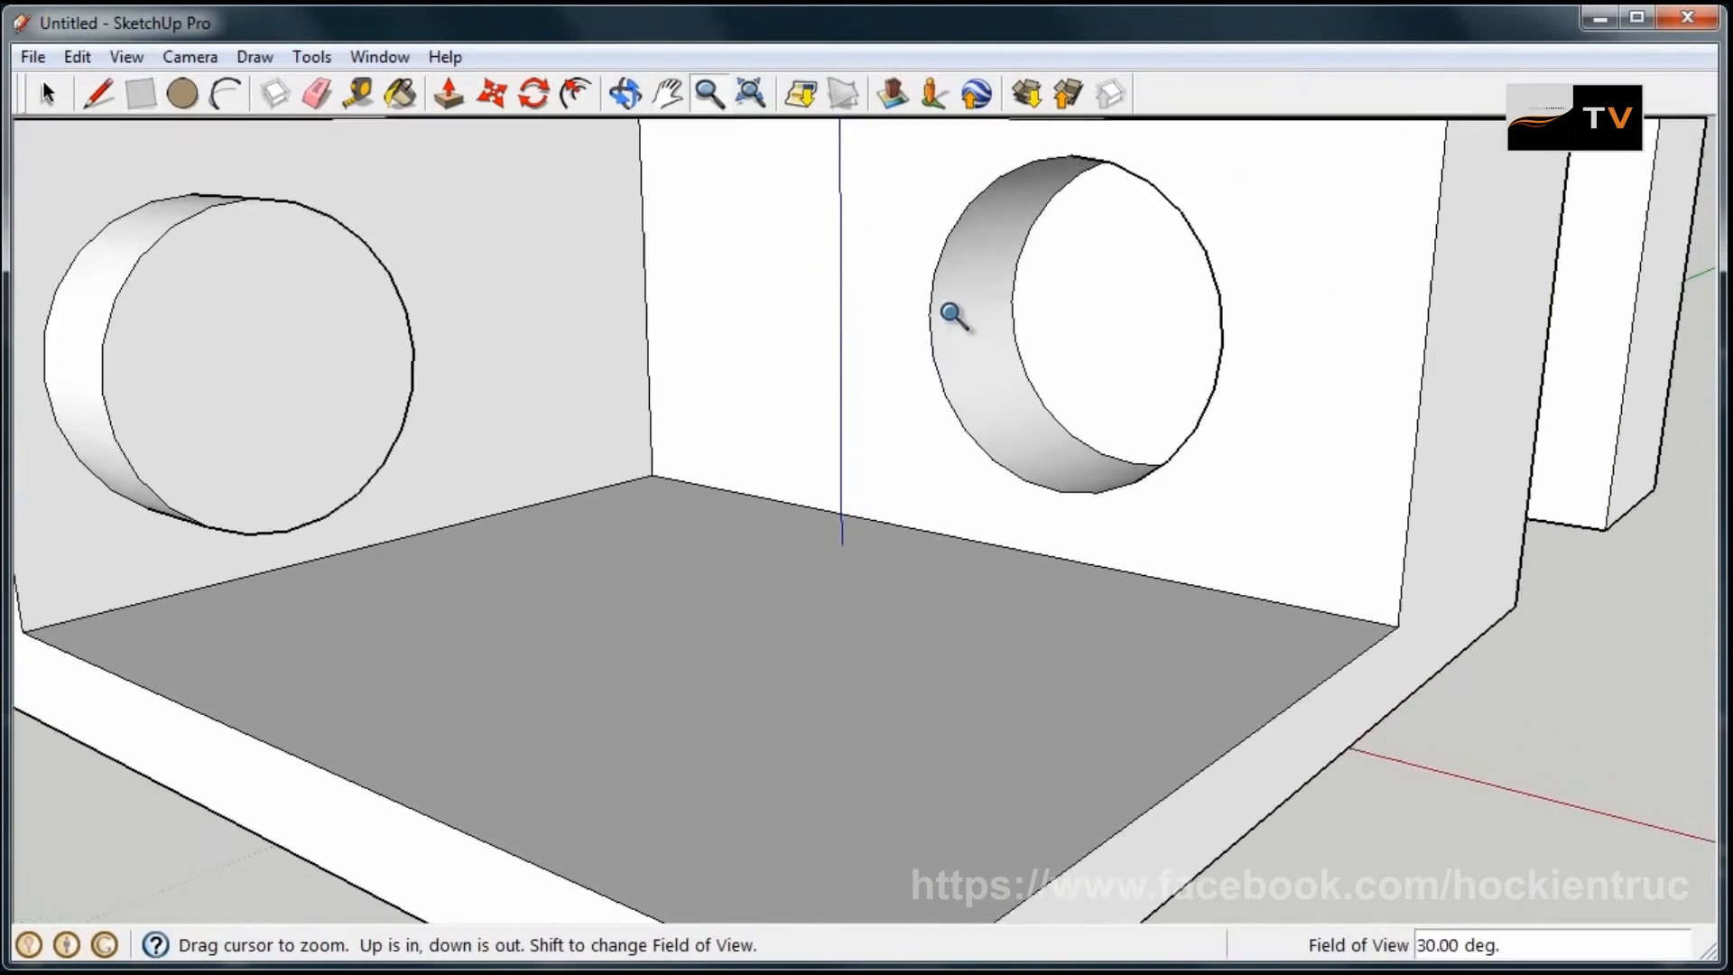
{"action": "left_click_drag", "start_coordinate": [951, 322], "coordinate": [994, 585]}
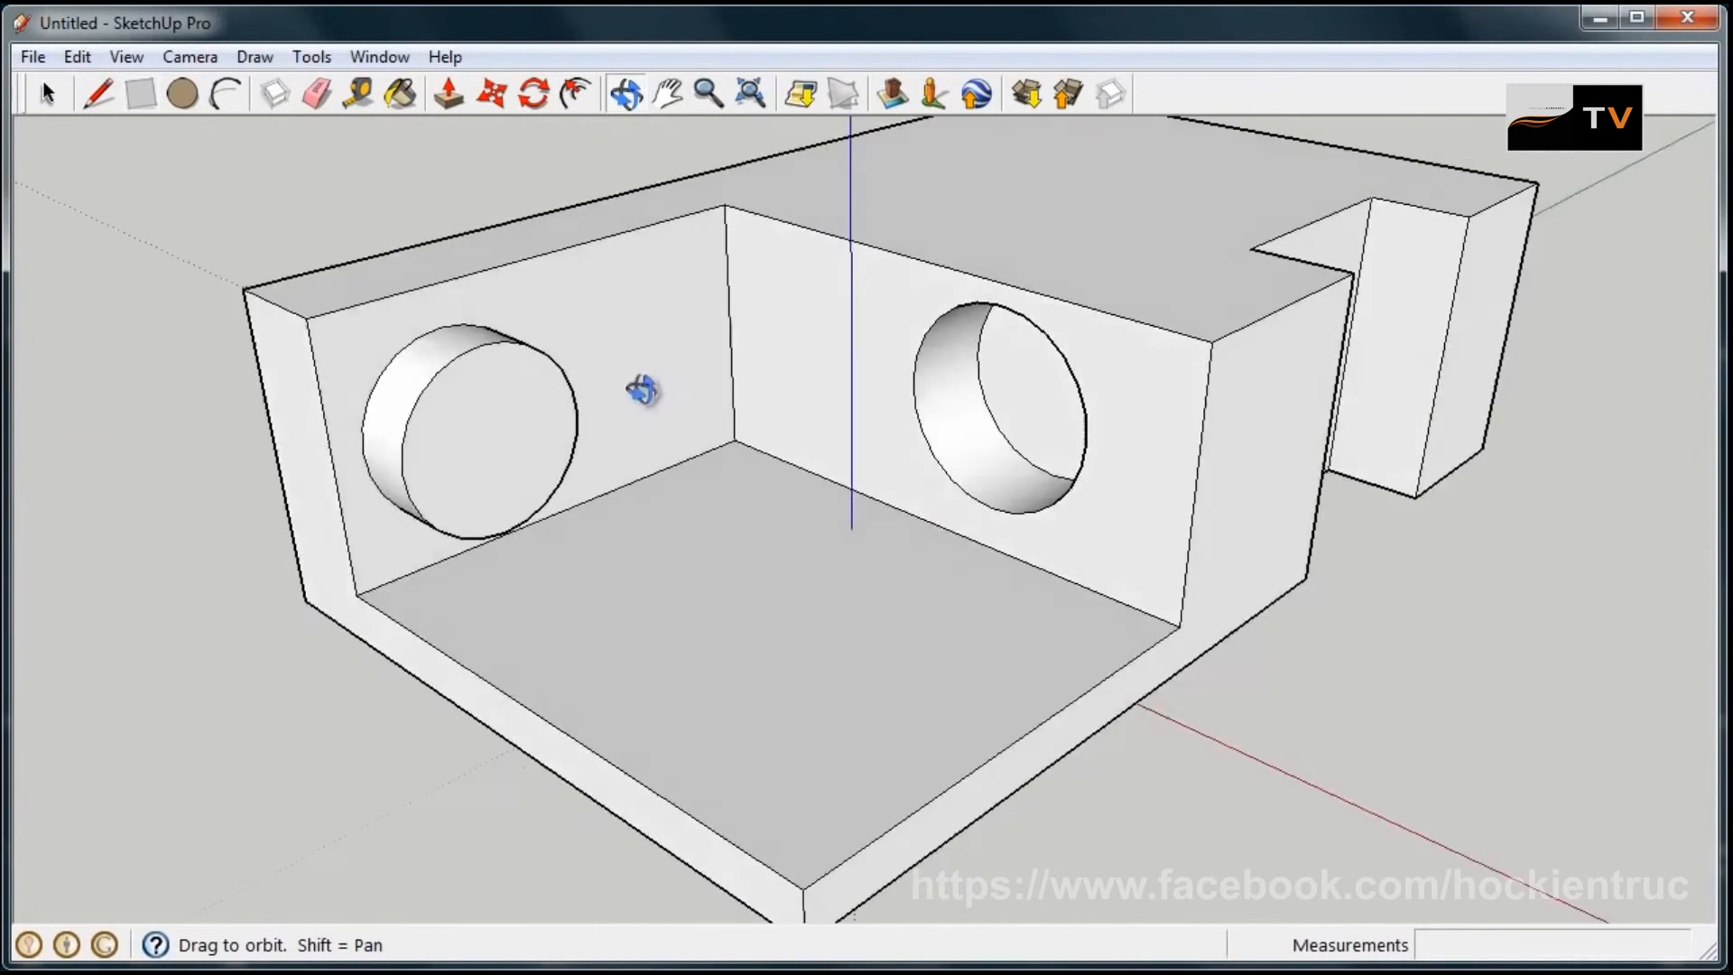
{"action": "left_click", "coordinate": [708, 94]}
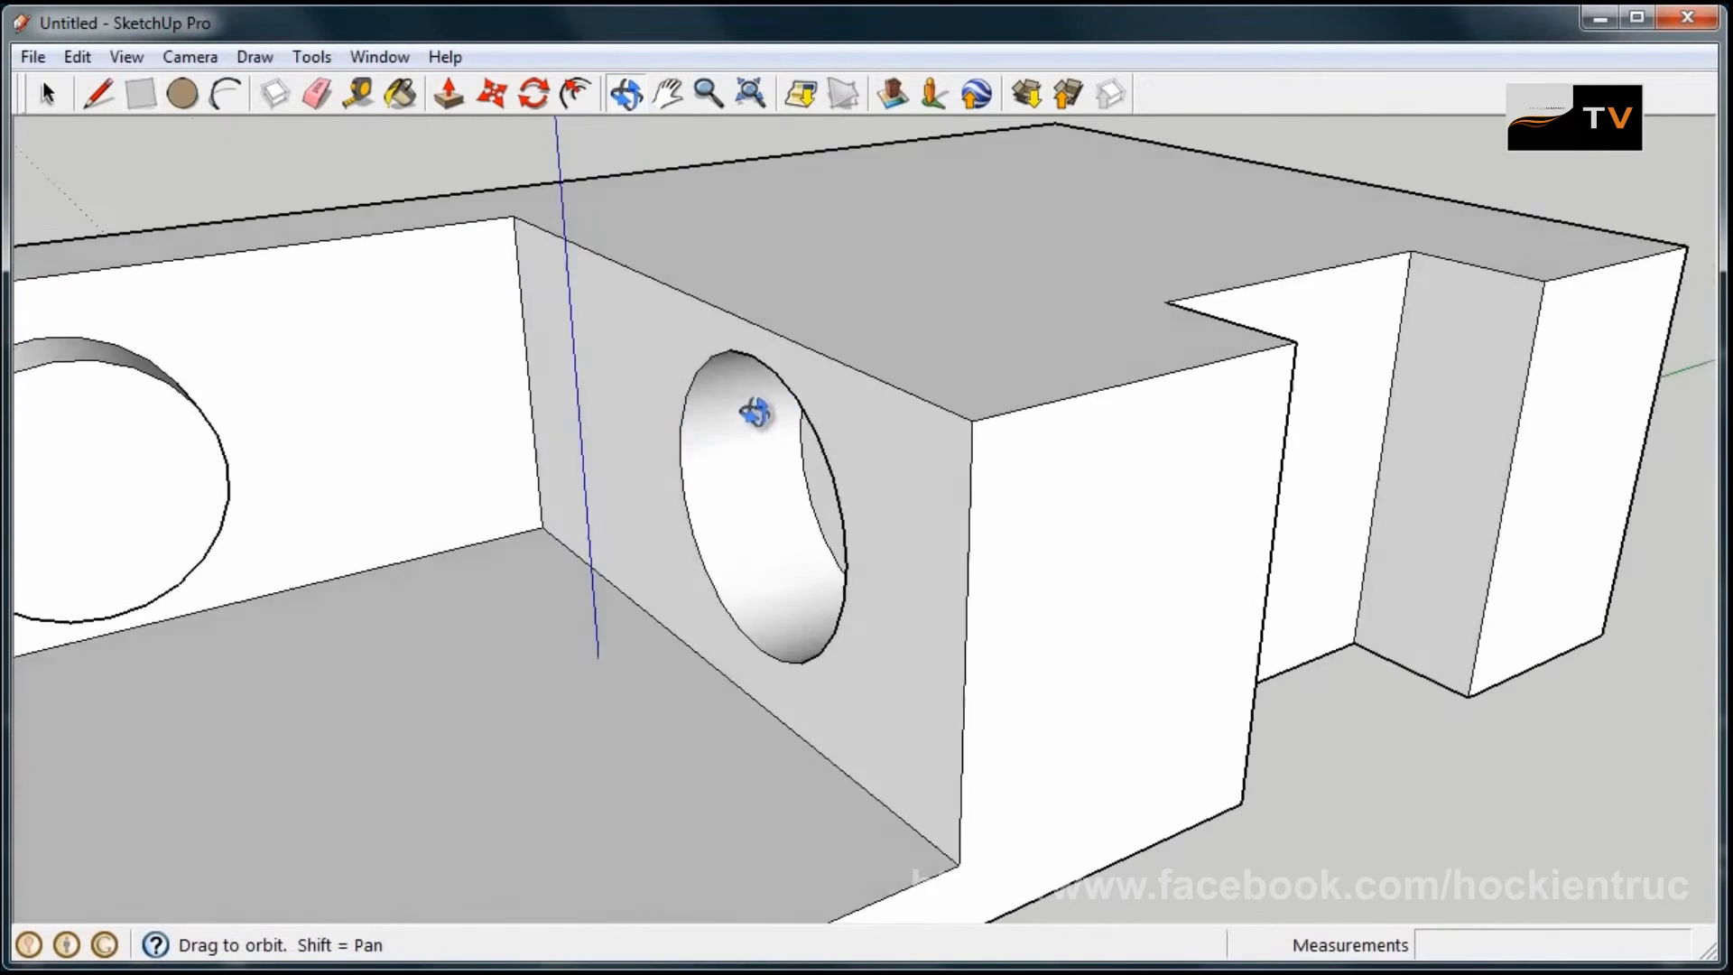
{"action": "left_click", "coordinate": [668, 93]}
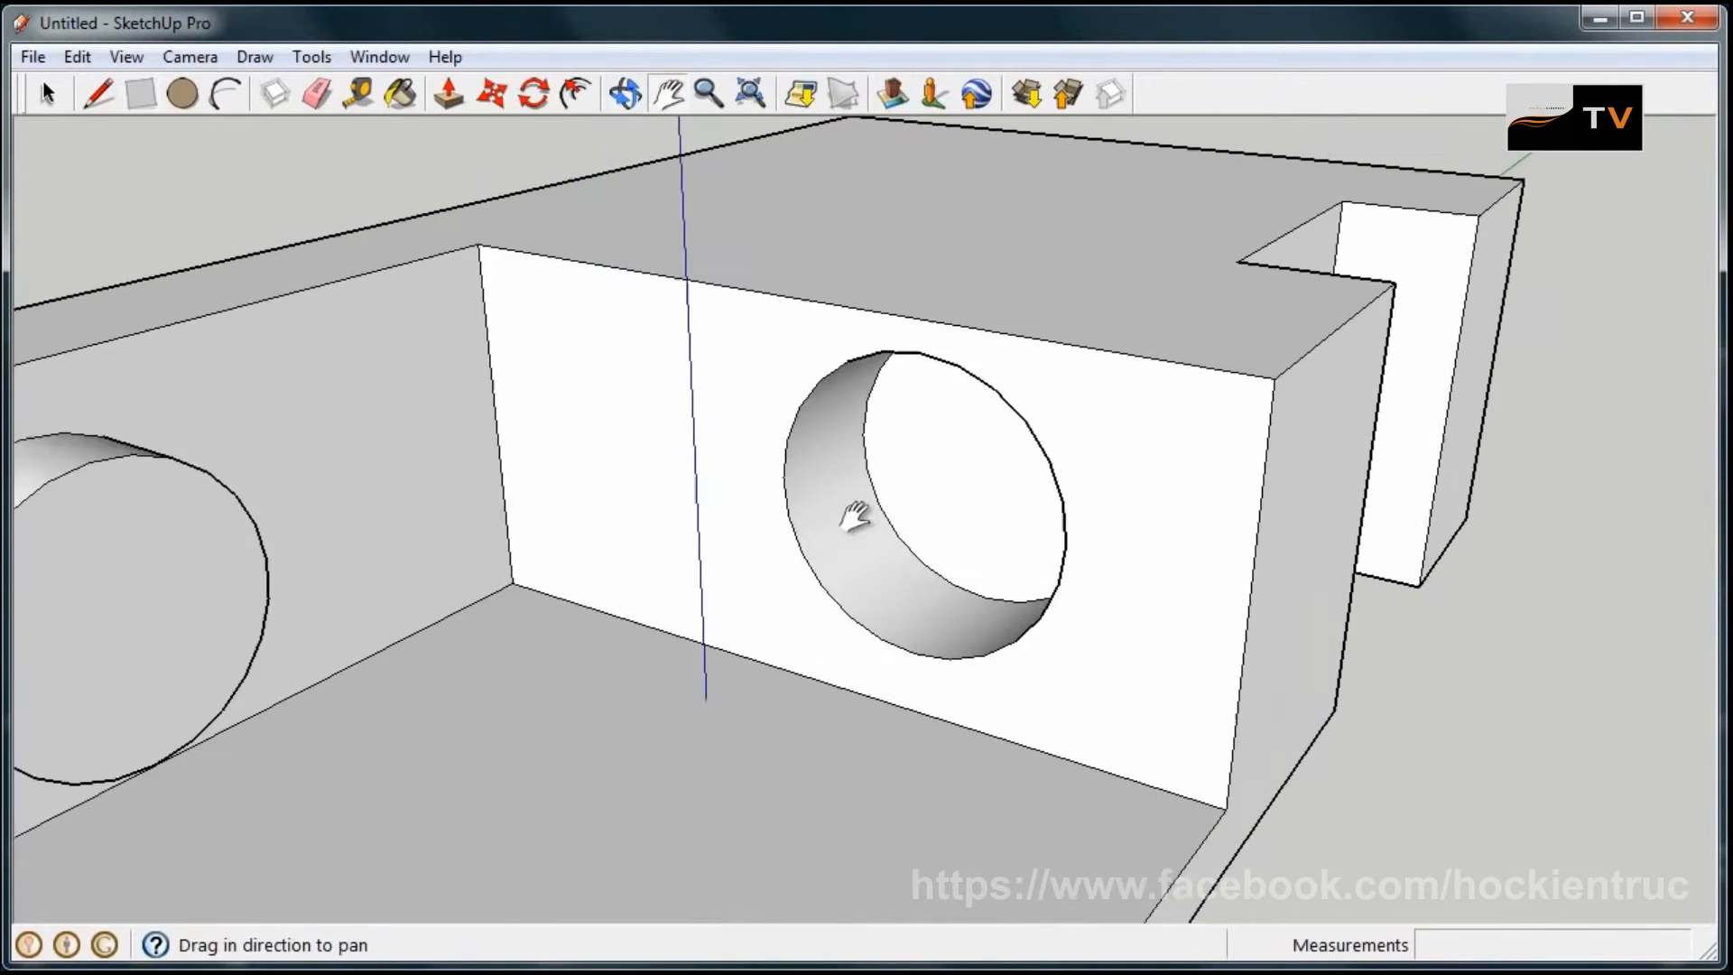
{"action": "left_click", "coordinate": [708, 94]}
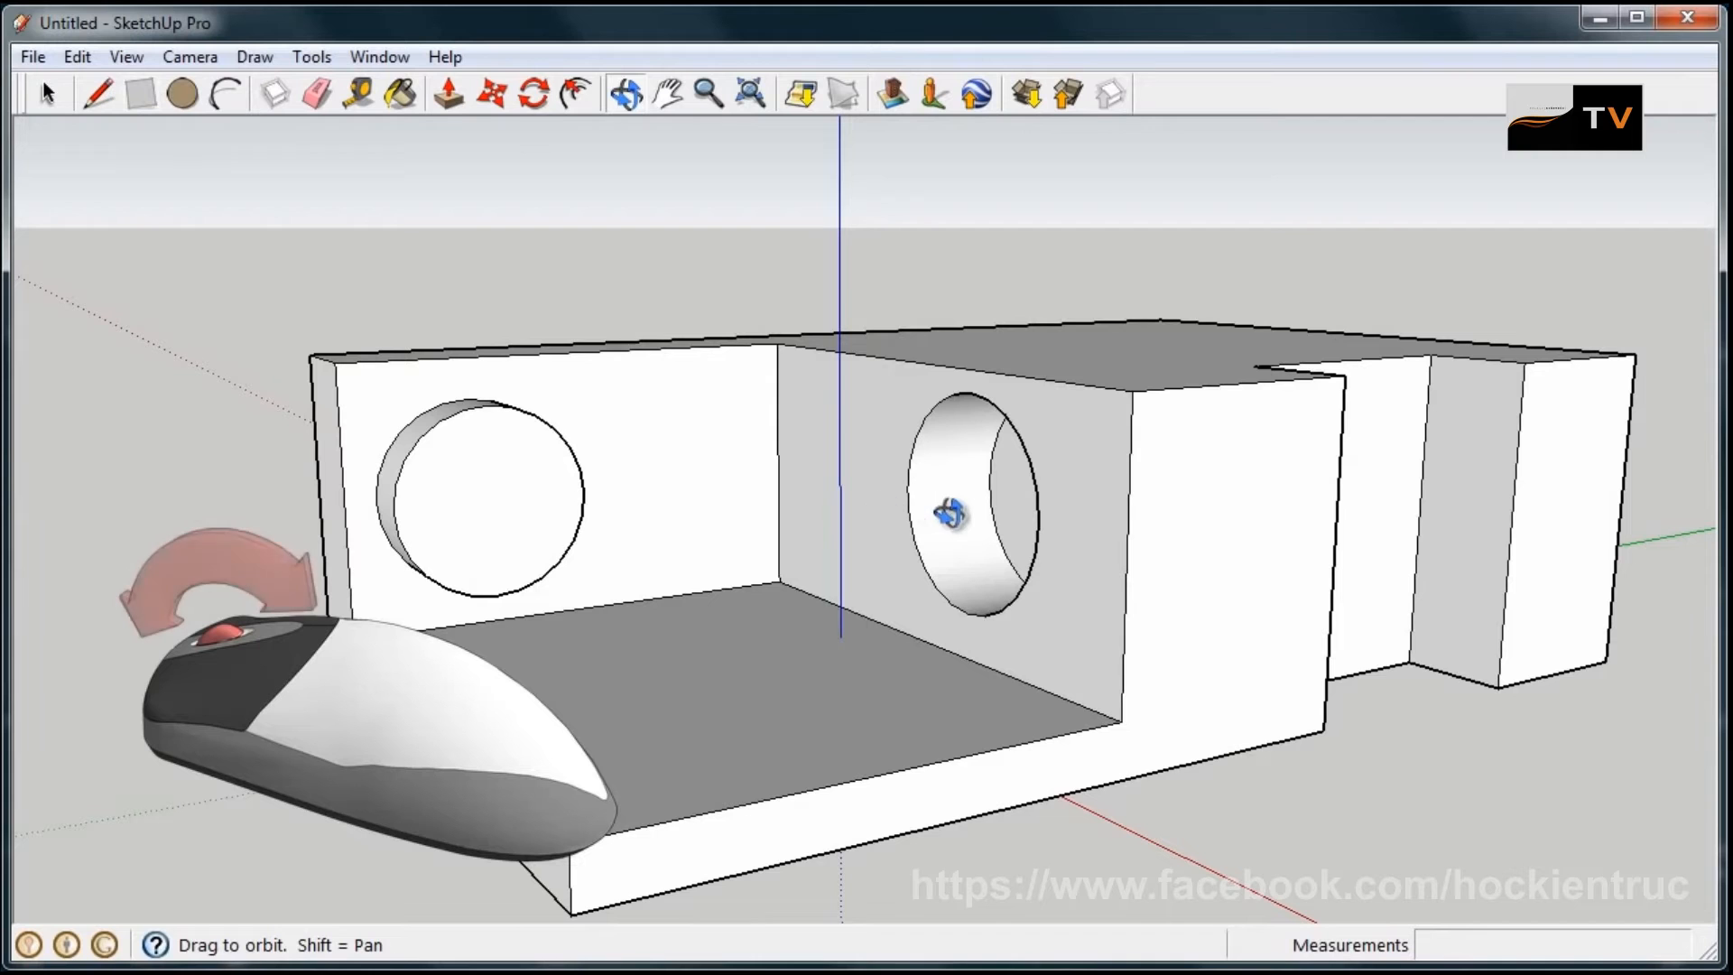
{"action": "left_click", "coordinate": [139, 94]}
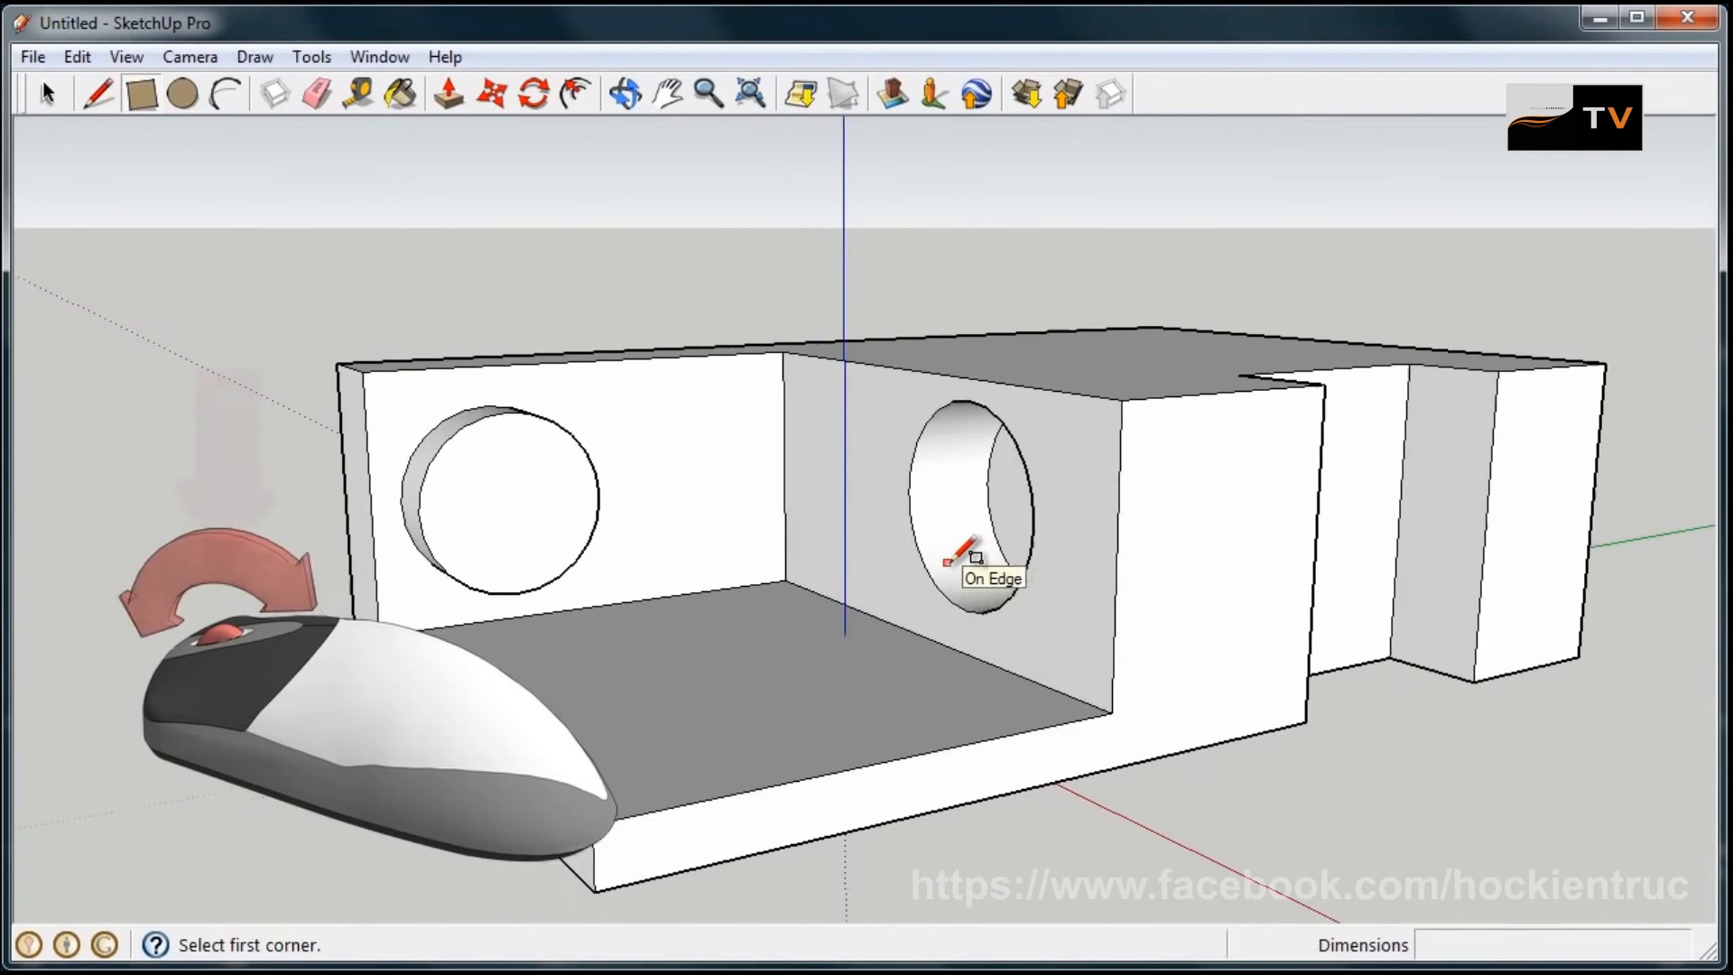
{"action": "left_click", "coordinate": [627, 90]}
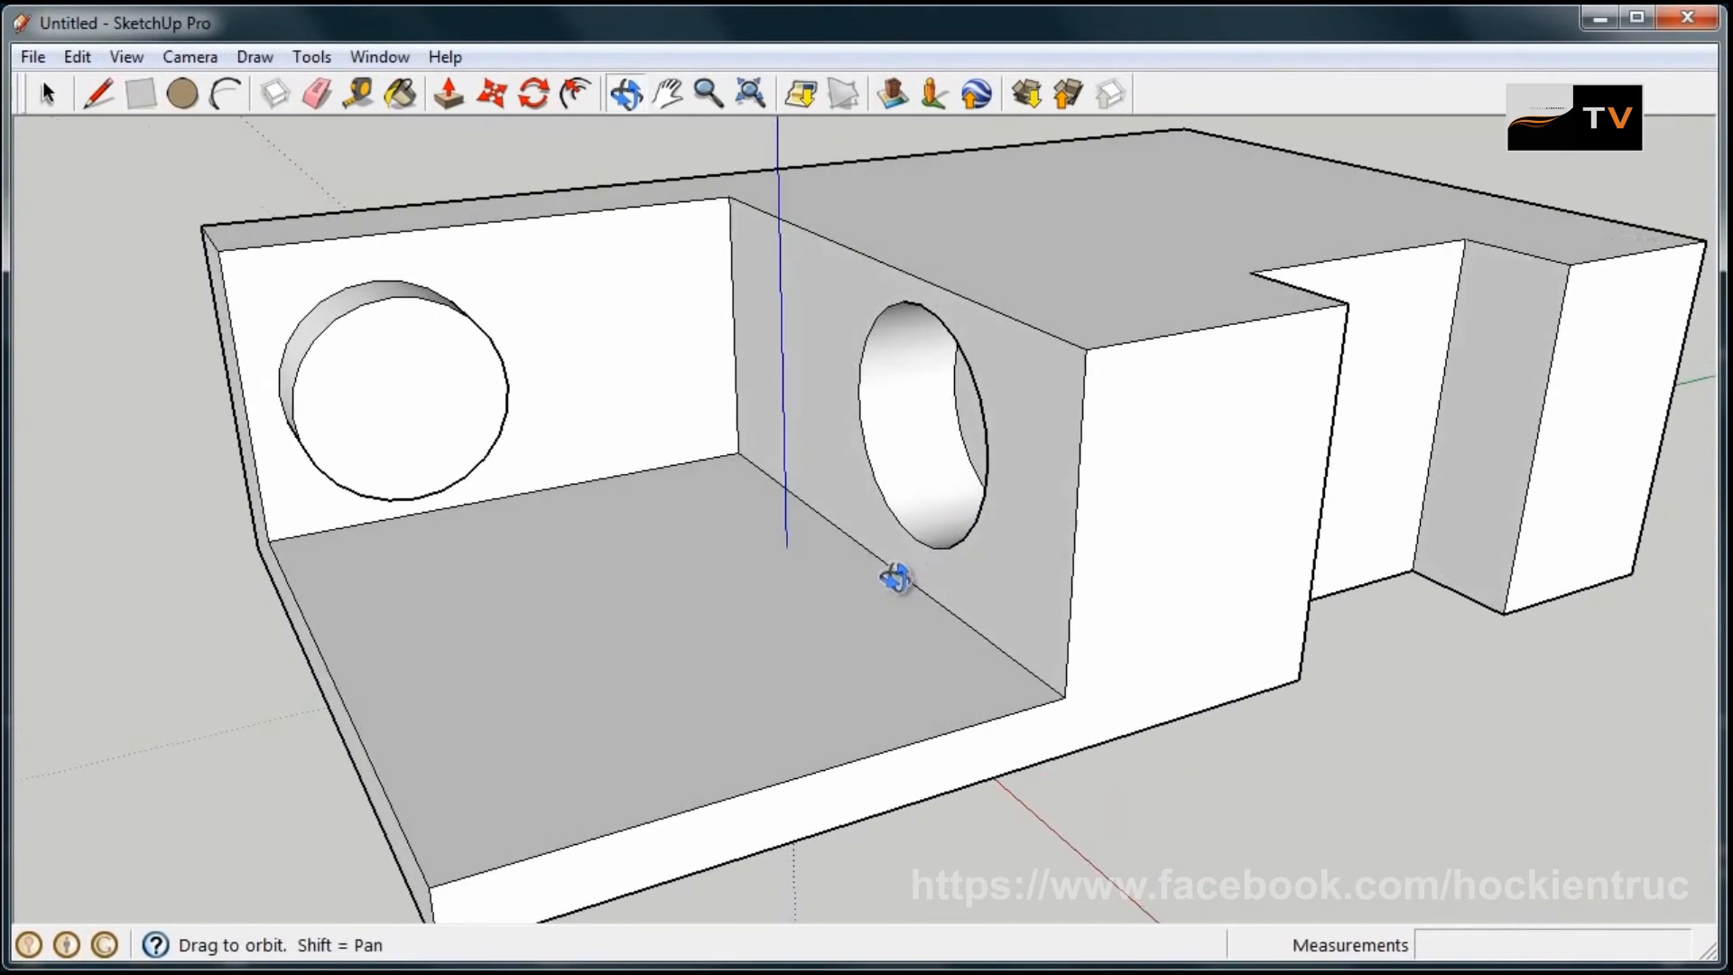
{"action": "left_click_drag", "start_coordinate": [895, 580], "coordinate": [862, 515]}
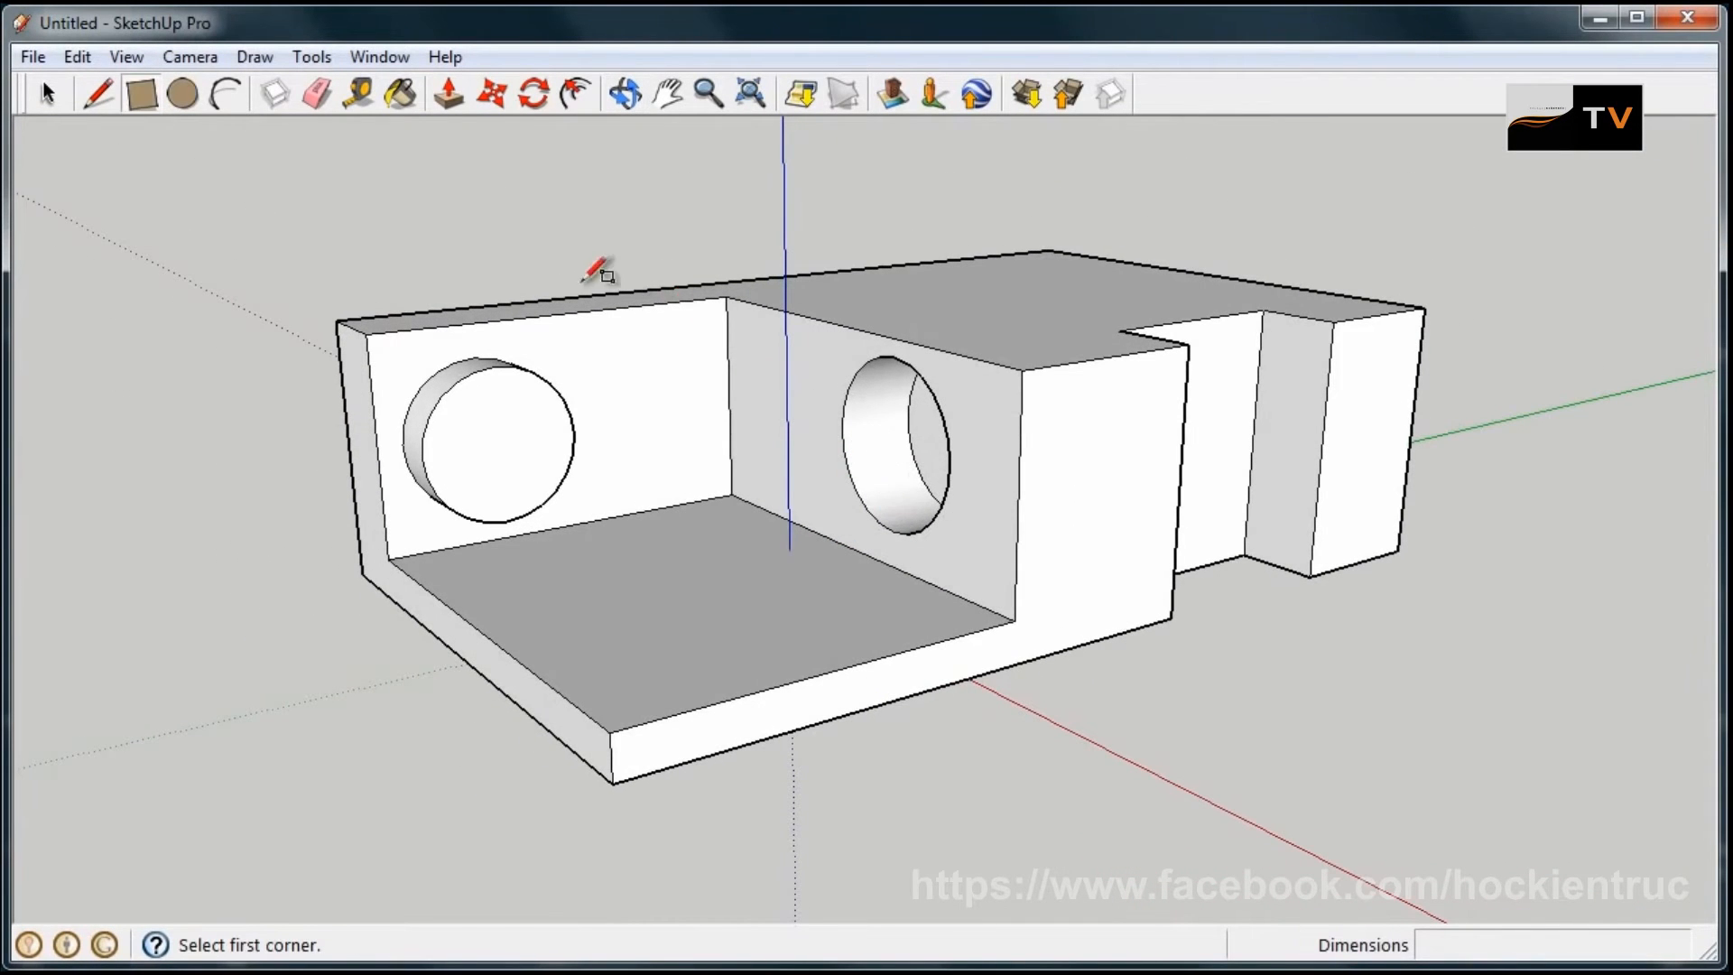
{"action": "mouse_move", "coordinate": [332, 320]}
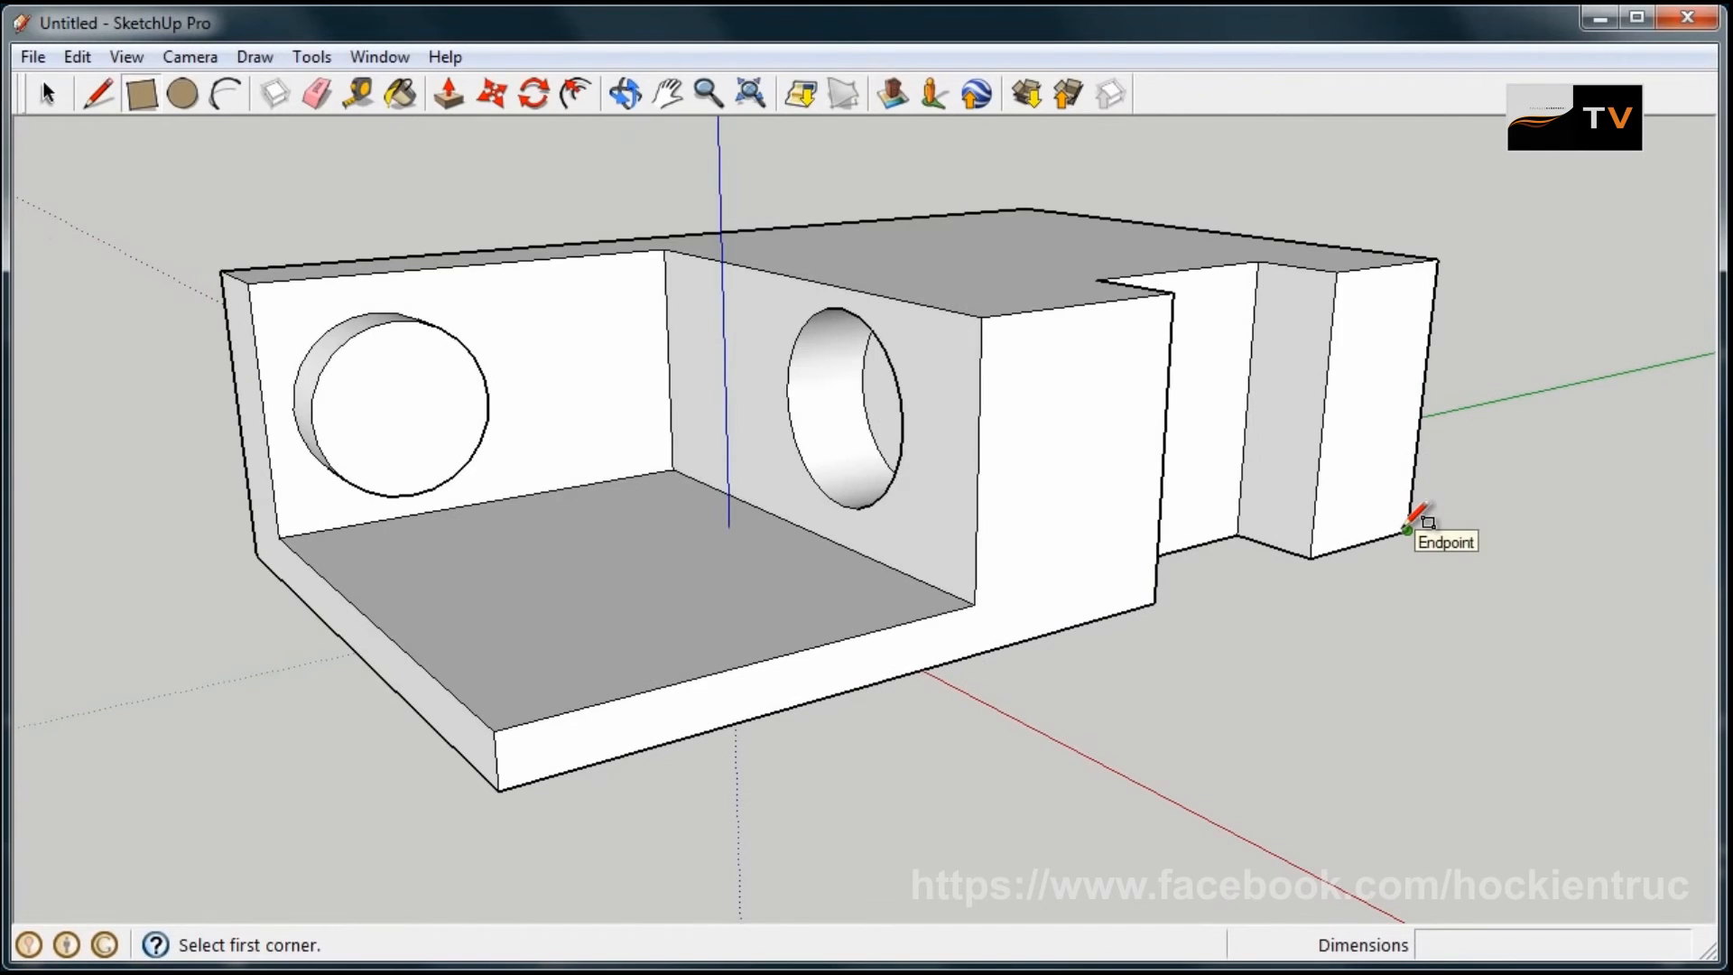
{"action": "mouse_move", "coordinate": [805, 366]}
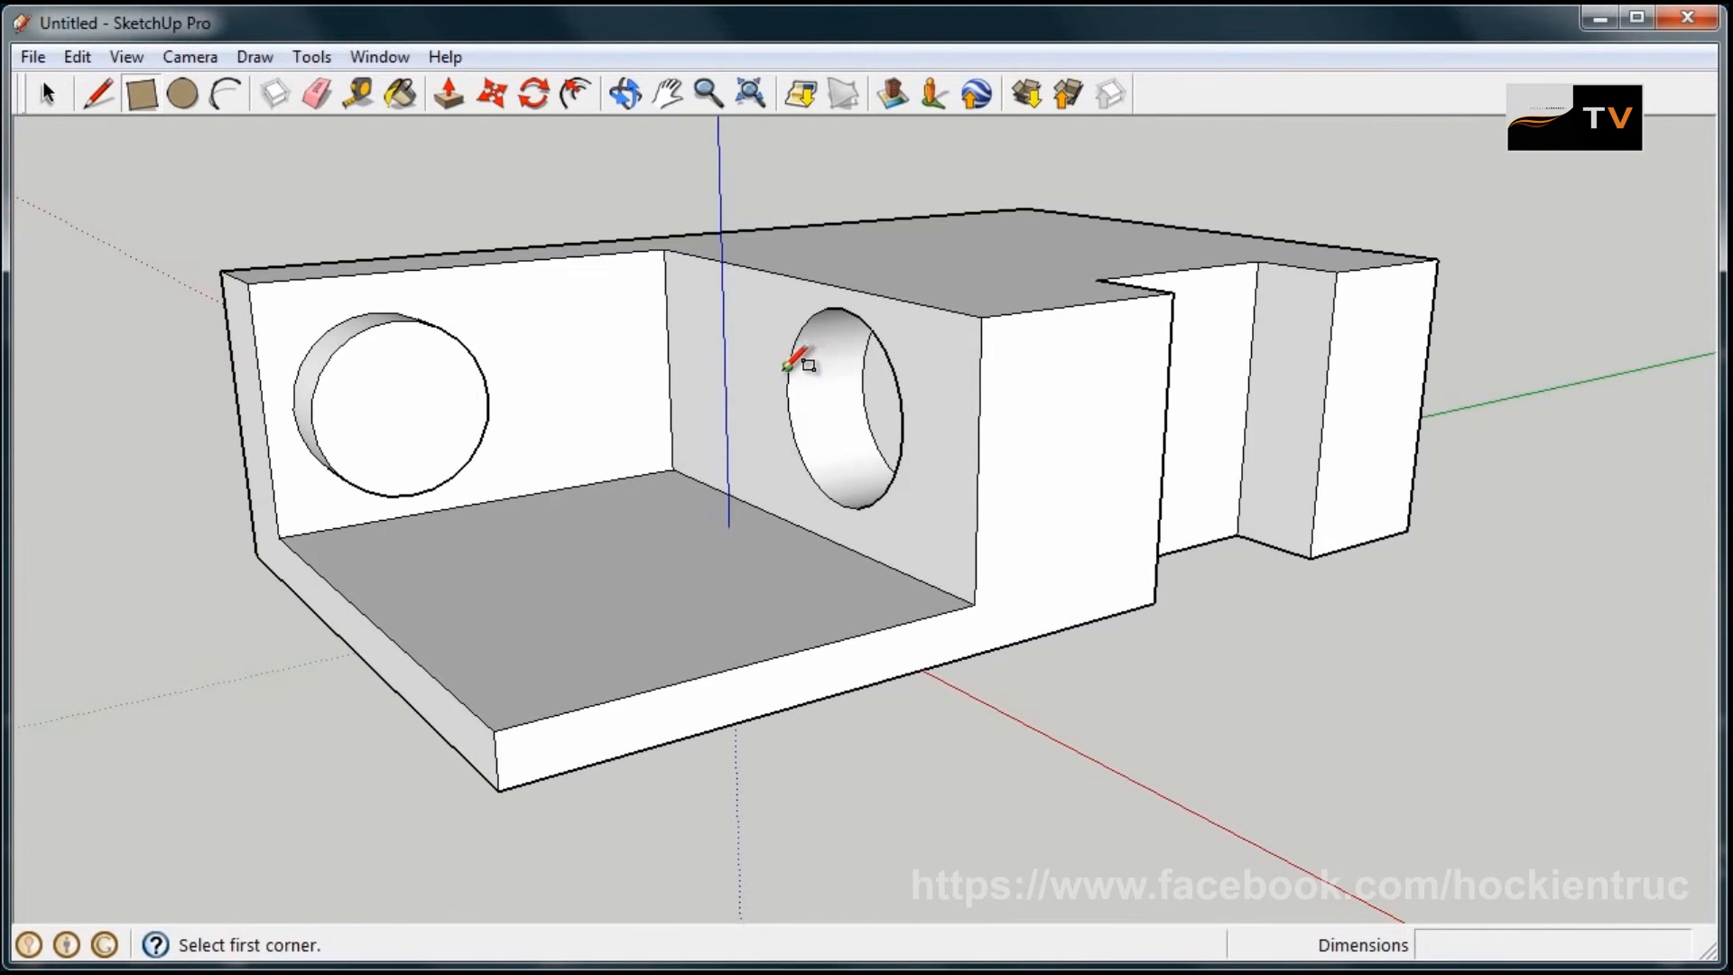
{"action": "mouse_move", "coordinate": [647, 327]}
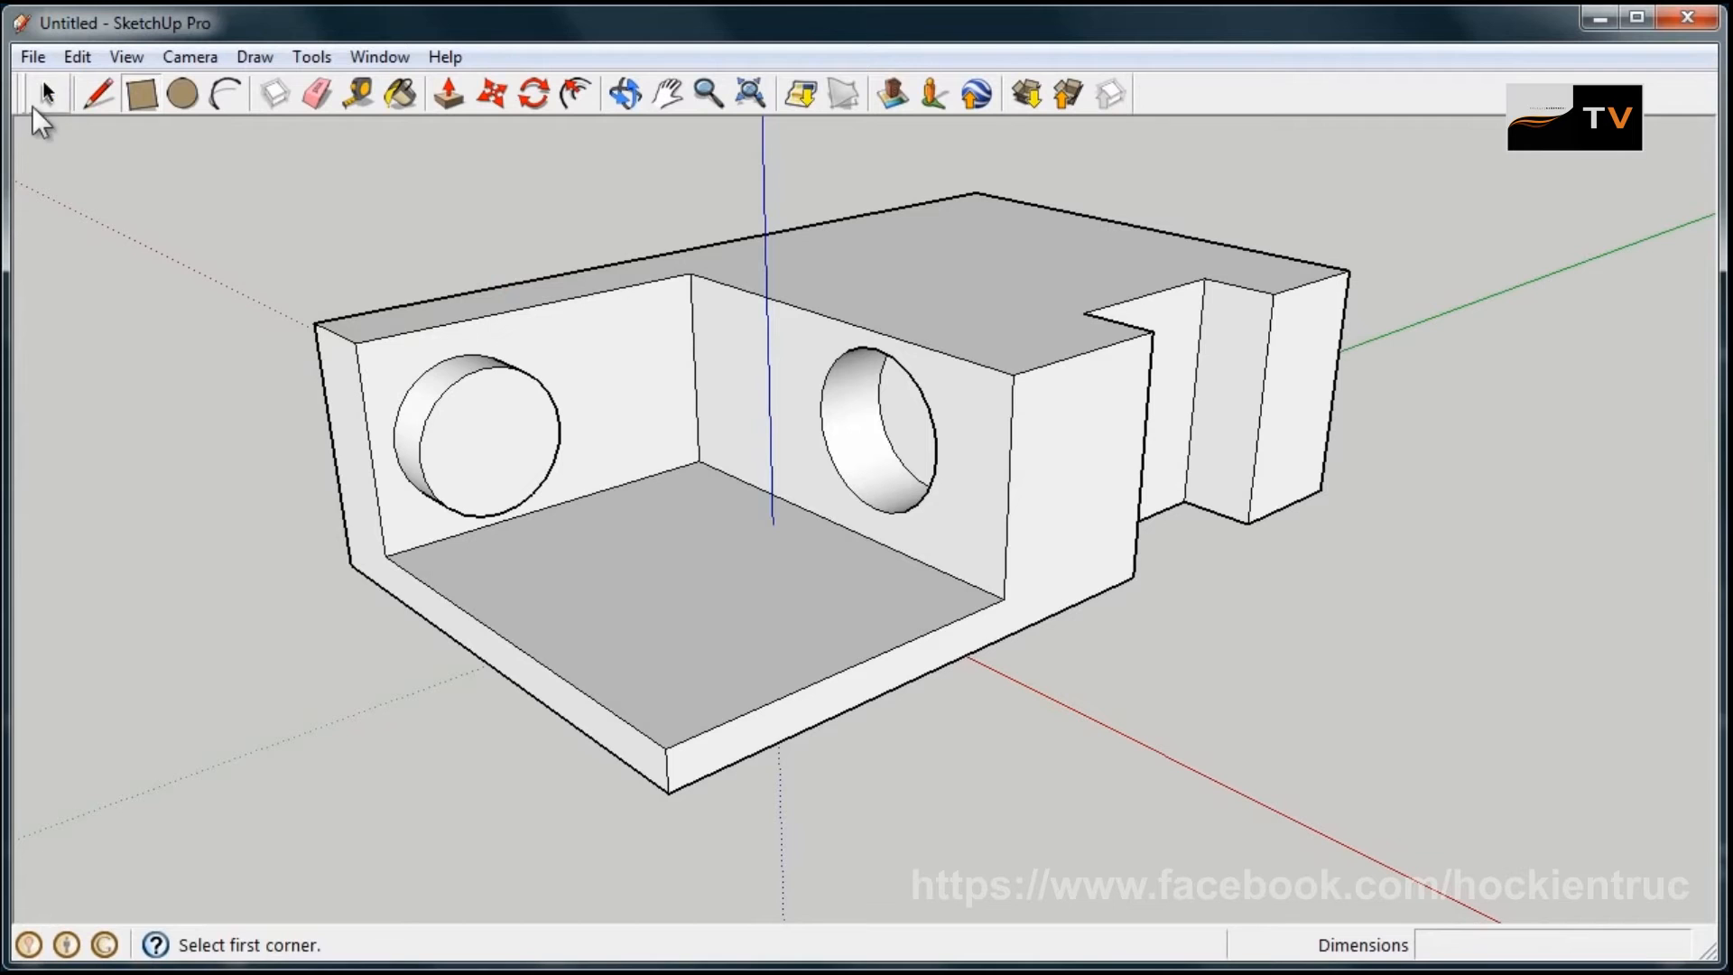
- Delete the whole old model, draw a fresh ground rectangle and pull it up into a solid block
{"action": "left_click", "coordinate": [45, 94]}
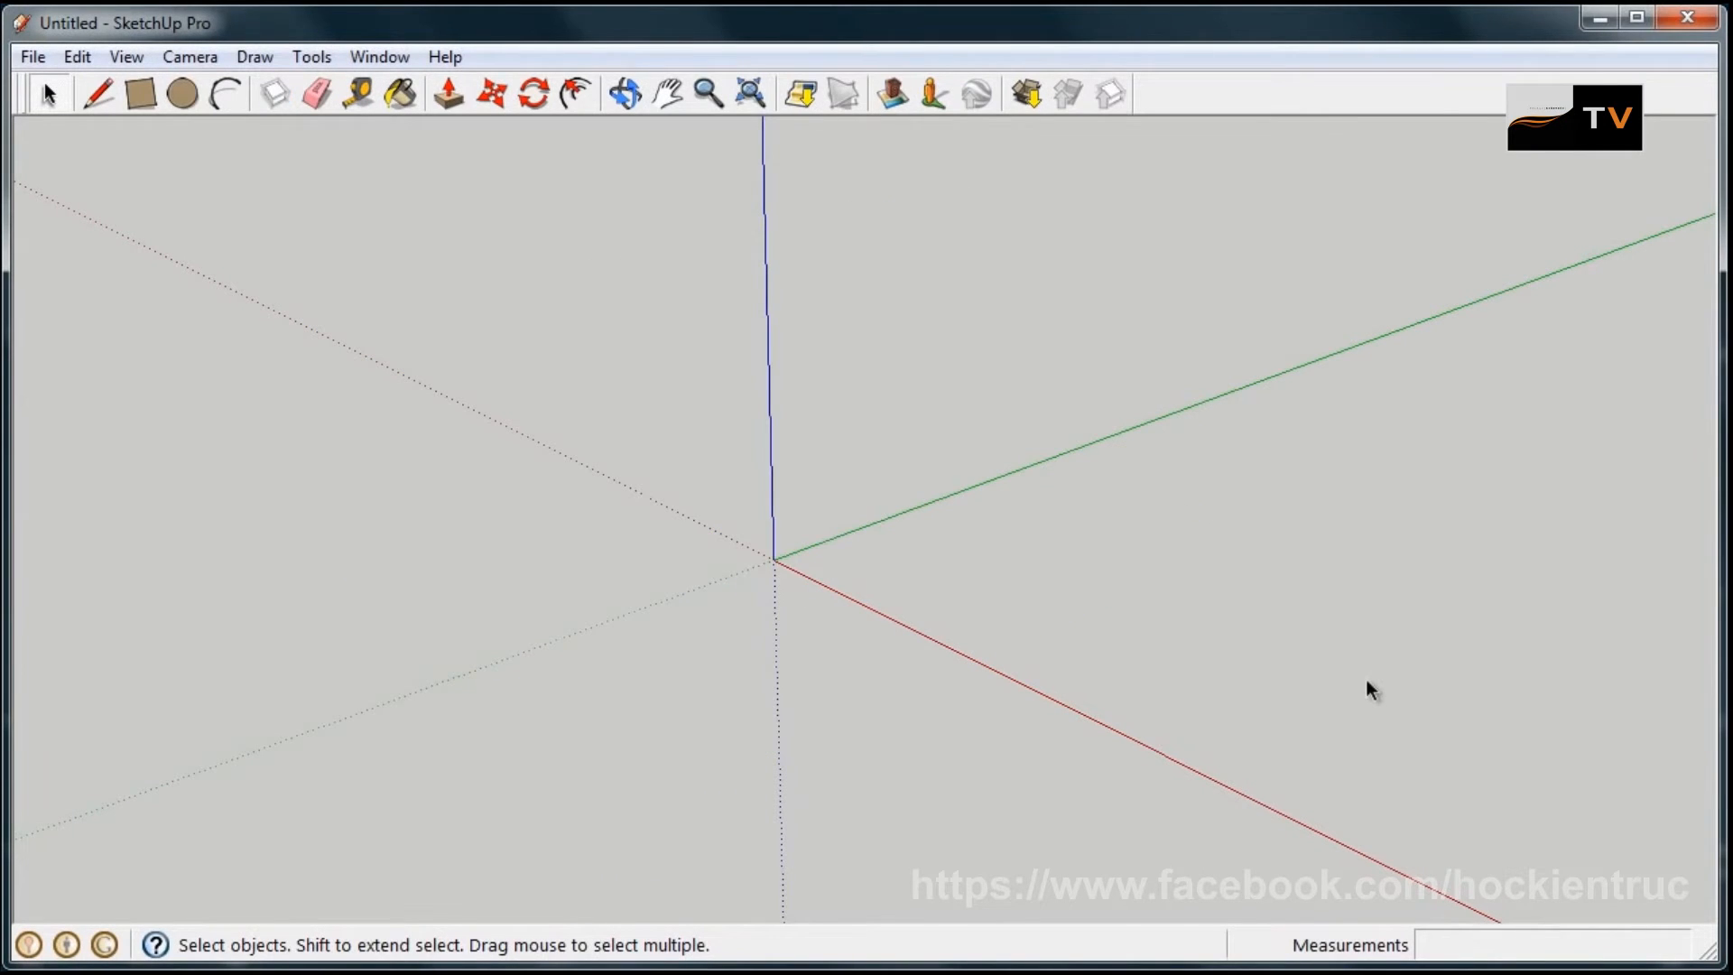
{"action": "left_click", "coordinate": [143, 94]}
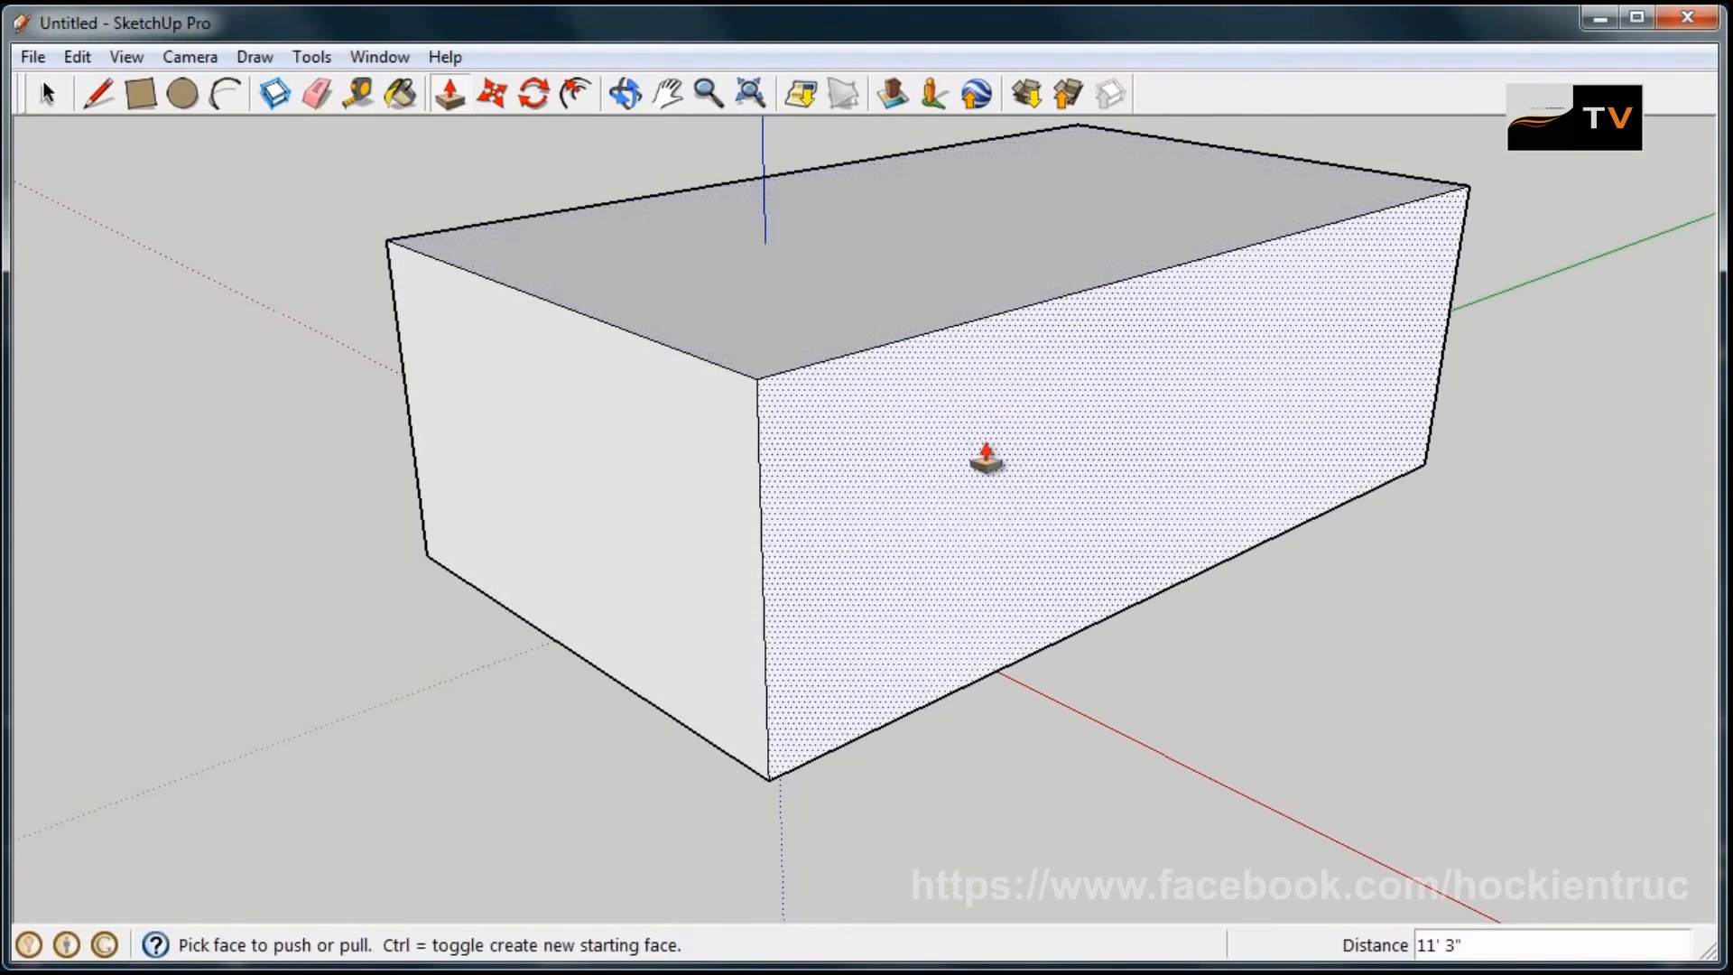
{"action": "left_click", "coordinate": [626, 94]}
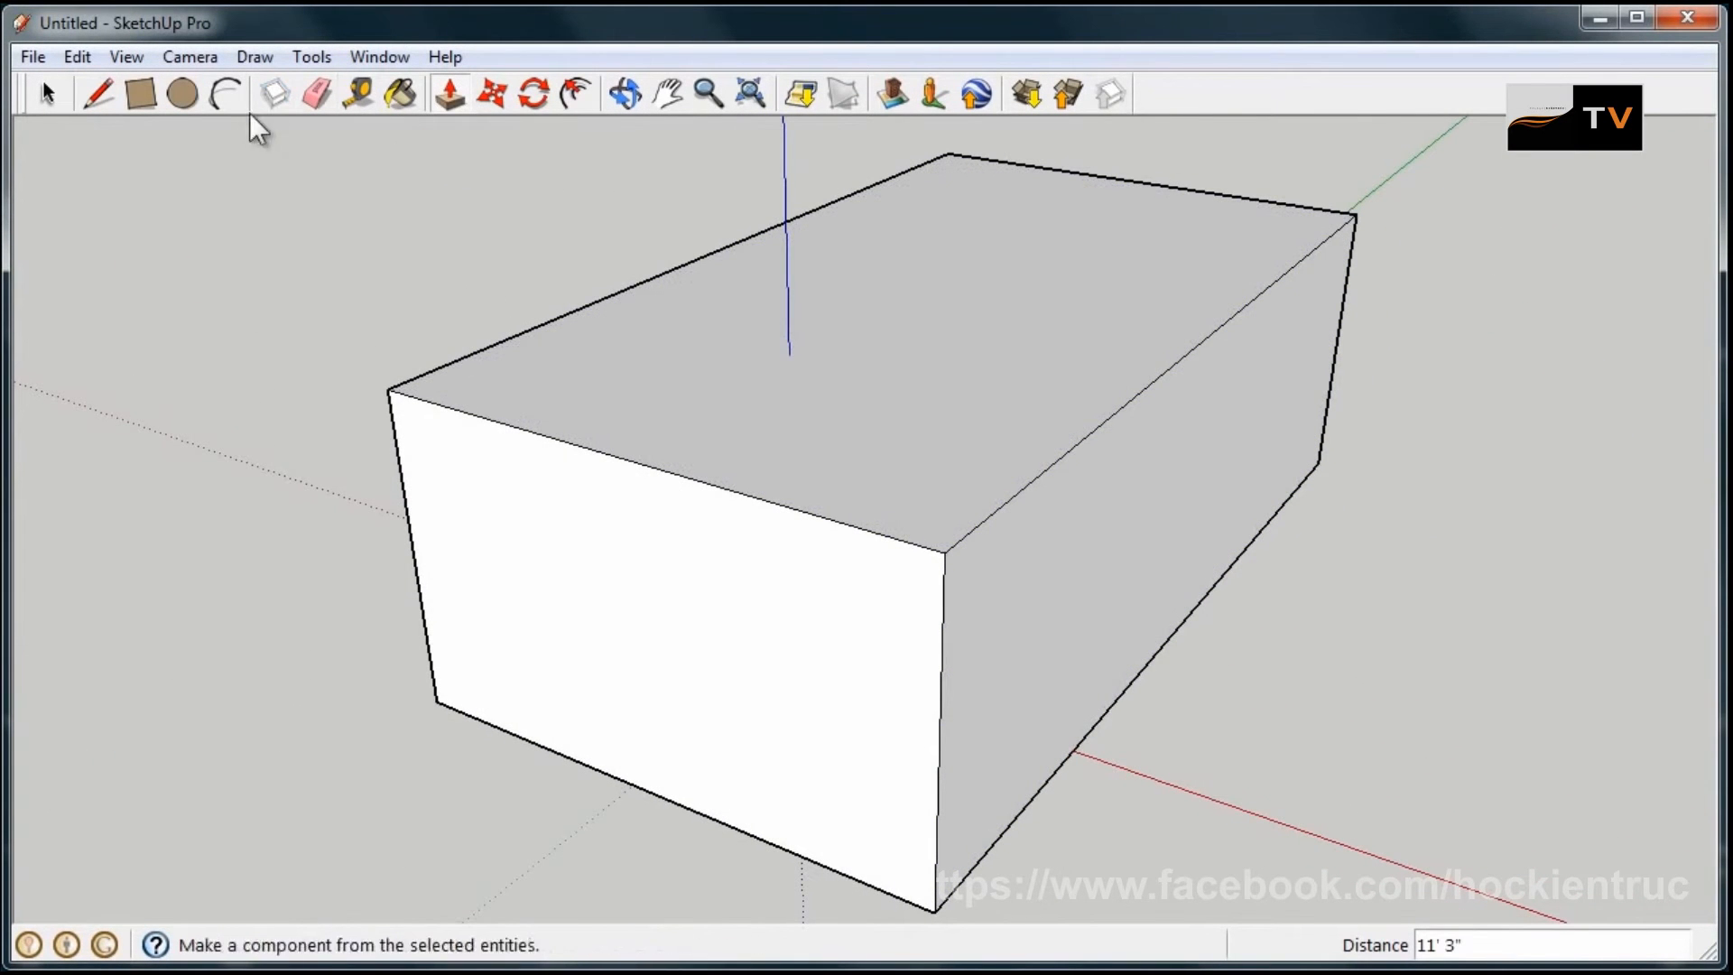
- Draw a ridge line across the top face between the midpoints of the front and back edges
{"action": "left_click", "coordinate": [94, 94]}
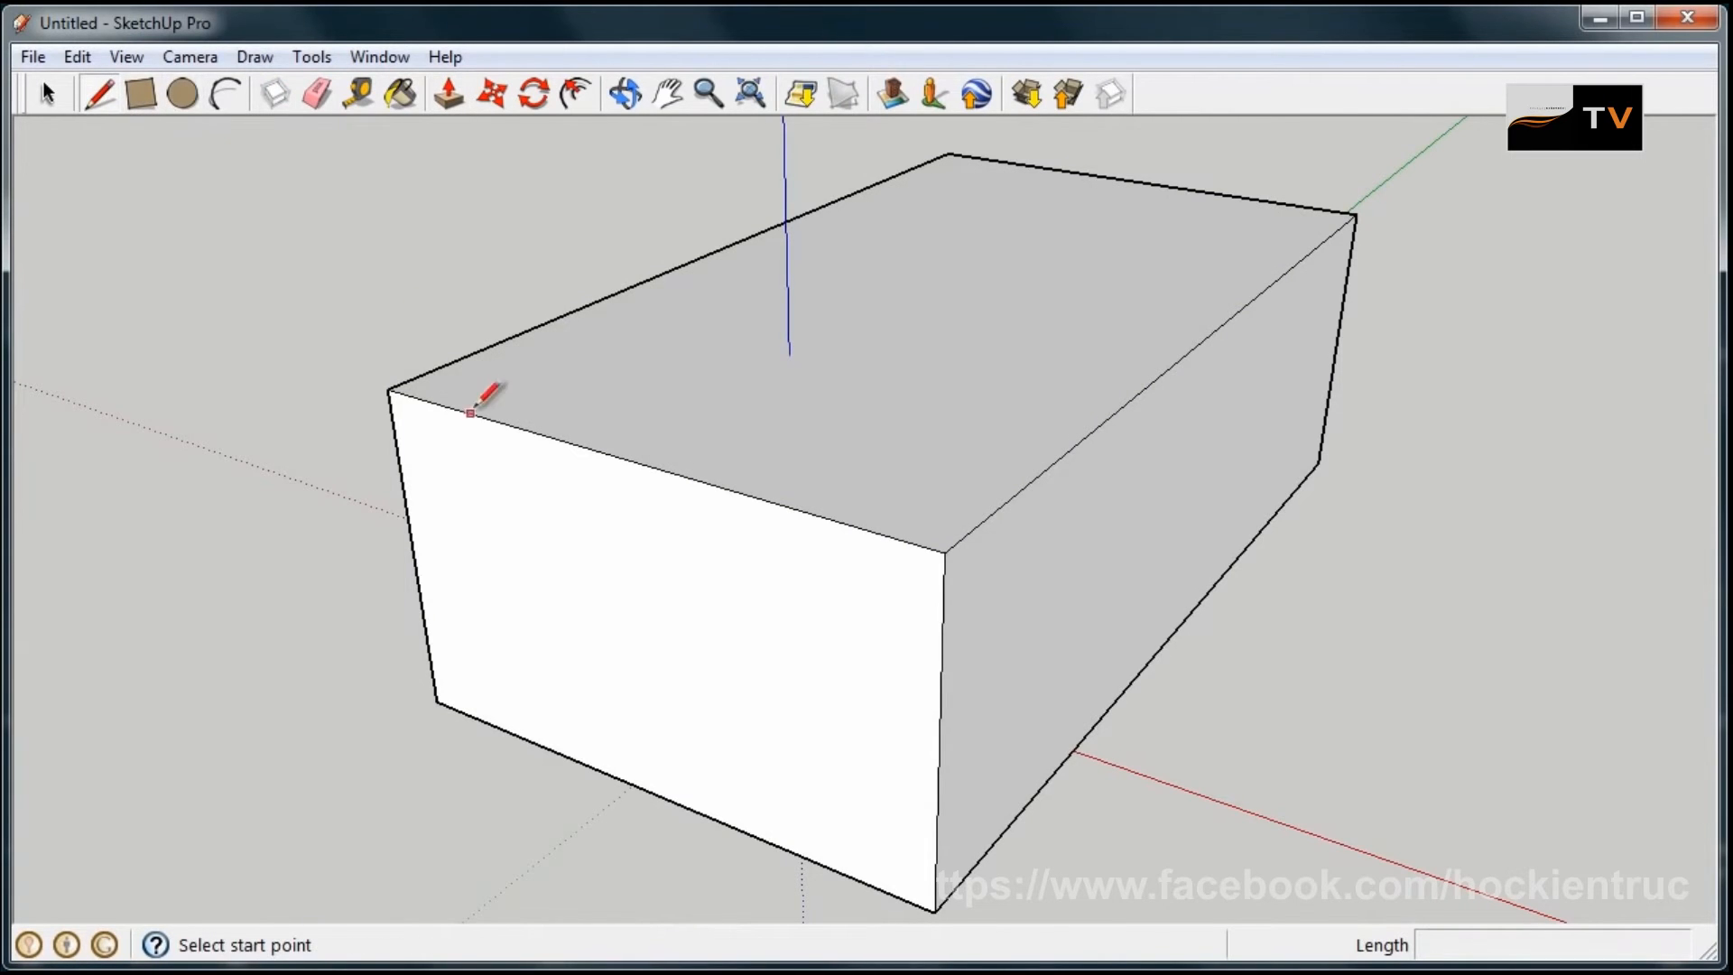
{"action": "mouse_move", "coordinate": [634, 466]}
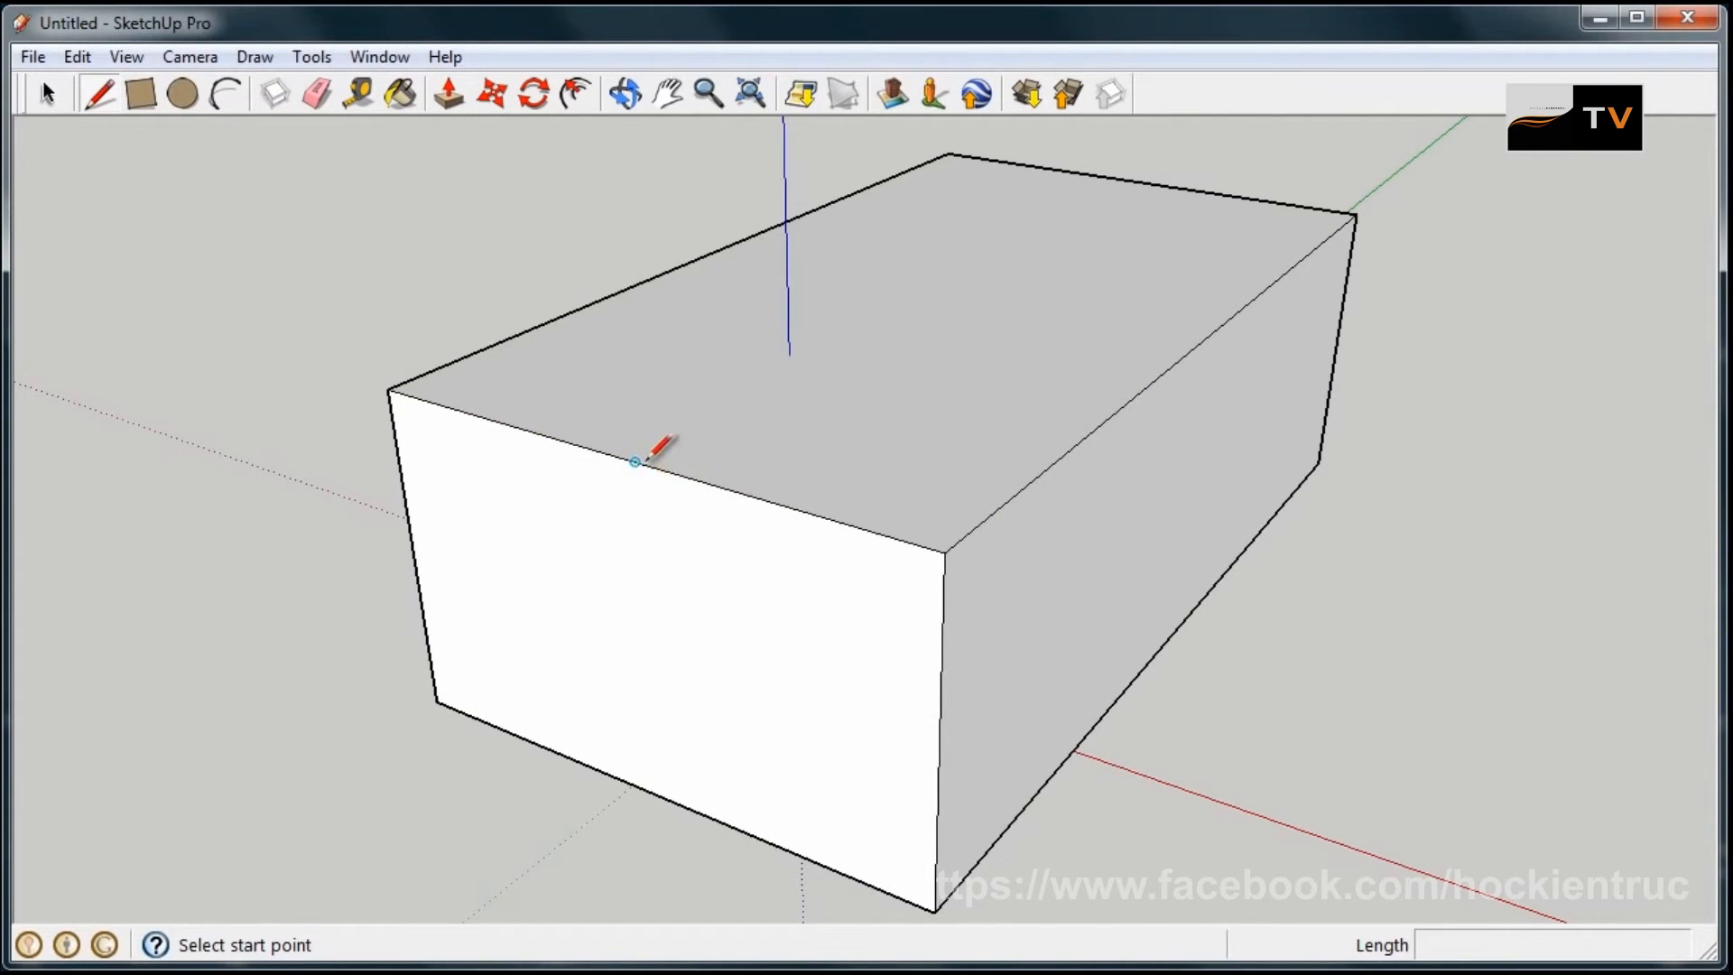
{"action": "mouse_move", "coordinate": [635, 466]}
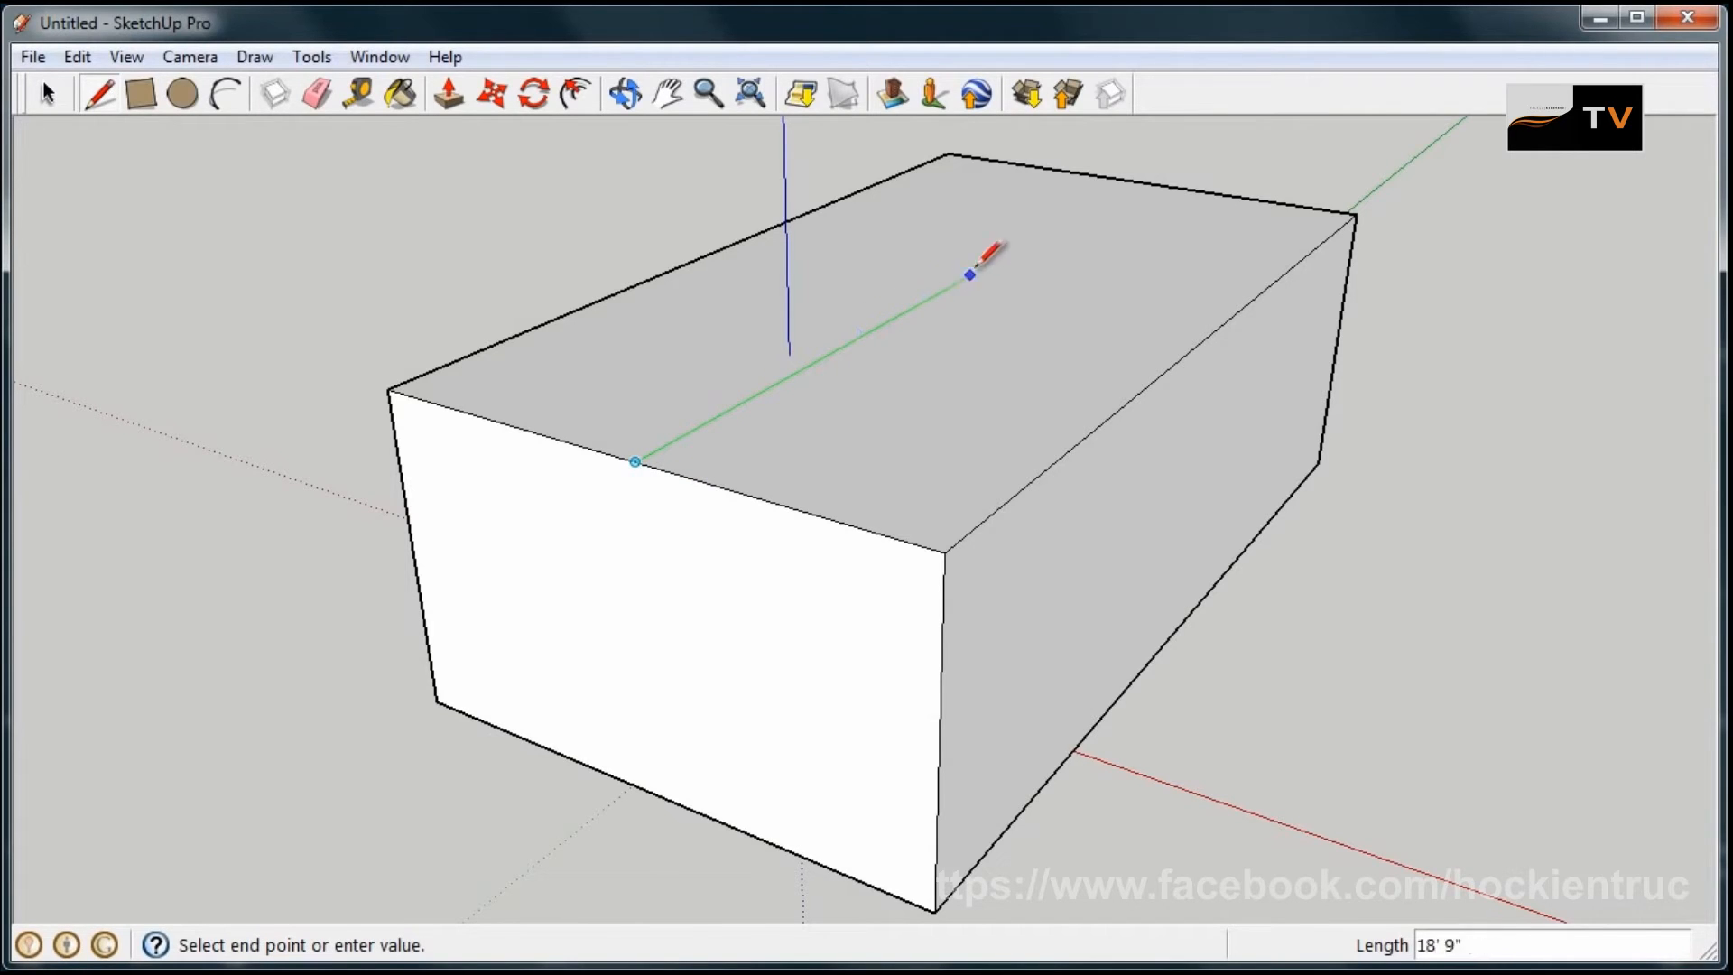
{"action": "mouse_move", "coordinate": [1137, 184]}
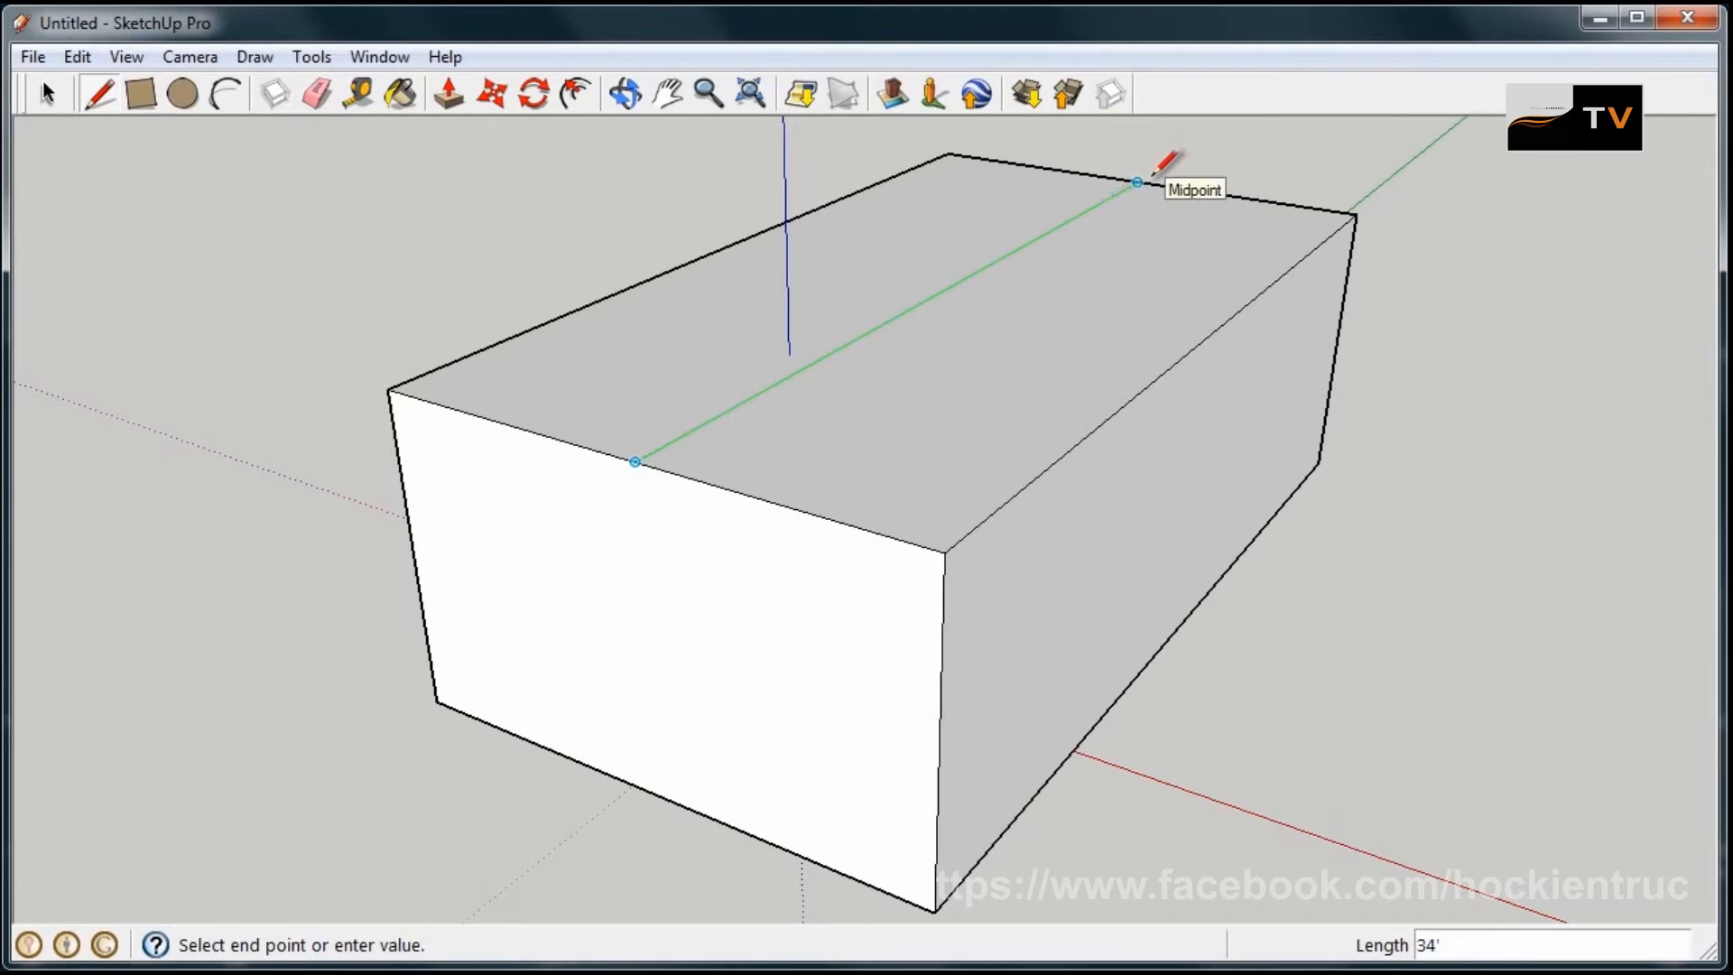
{"action": "left_click", "coordinate": [1135, 184]}
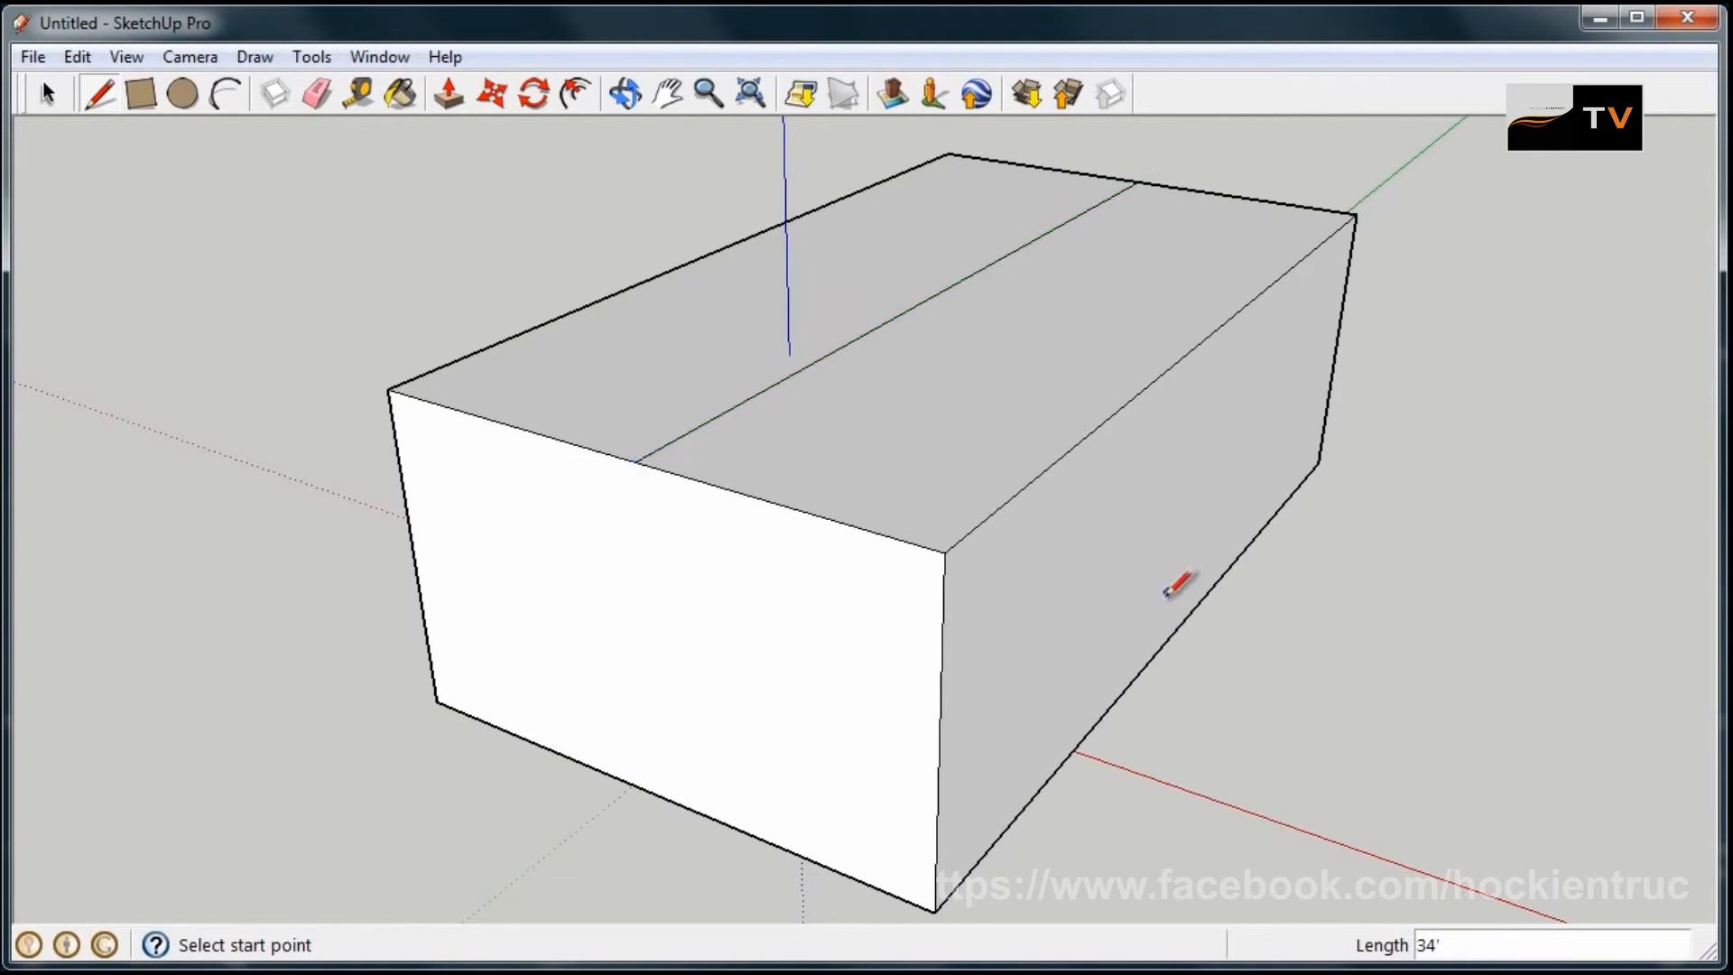
{"action": "mouse_move", "coordinate": [641, 390]}
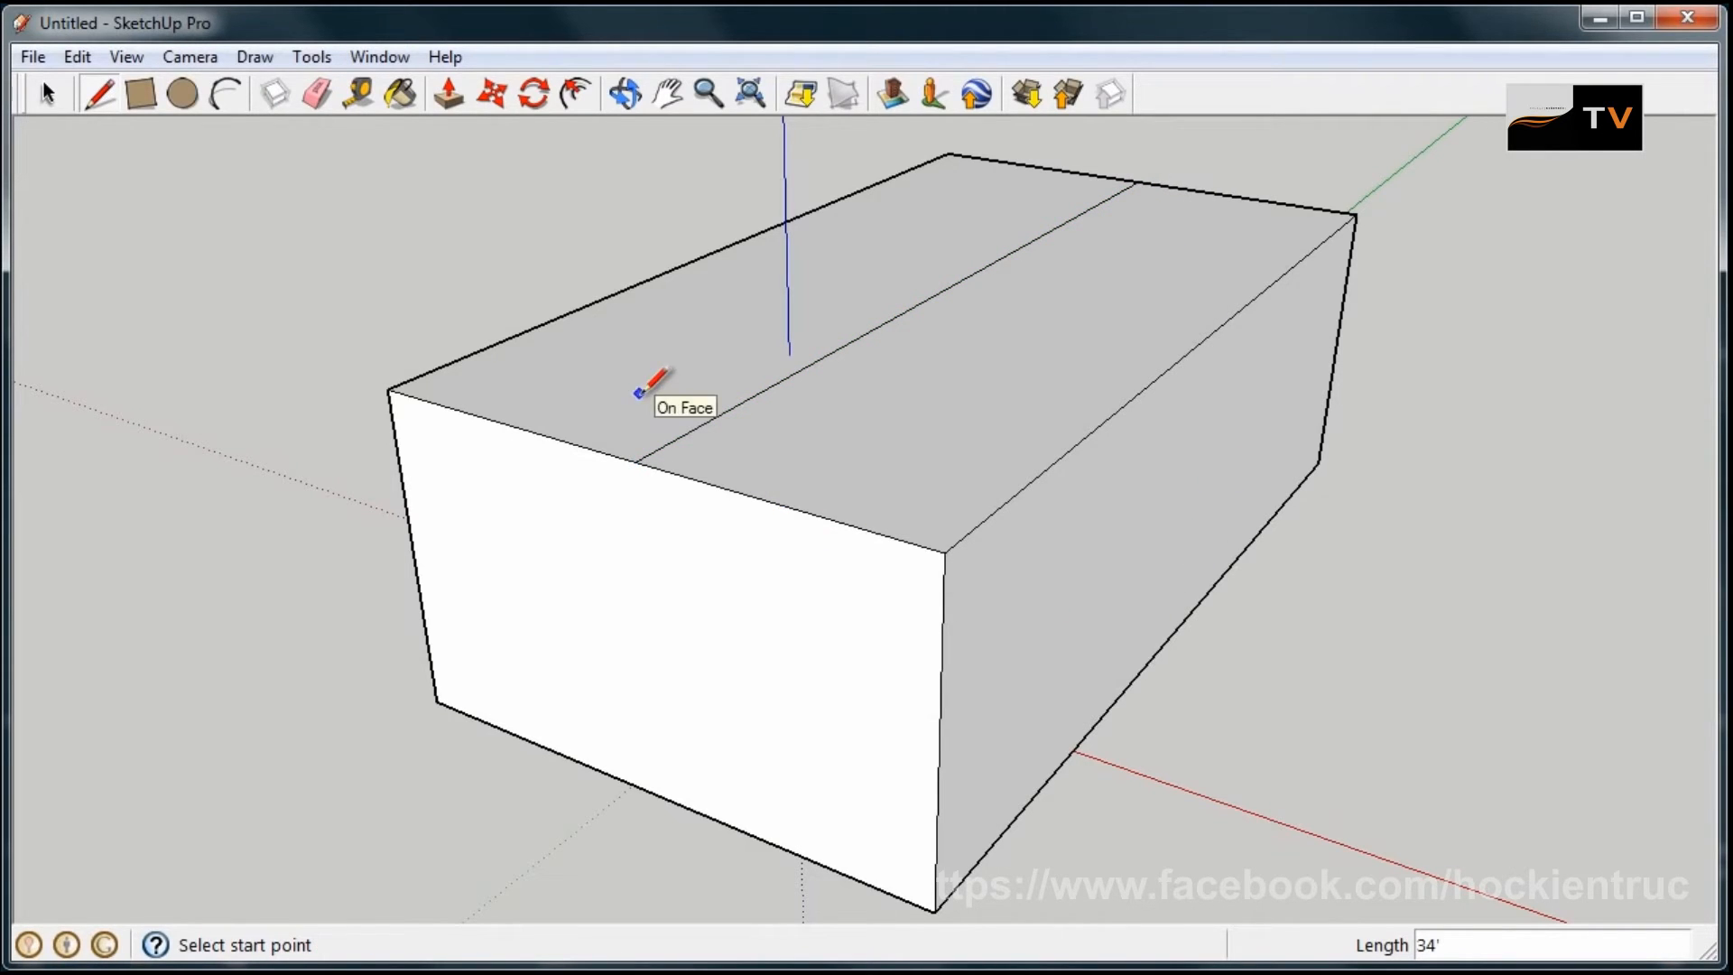
{"action": "left_click", "coordinate": [46, 96]}
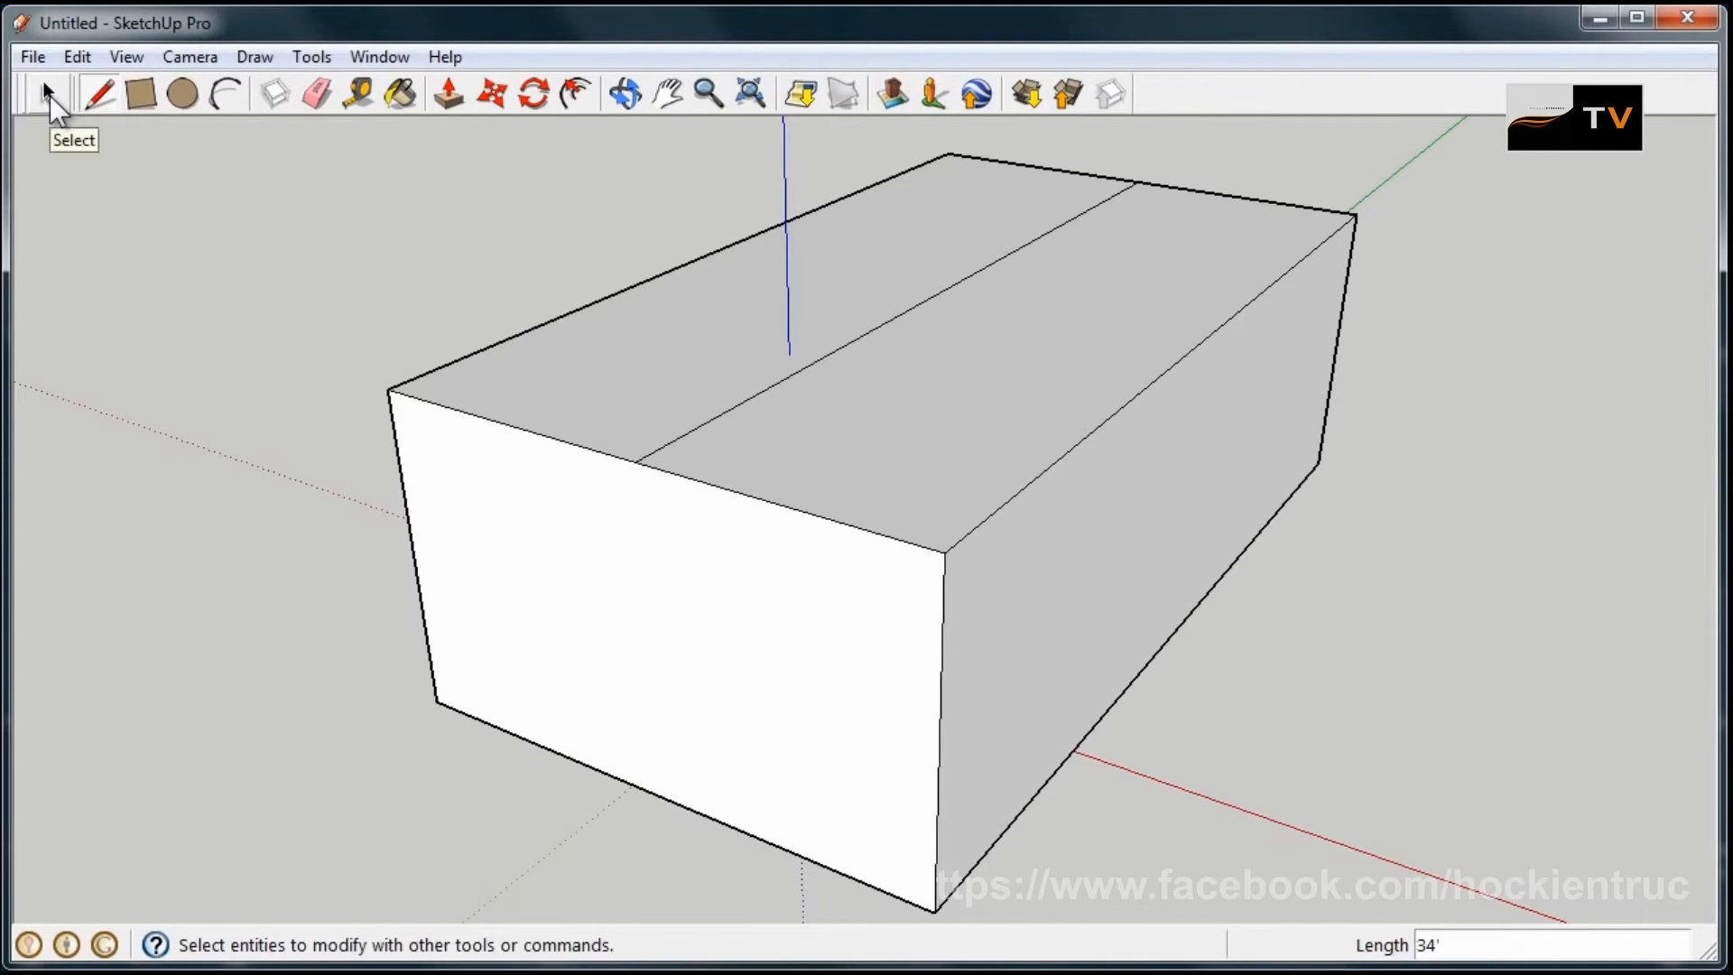
- Lift the selected ridge line upward with Move to form the gable, then review it from a corner view
{"action": "left_click", "coordinate": [686, 451]}
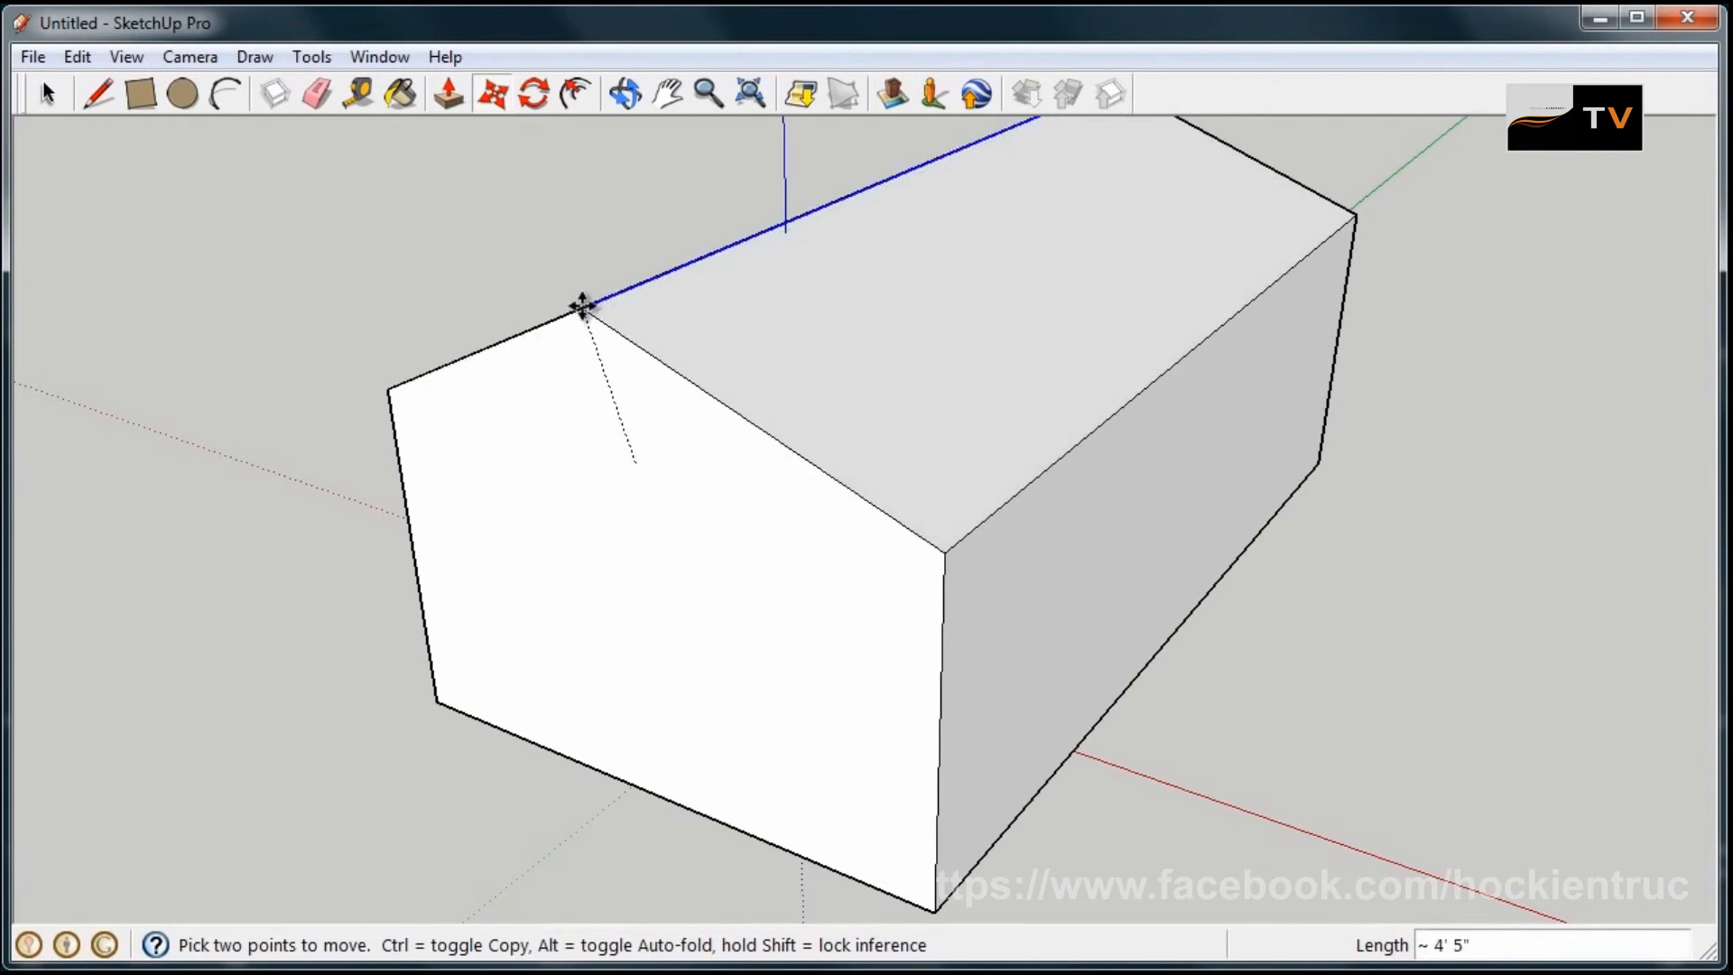
{"action": "left_click_drag", "start_coordinate": [578, 307], "coordinate": [578, 240]}
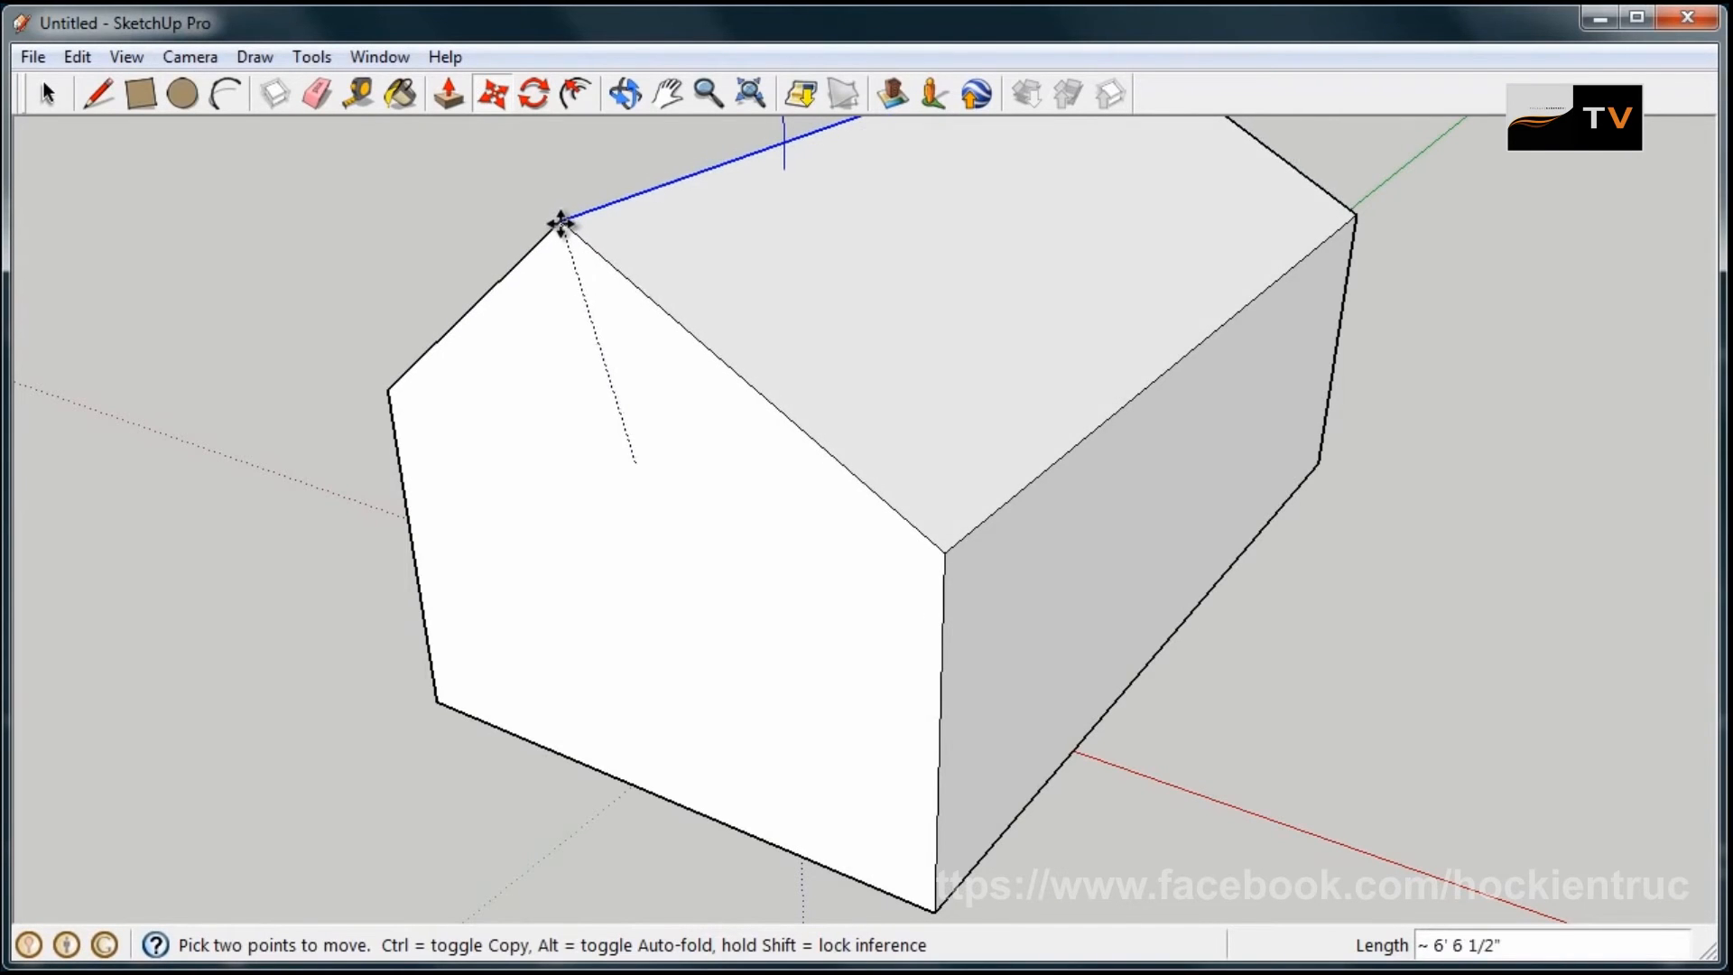
{"action": "left_click", "coordinate": [626, 94]}
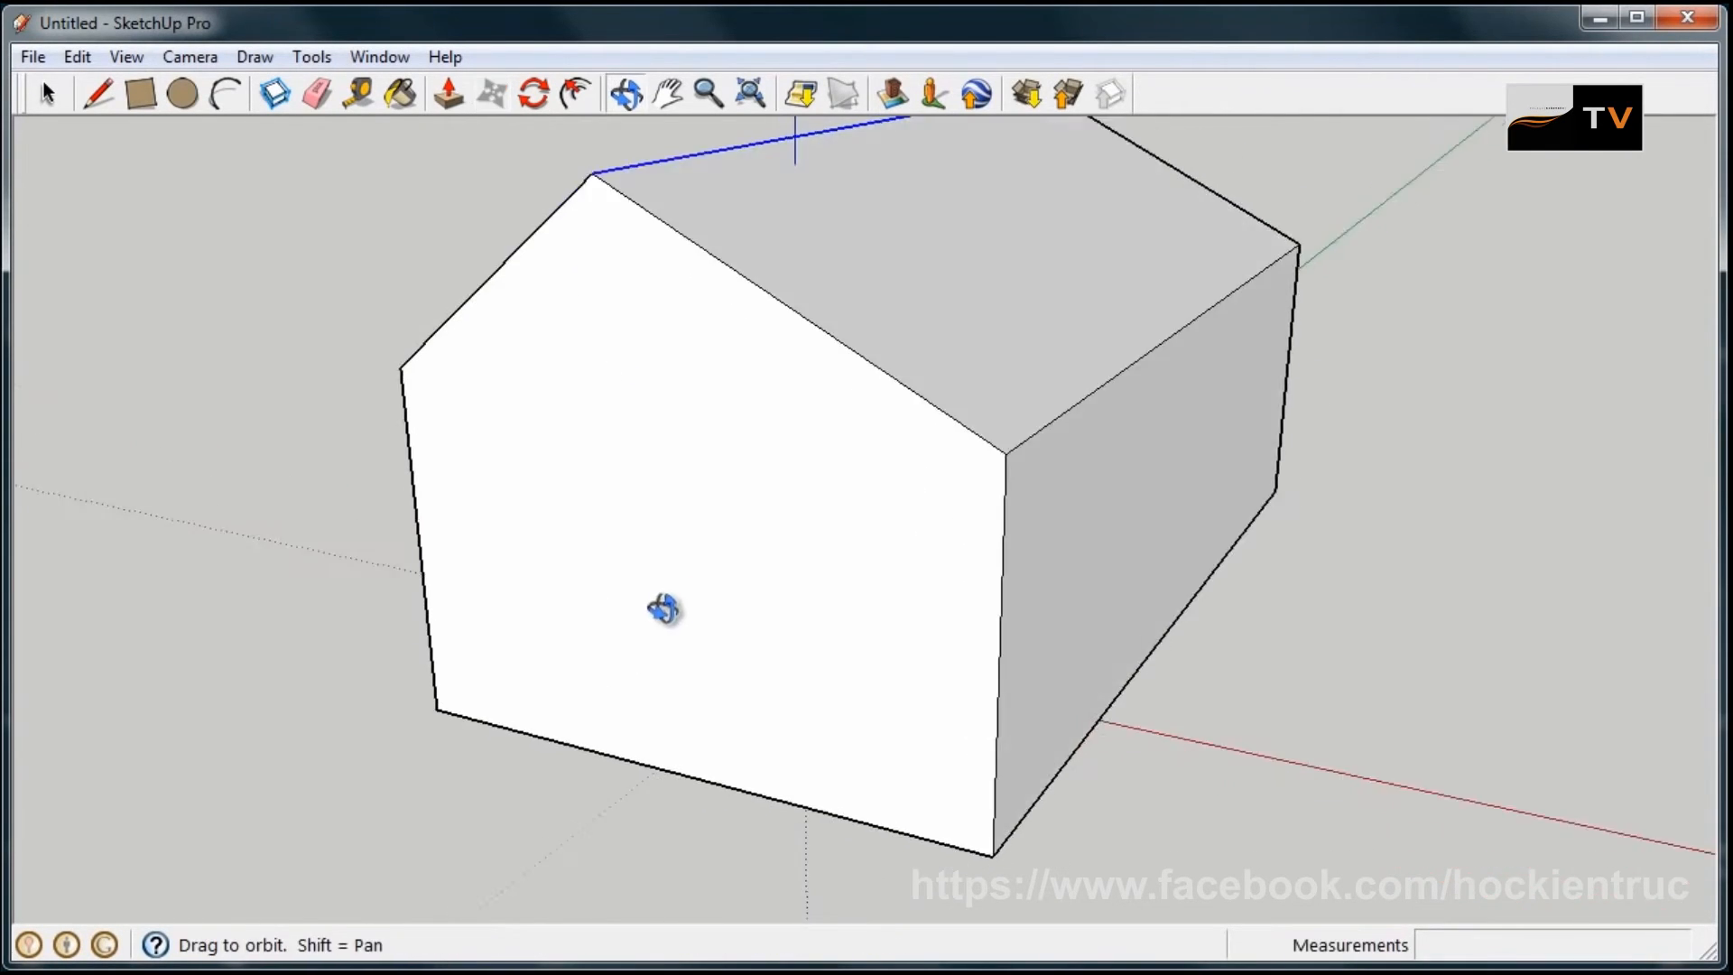
{"action": "left_click_drag", "start_coordinate": [663, 608], "coordinate": [973, 646]}
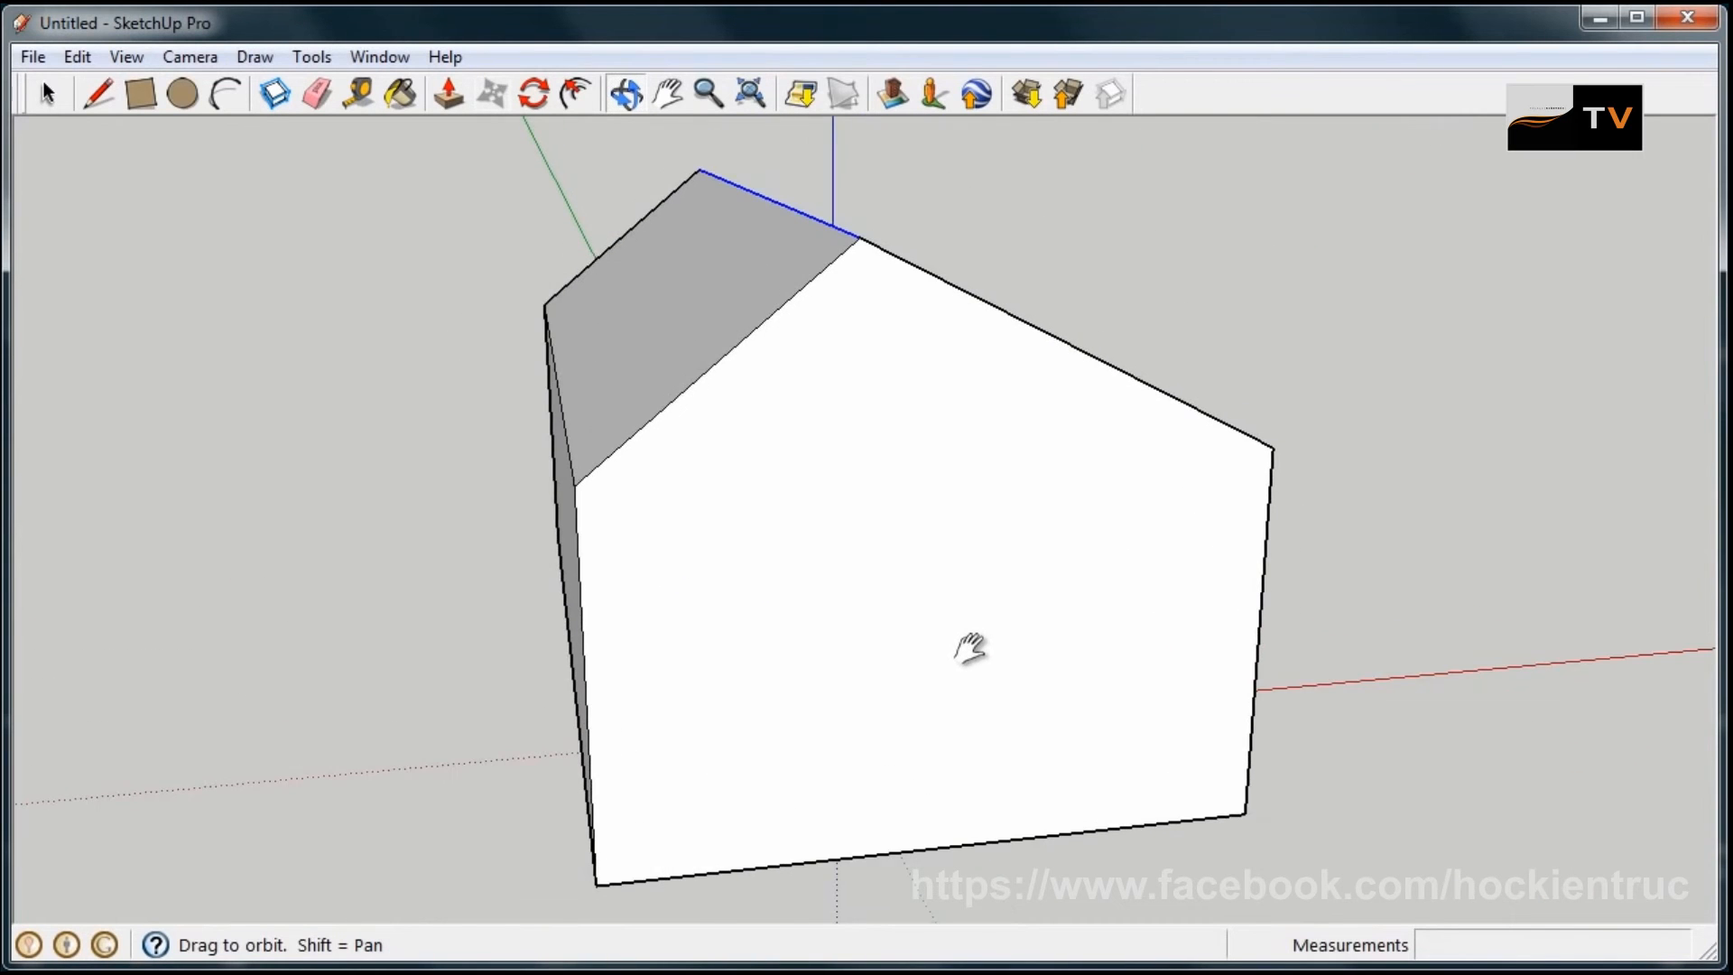
{"action": "left_click_drag", "start_coordinate": [971, 647], "coordinate": [851, 626]}
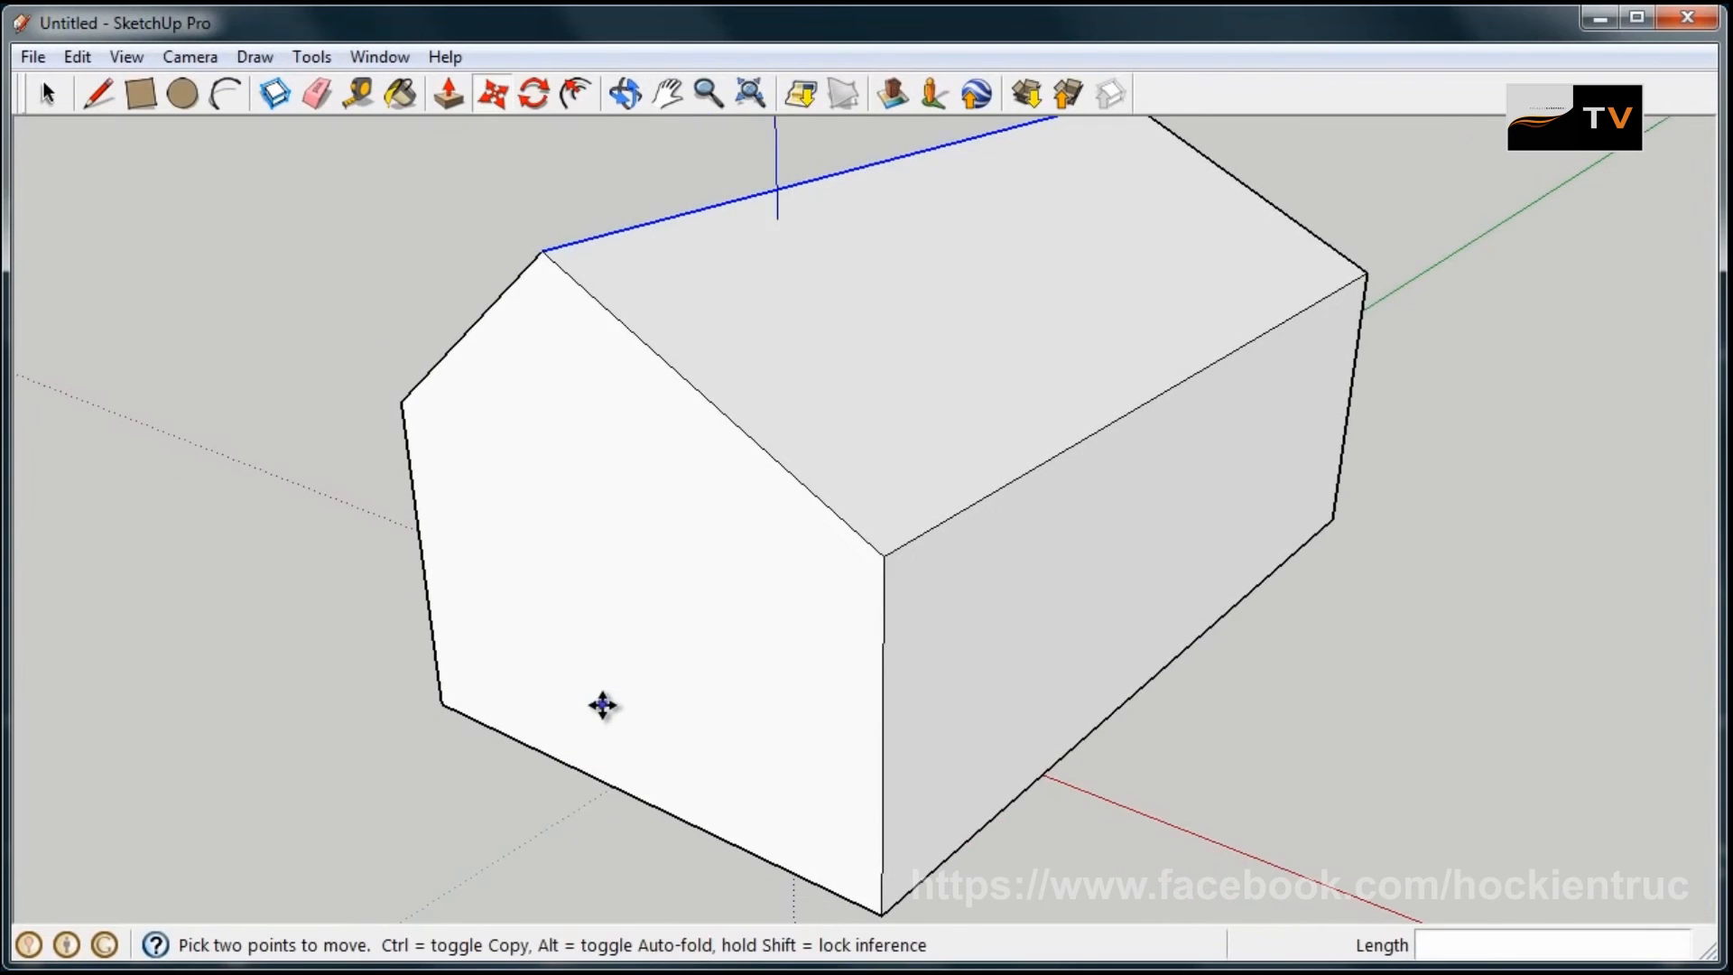
- Undo the move and re-raise the ridge line locked to the blue axis to about 6' 10"
{"action": "left_click", "coordinate": [76, 56]}
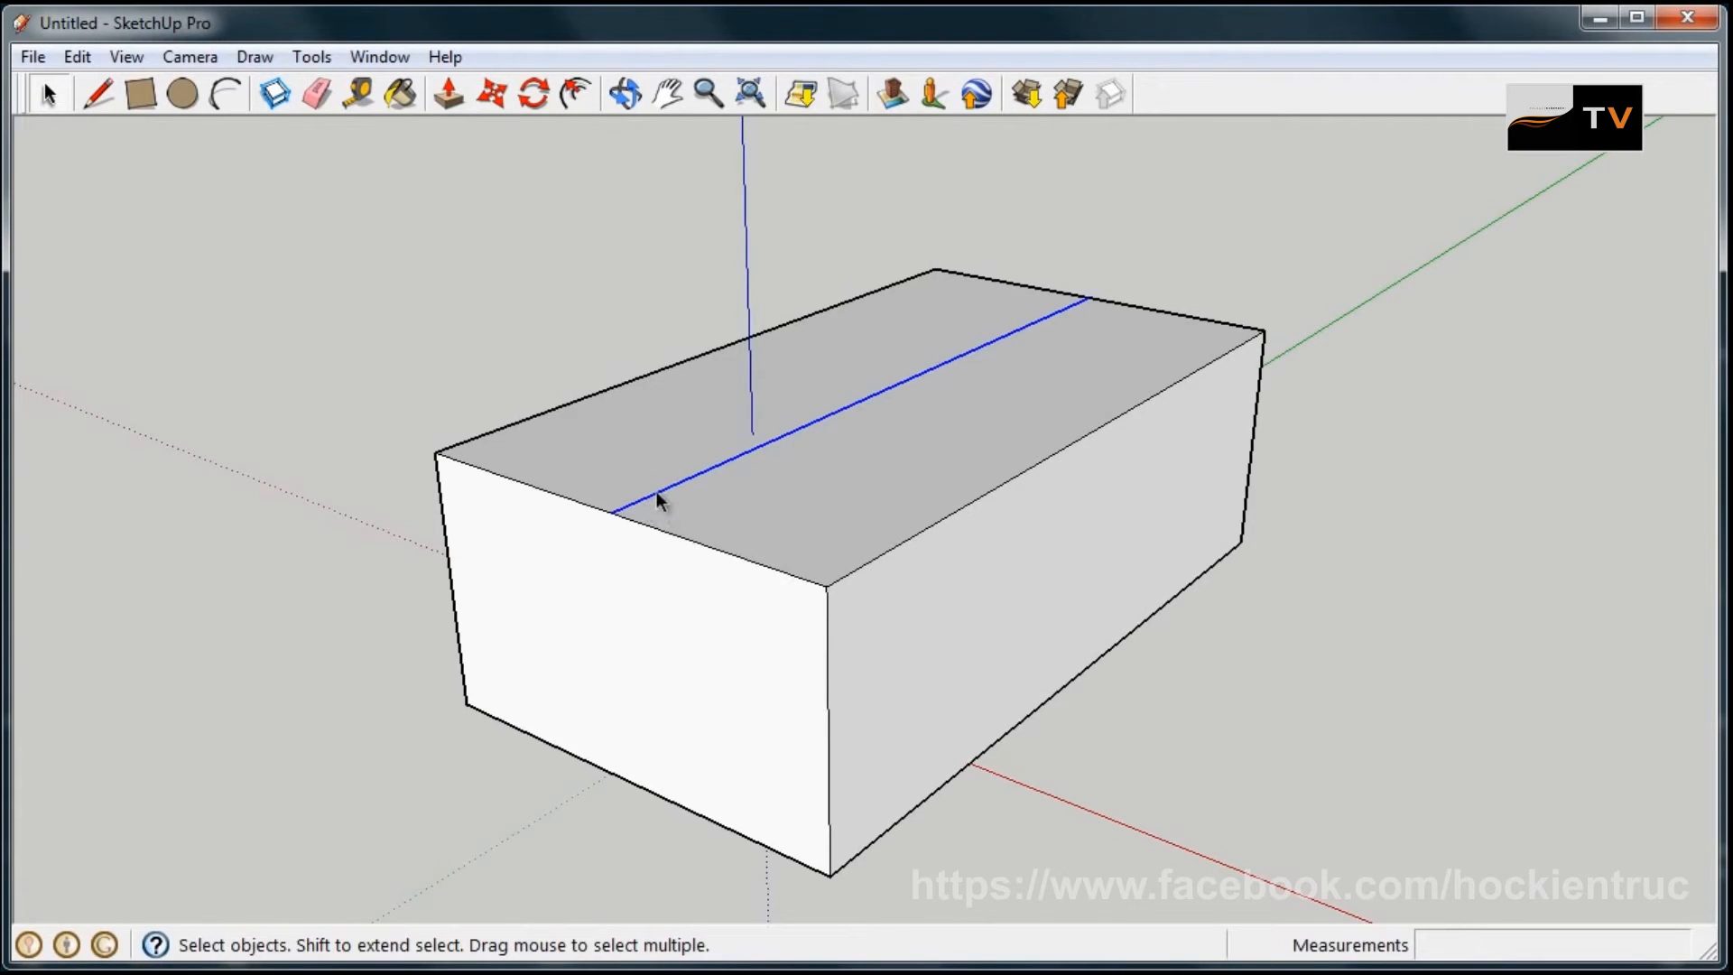
{"action": "left_click", "coordinate": [488, 97]}
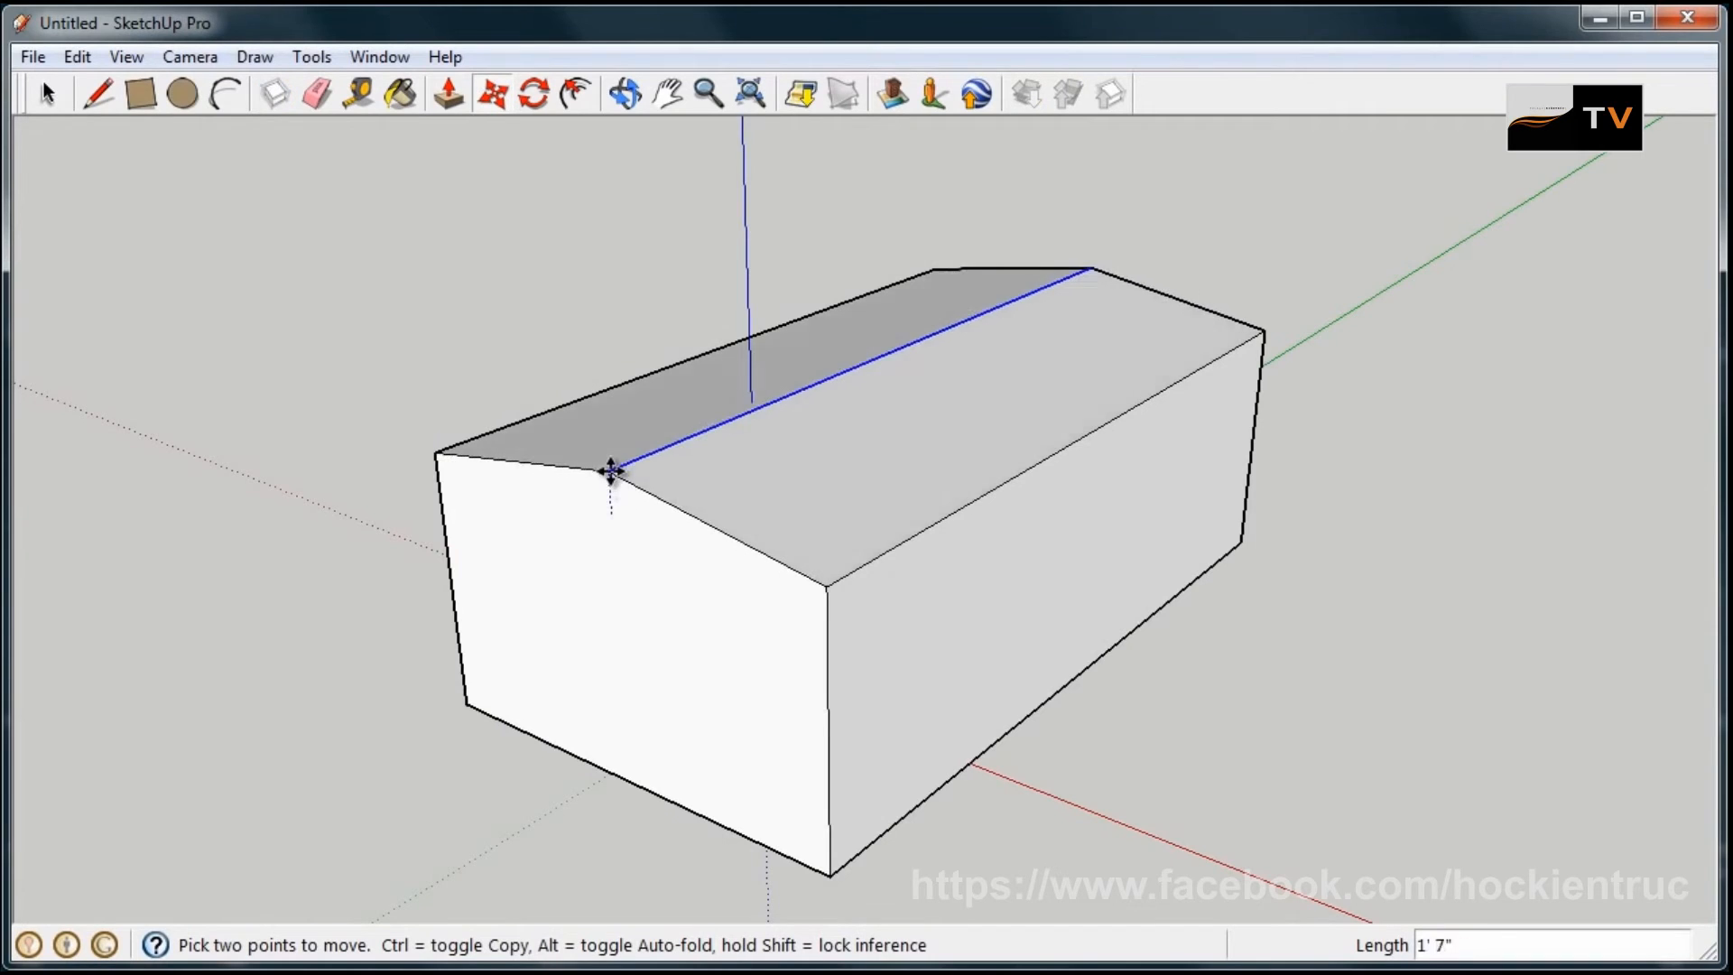
{"action": "left_click_drag", "start_coordinate": [614, 469], "coordinate": [624, 415]}
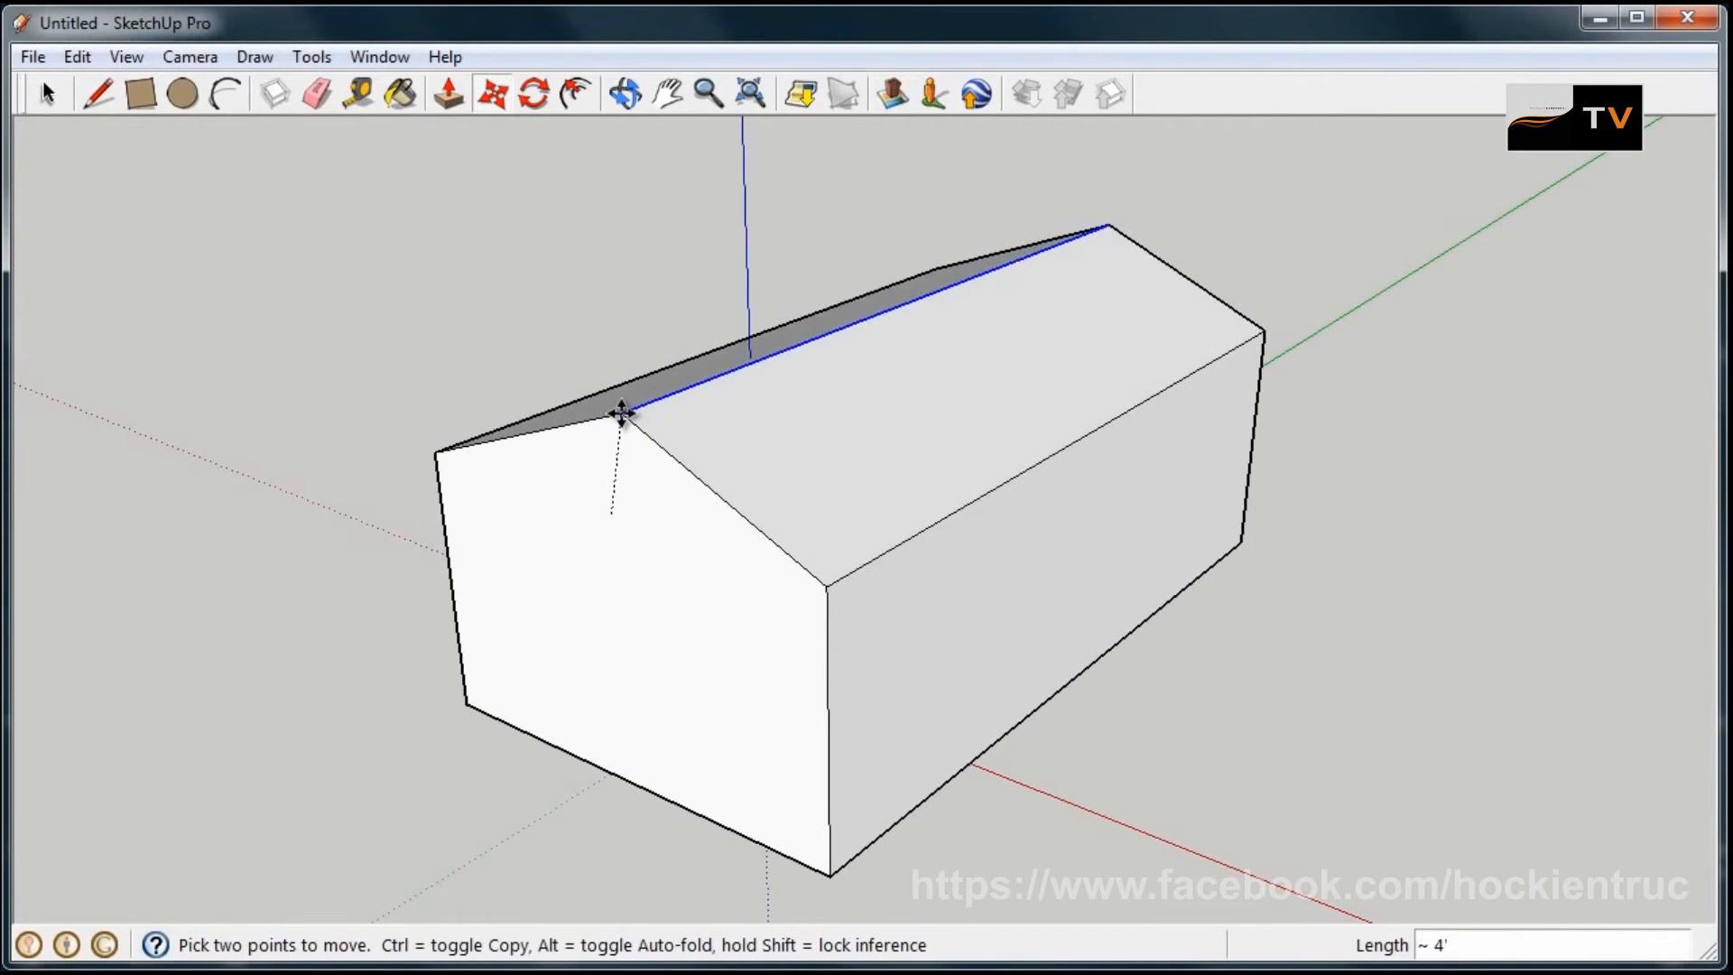
{"action": "left_click_drag", "start_coordinate": [619, 415], "coordinate": [592, 322]}
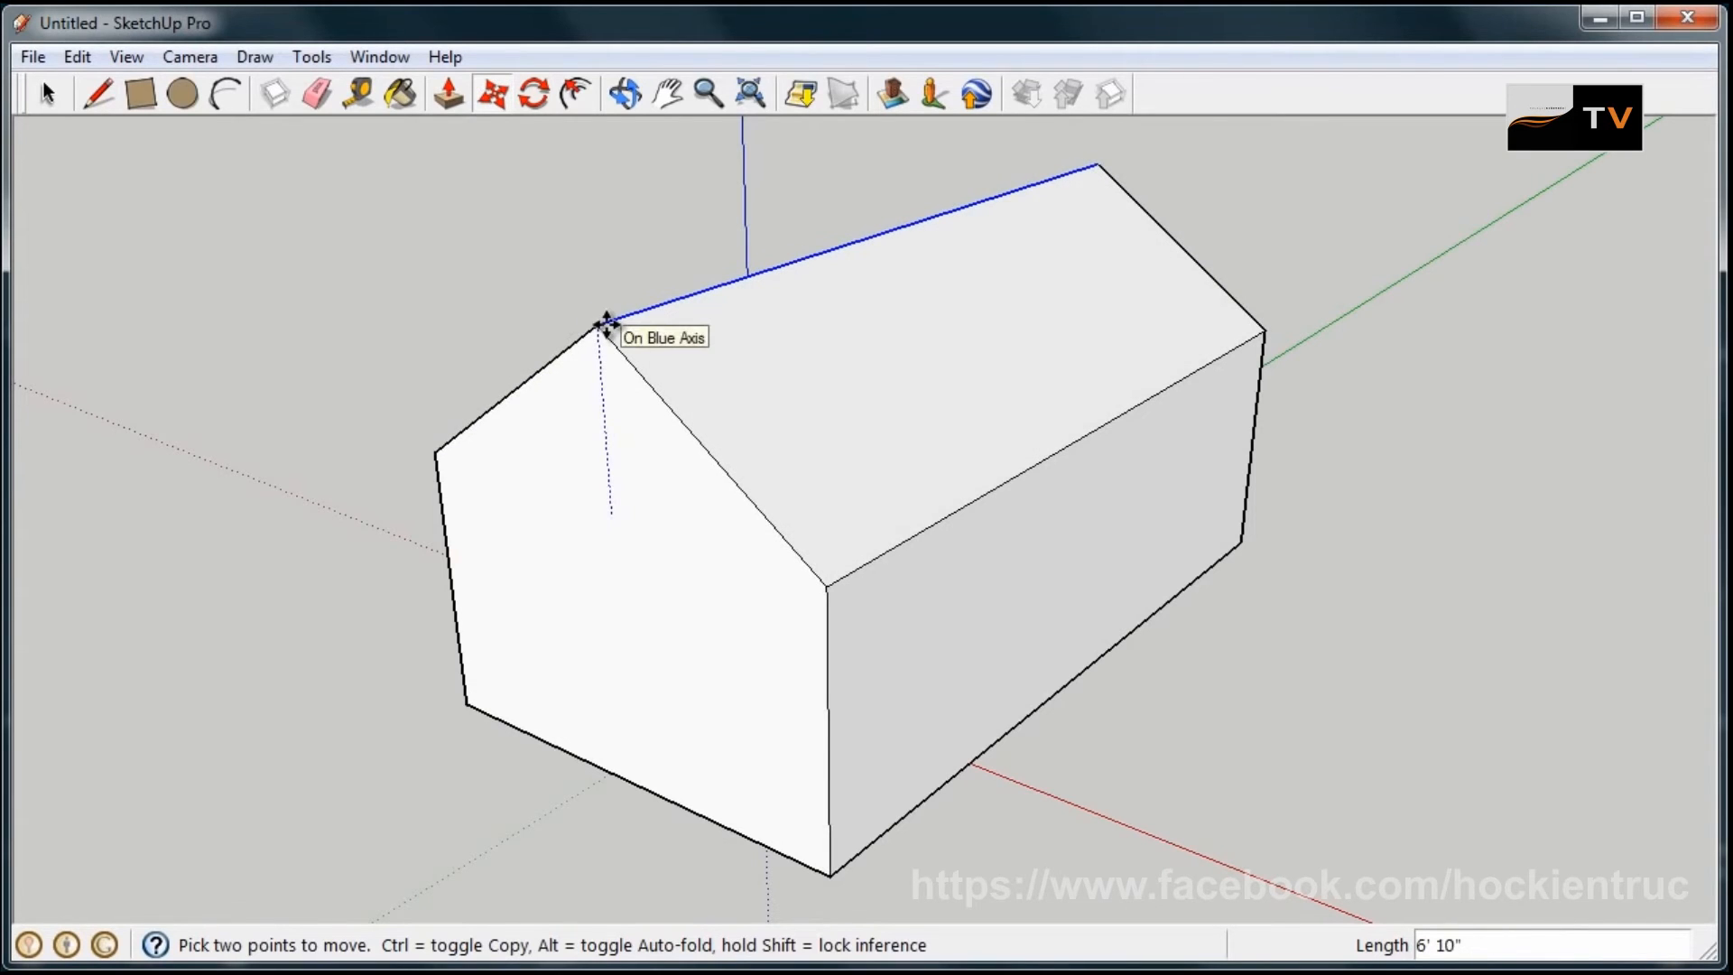
{"action": "left_click_drag", "start_coordinate": [605, 321], "coordinate": [617, 359]}
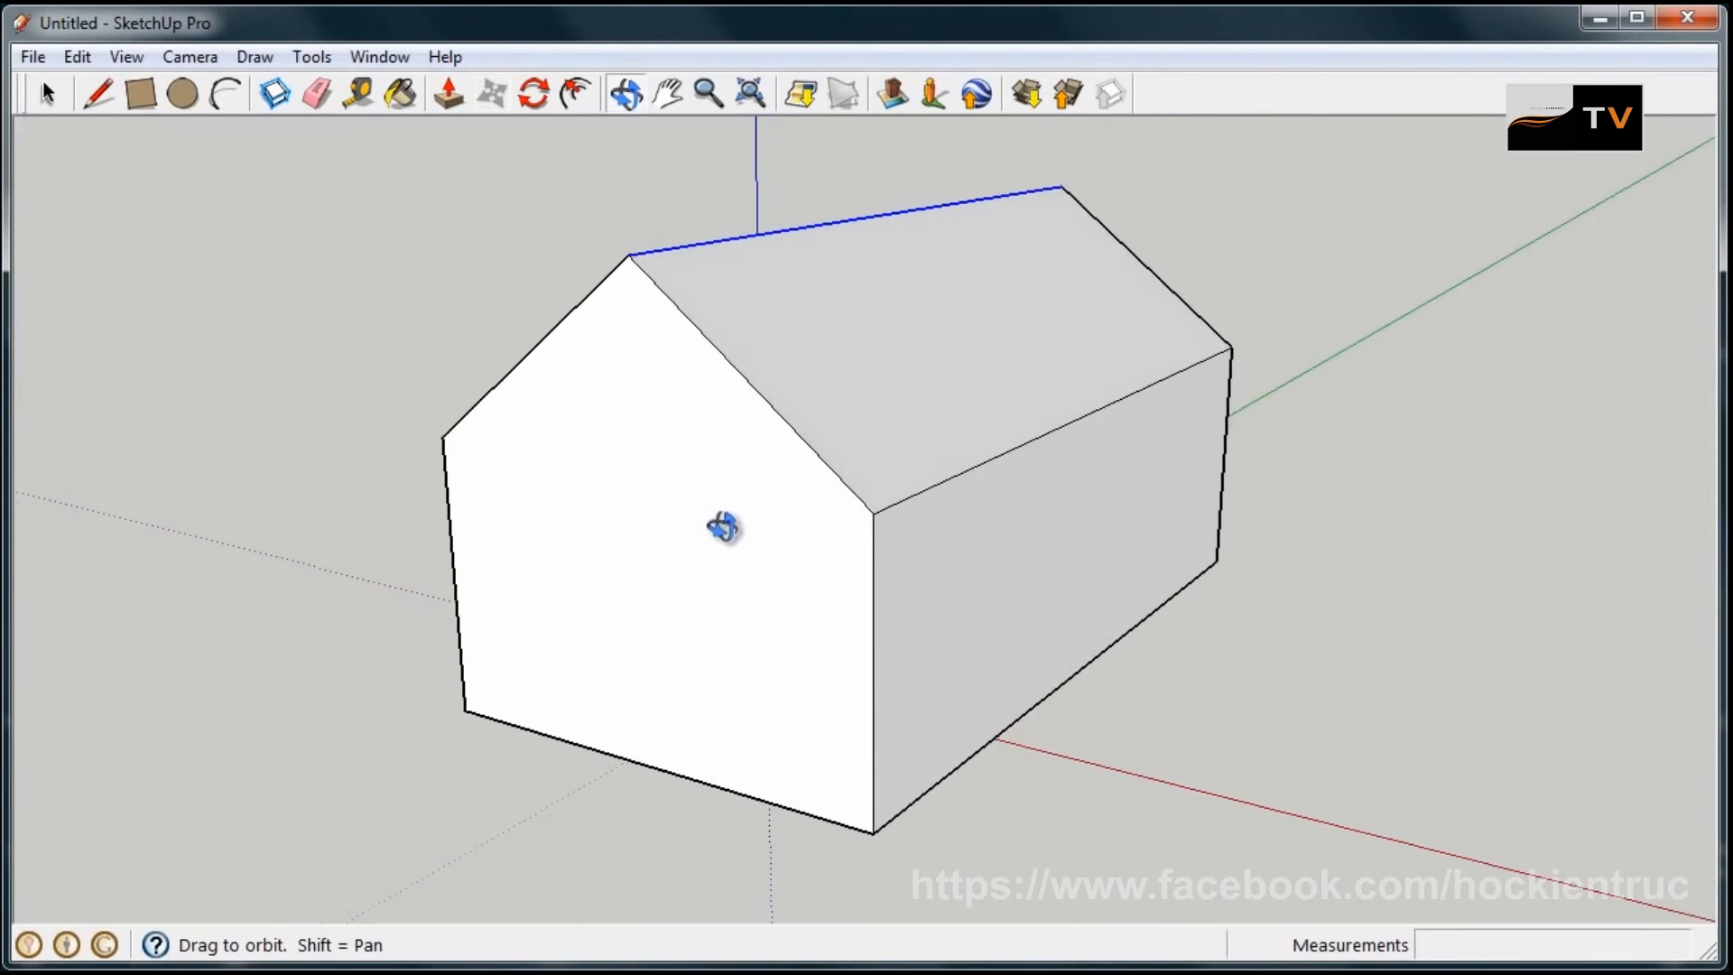
{"action": "left_click", "coordinate": [491, 94]}
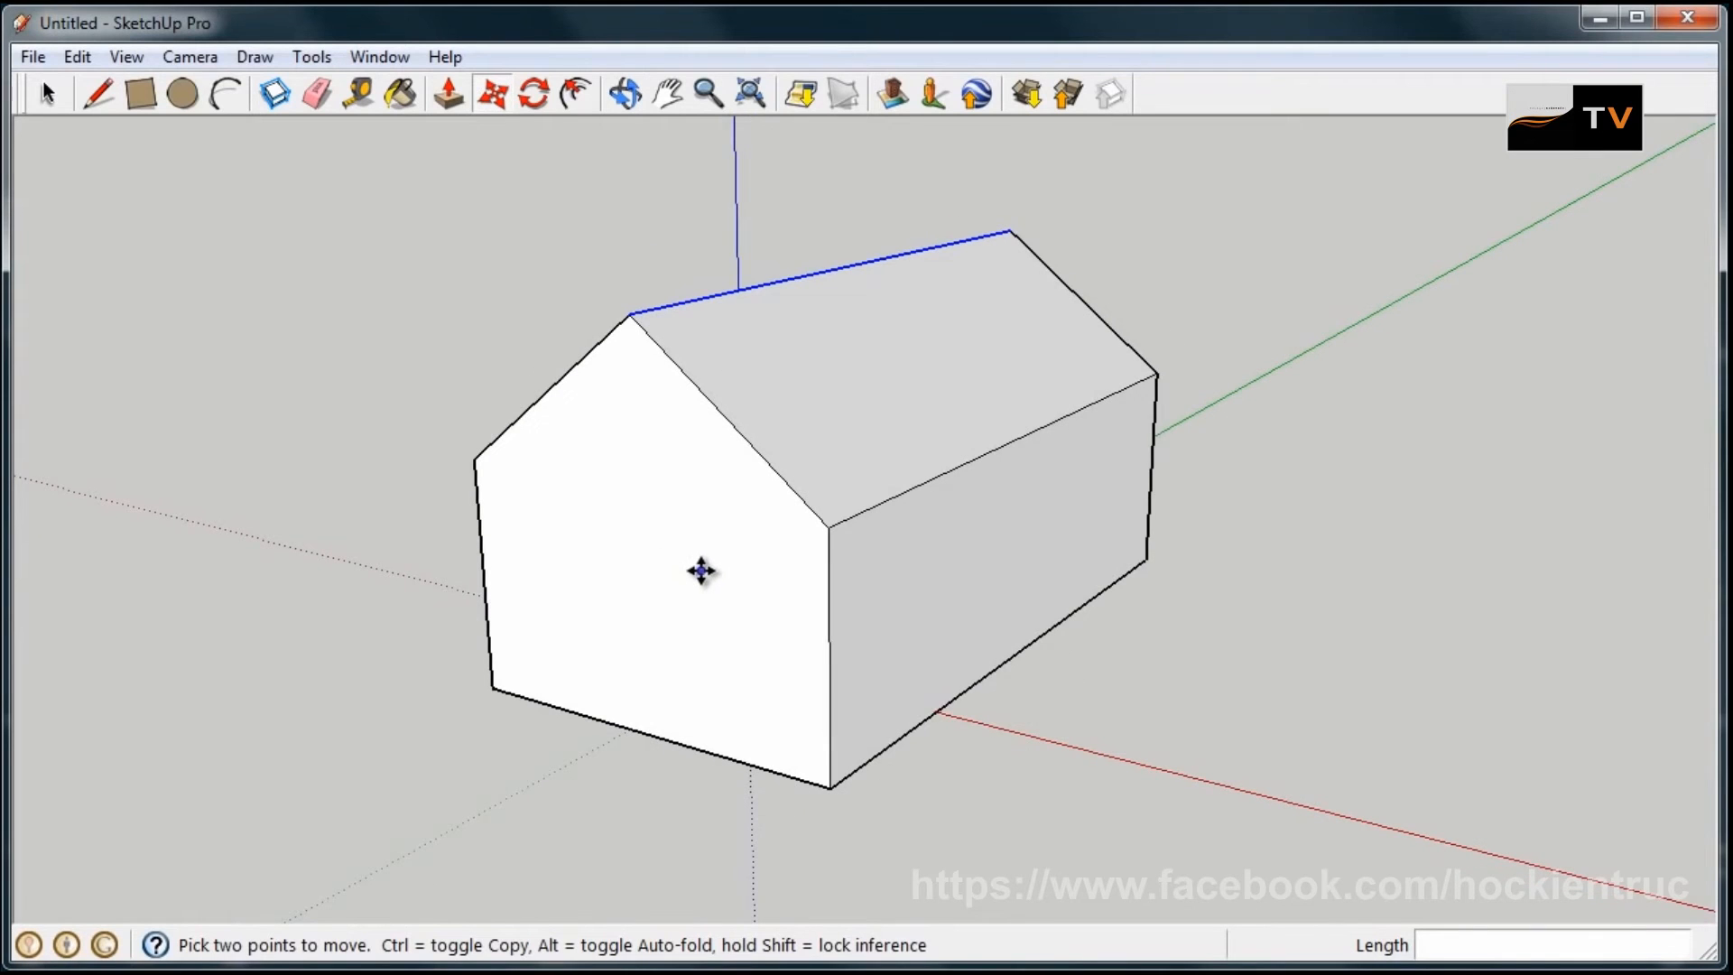
{"action": "mouse_move", "coordinate": [689, 589]}
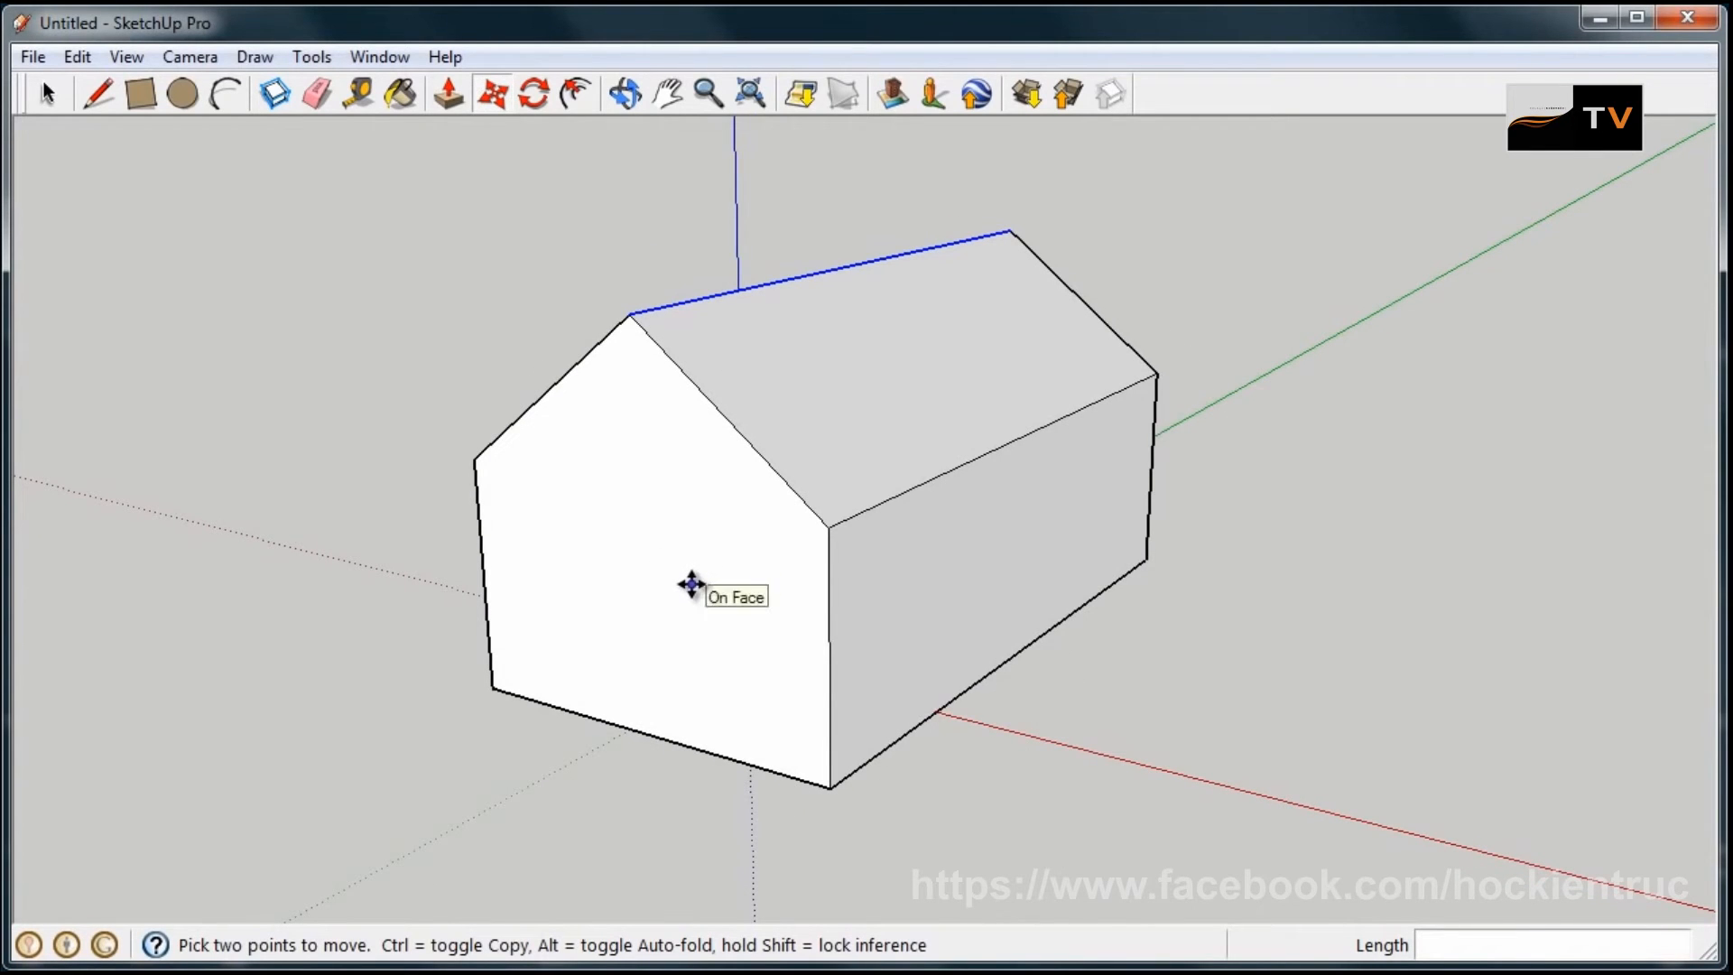
{"action": "mouse_move", "coordinate": [818, 430]}
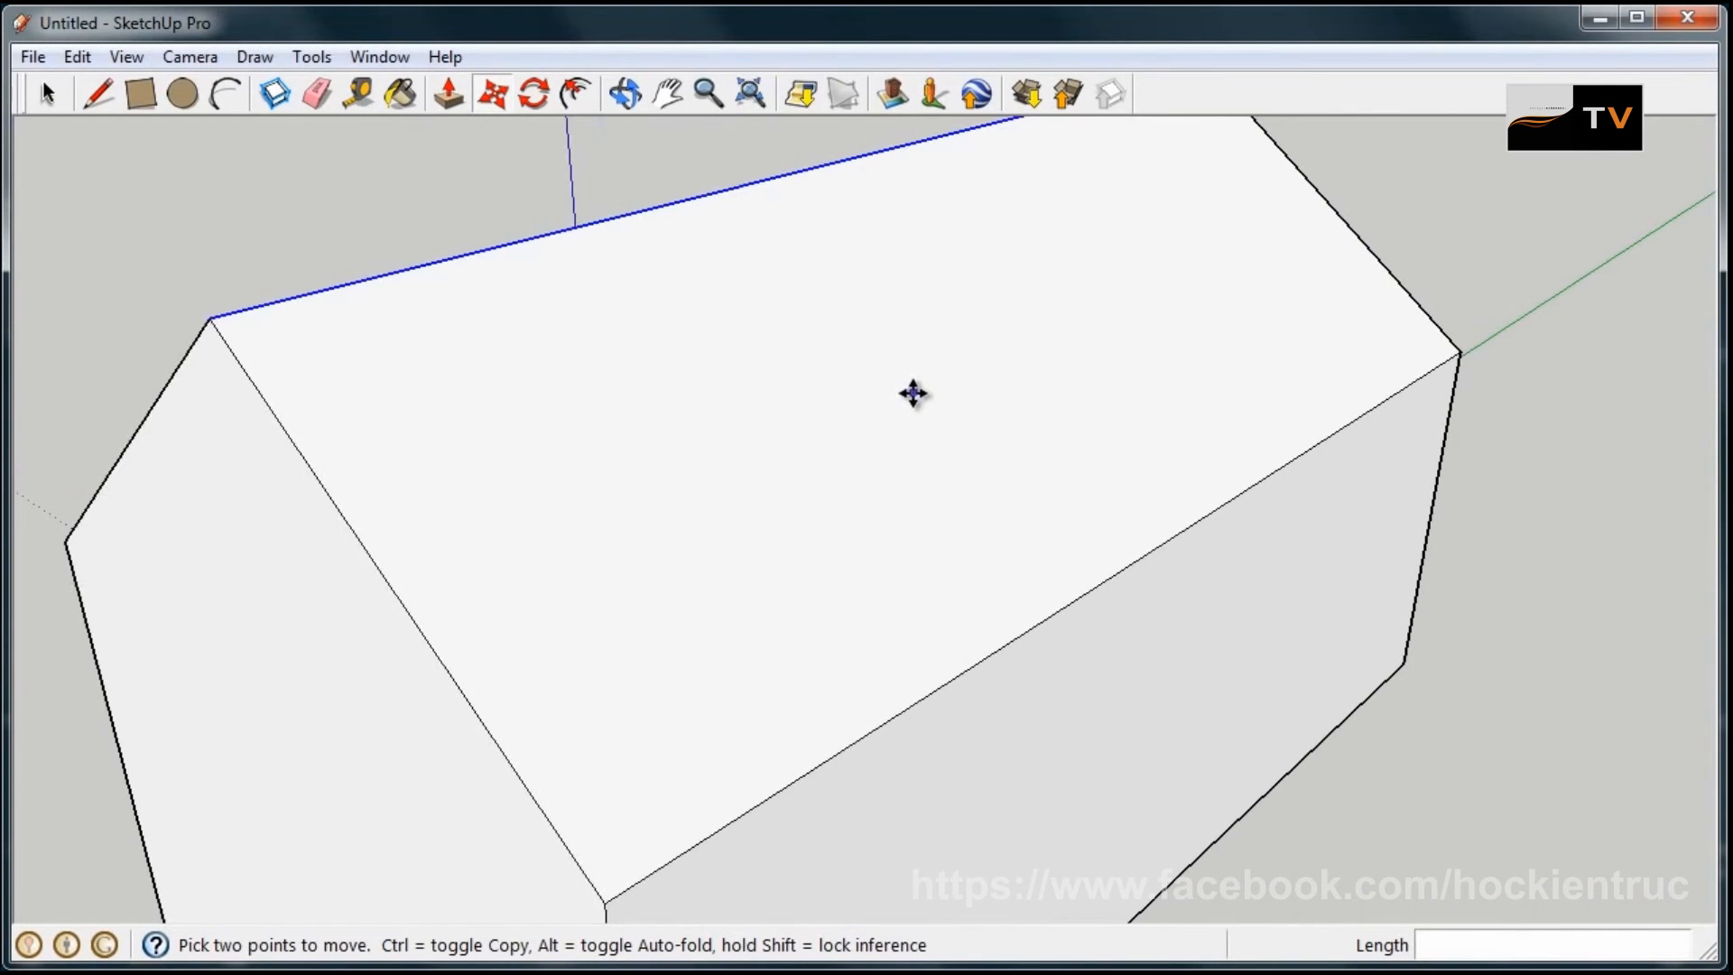
{"action": "mouse_move", "coordinate": [729, 520]}
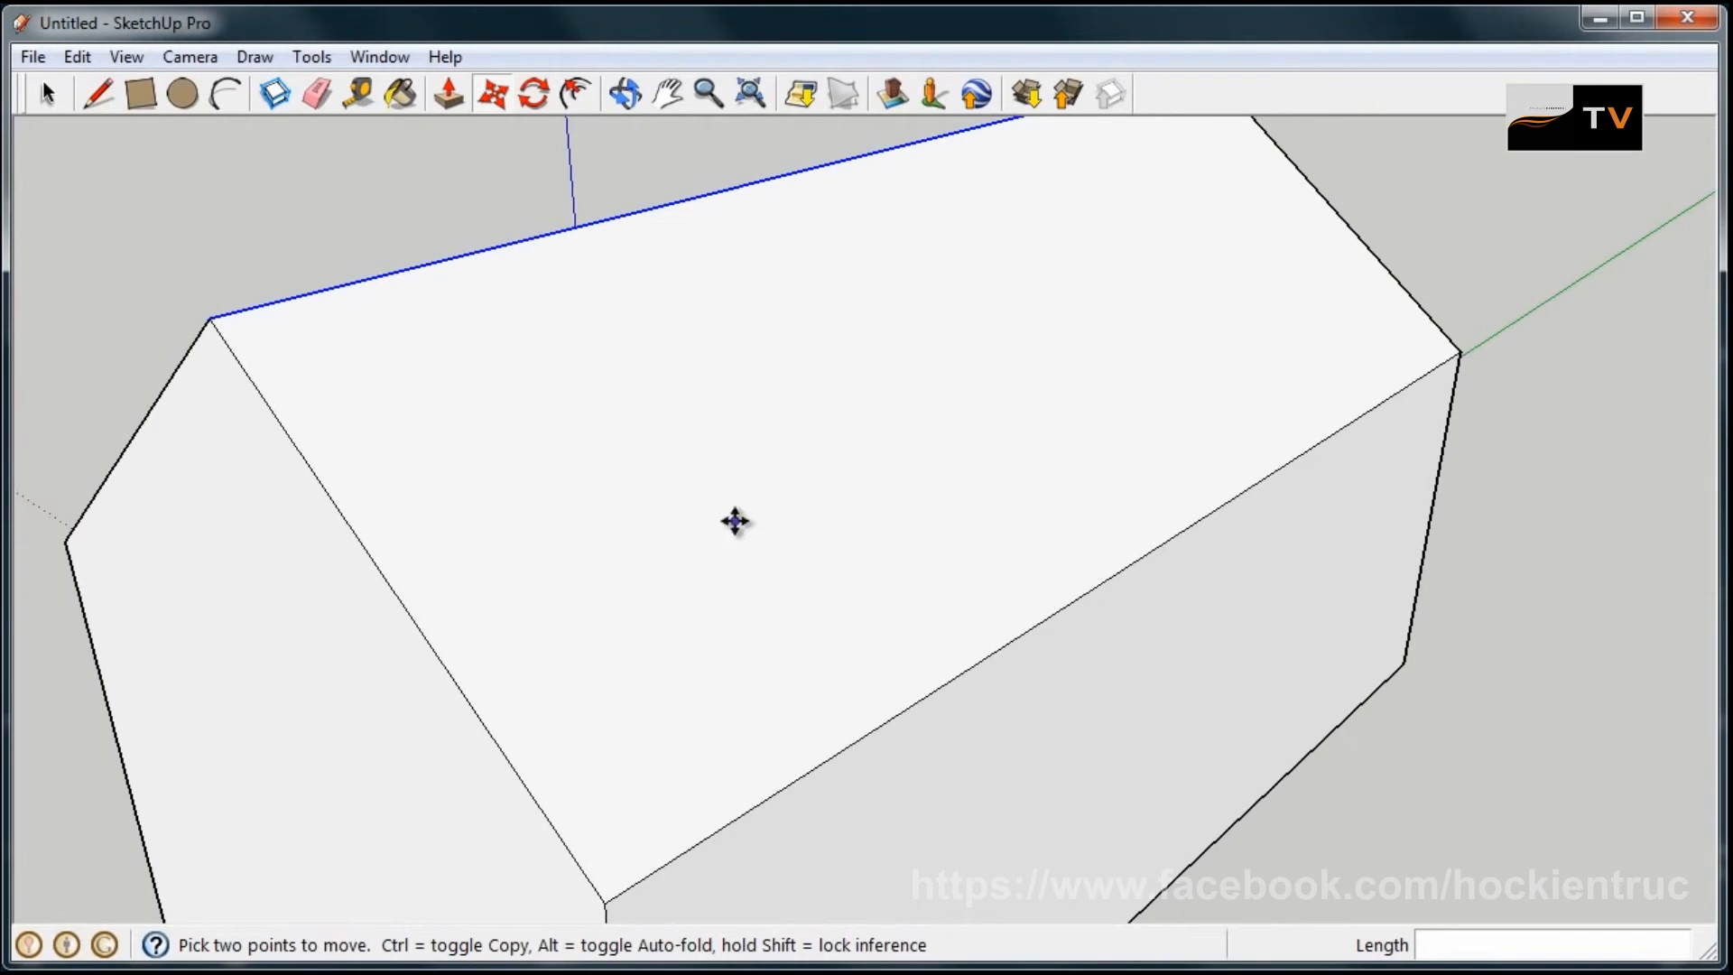
- Draw an open line outline on the roof slope and orbit to a new view of the roof
{"action": "left_click", "coordinate": [90, 94]}
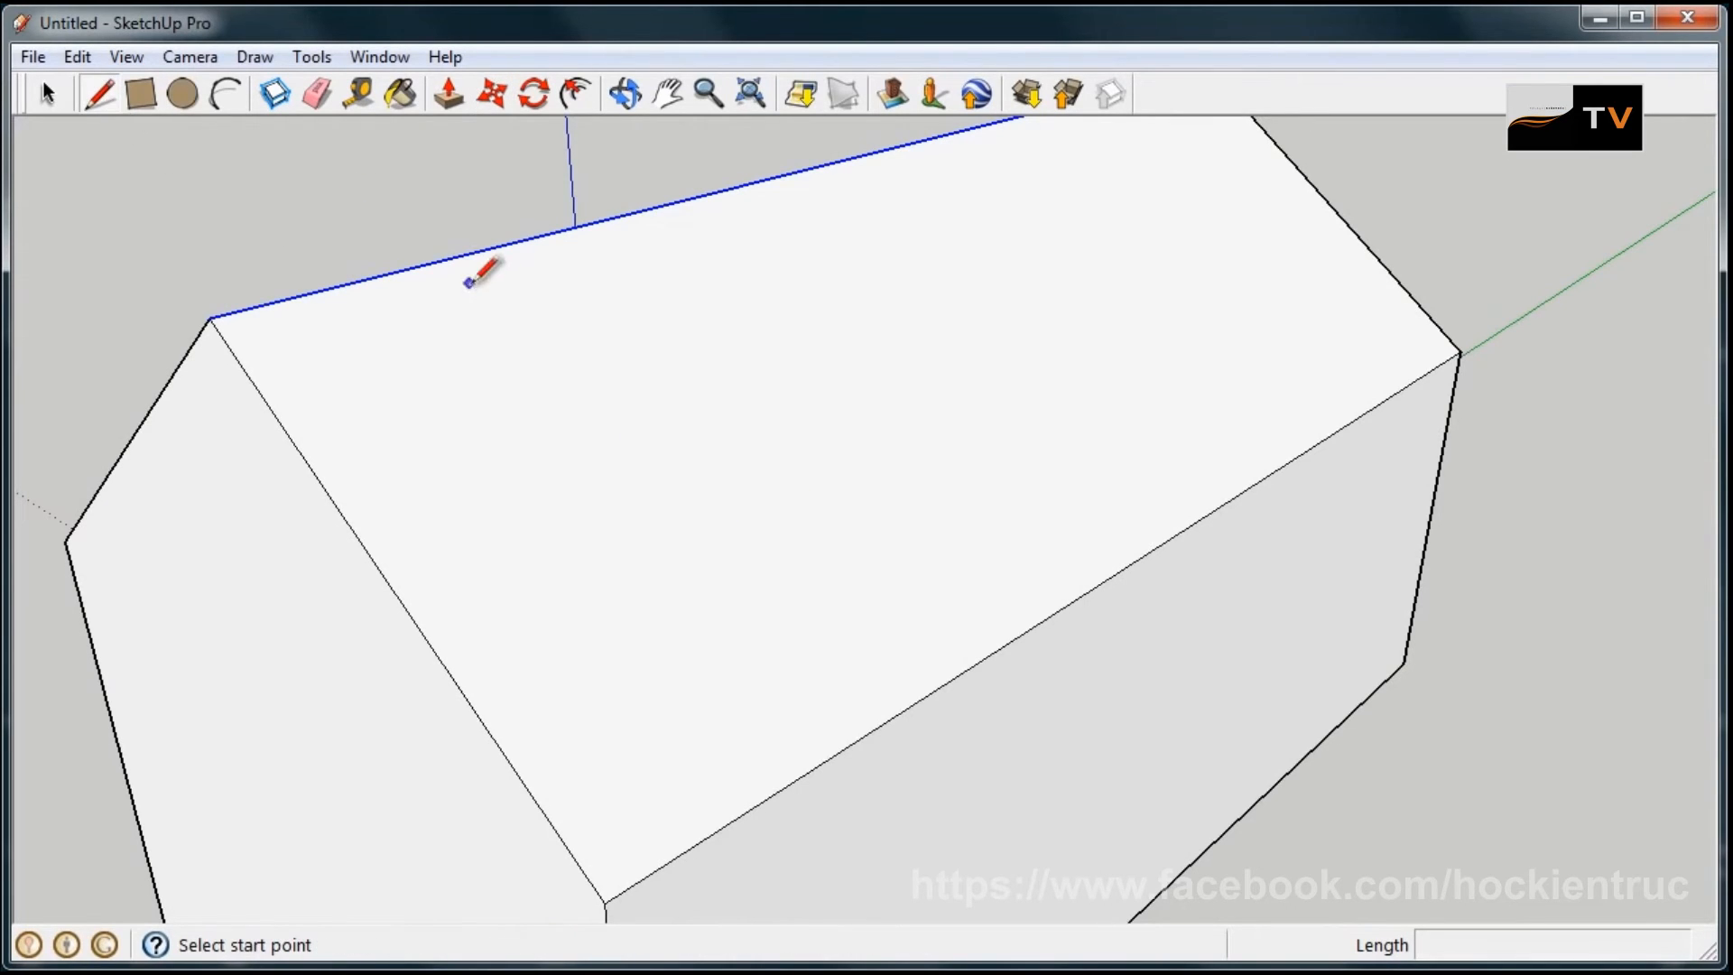
{"action": "mouse_move", "coordinate": [524, 437]}
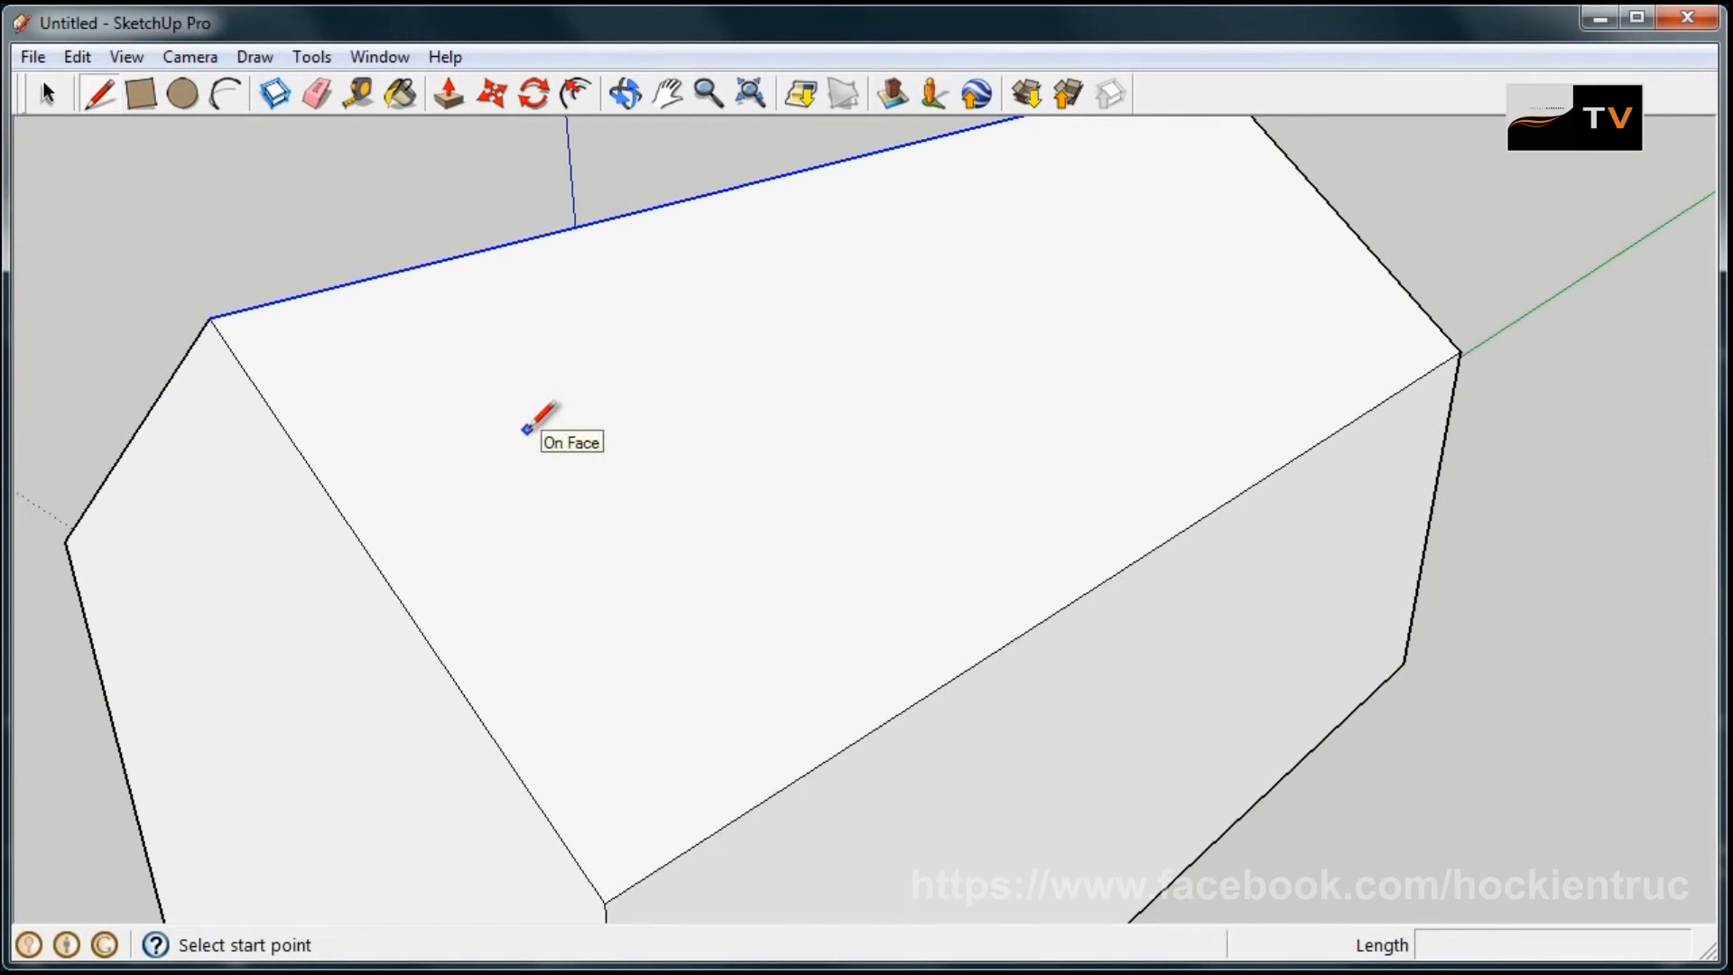
{"action": "left_click", "coordinate": [524, 429]}
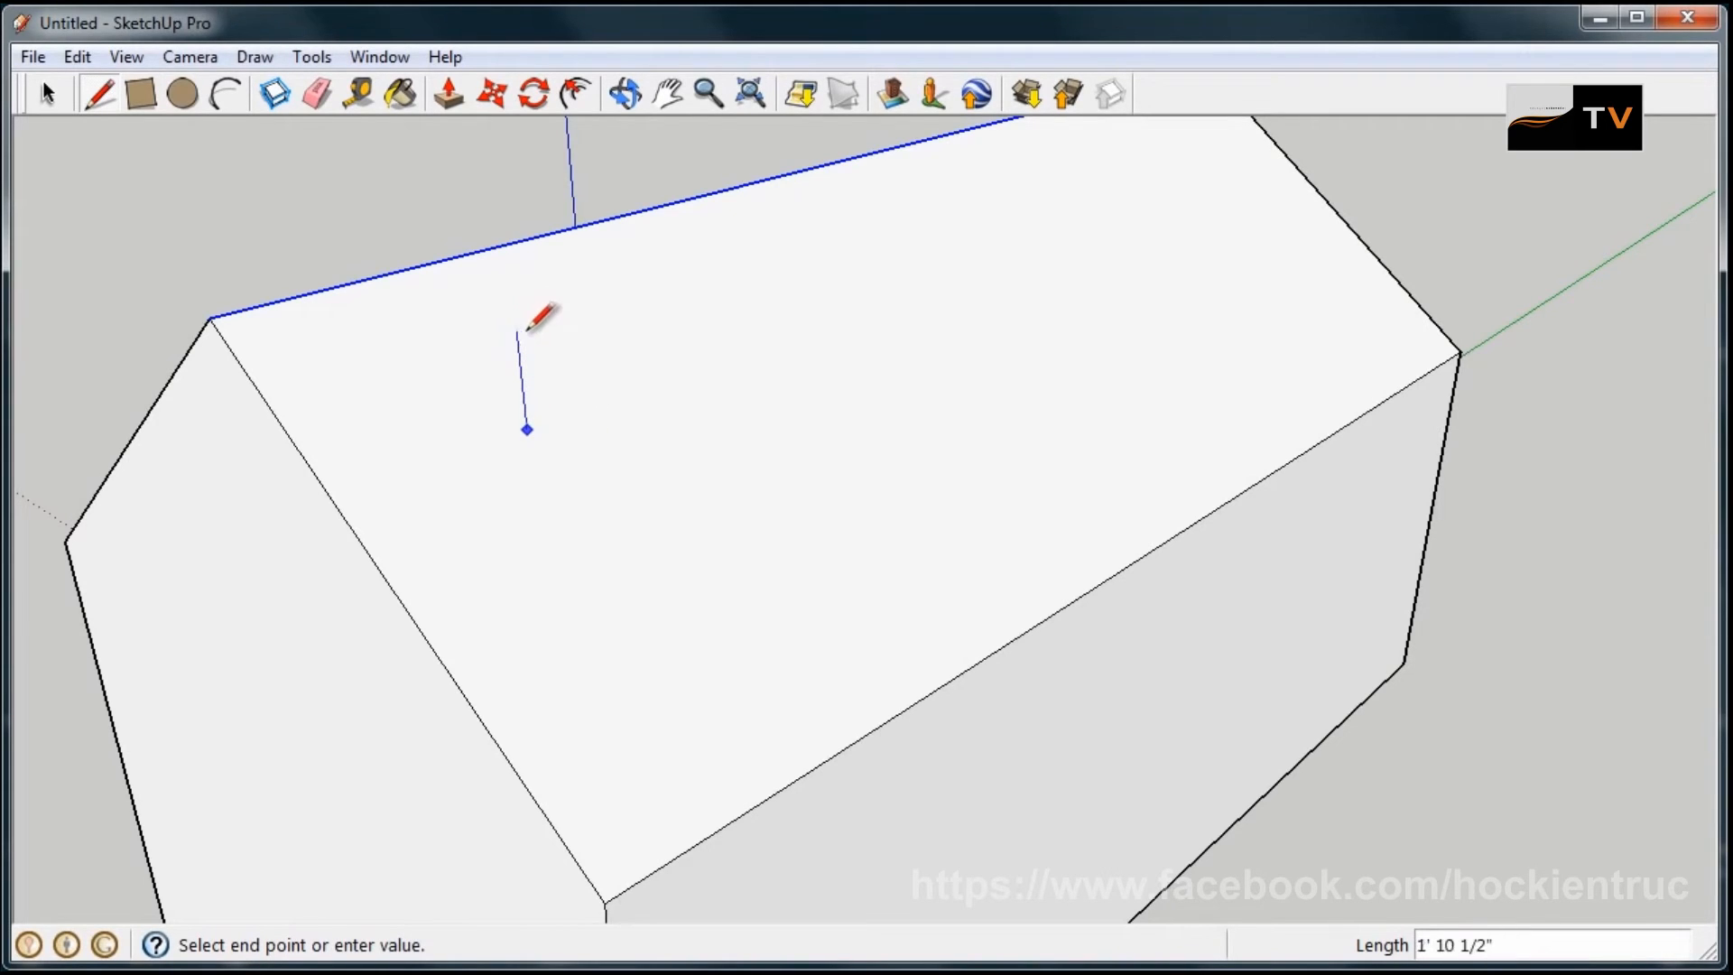
{"action": "mouse_move", "coordinate": [706, 473]}
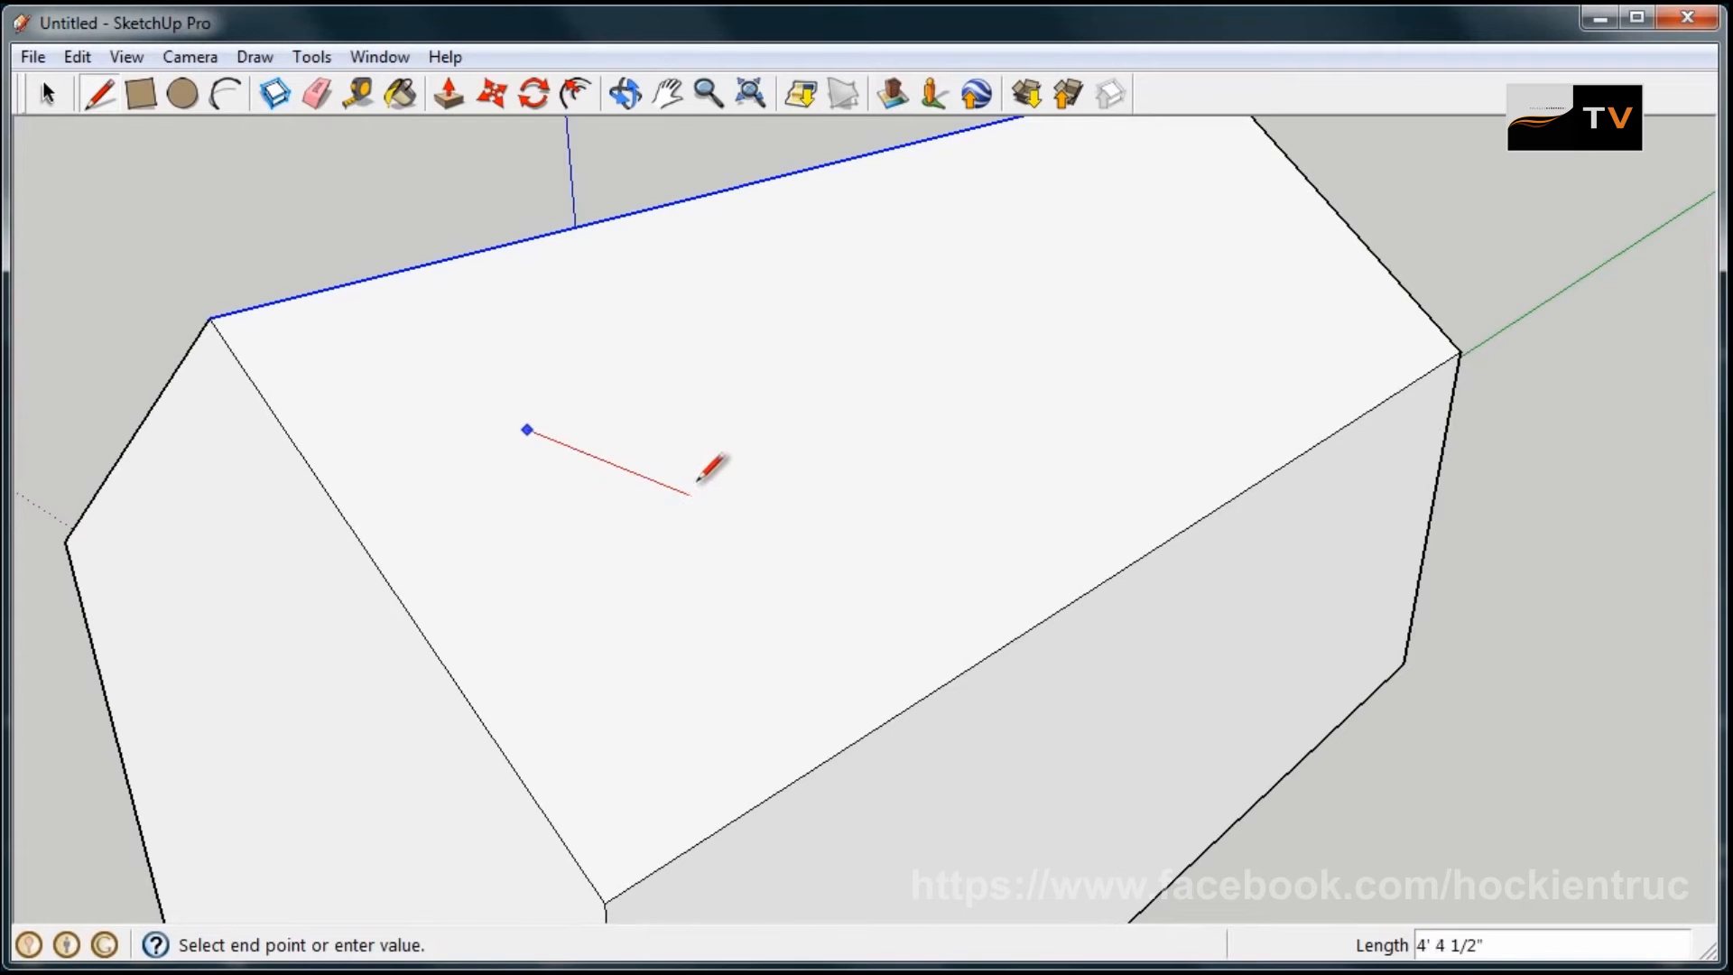
{"action": "mouse_move", "coordinate": [683, 408]}
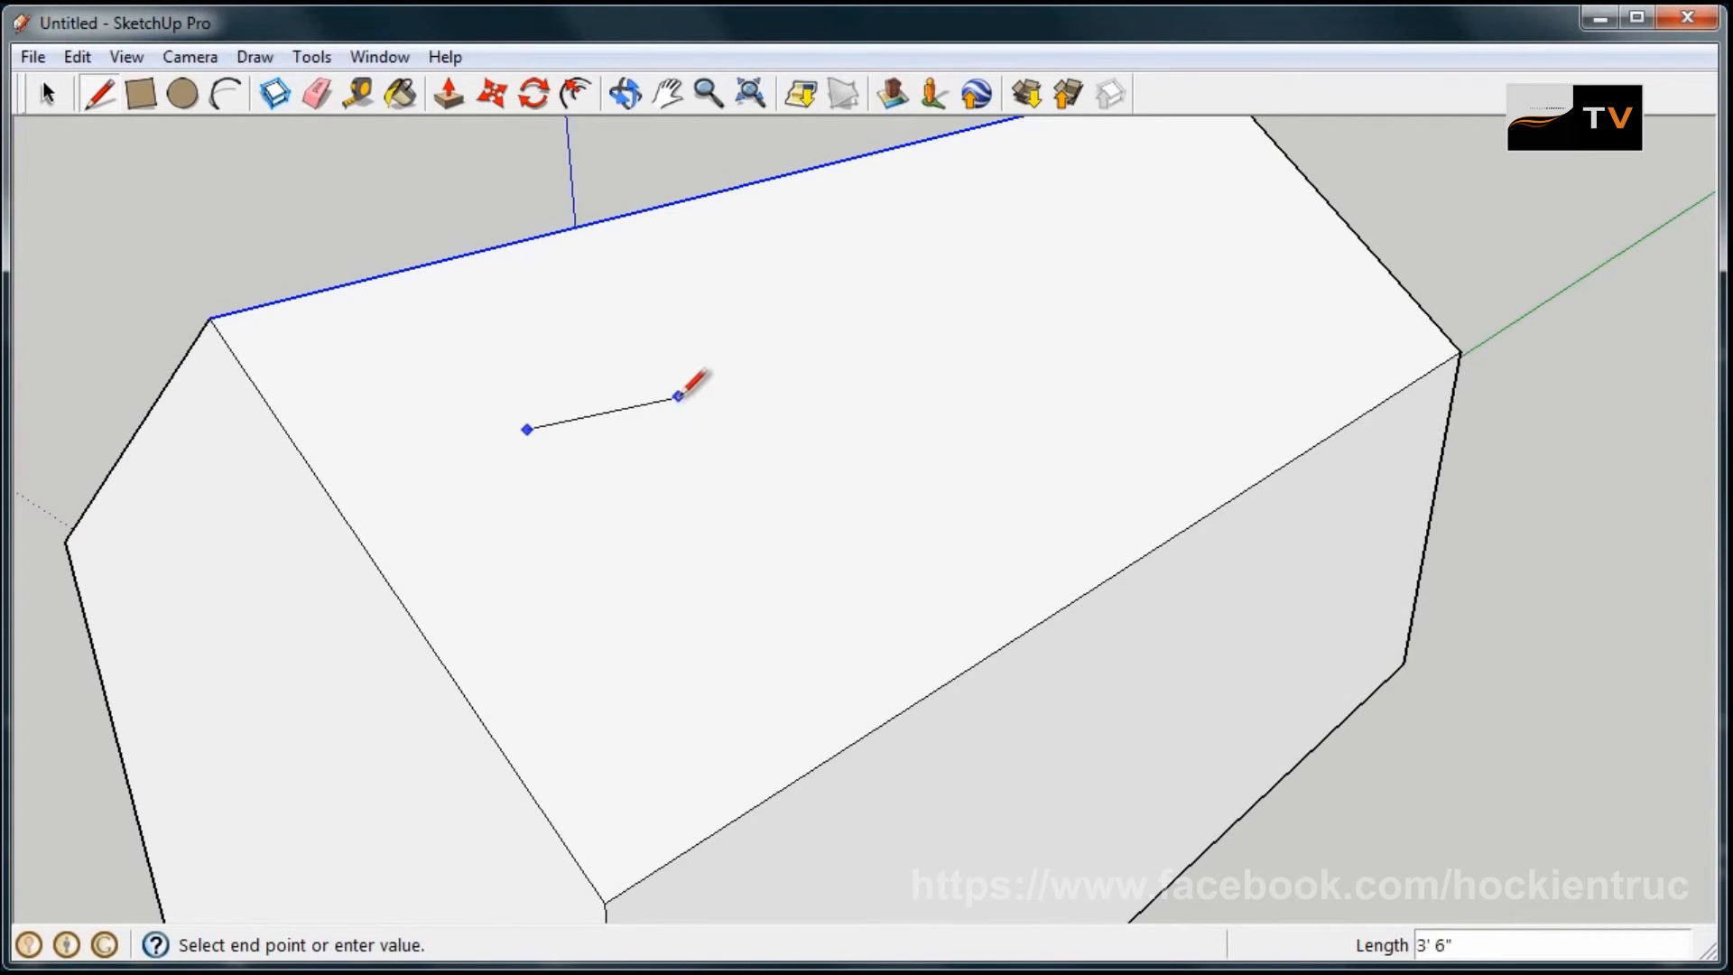
{"action": "mouse_move", "coordinate": [556, 379]}
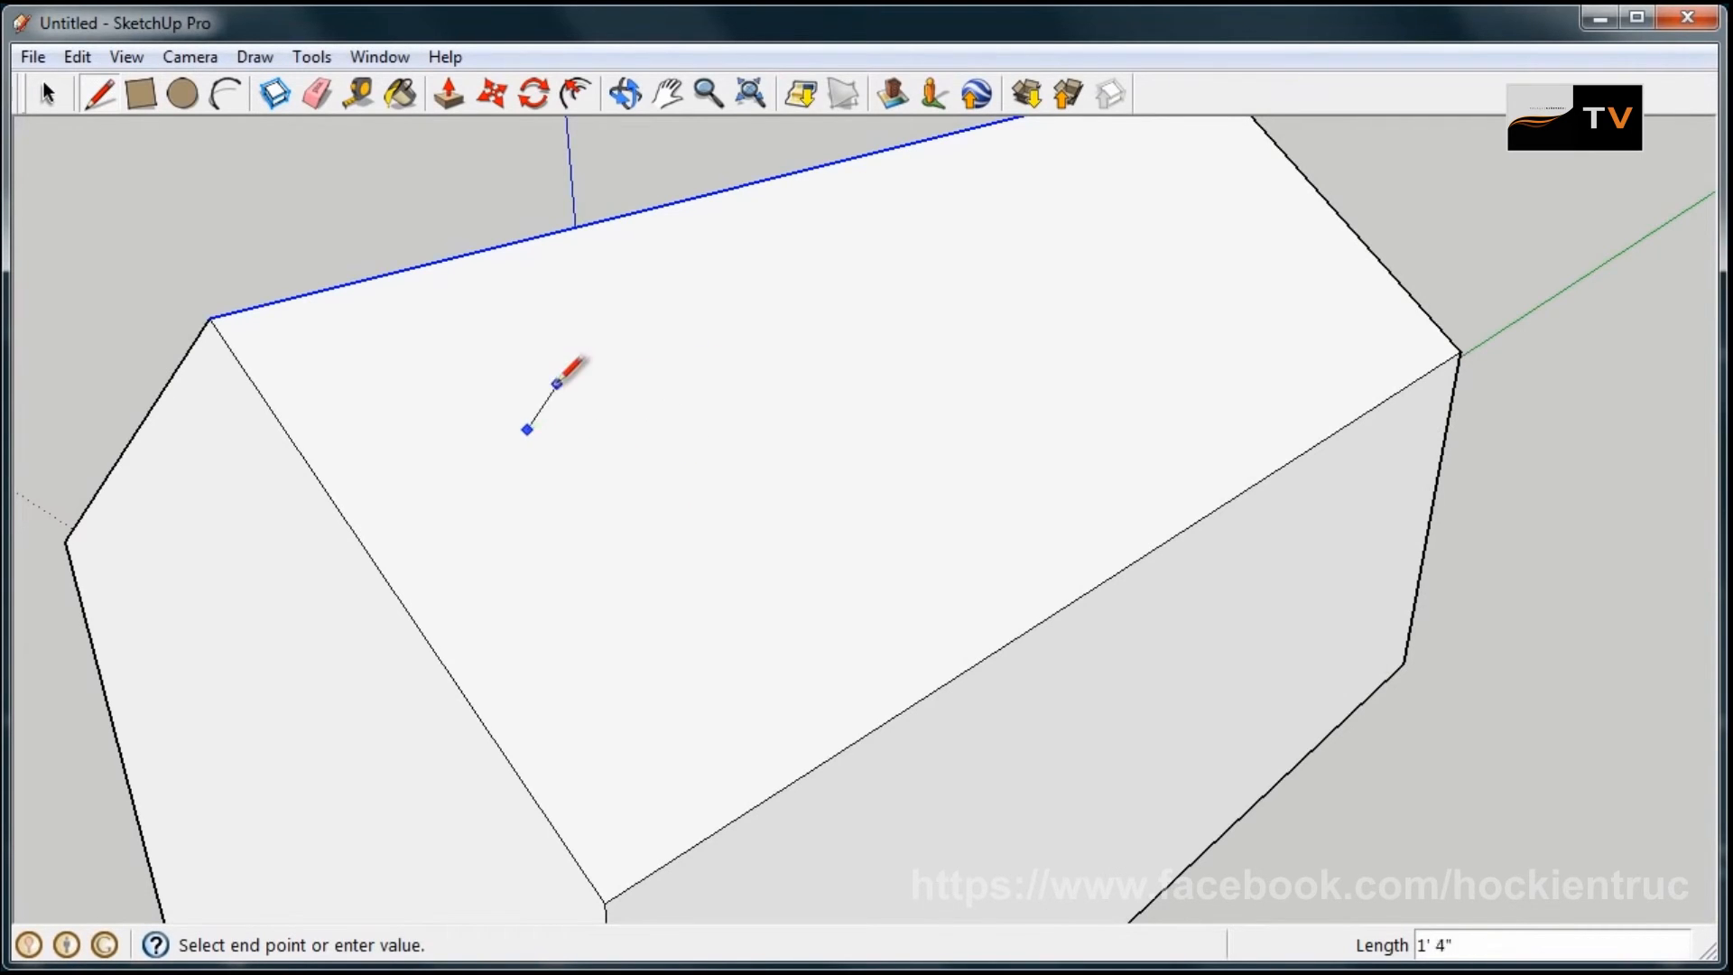
{"action": "mouse_move", "coordinate": [538, 304]}
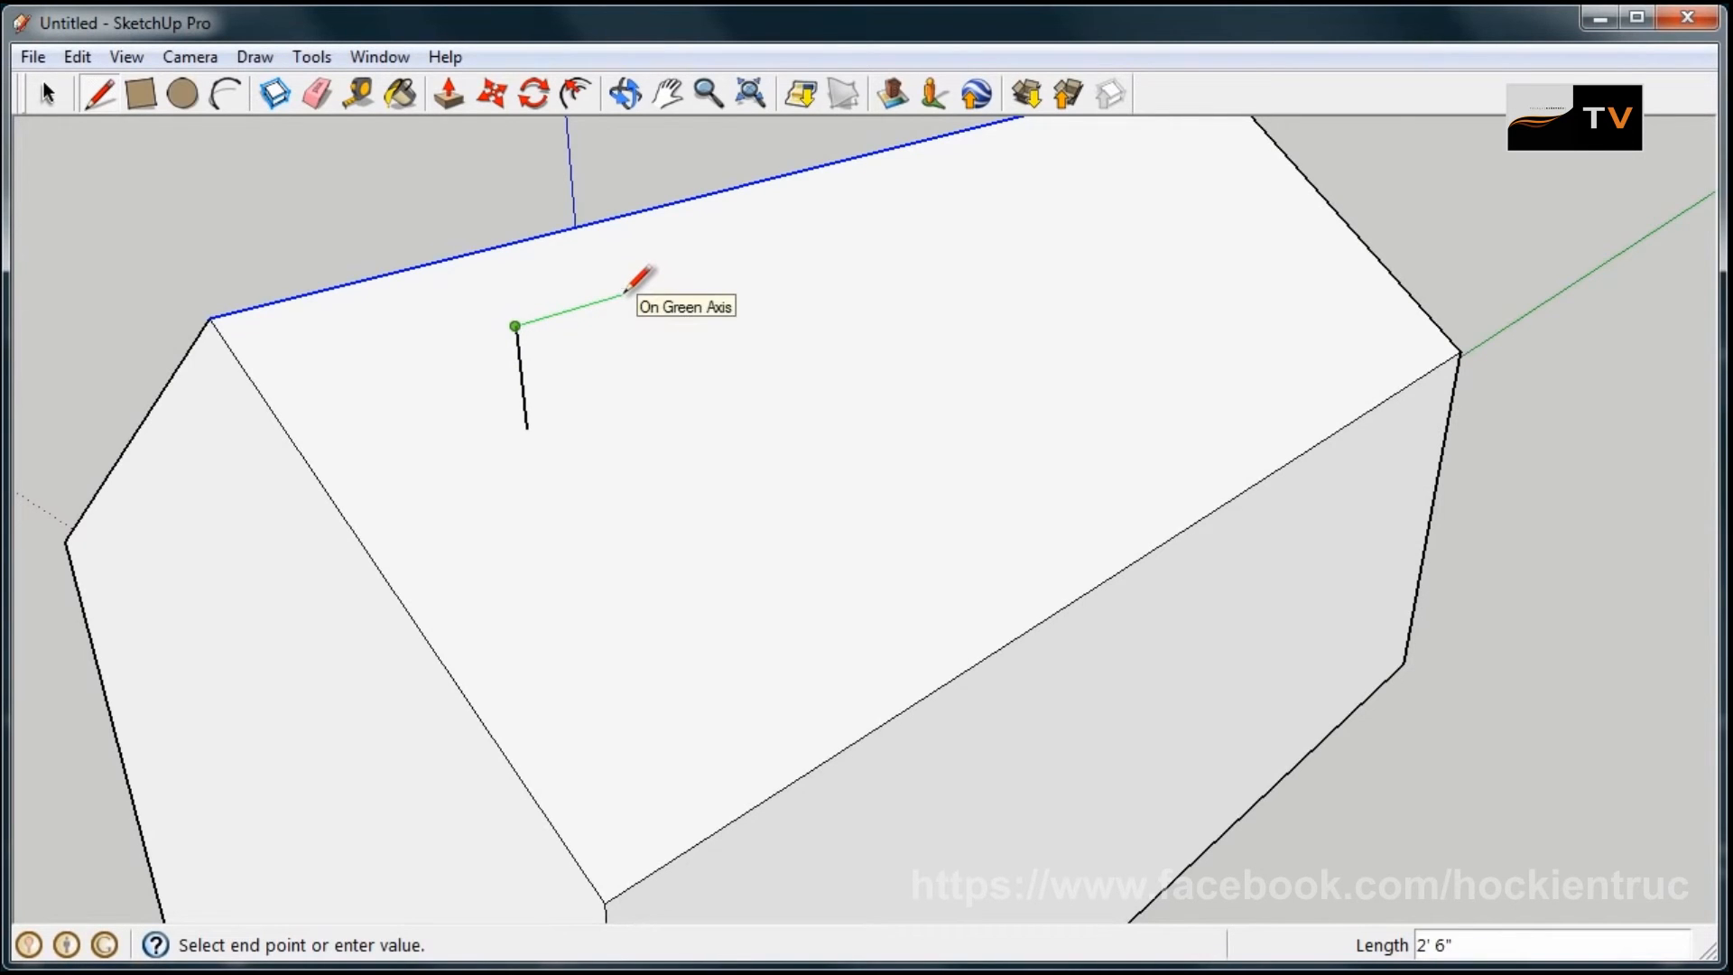
{"action": "left_click", "coordinate": [627, 94]}
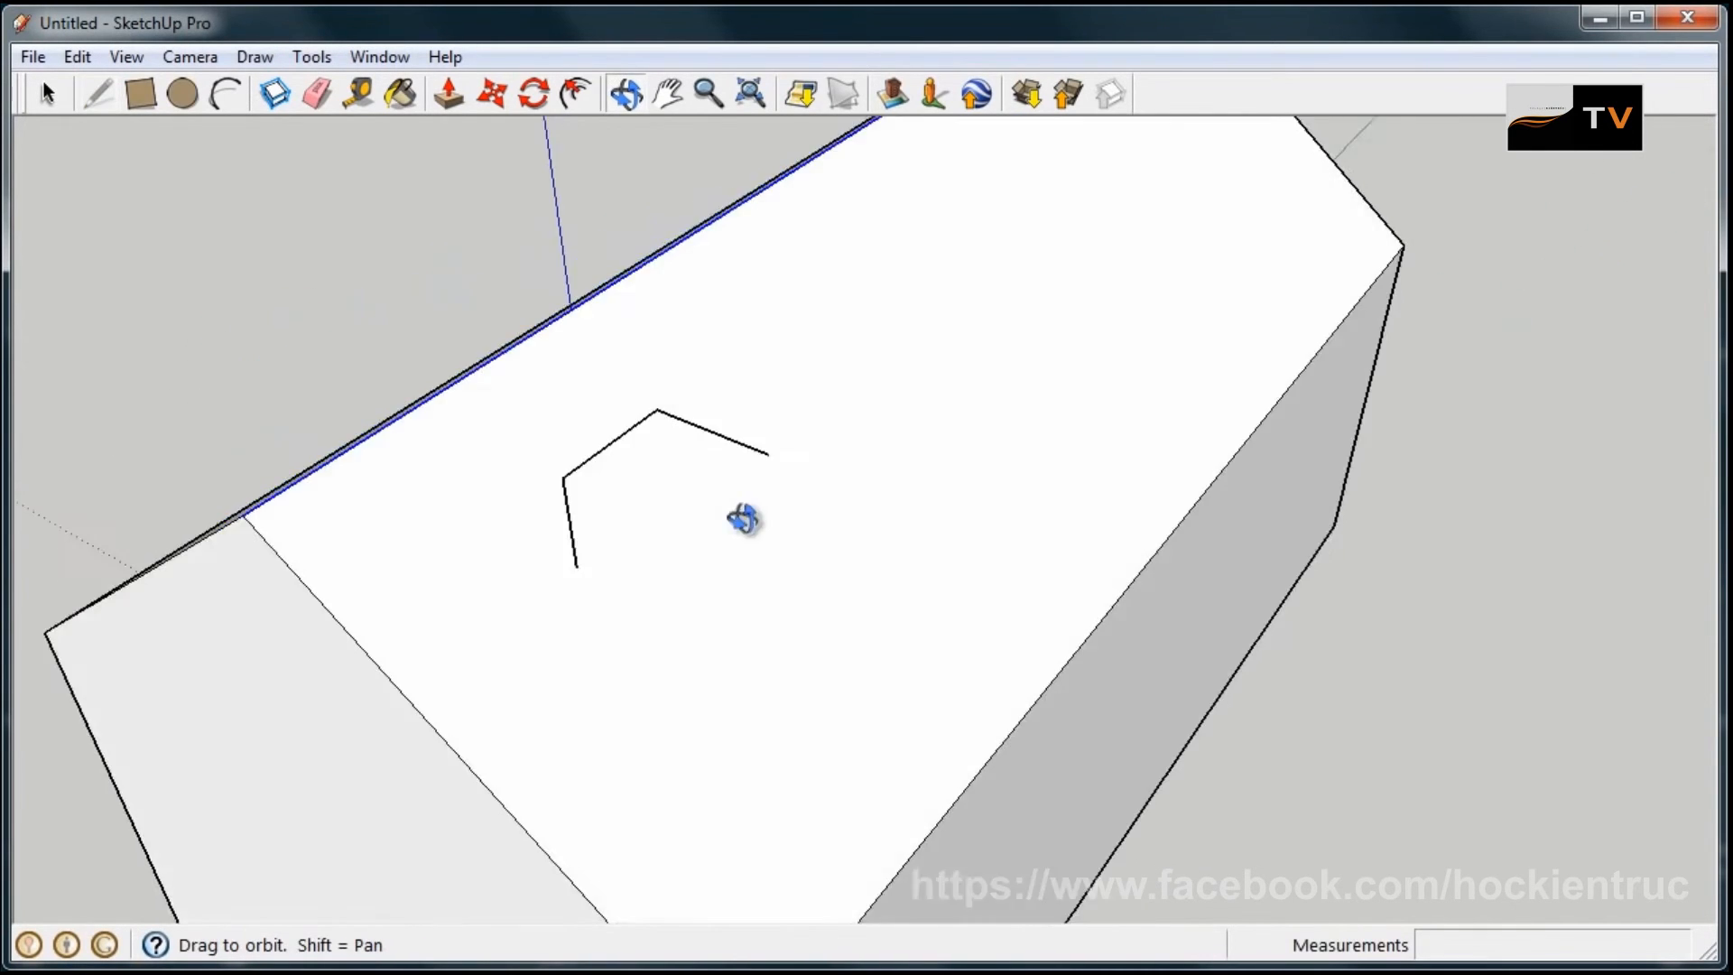
{"action": "left_click_drag", "start_coordinate": [742, 520], "coordinate": [1113, 262]}
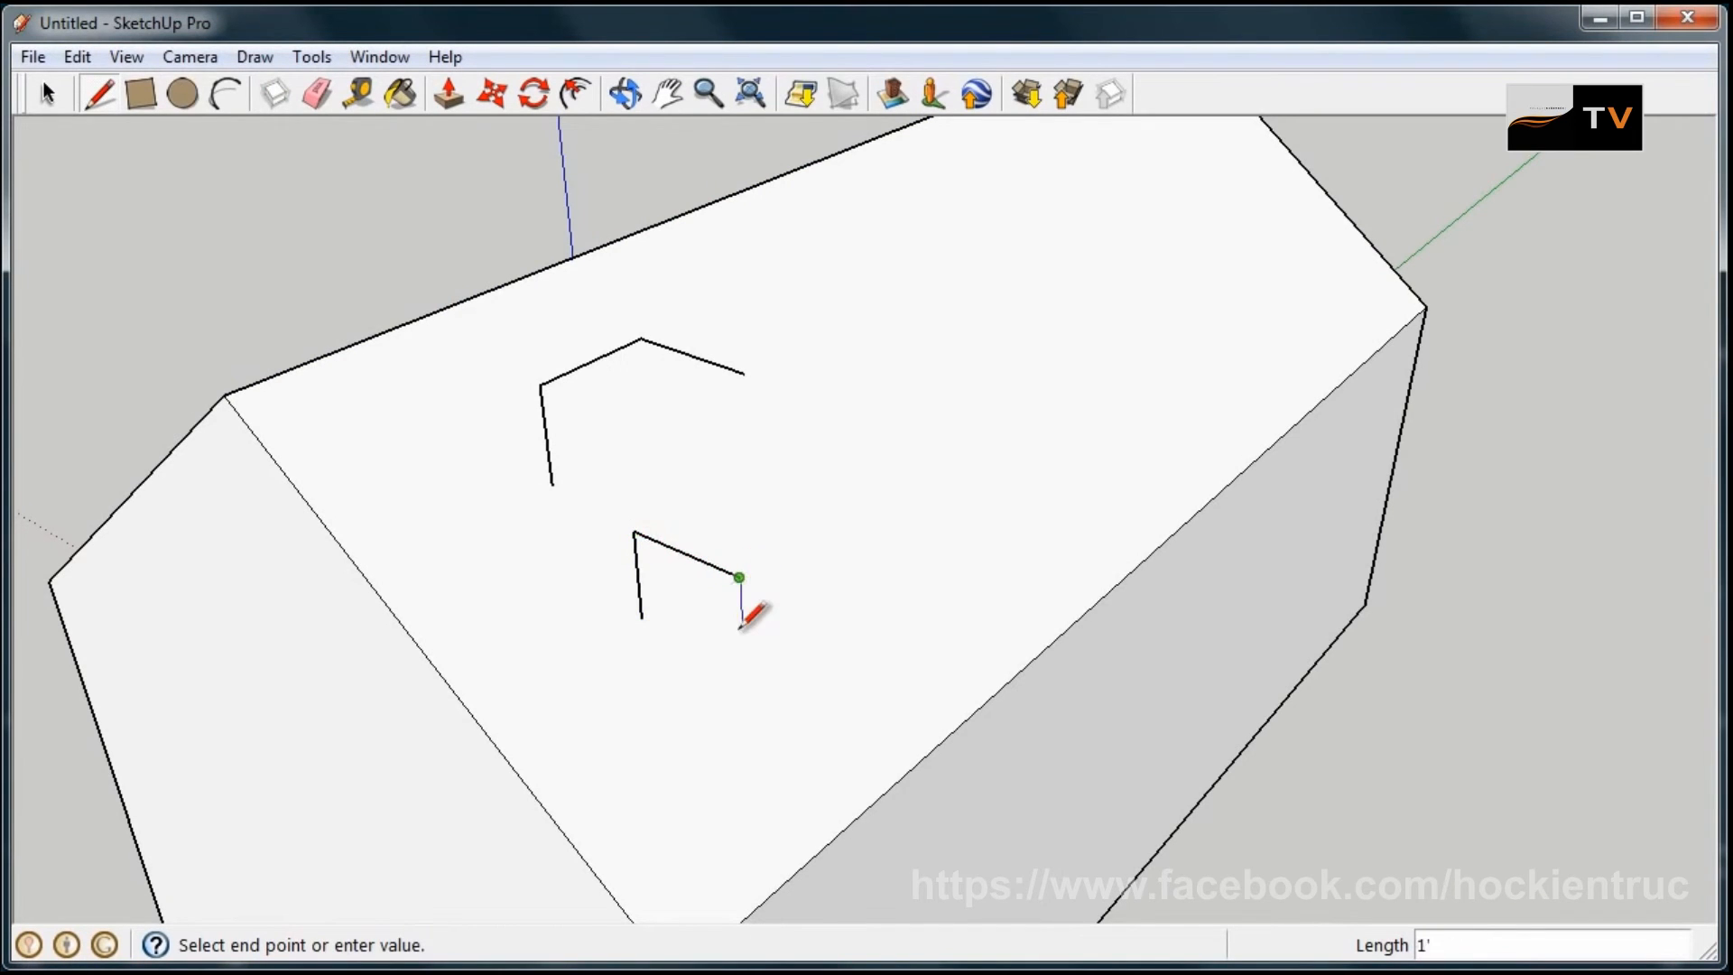
- Close a small outline into a face on the roof and pull it up into a box
{"action": "left_click", "coordinate": [747, 776]}
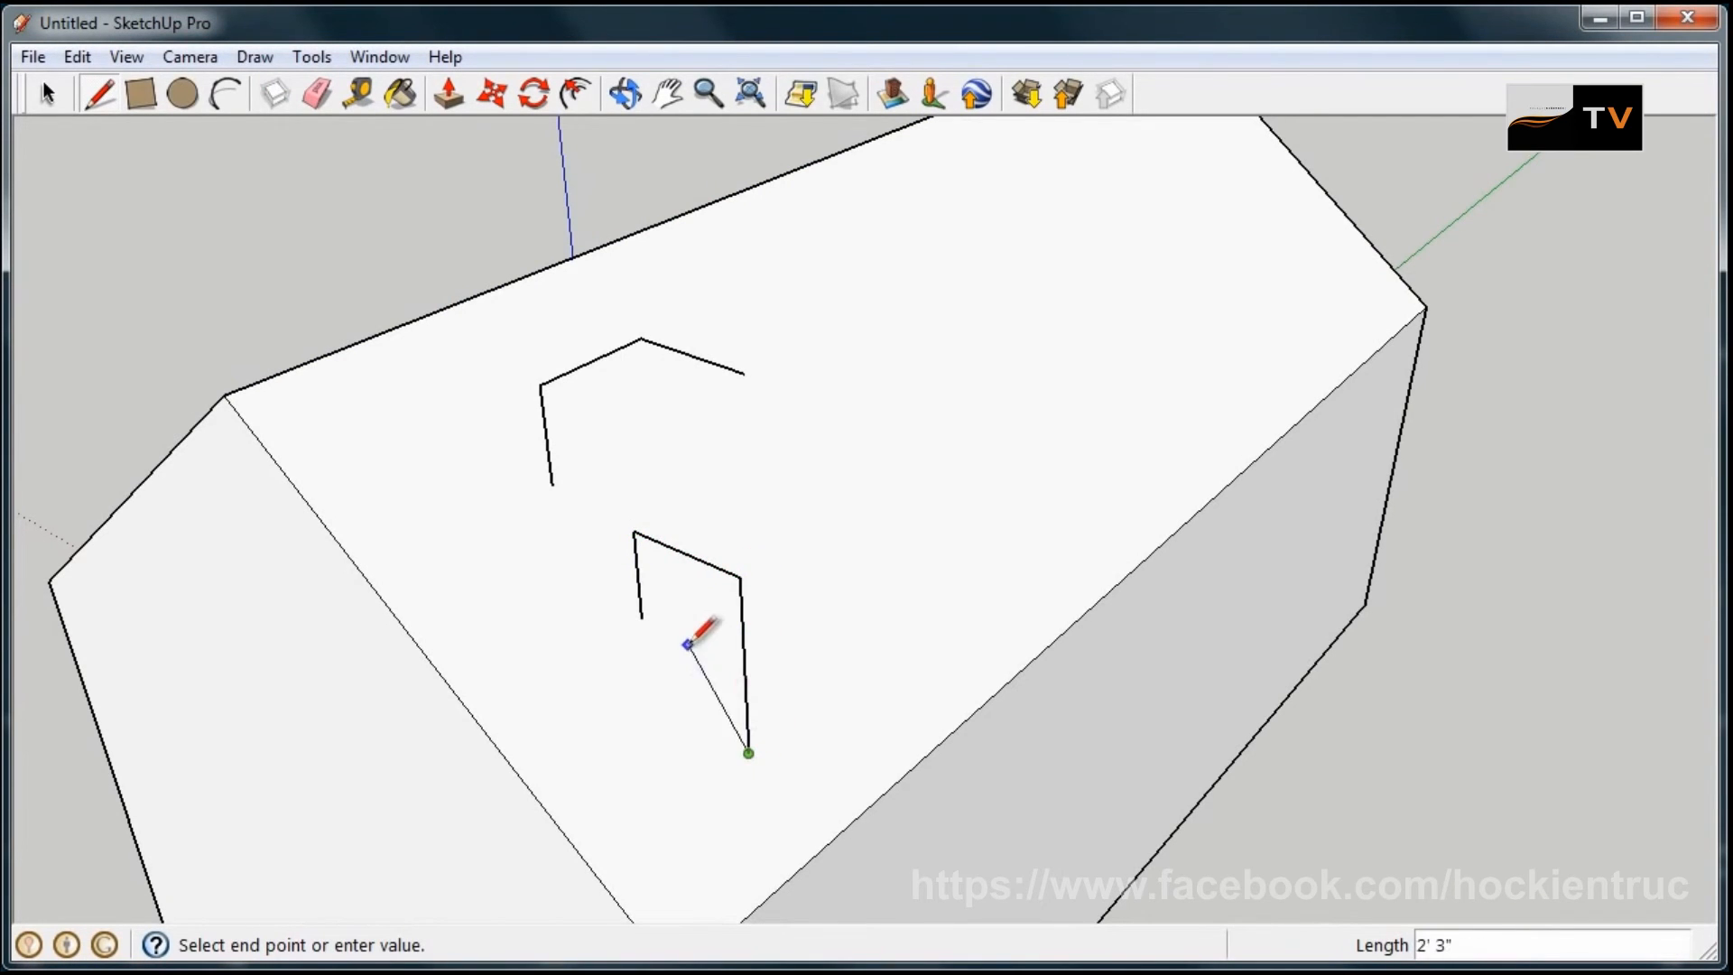
{"action": "left_click", "coordinate": [448, 96]}
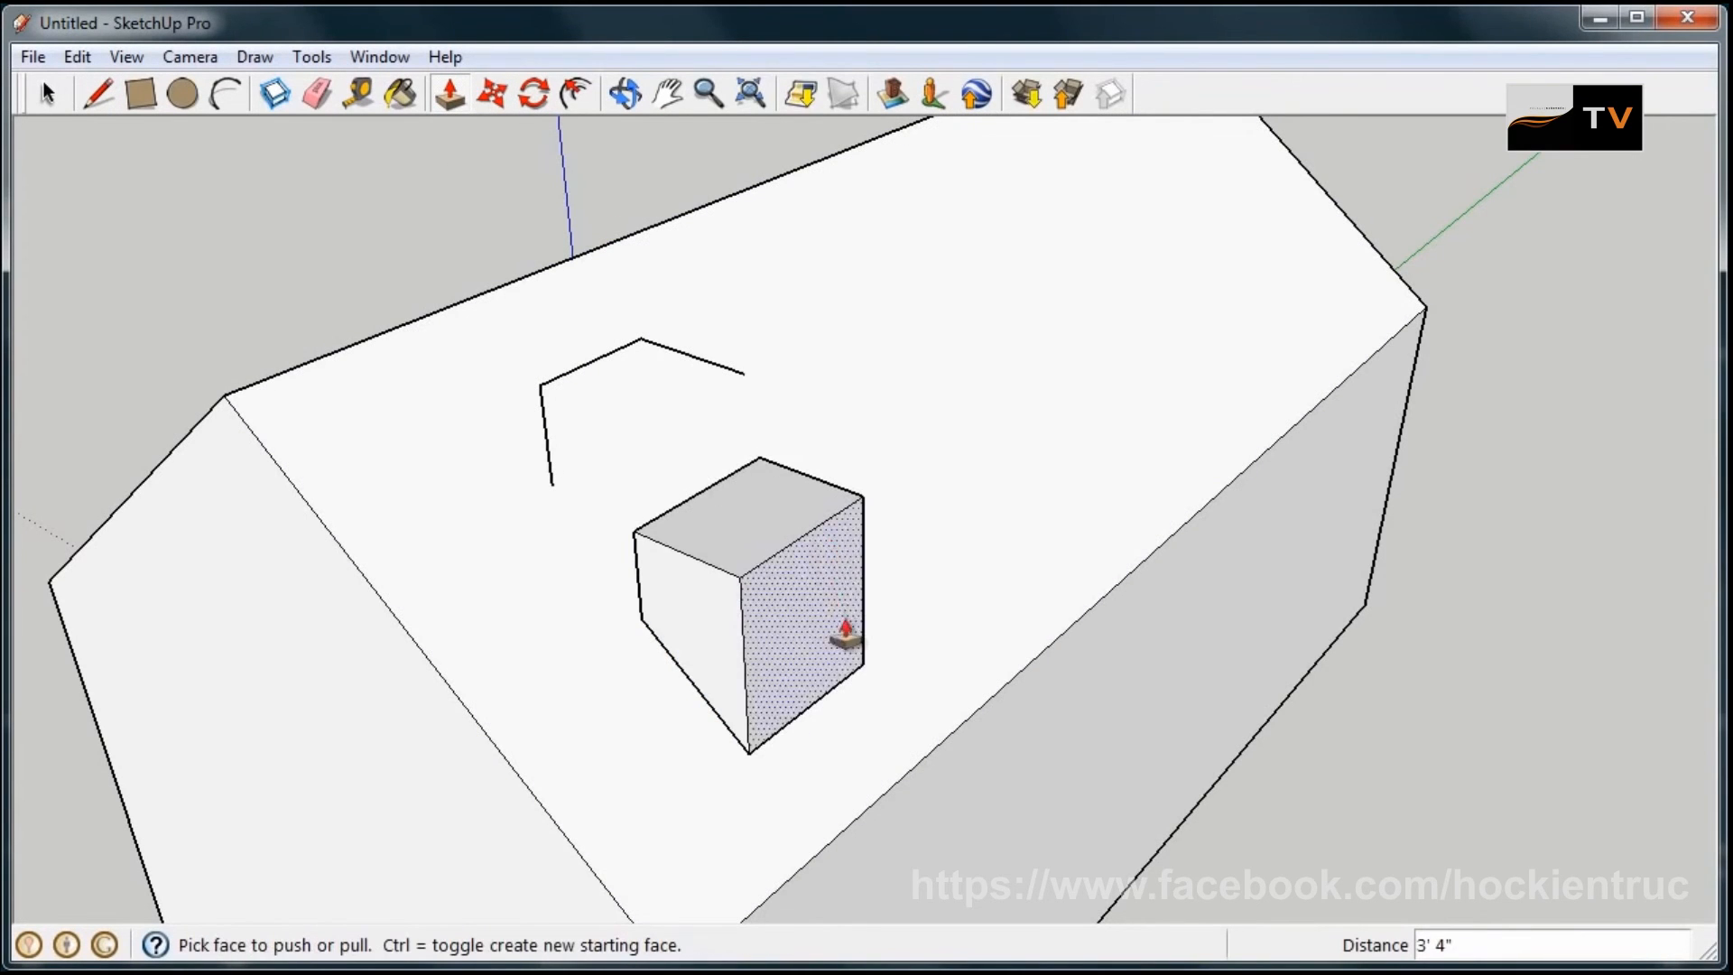
{"action": "left_click", "coordinate": [624, 94]}
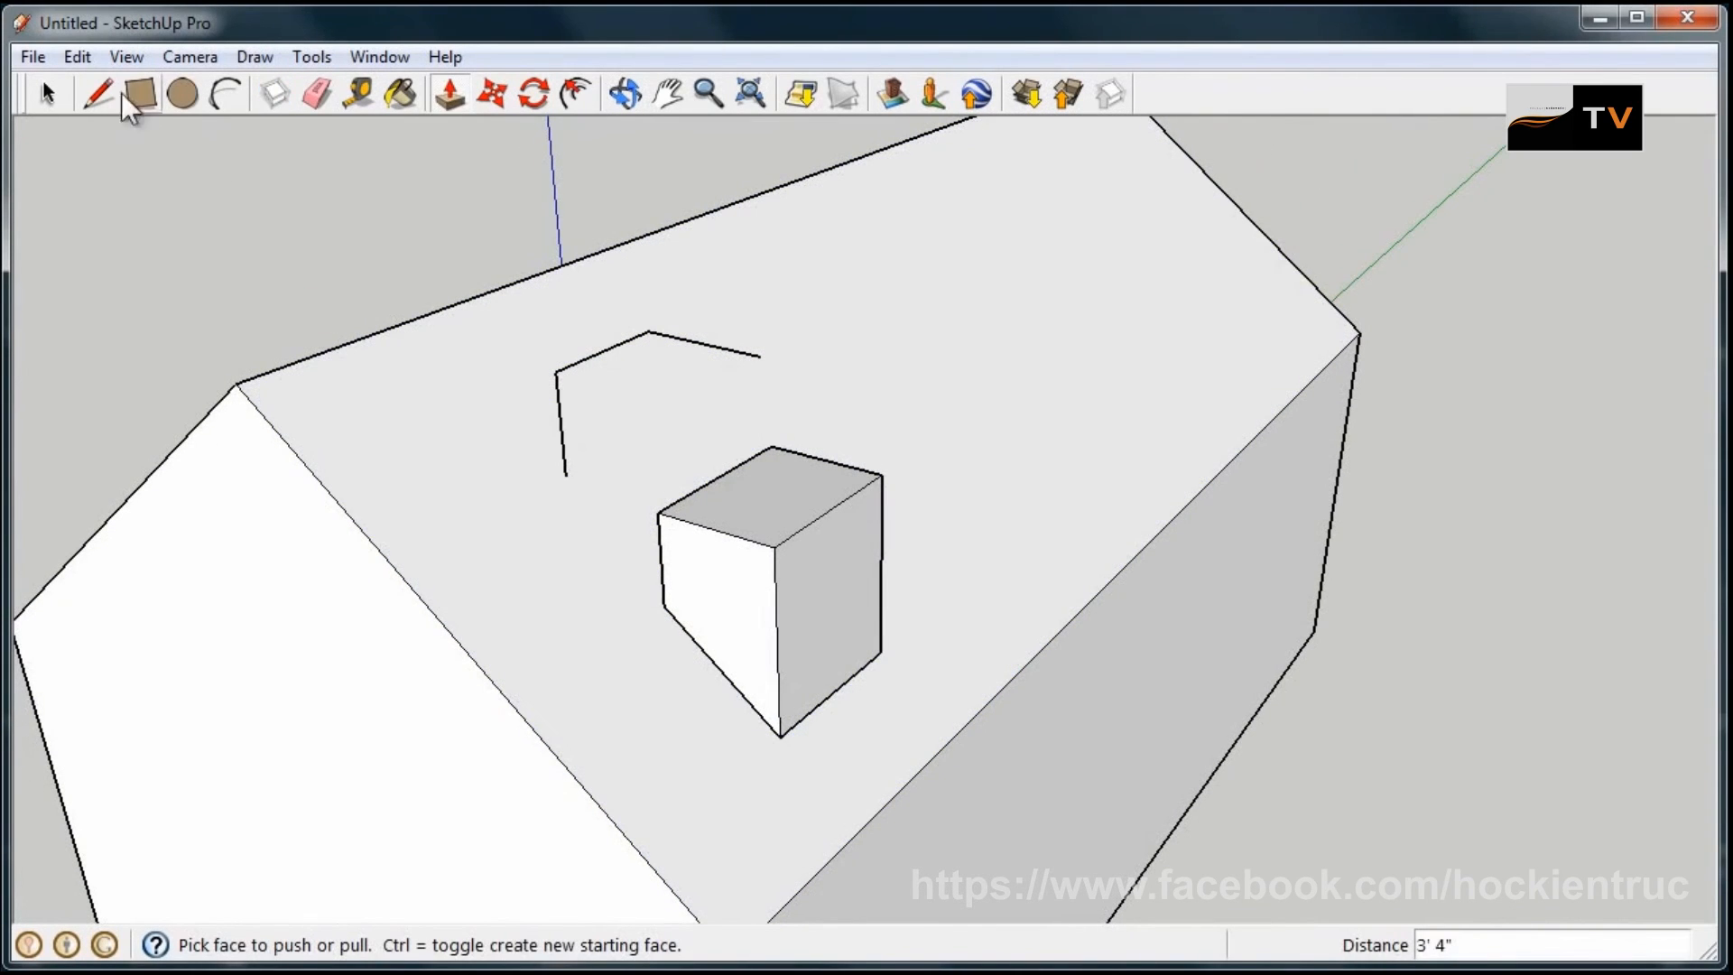
{"action": "mouse_move", "coordinate": [298, 107]}
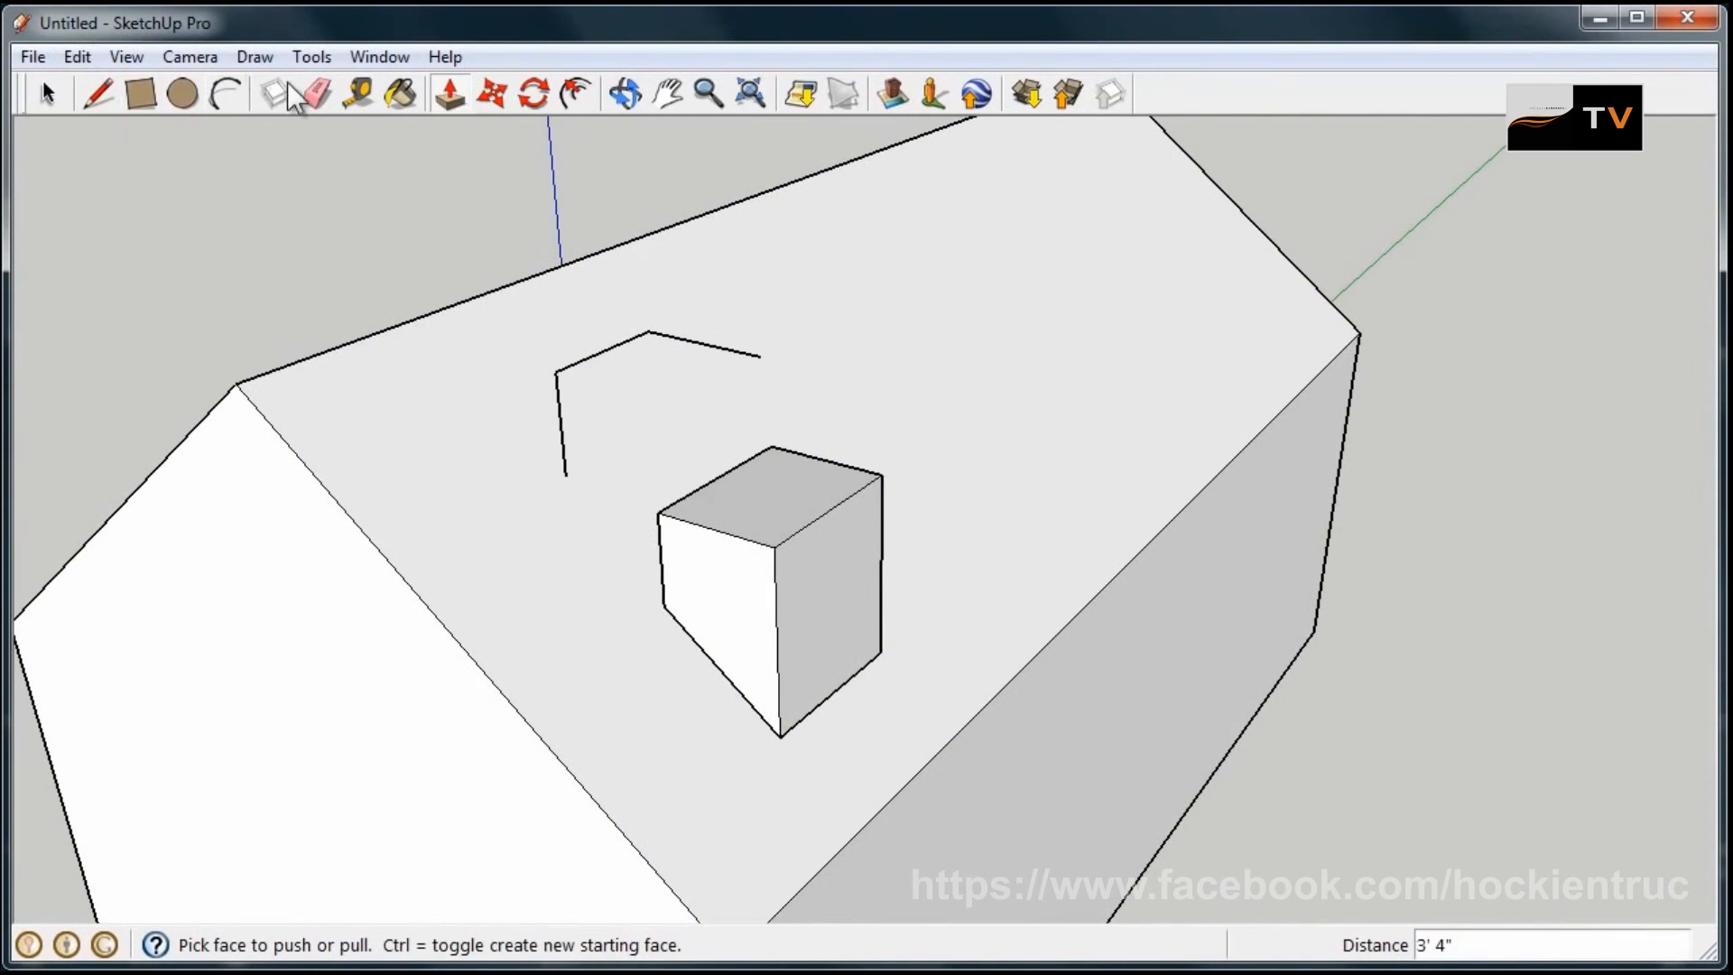
- Erase the trial block and the leftover outline lines from the roof slope
{"action": "left_click", "coordinate": [318, 94]}
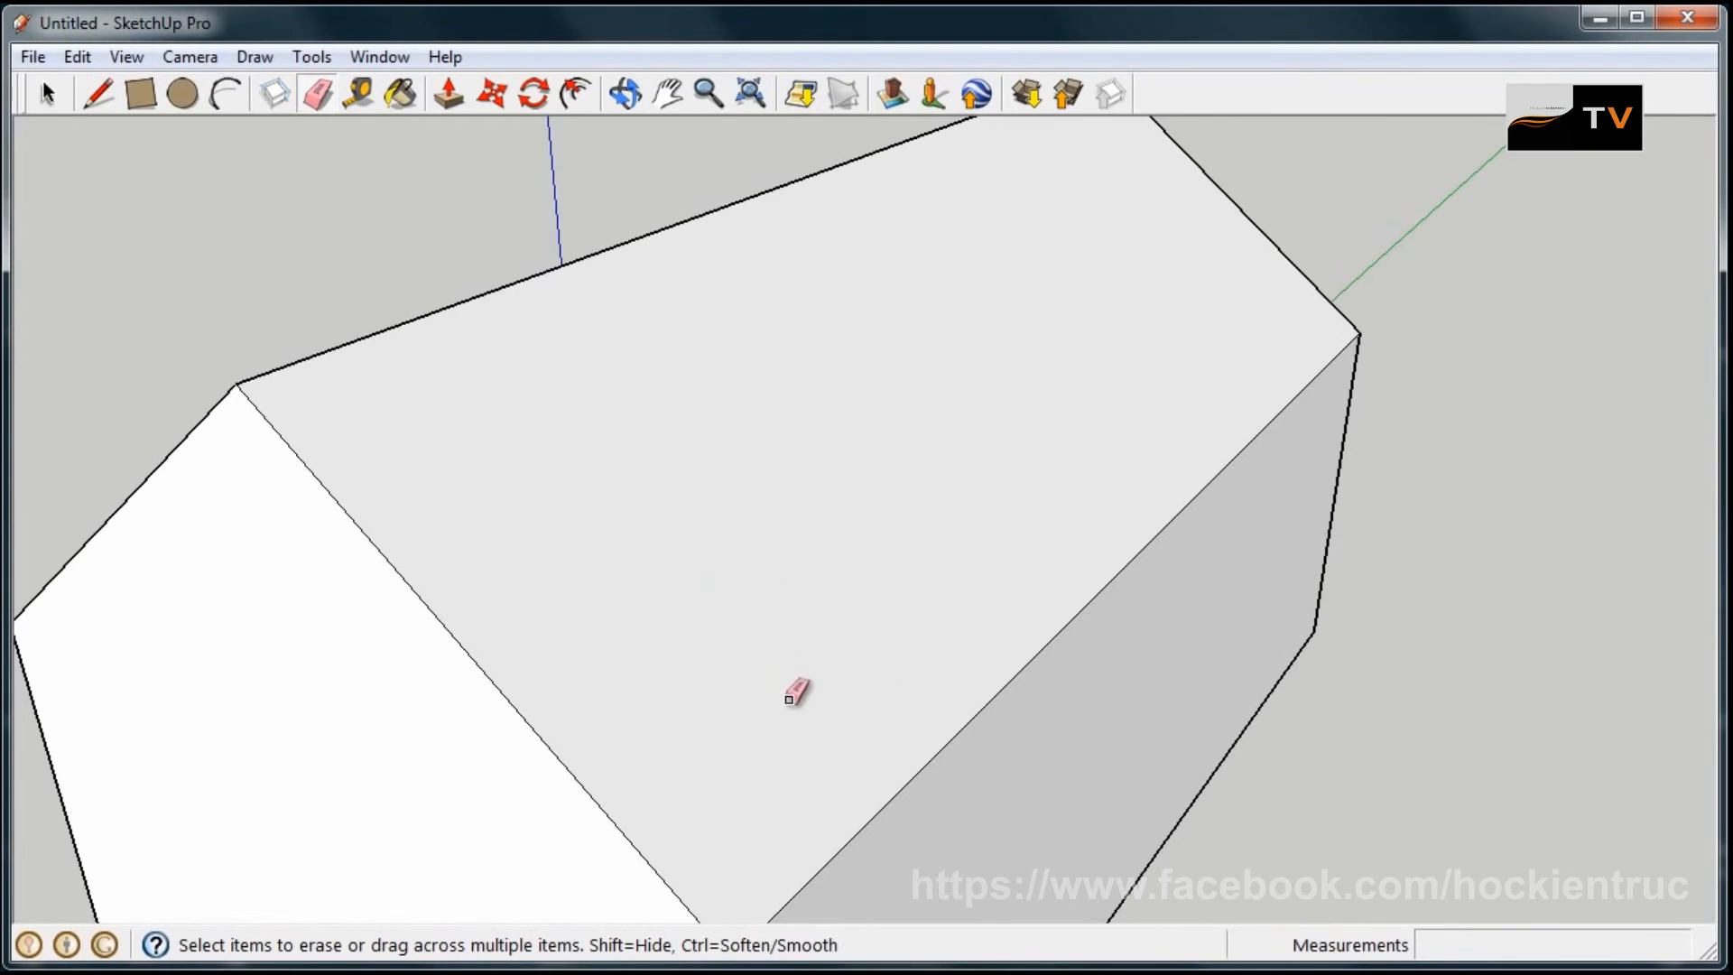
{"action": "mouse_move", "coordinate": [282, 162]}
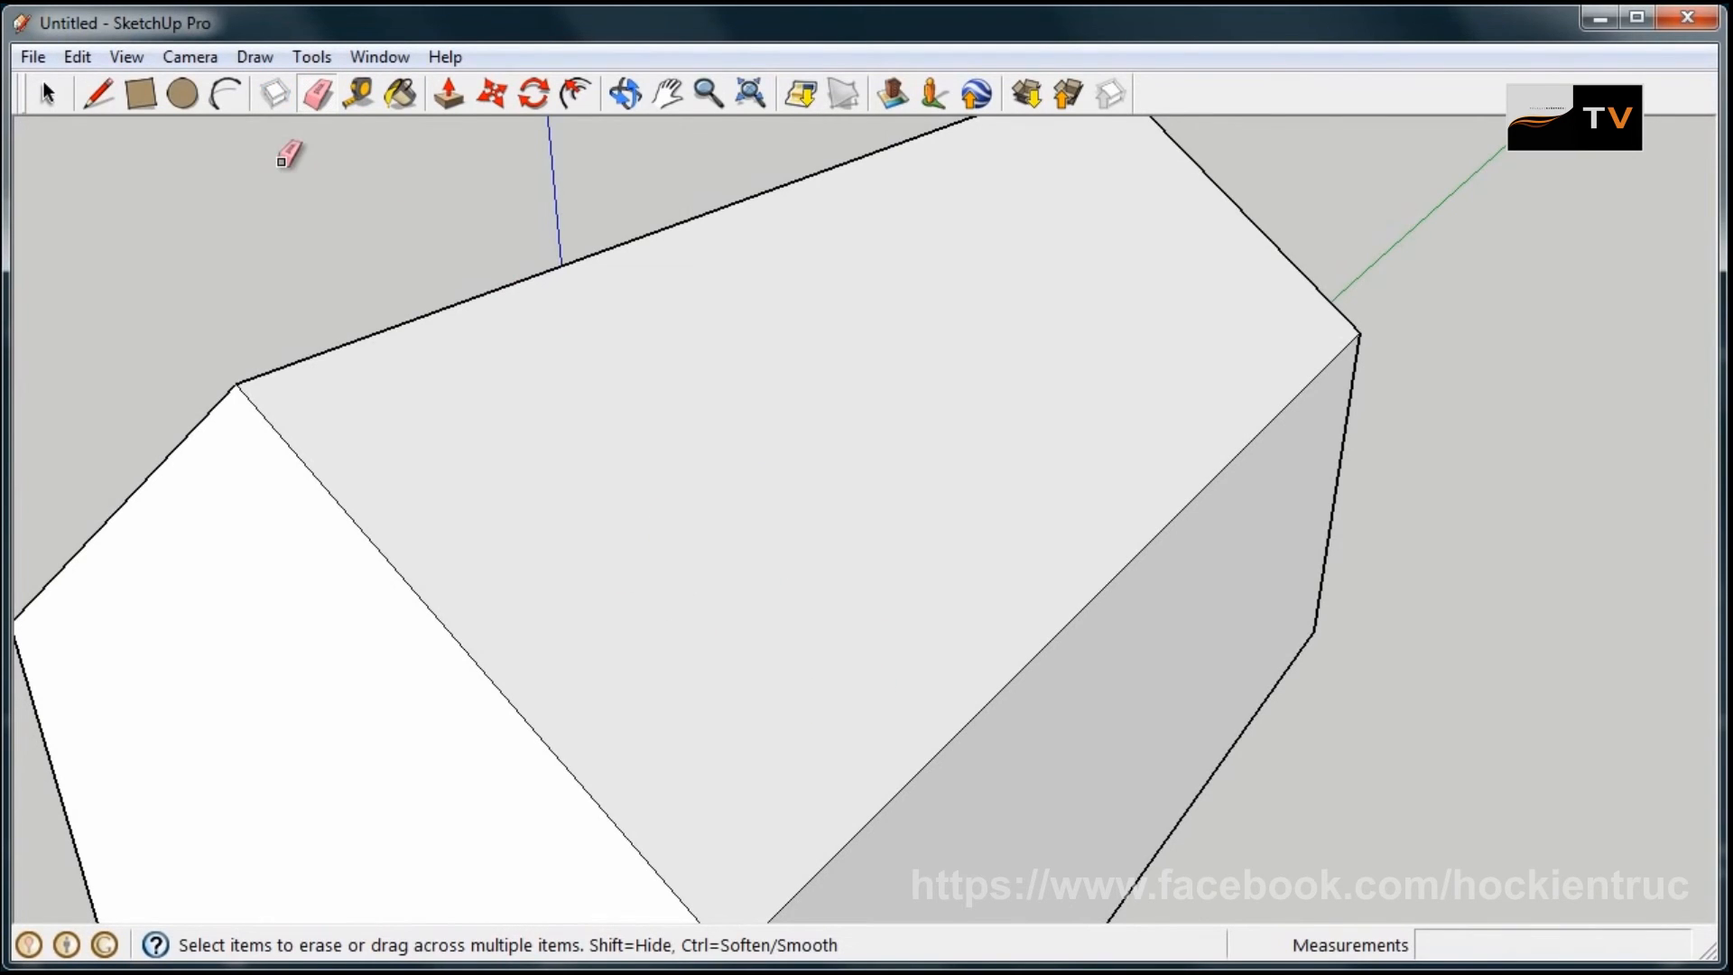
- Draw two upright edges from the roof's gable-end edge and join their tops into a closed face
{"action": "left_click", "coordinate": [94, 95]}
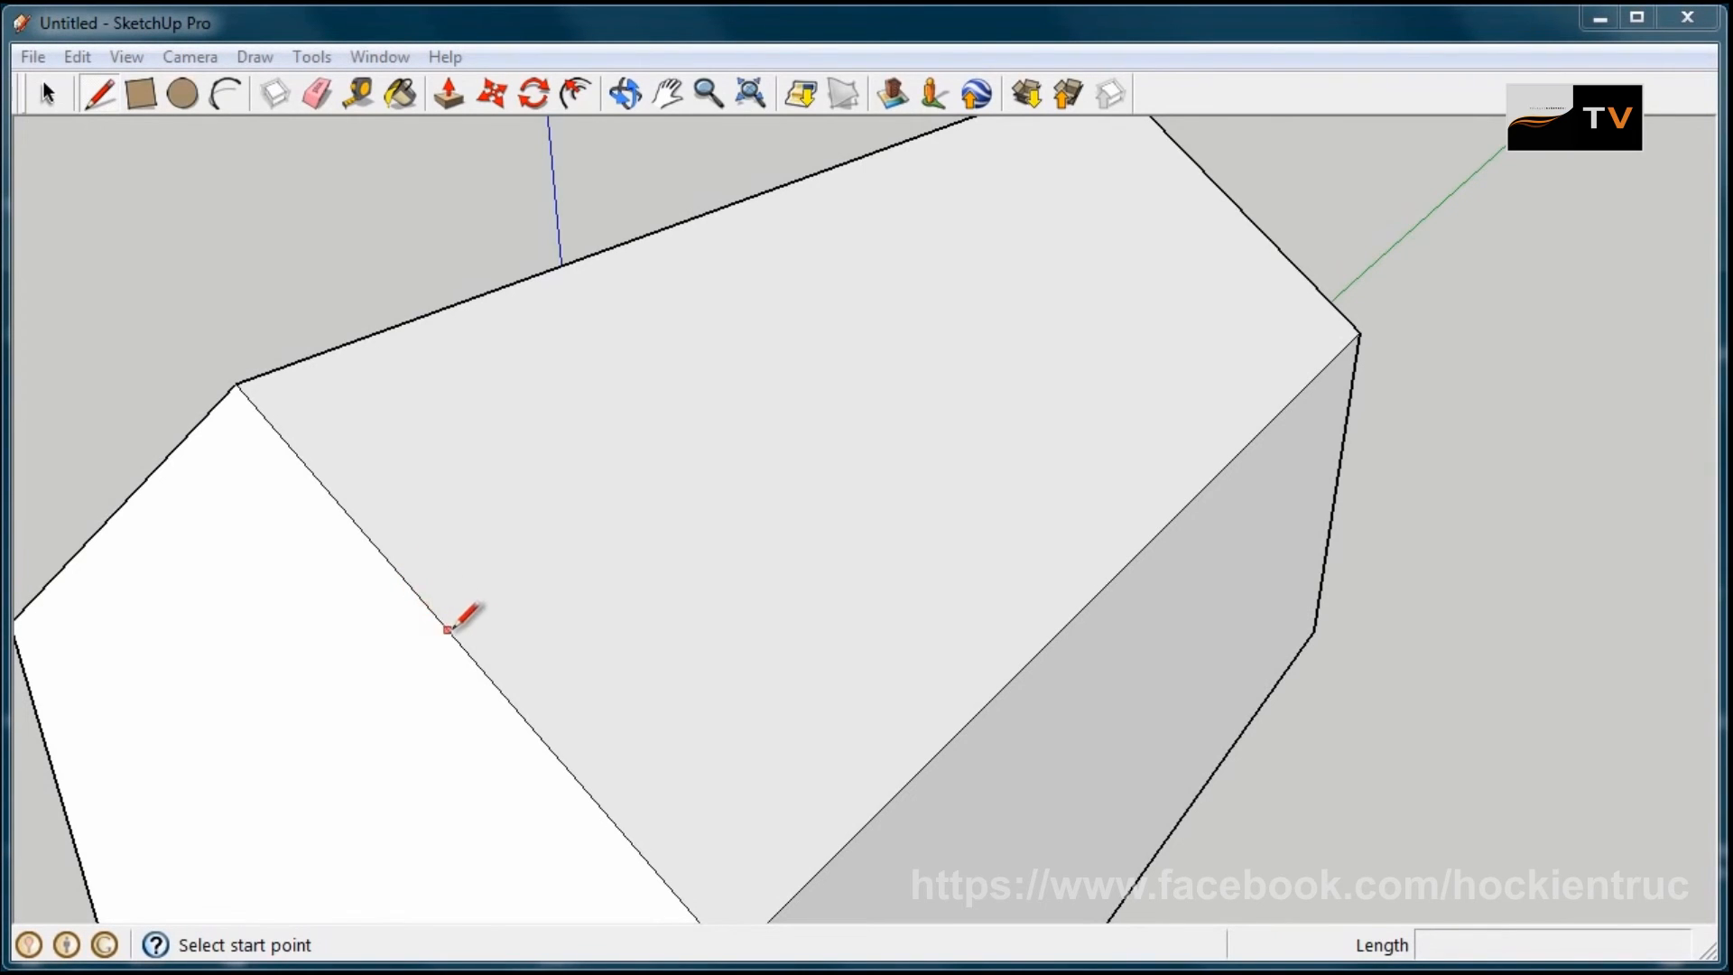
{"action": "mouse_move", "coordinate": [474, 664]}
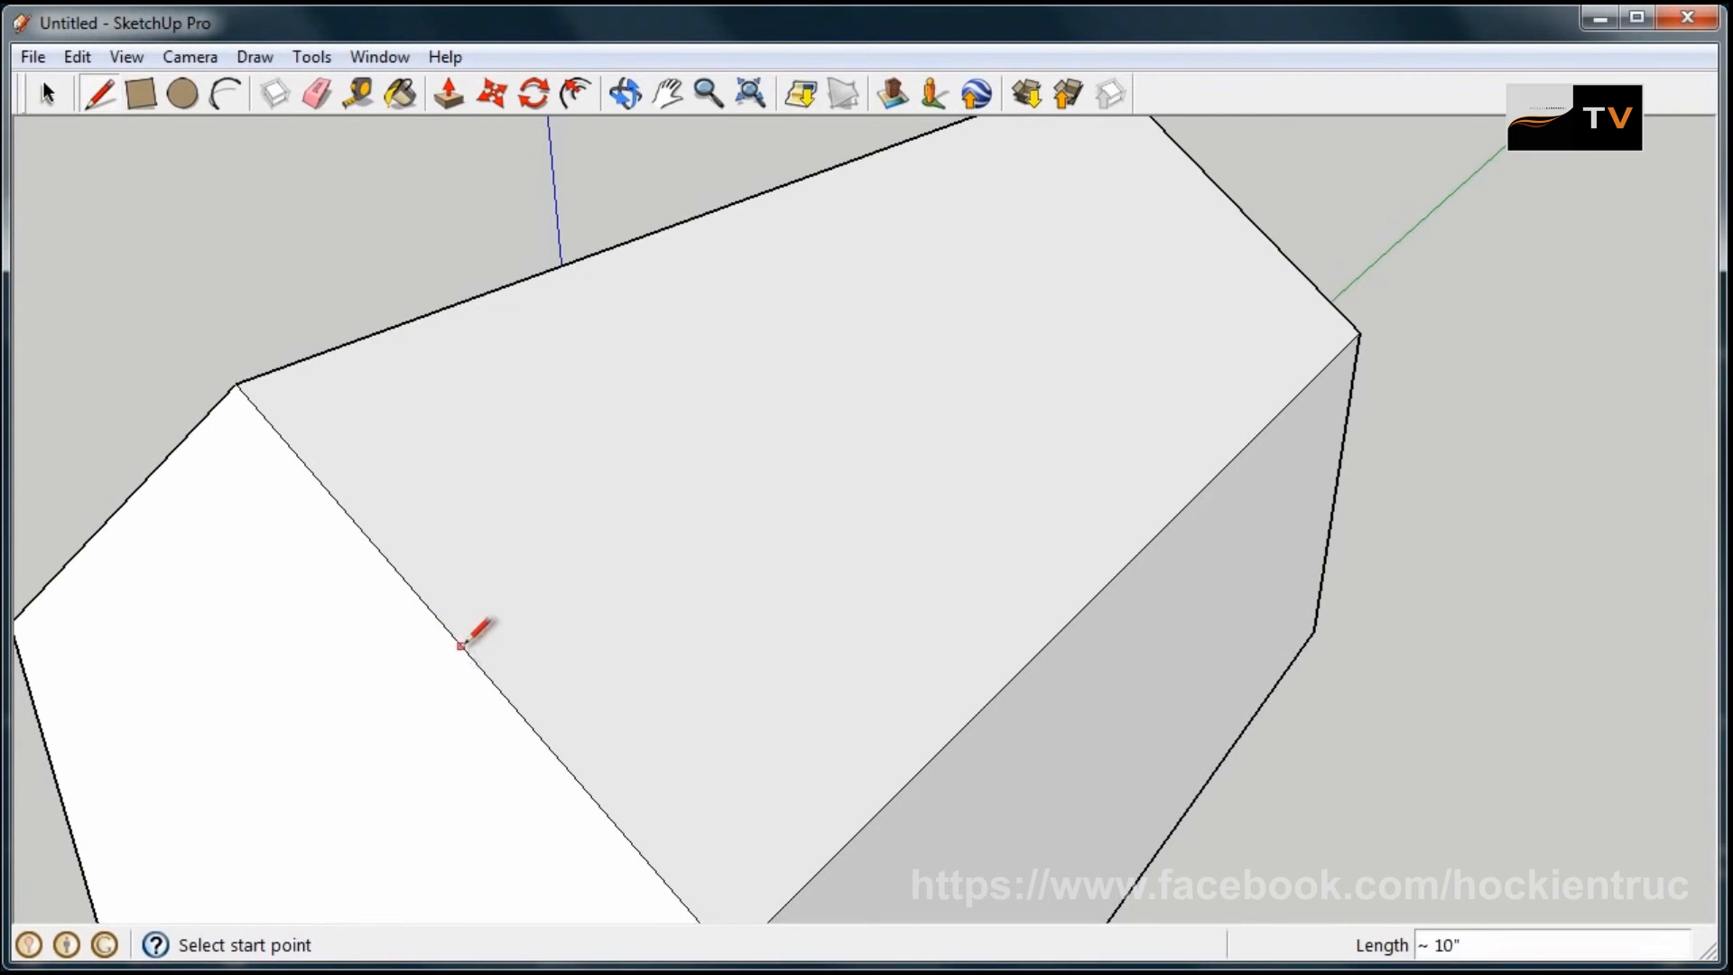
{"action": "left_click", "coordinate": [460, 648]}
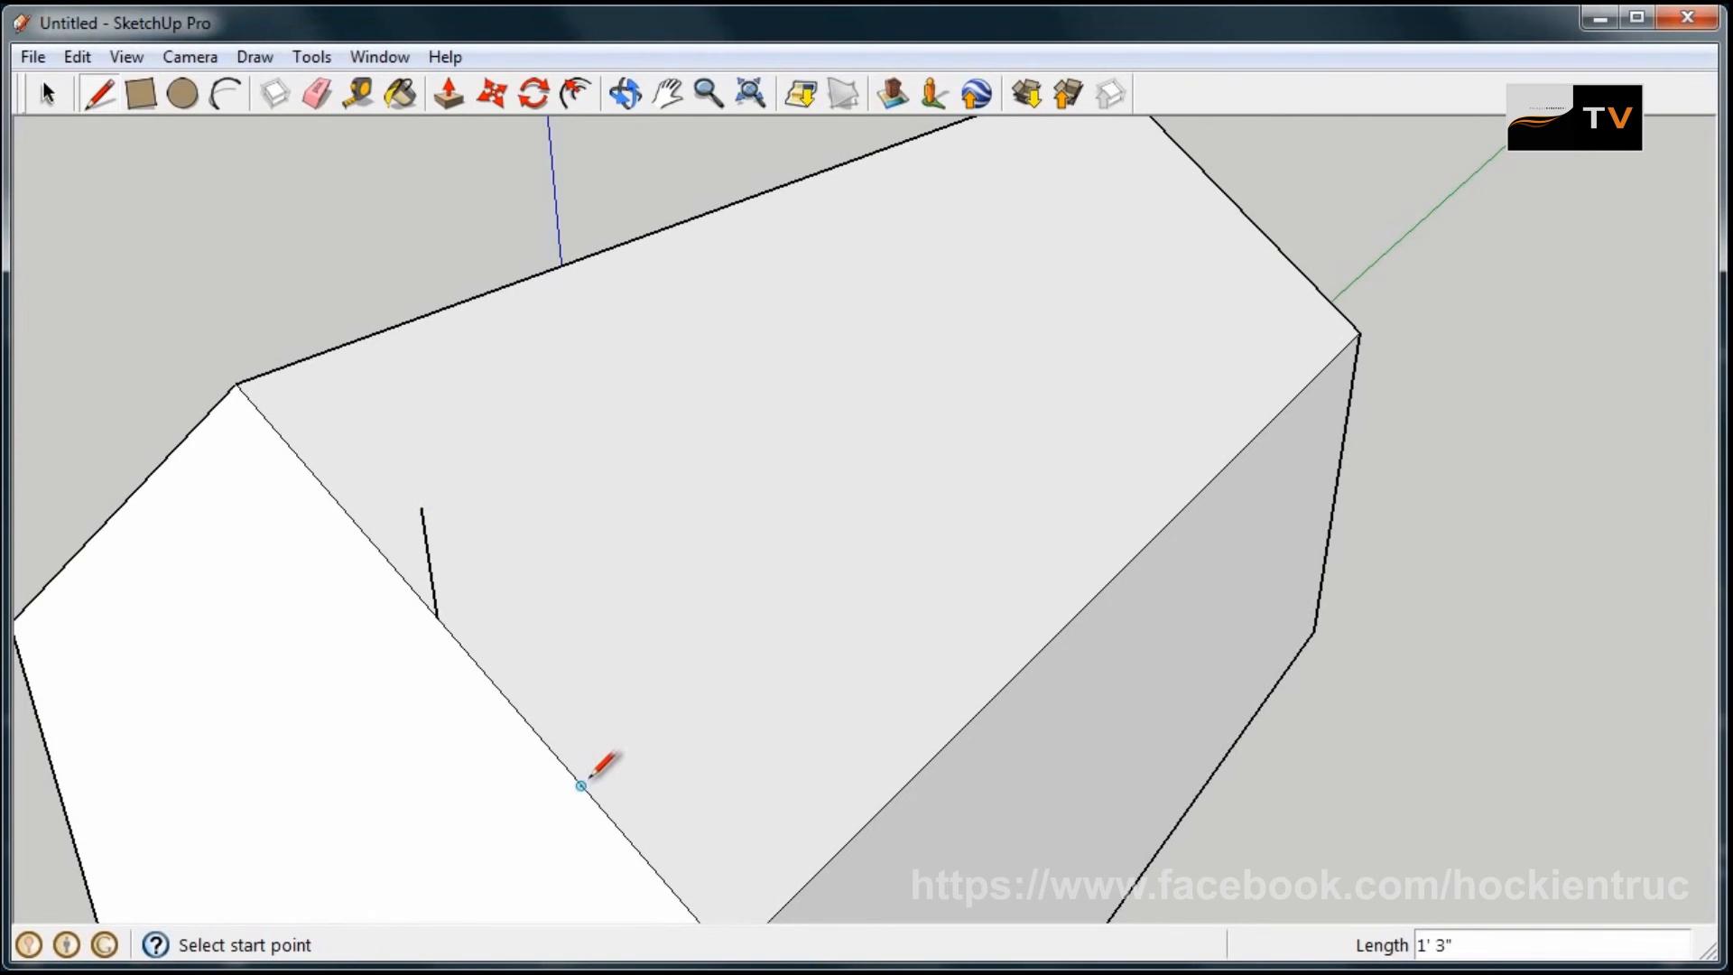
{"action": "left_click", "coordinate": [581, 789]}
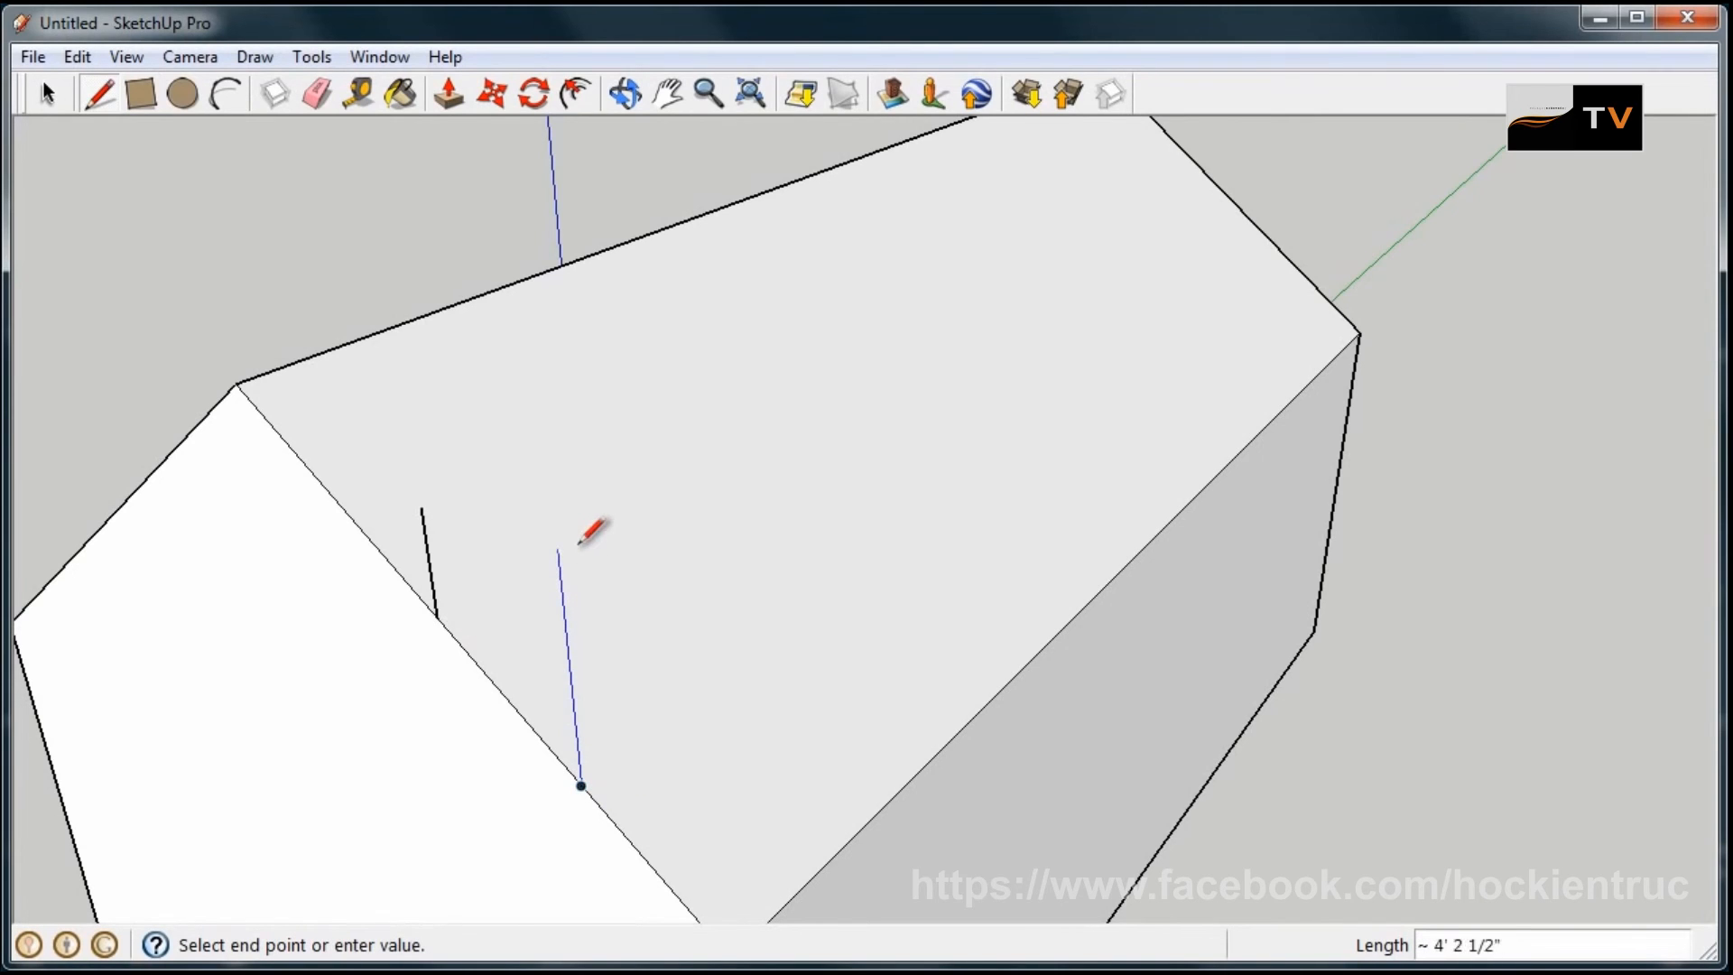
{"action": "mouse_move", "coordinate": [556, 560]}
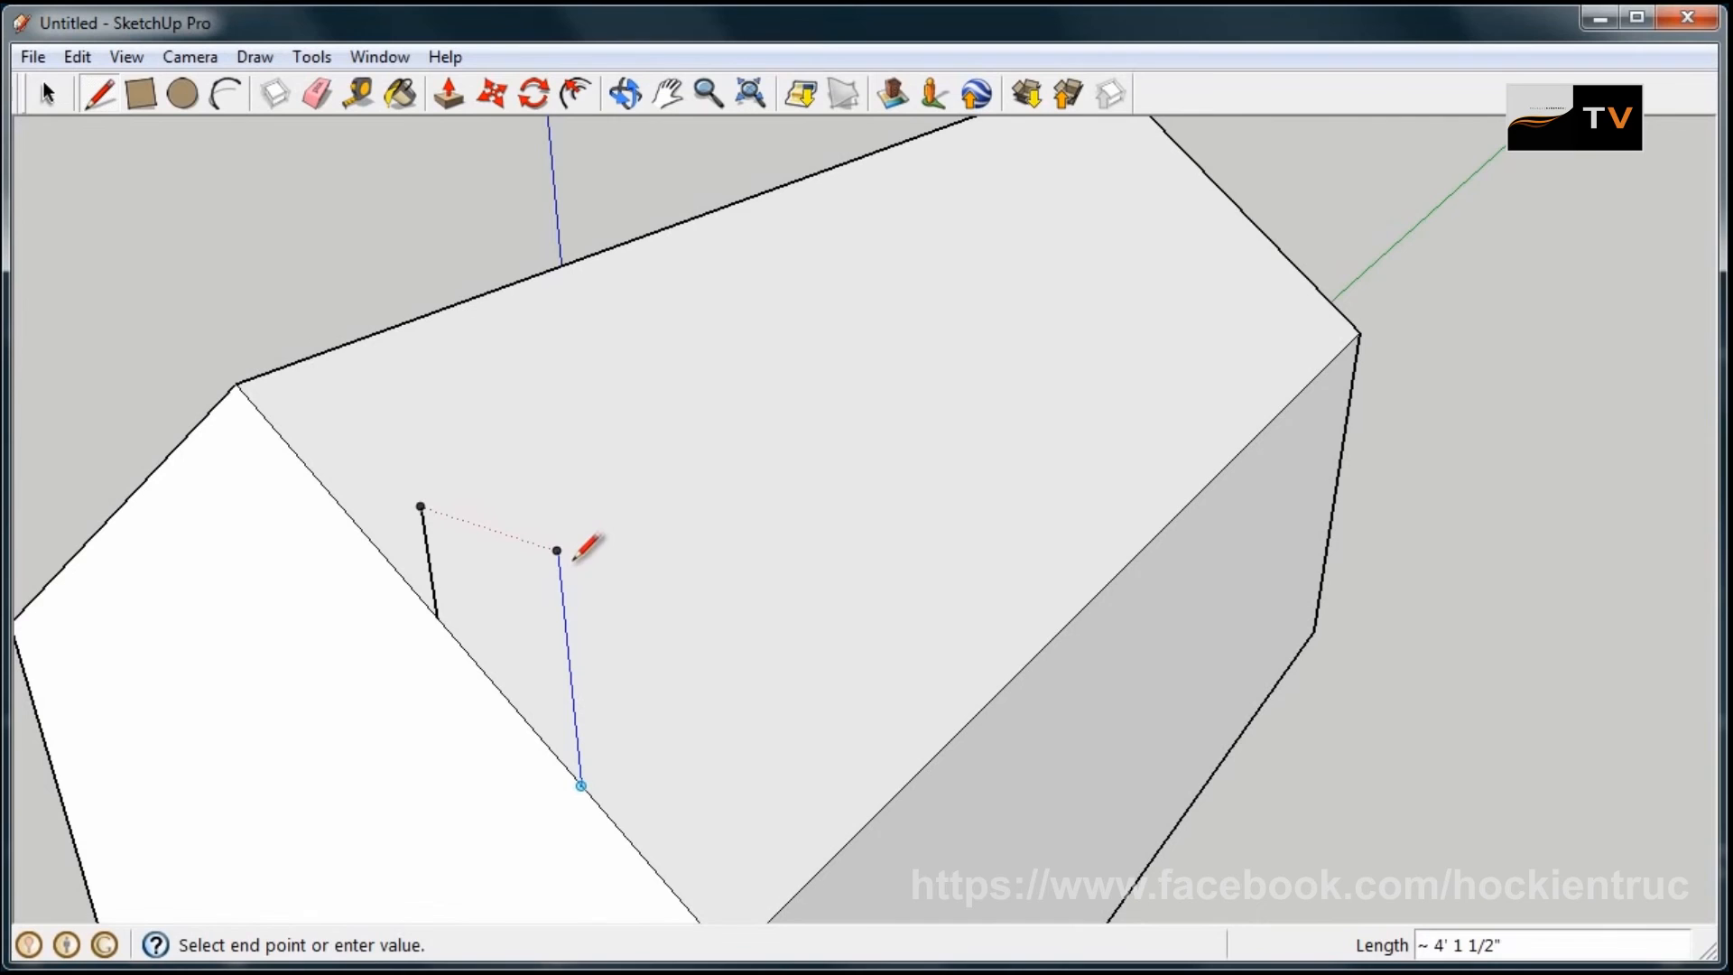
{"action": "mouse_move", "coordinate": [558, 547]}
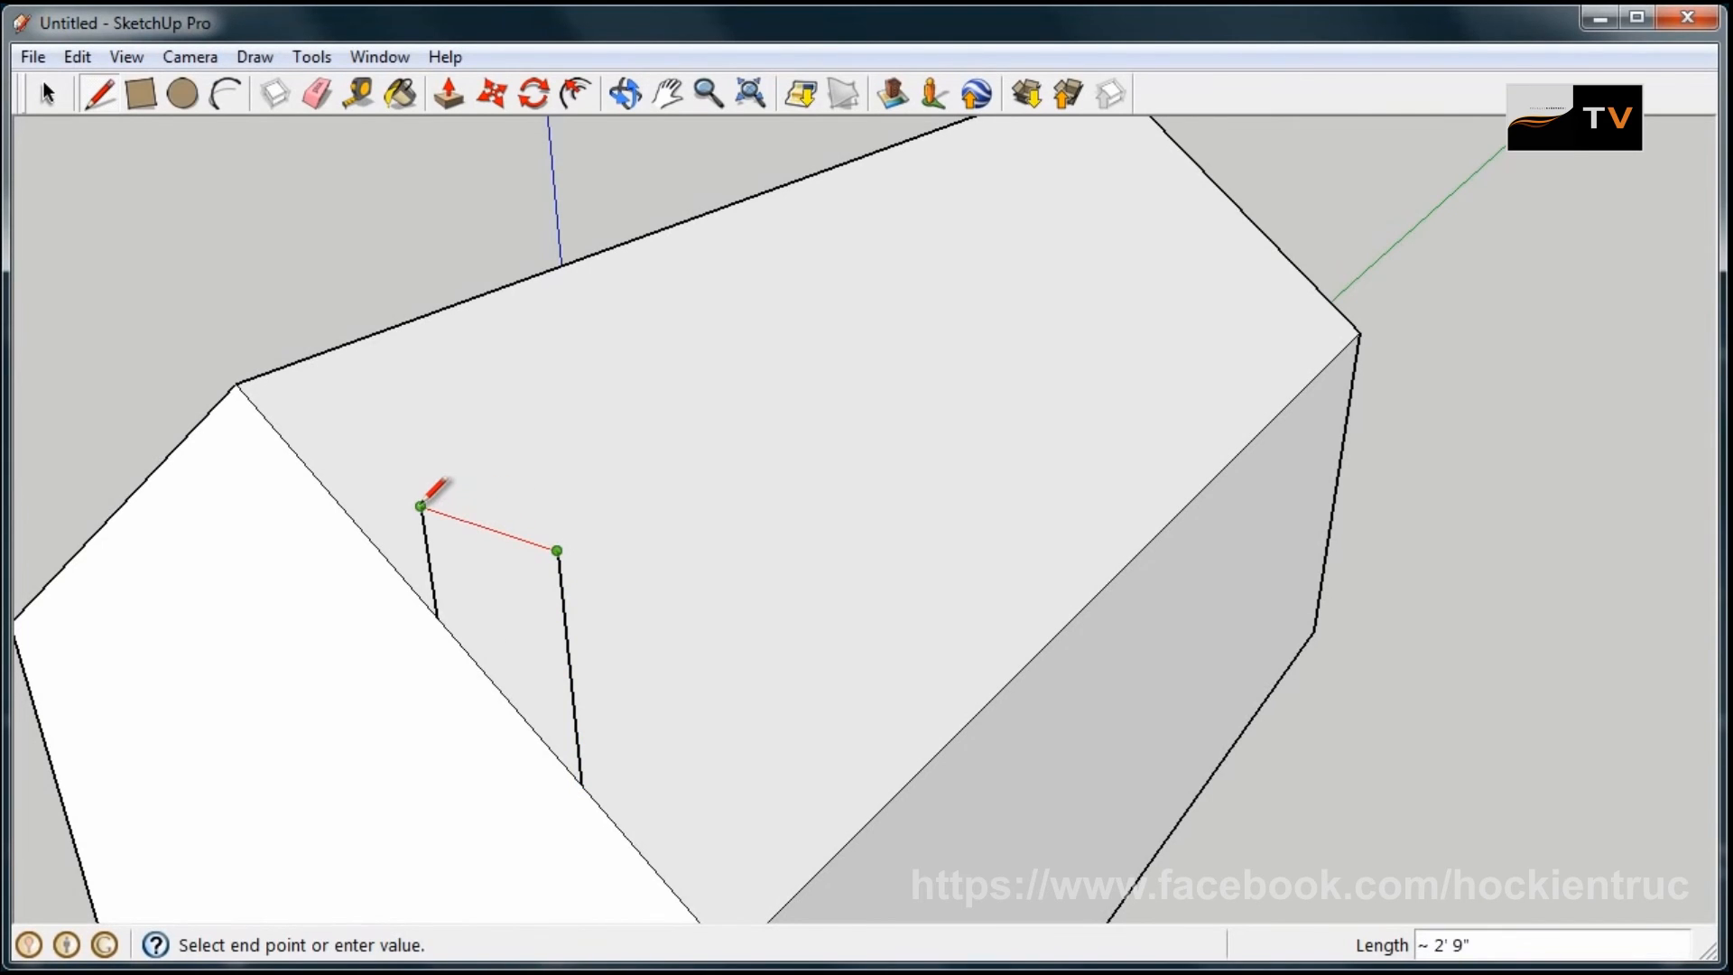
{"action": "left_click", "coordinate": [559, 549]}
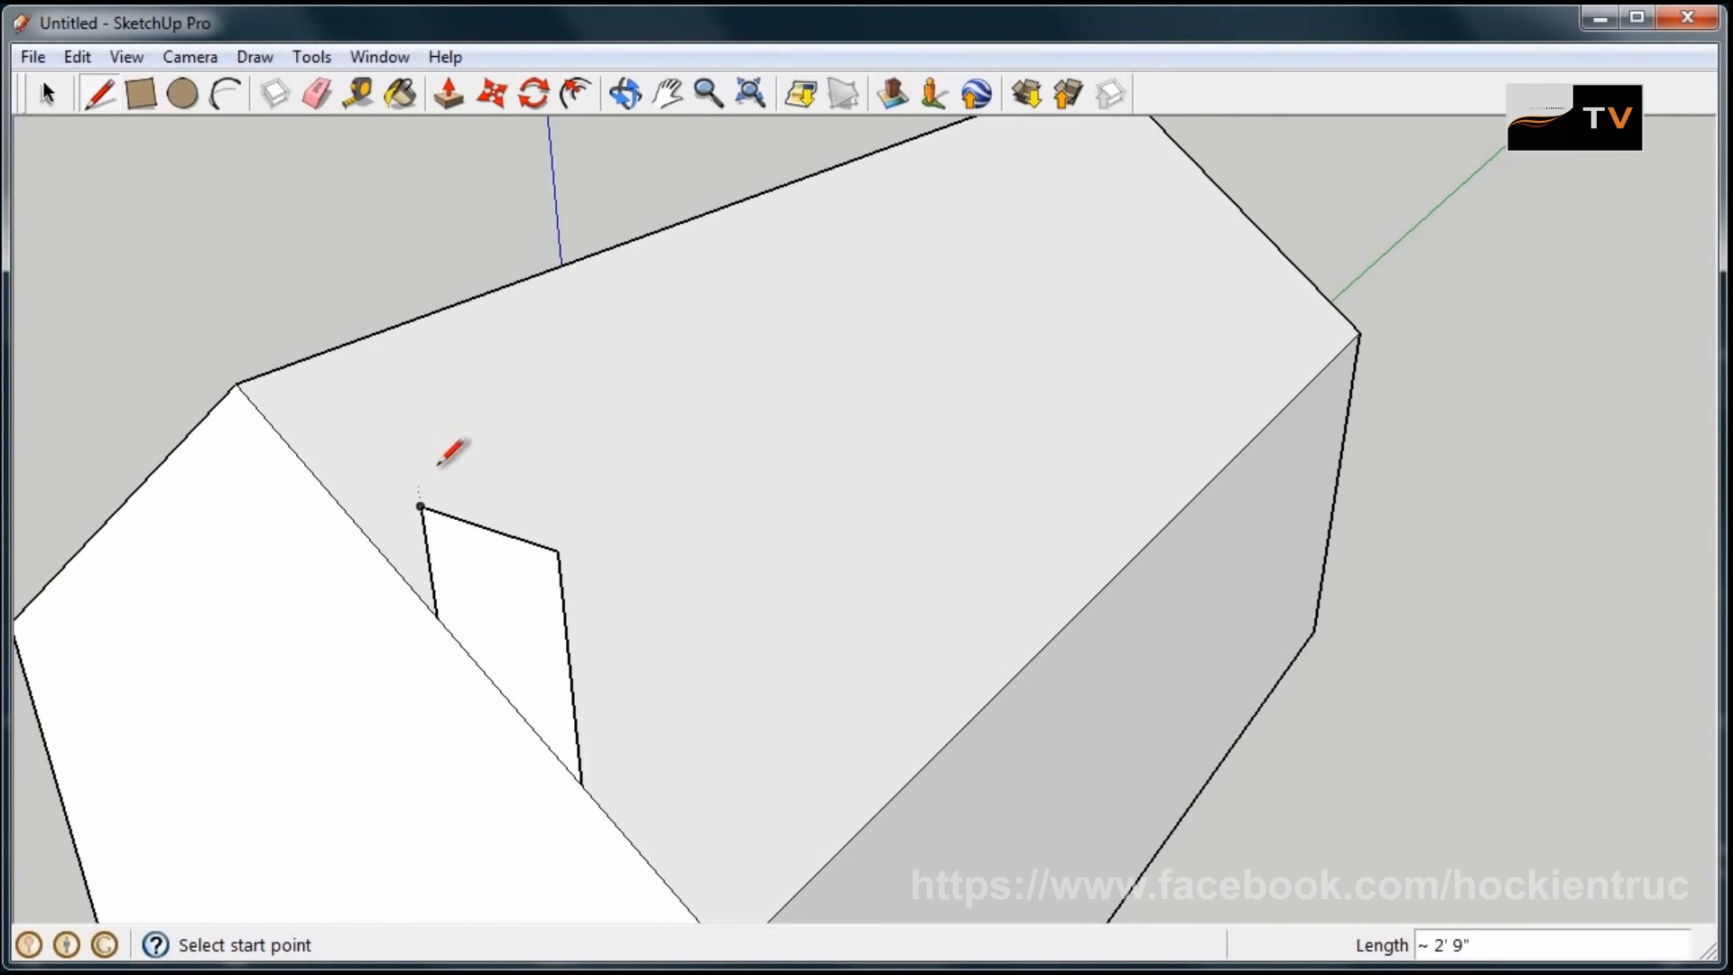
{"action": "left_click", "coordinate": [450, 97]}
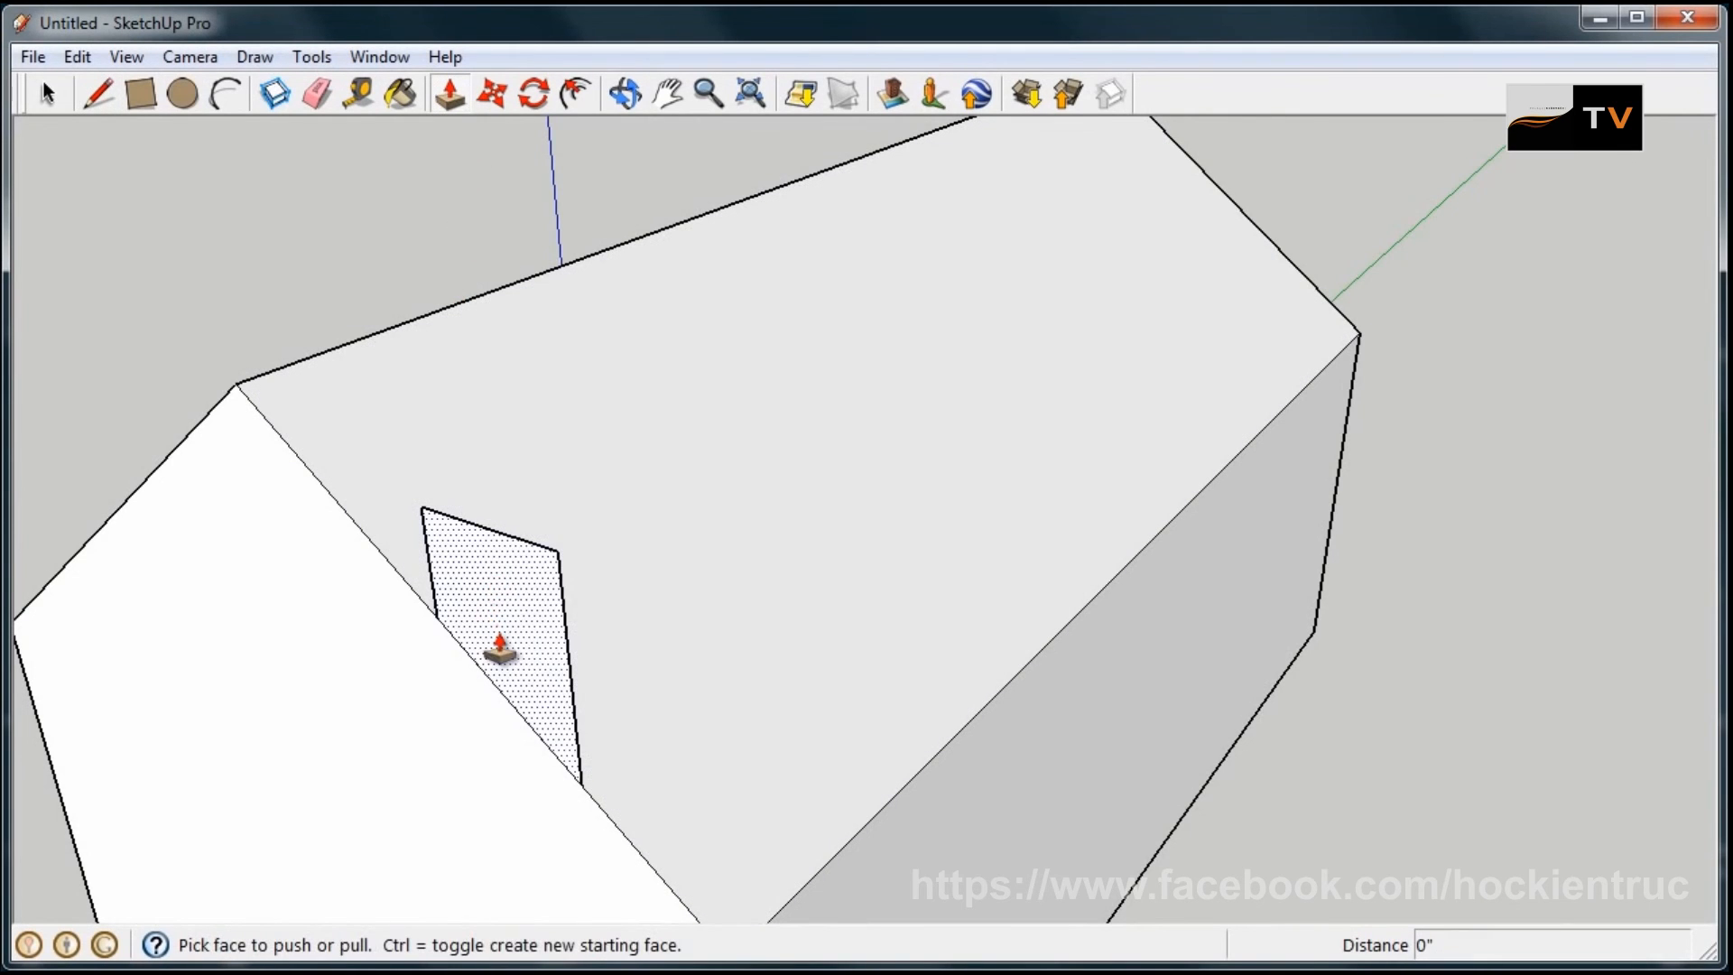
- Pull the upright face across the roof, push it back to chimney size, and erase the leftover edges
{"action": "left_click_drag", "start_coordinate": [498, 646], "coordinate": [868, 462]}
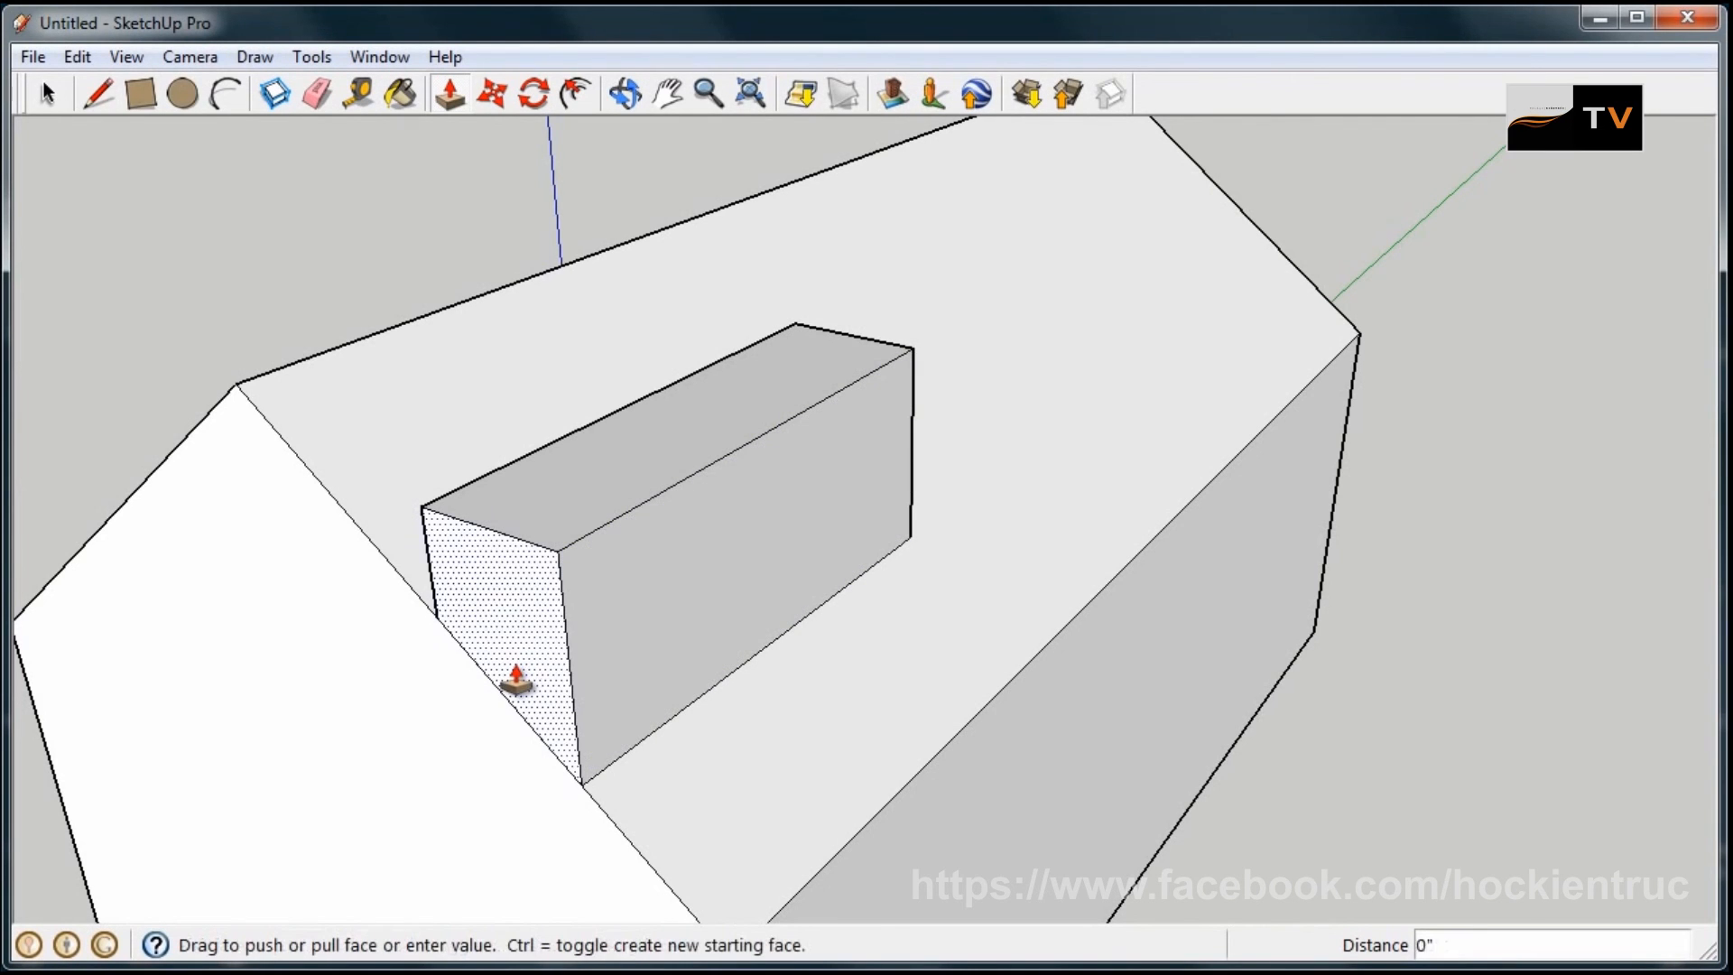
{"action": "left_click_drag", "start_coordinate": [514, 680], "coordinate": [762, 553]}
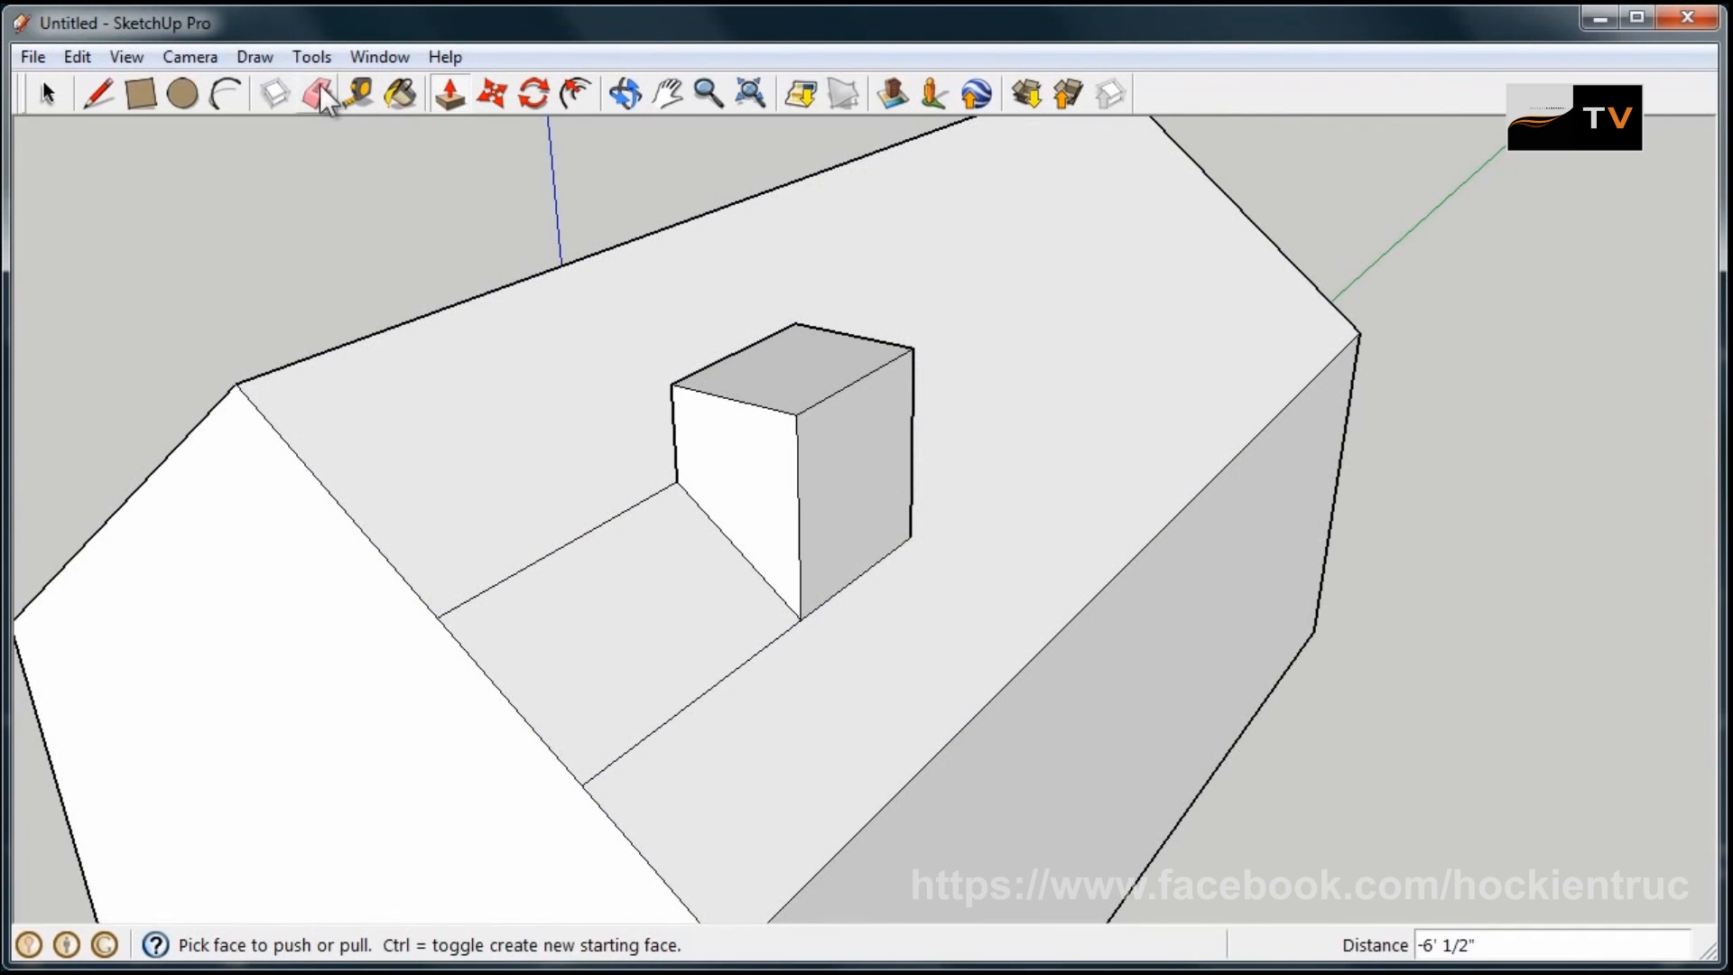
{"action": "left_click", "coordinate": [625, 94]}
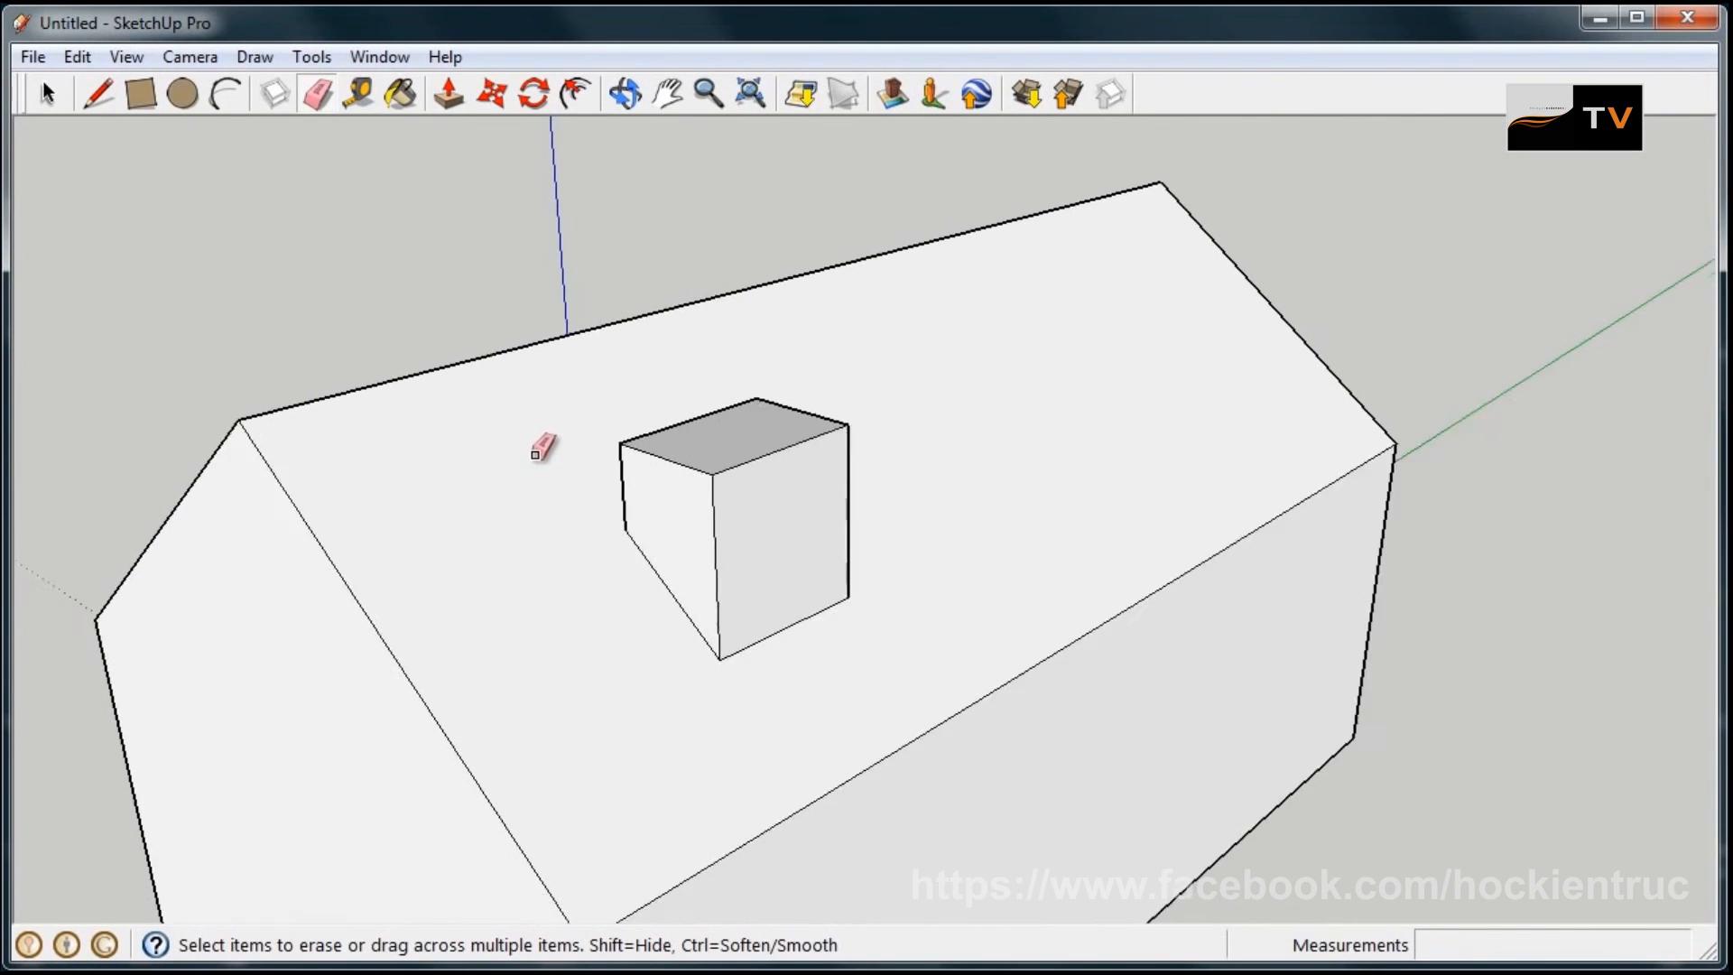
{"action": "left_click", "coordinate": [627, 90]}
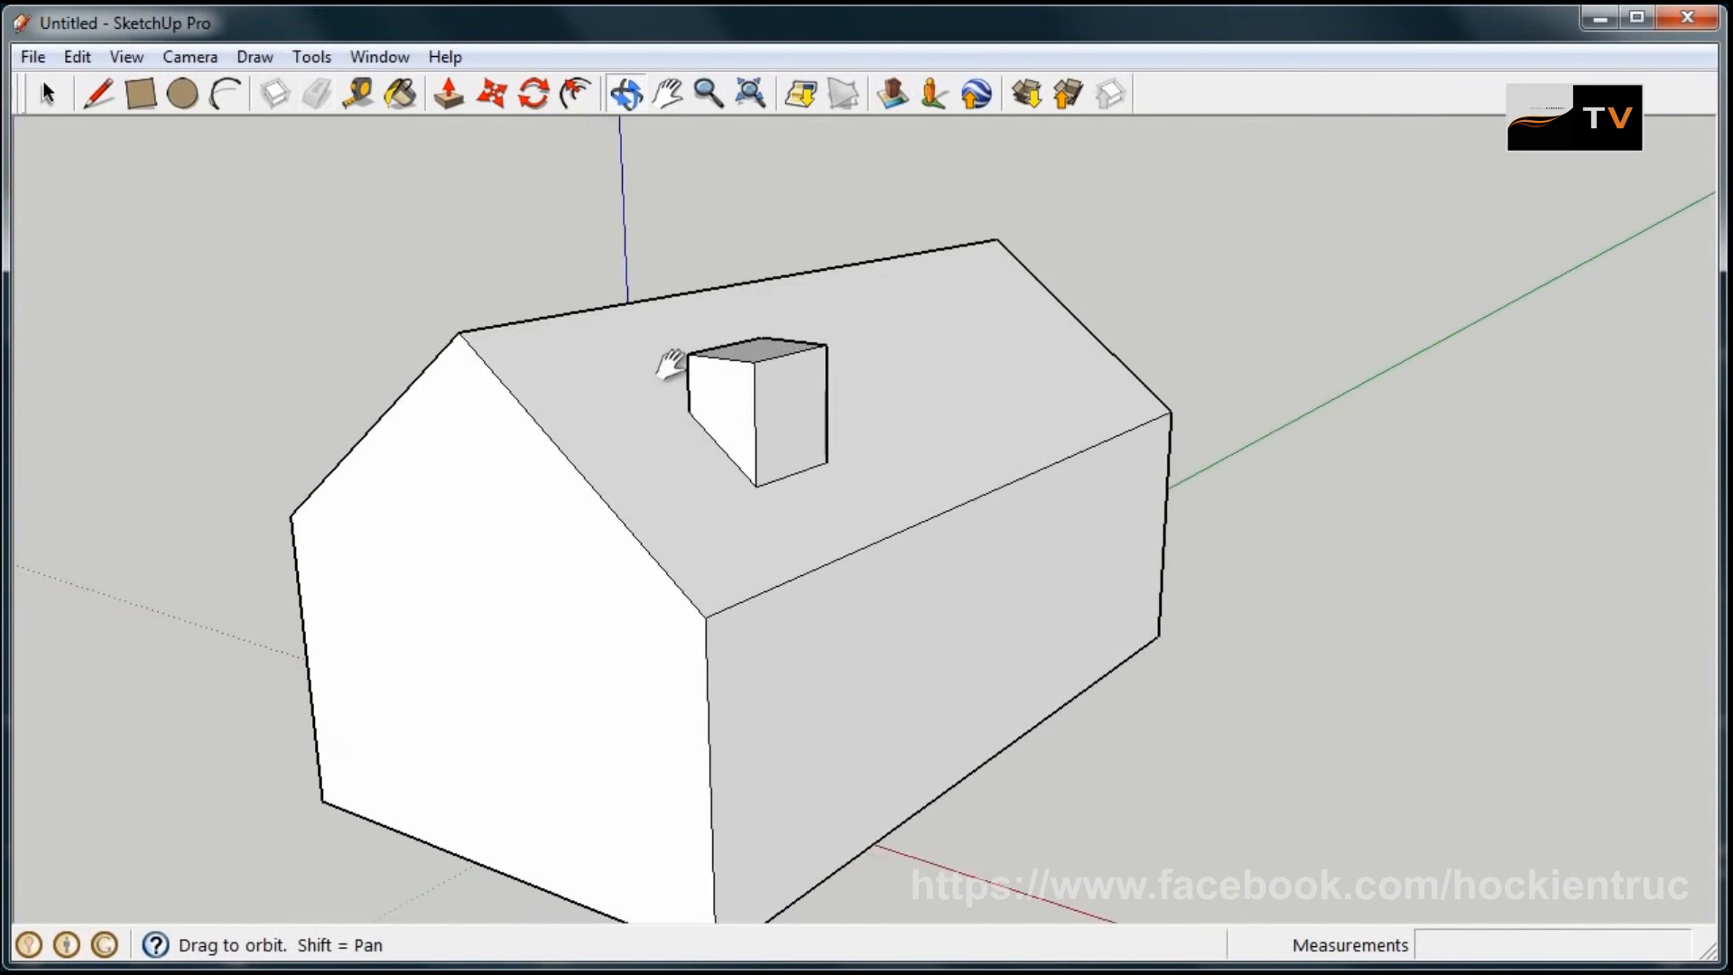
{"action": "left_click_drag", "start_coordinate": [662, 365], "coordinate": [751, 304]}
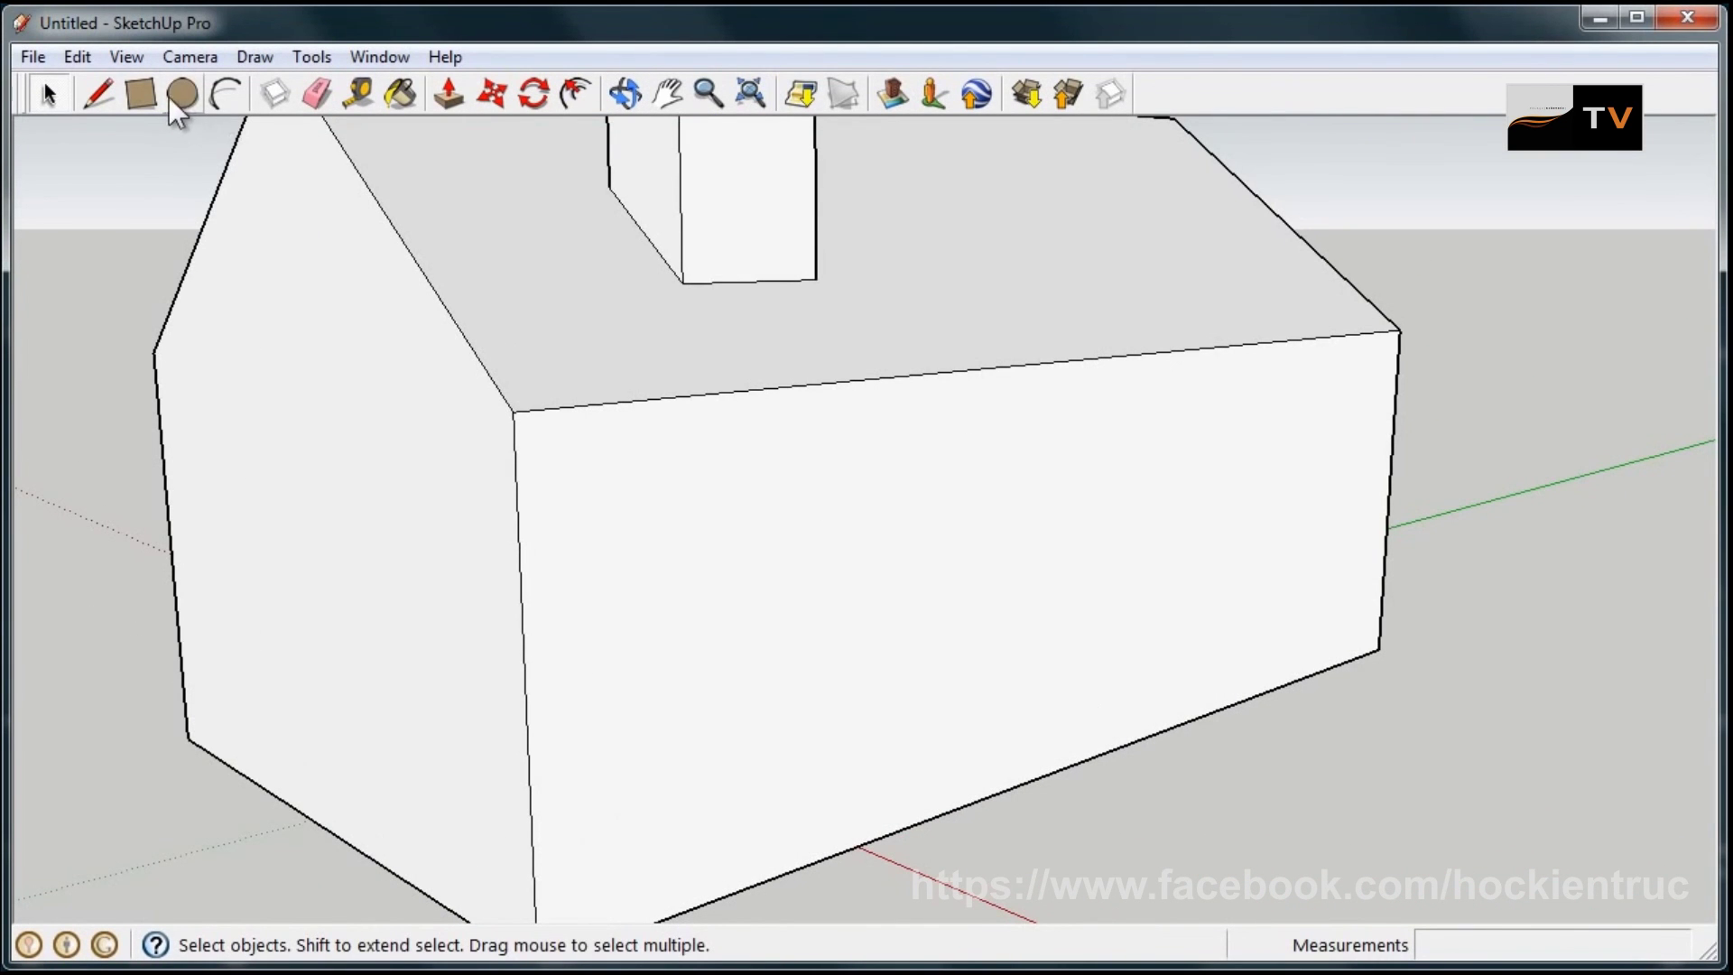
- Draw step rectangles at the long wall's base and pull them out into two stacked slabs
{"action": "left_click", "coordinate": [139, 94]}
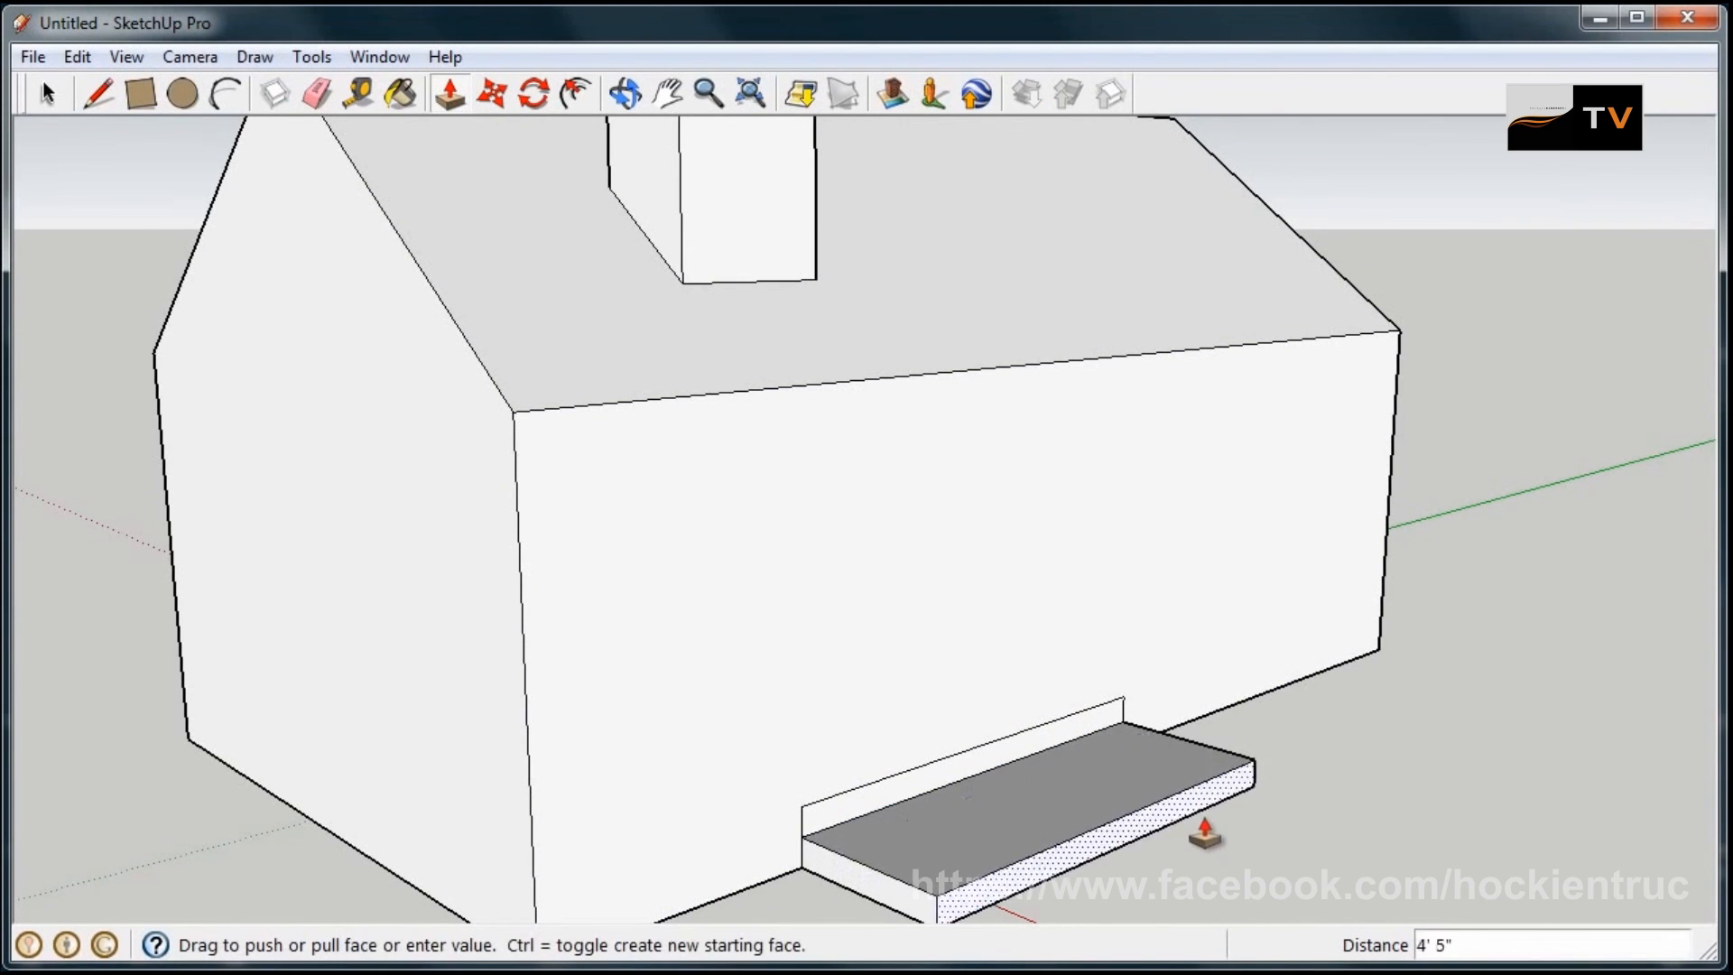
{"action": "left_click_drag", "start_coordinate": [1198, 834], "coordinate": [1155, 785]}
{"action": "type", "text": "3'"}
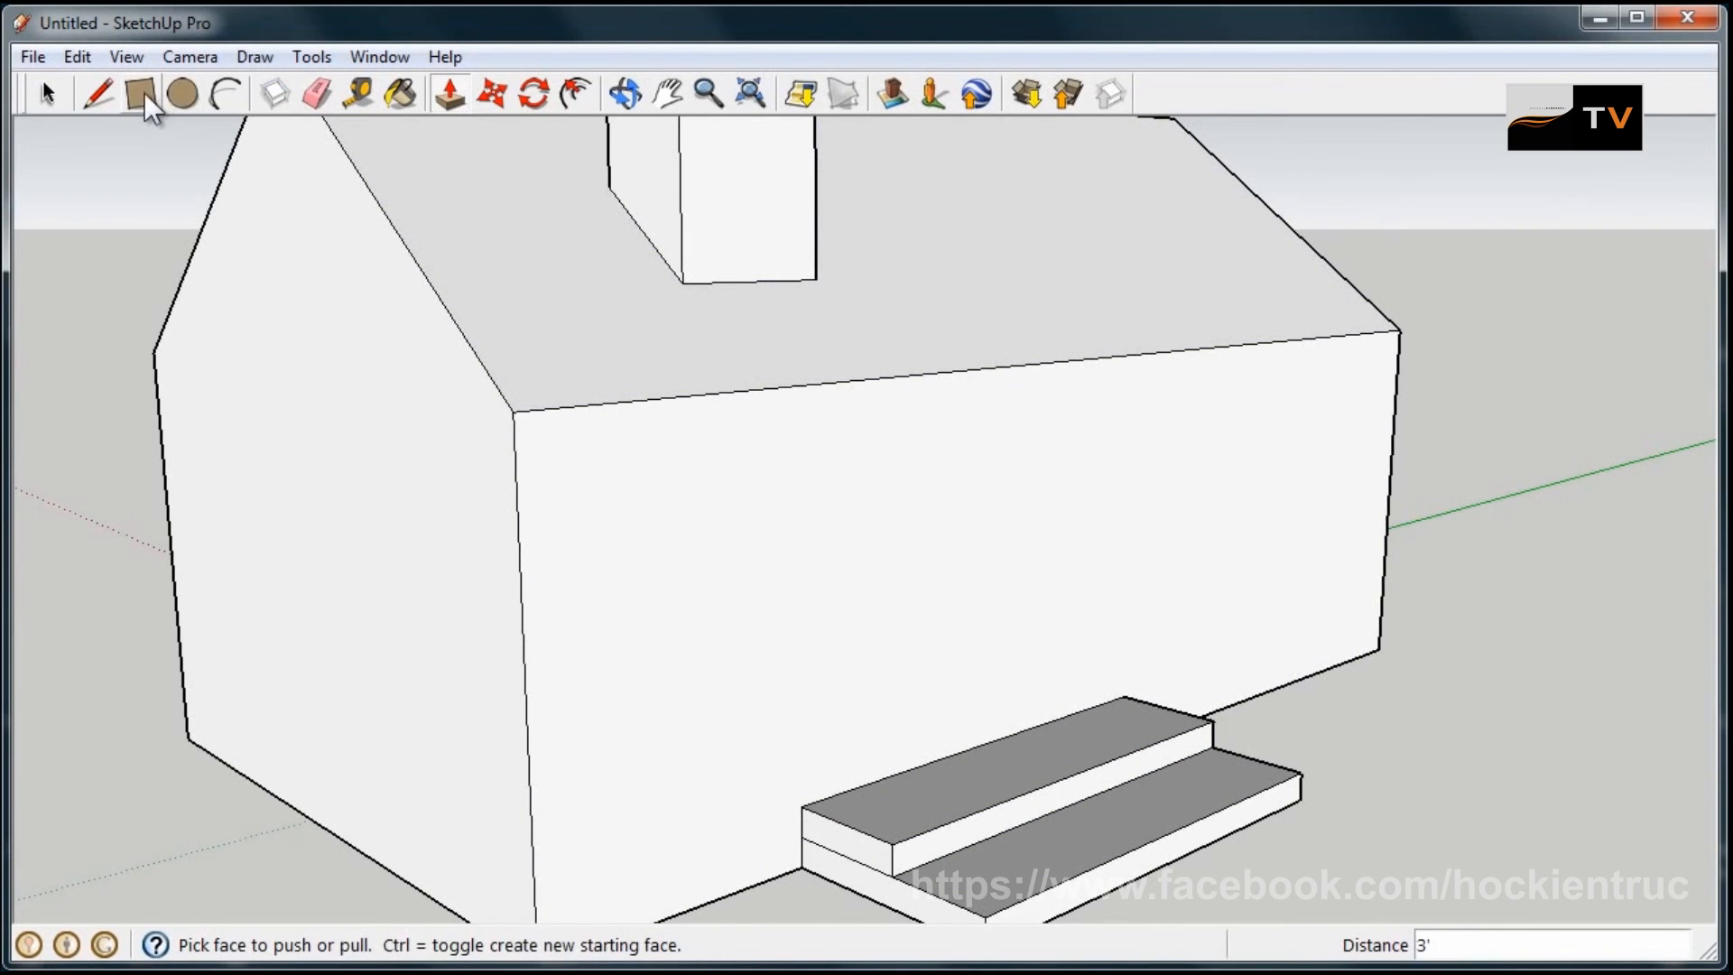
- Draw door and window rectangles, push them inward, and push the bottom step down below the top one
{"action": "left_click", "coordinate": [141, 94]}
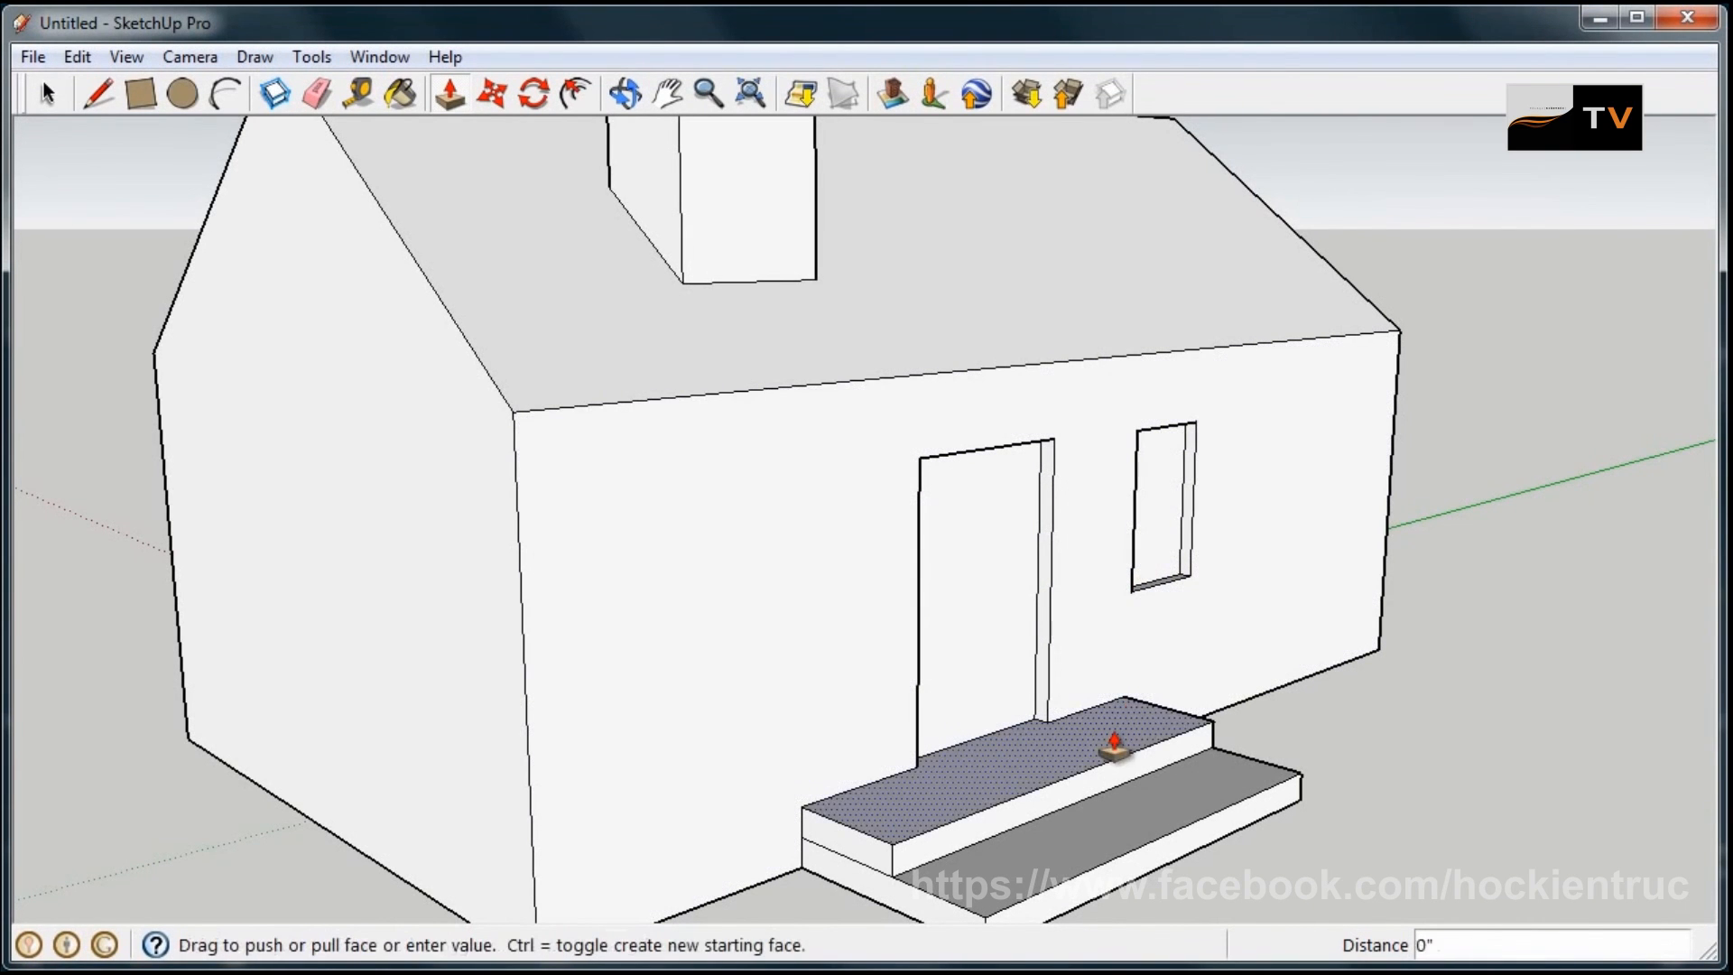
{"action": "left_click_drag", "start_coordinate": [1116, 746], "coordinate": [1126, 845]}
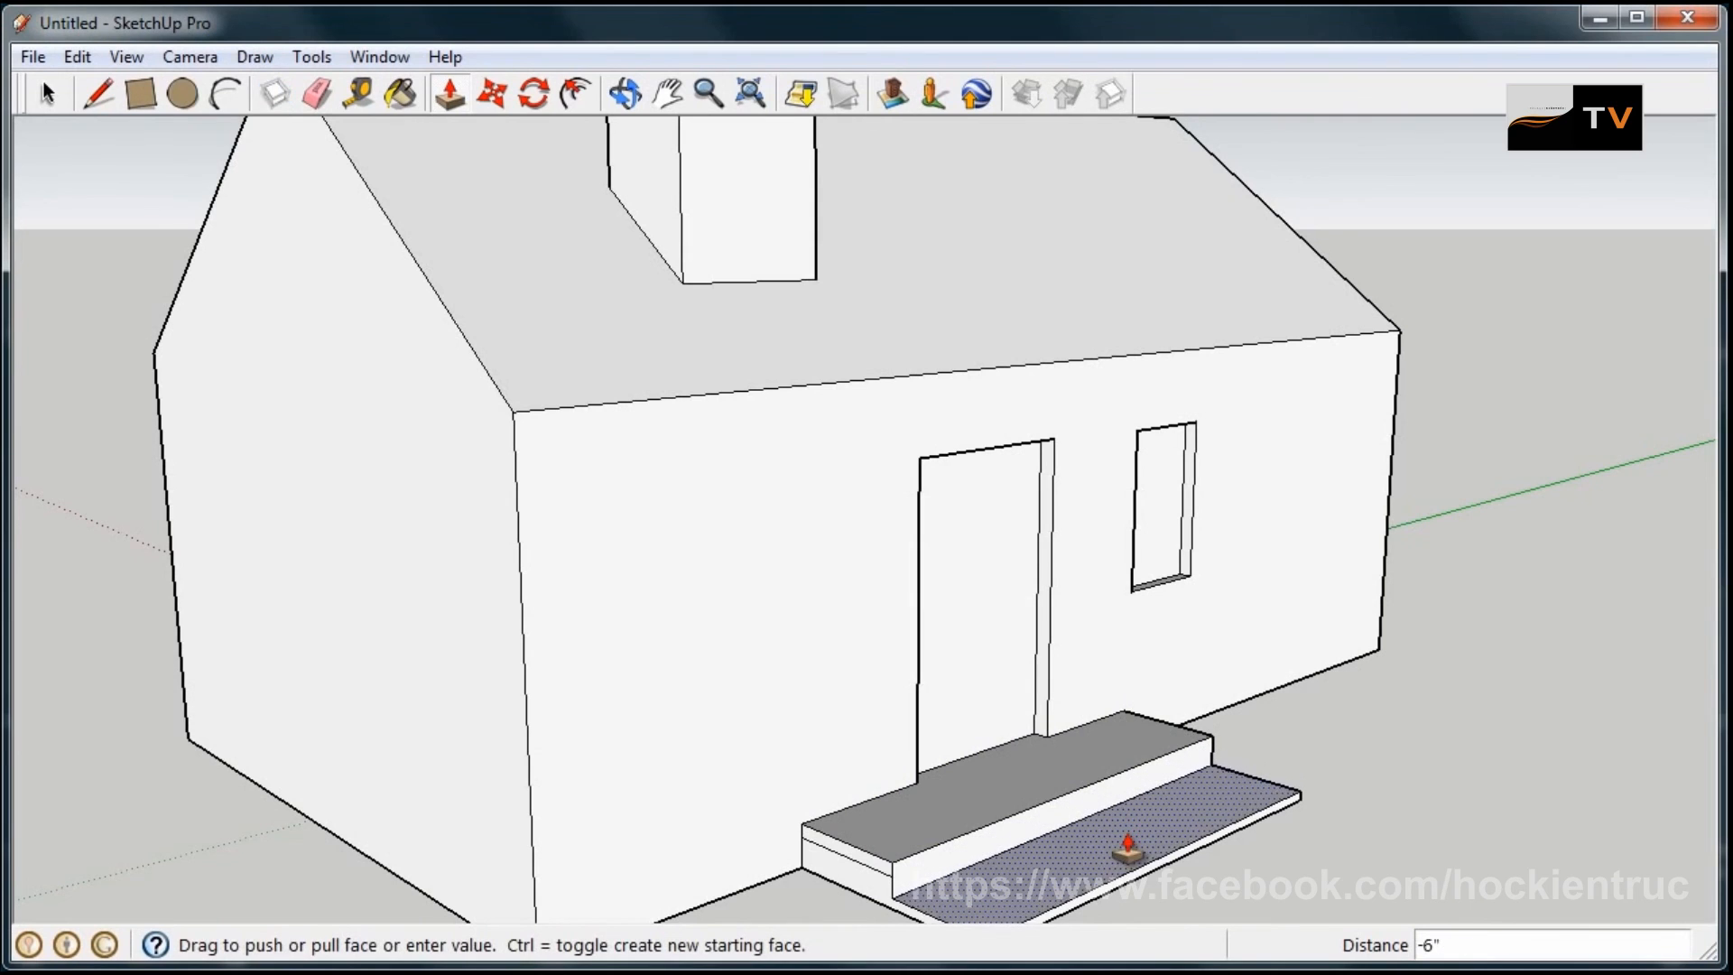